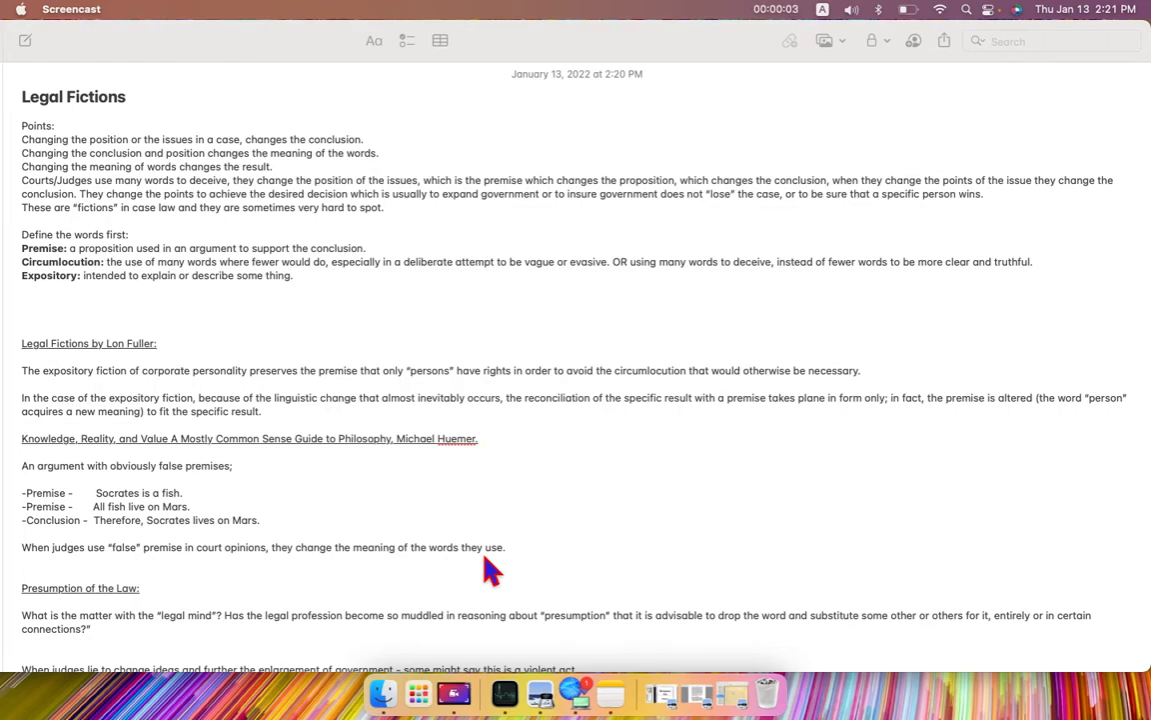
pyautogui.moveTo(72, 158)
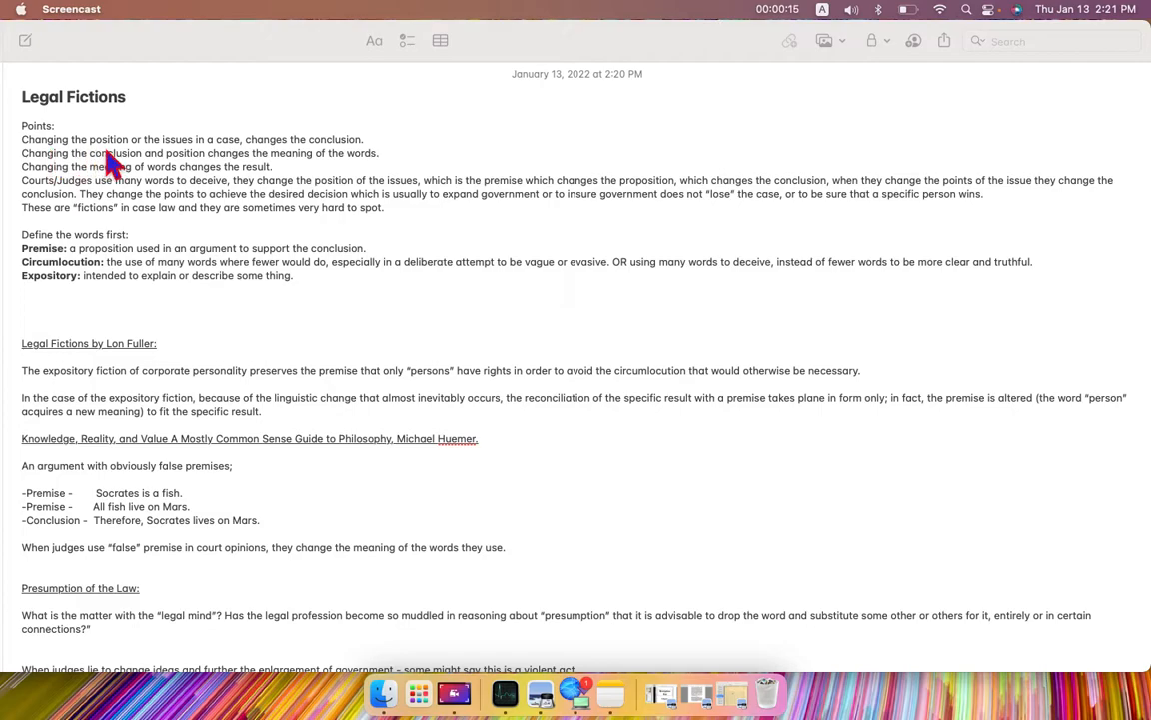
pyautogui.moveTo(248, 160)
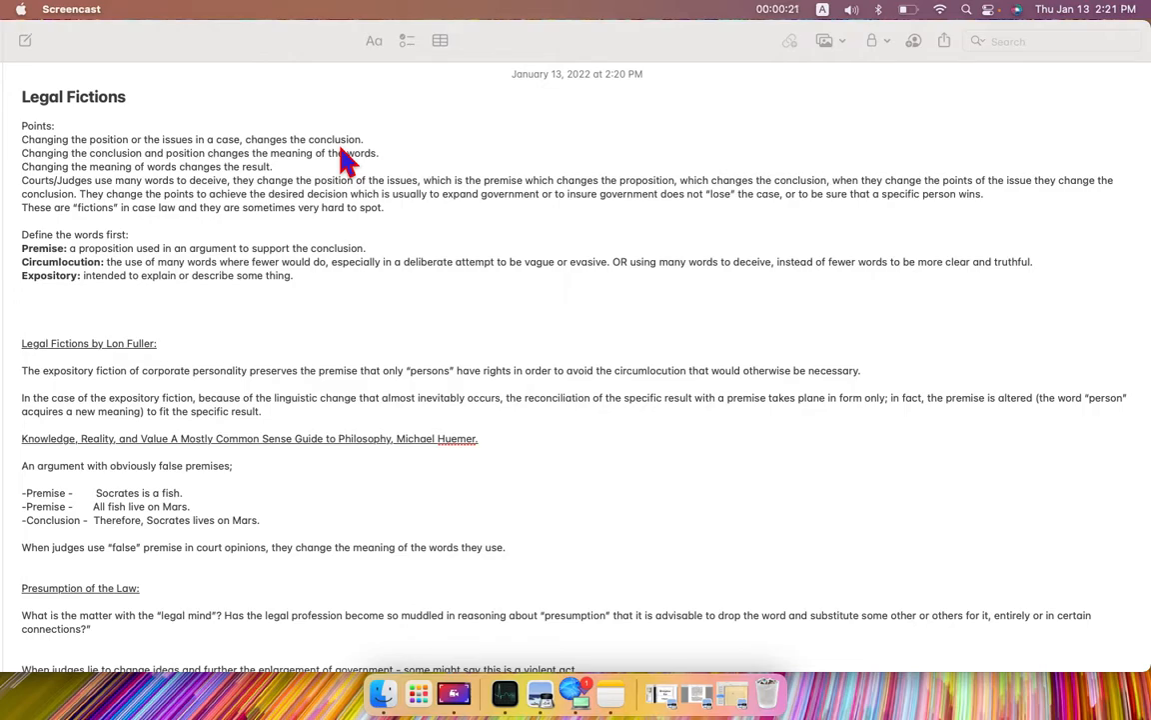
pyautogui.moveTo(124, 190)
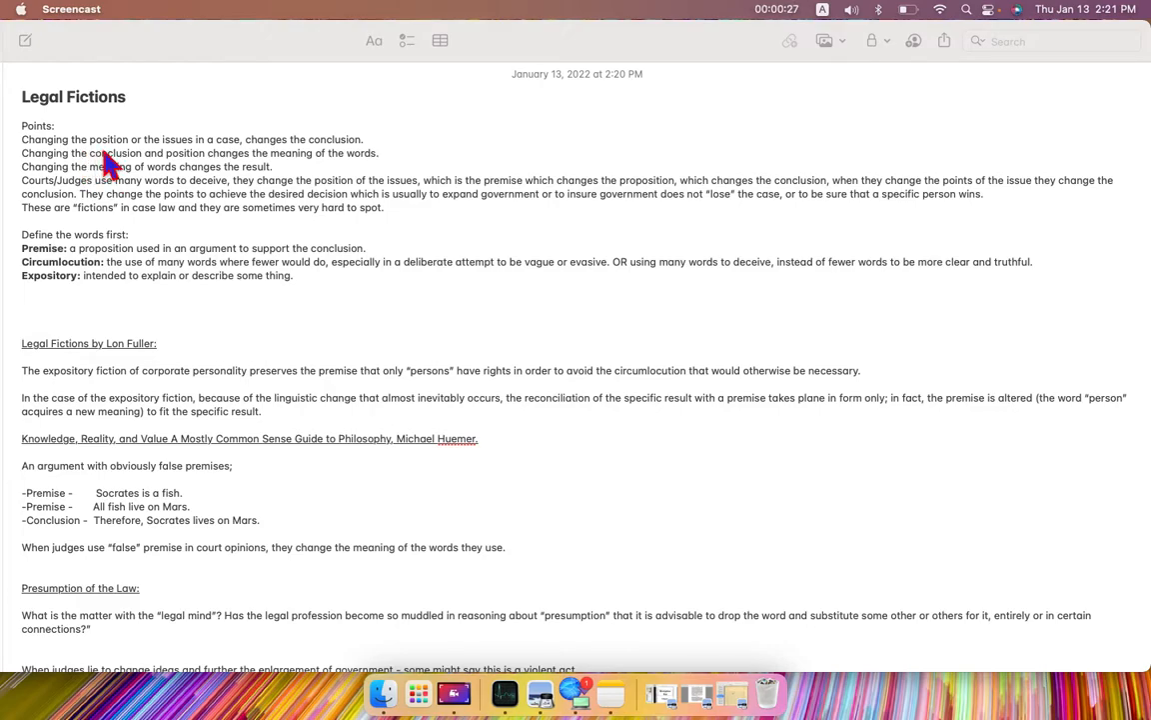
pyautogui.moveTo(170, 160)
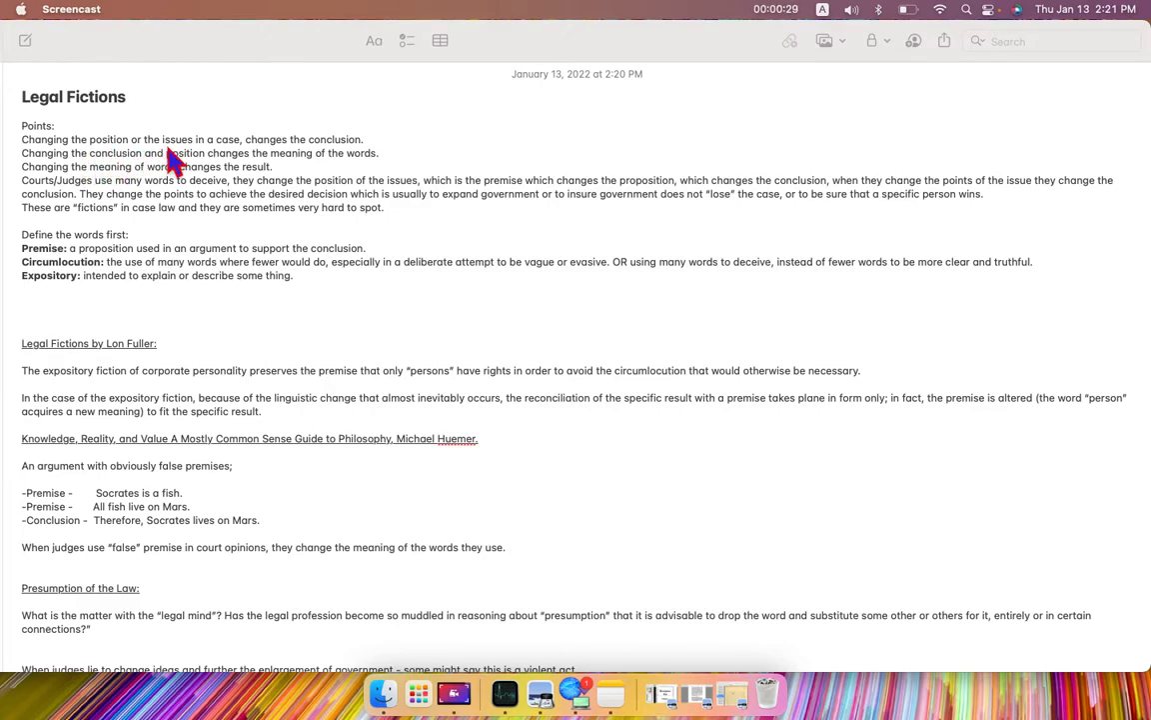
pyautogui.moveTo(340, 160)
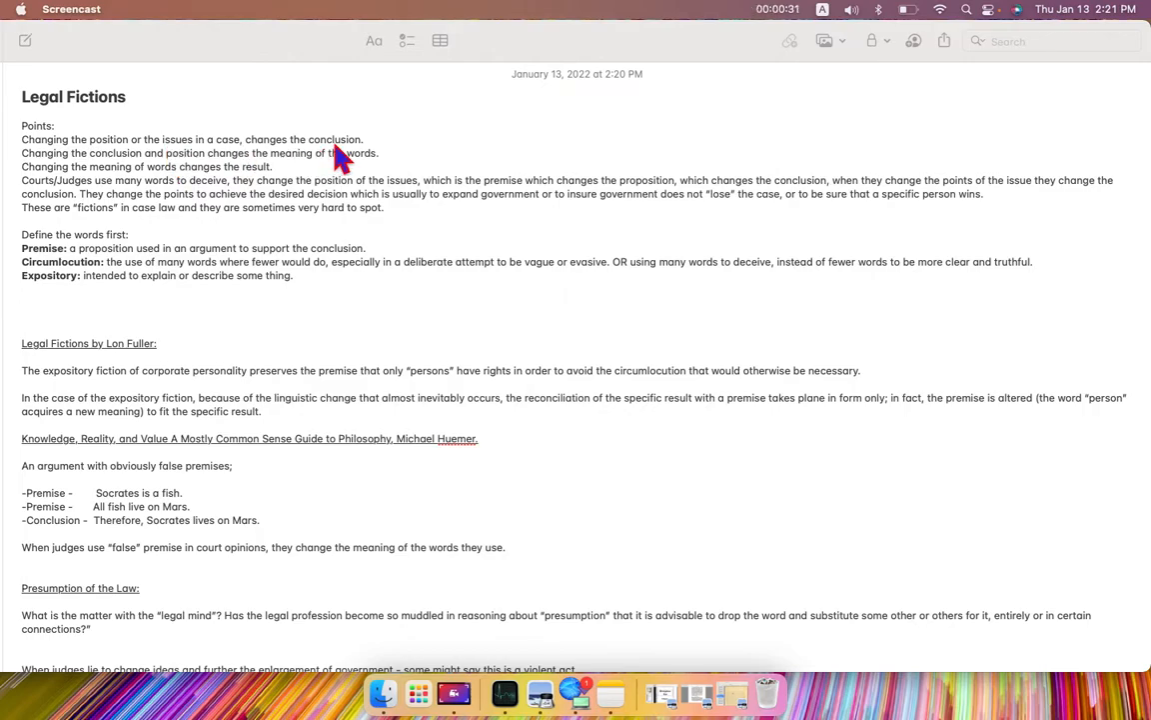
pyautogui.moveTo(80, 180)
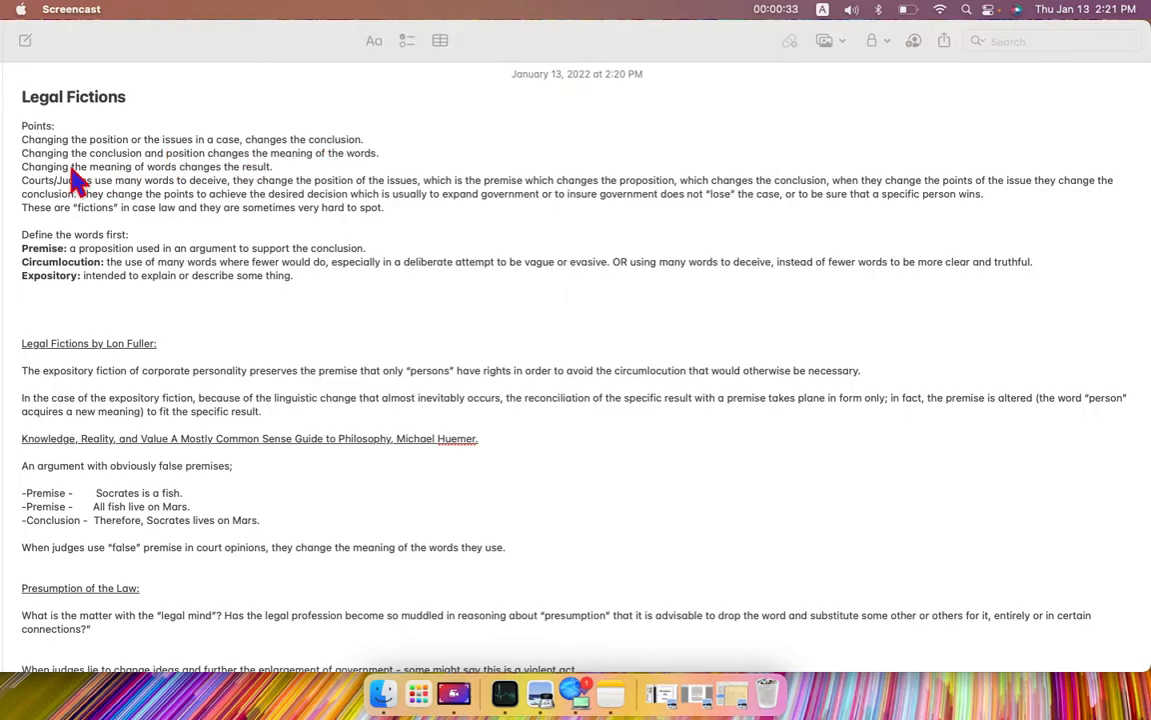
pyautogui.moveTo(224, 180)
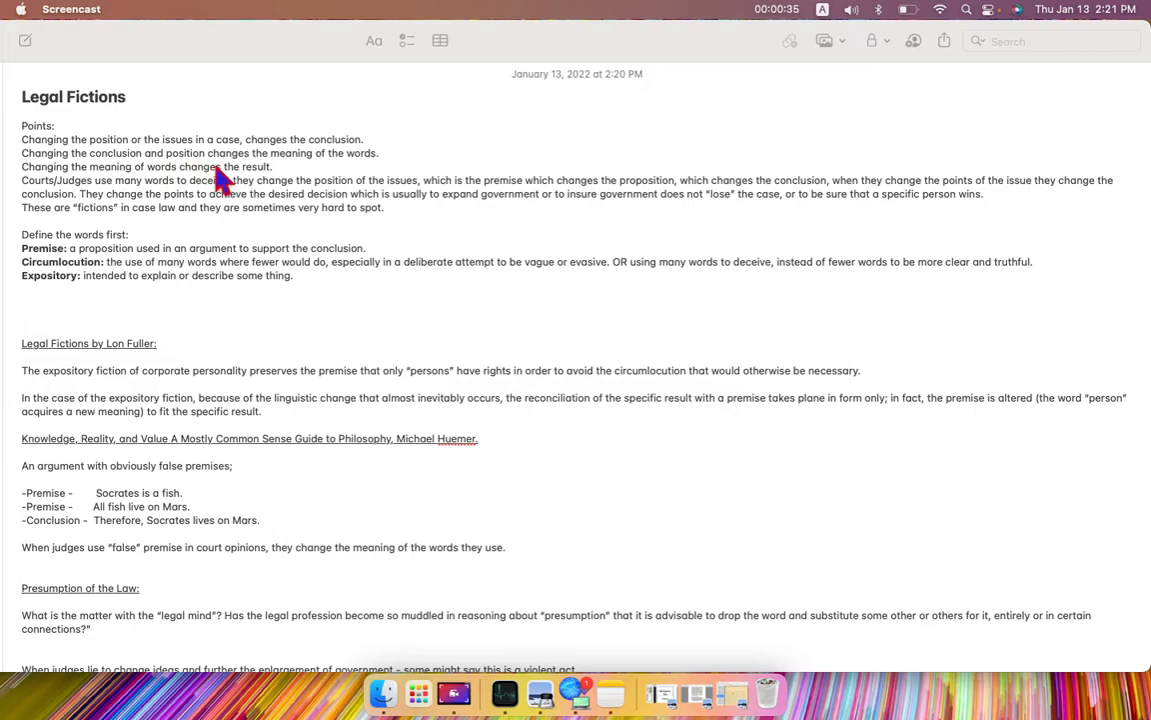
pyautogui.moveTo(261, 178)
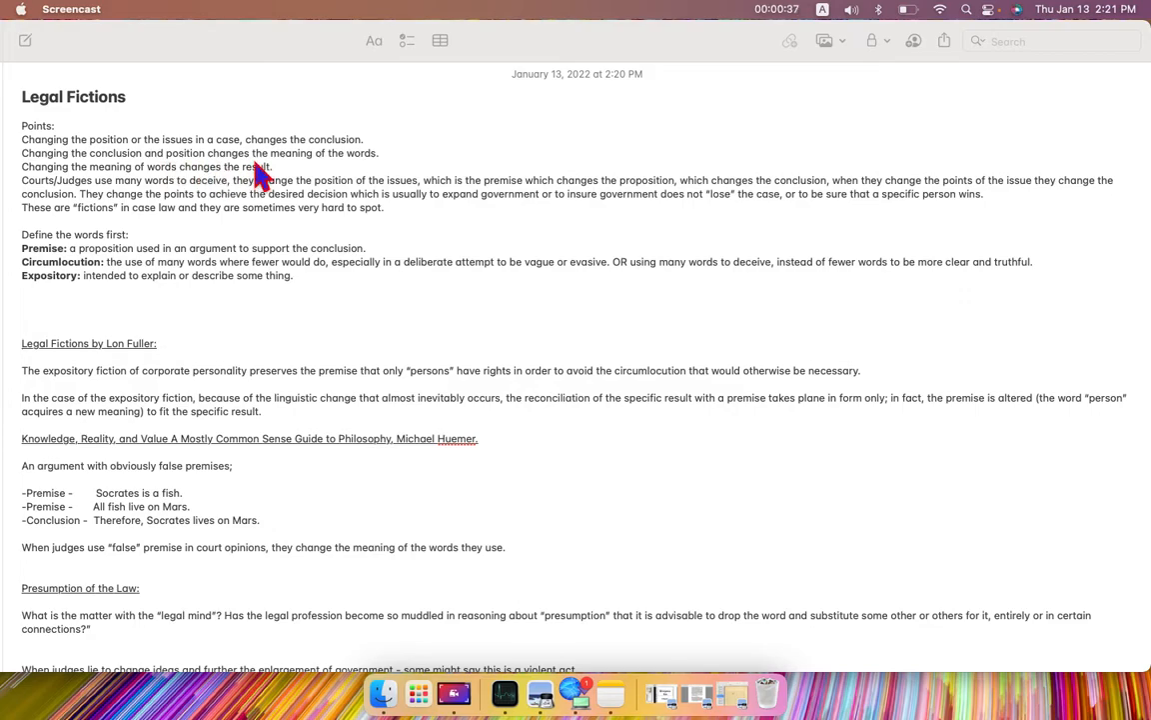
pyautogui.moveTo(368, 180)
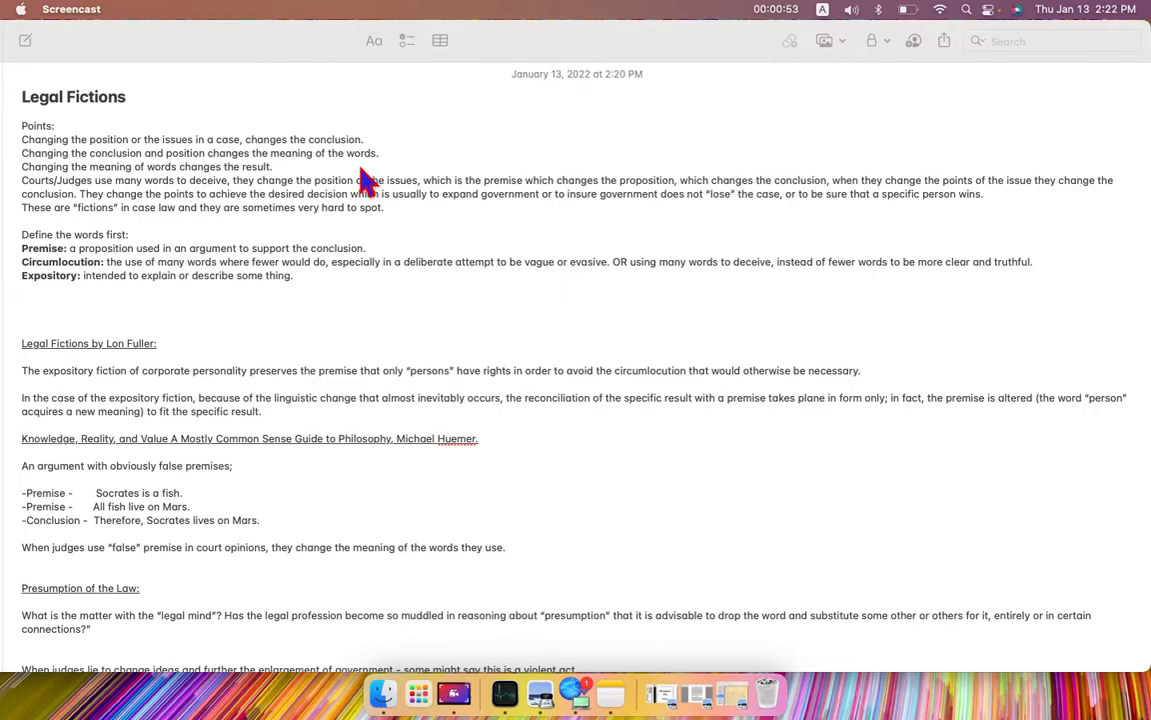
pyautogui.moveTo(376, 178)
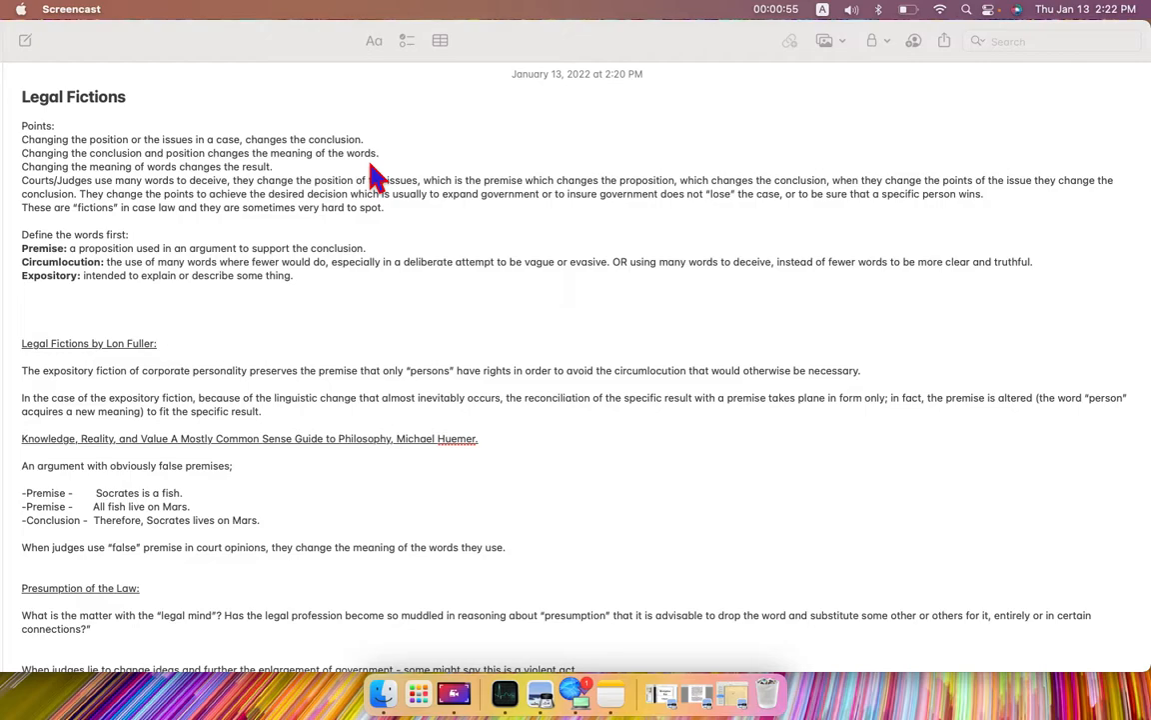
pyautogui.moveTo(148, 192)
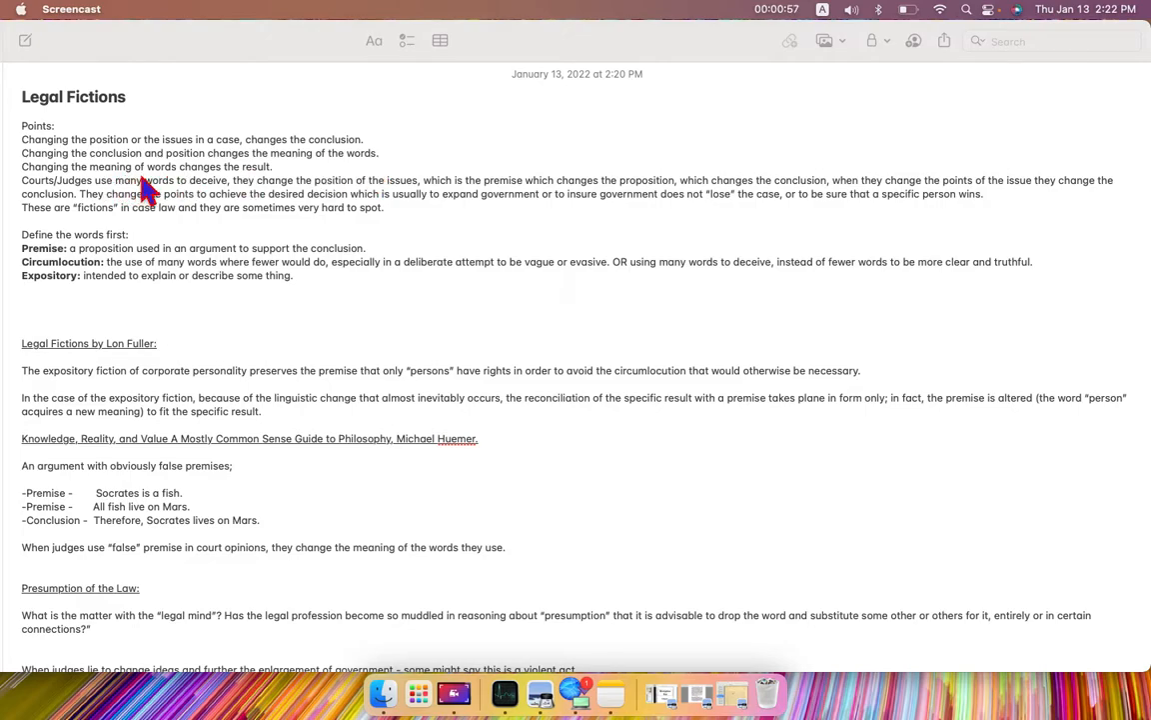
pyautogui.moveTo(268, 193)
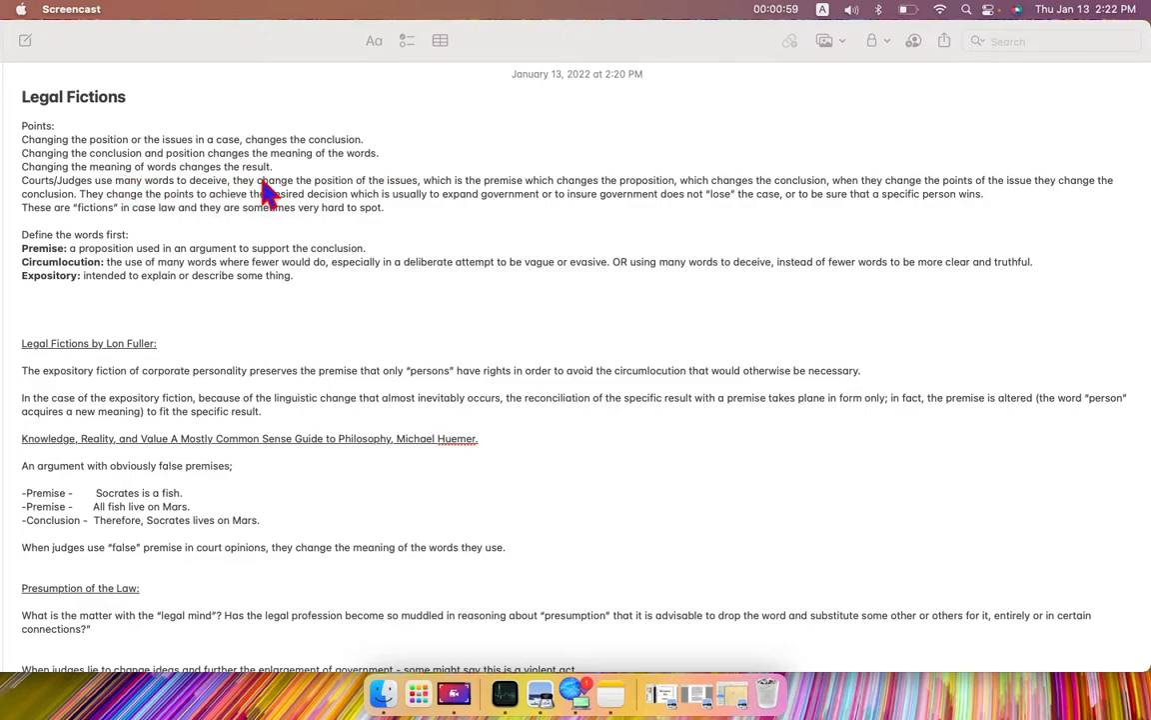
pyautogui.moveTo(80, 196)
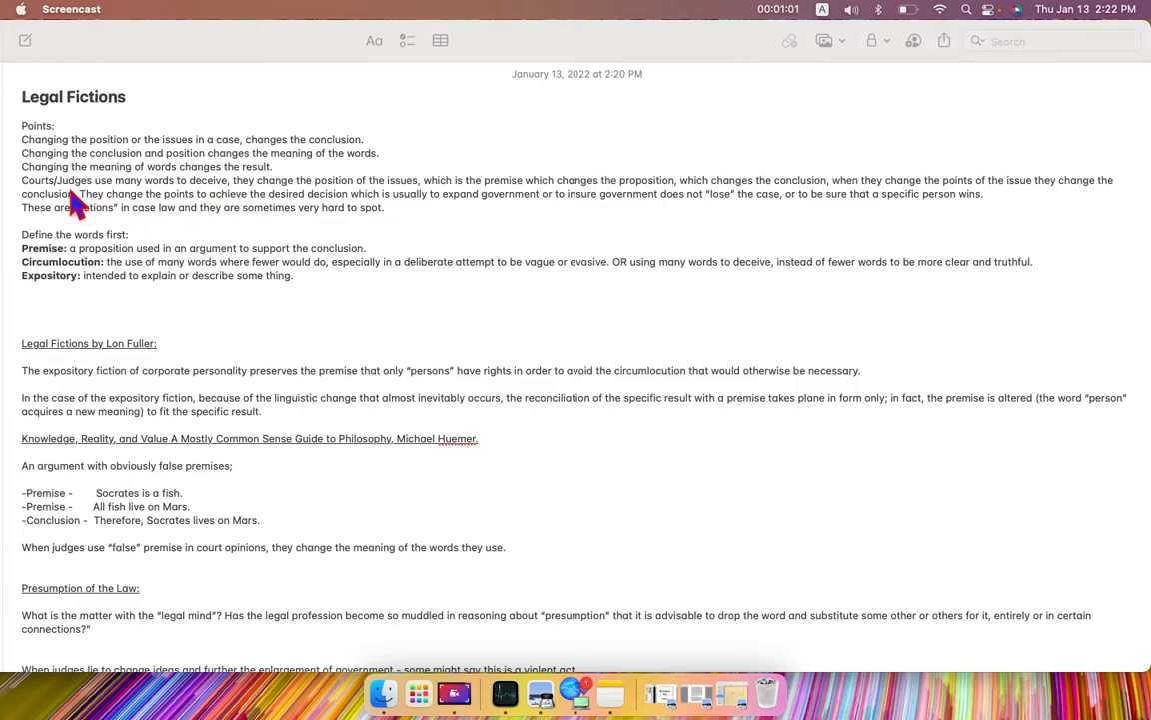
pyautogui.moveTo(188, 204)
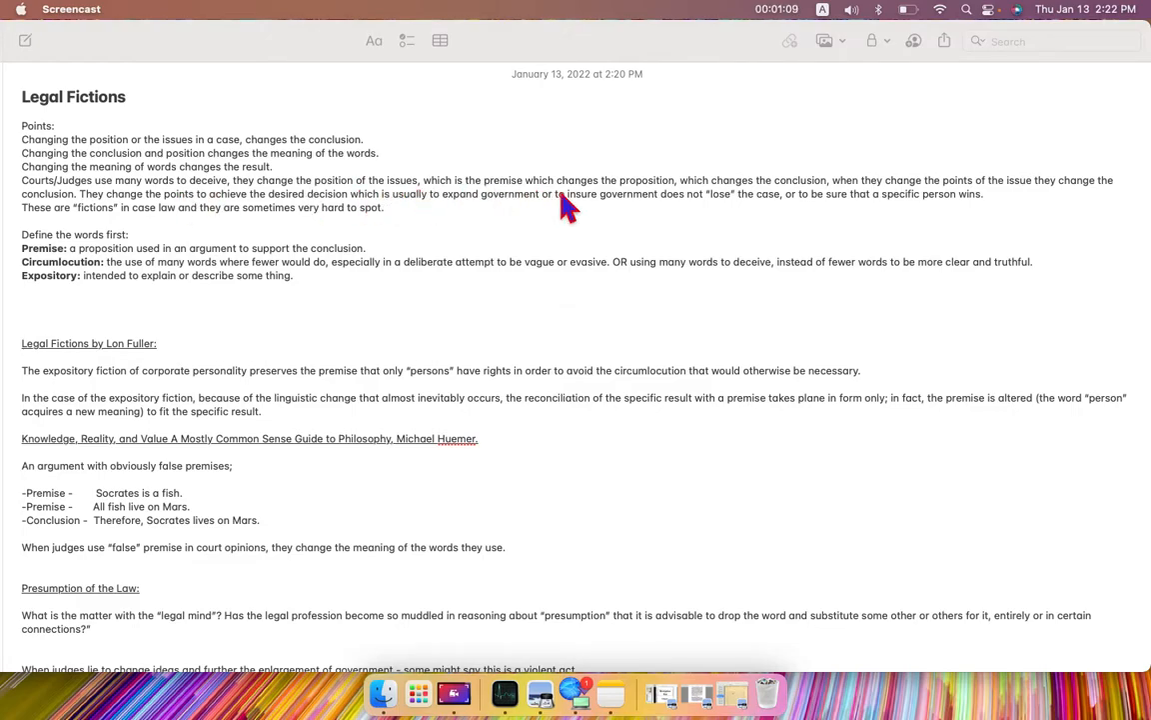
pyautogui.moveTo(650, 204)
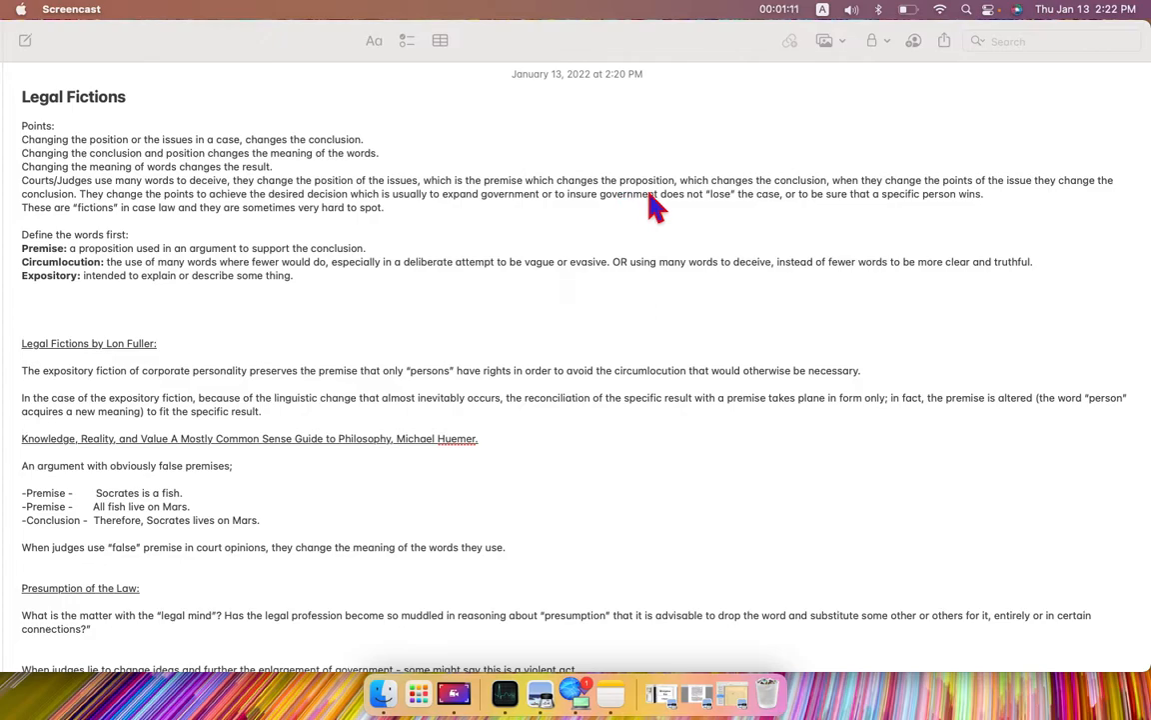
pyautogui.moveTo(778, 206)
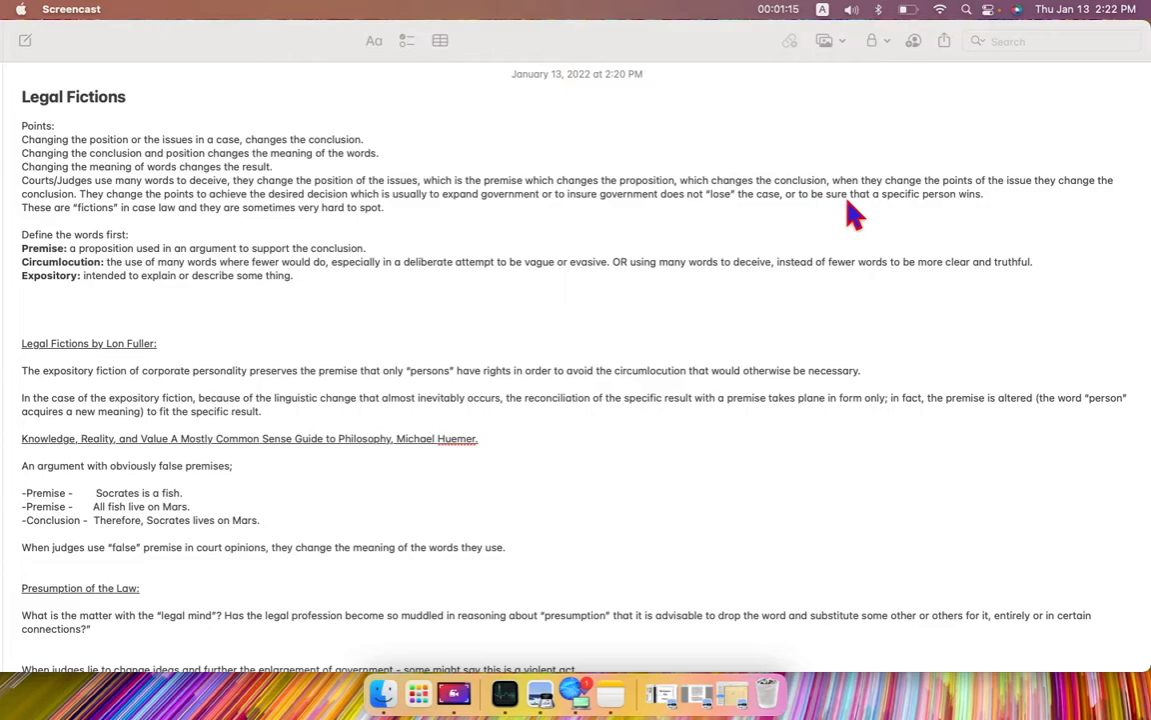
pyautogui.moveTo(987, 204)
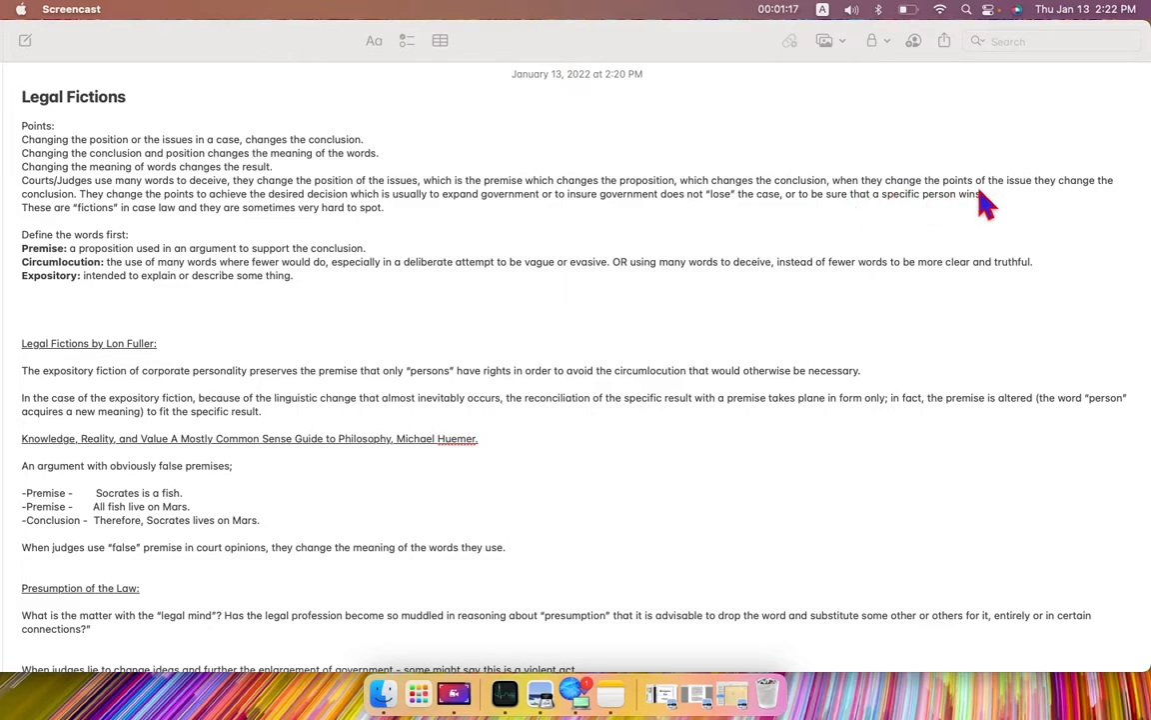
pyautogui.moveTo(1010, 204)
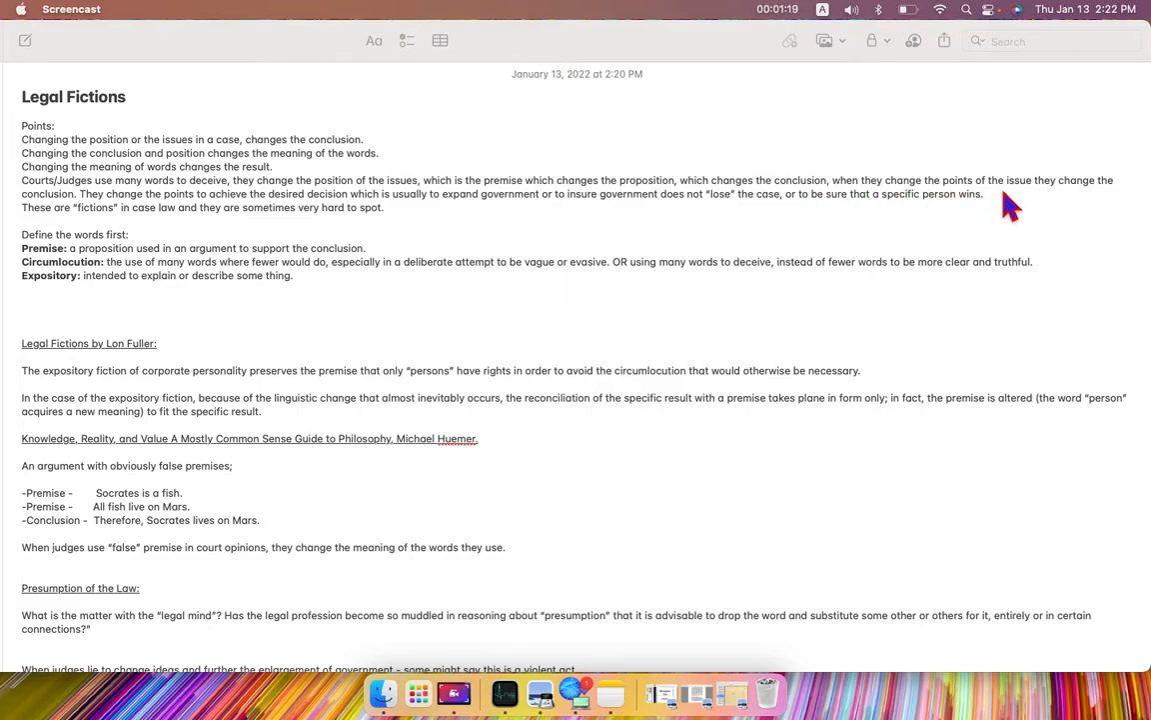
pyautogui.moveTo(118, 240)
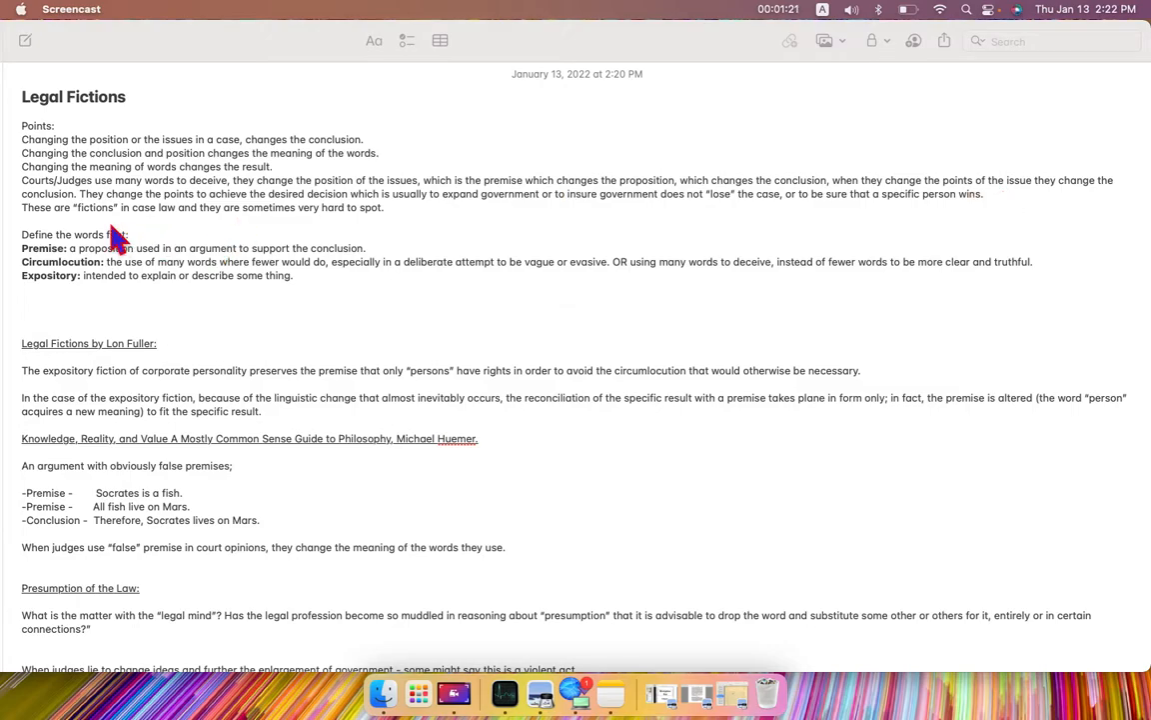
pyautogui.moveTo(164, 210)
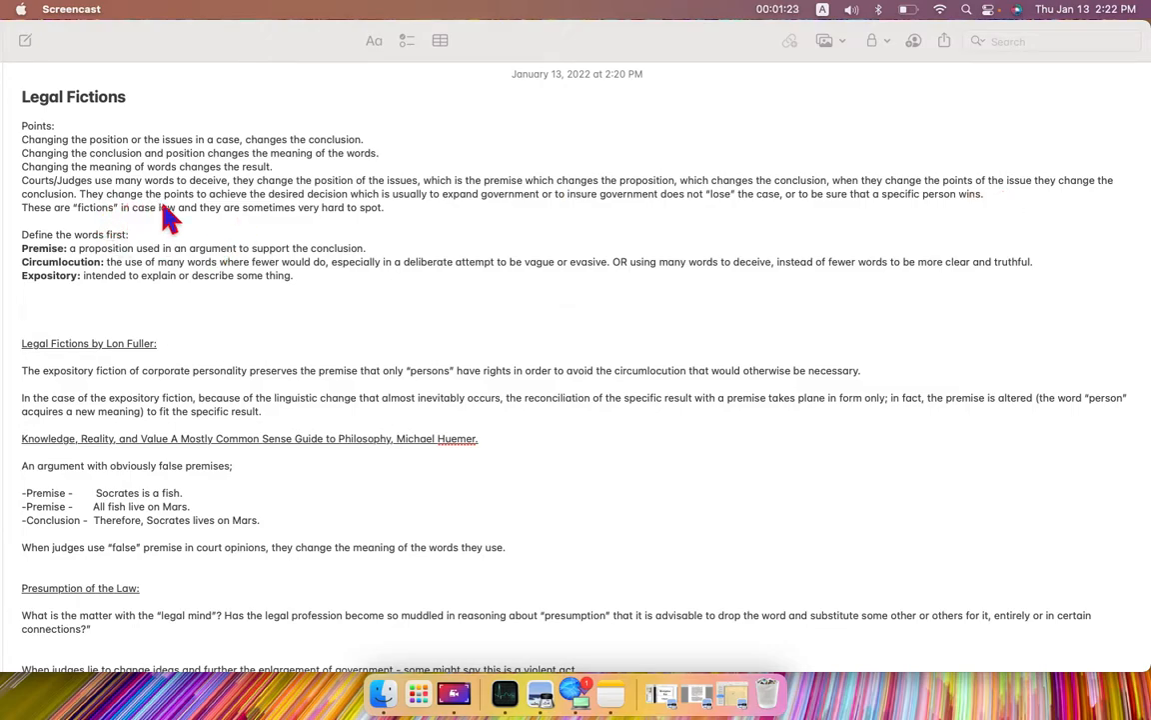
pyautogui.moveTo(272, 216)
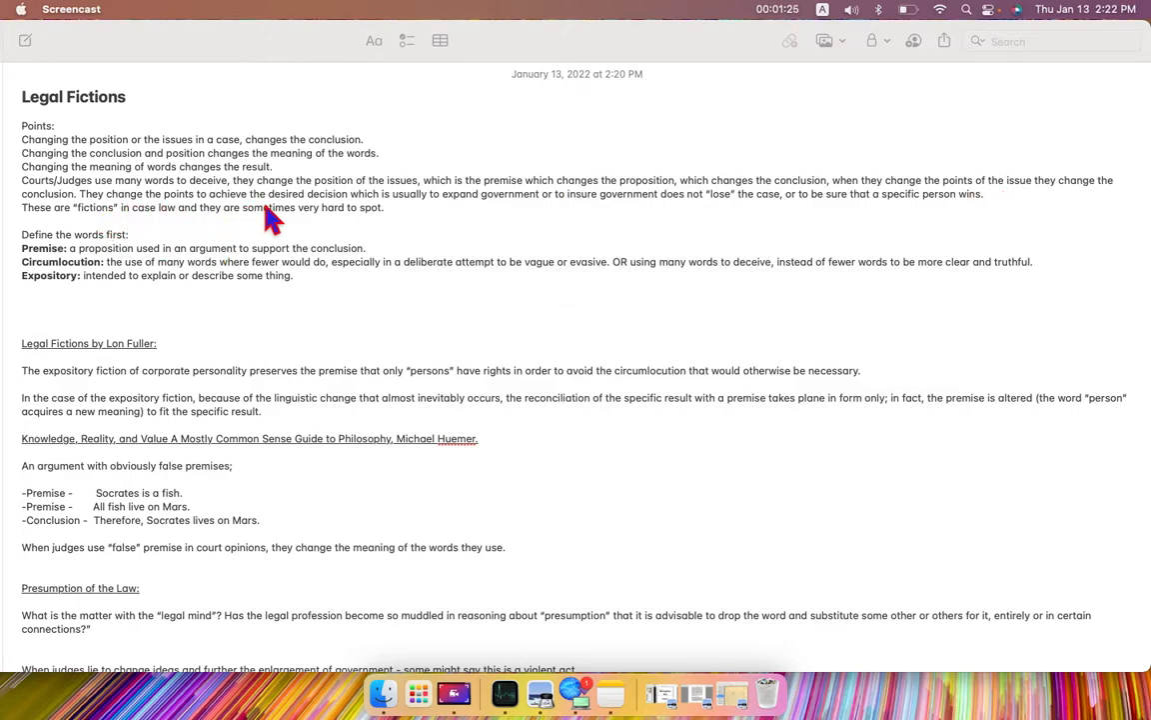
pyautogui.moveTo(376, 222)
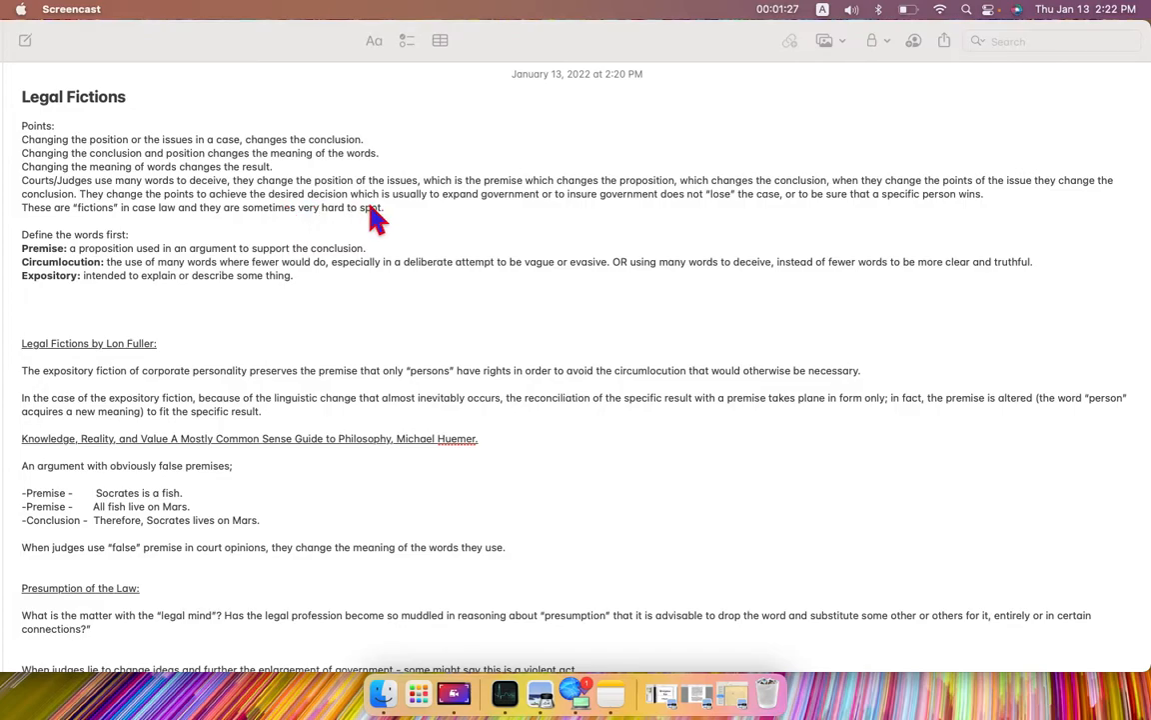
pyautogui.moveTo(529, 230)
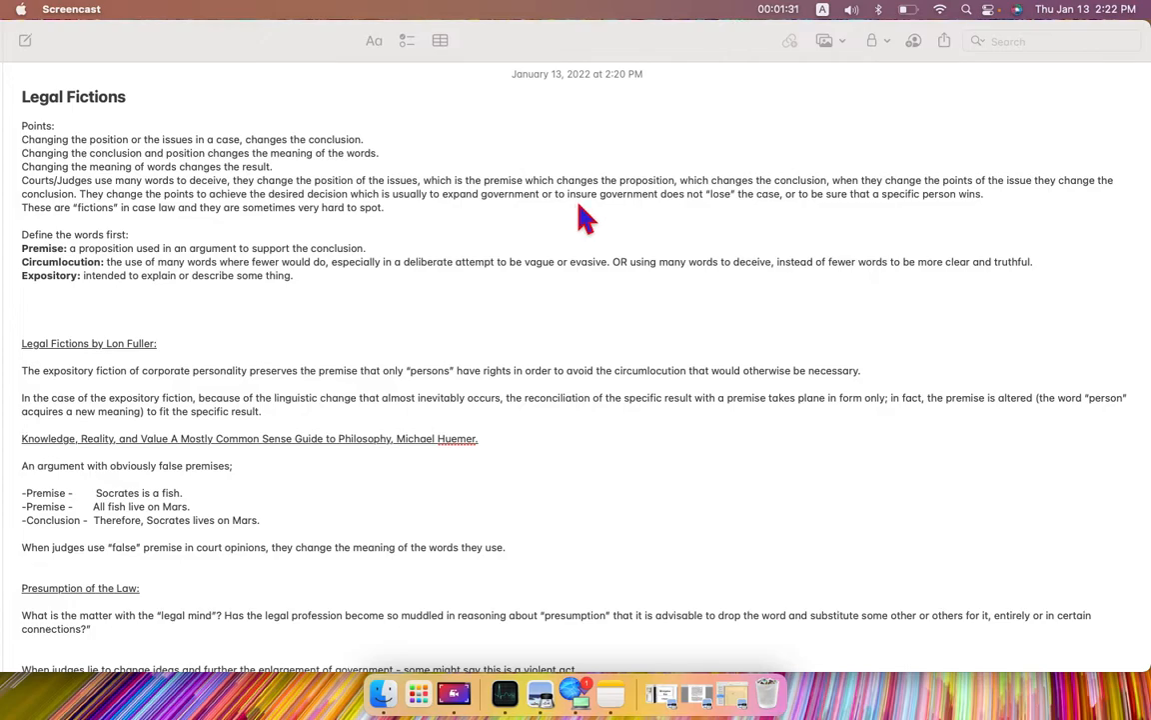
pyautogui.moveTo(729, 219)
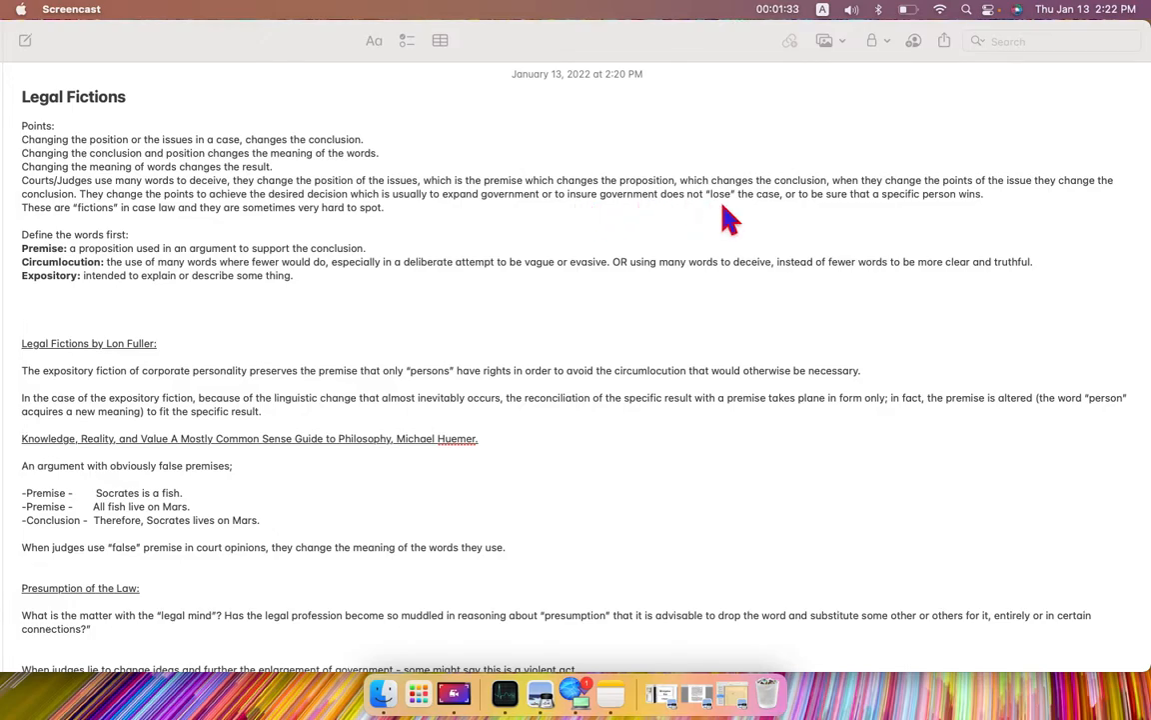
pyautogui.moveTo(817, 224)
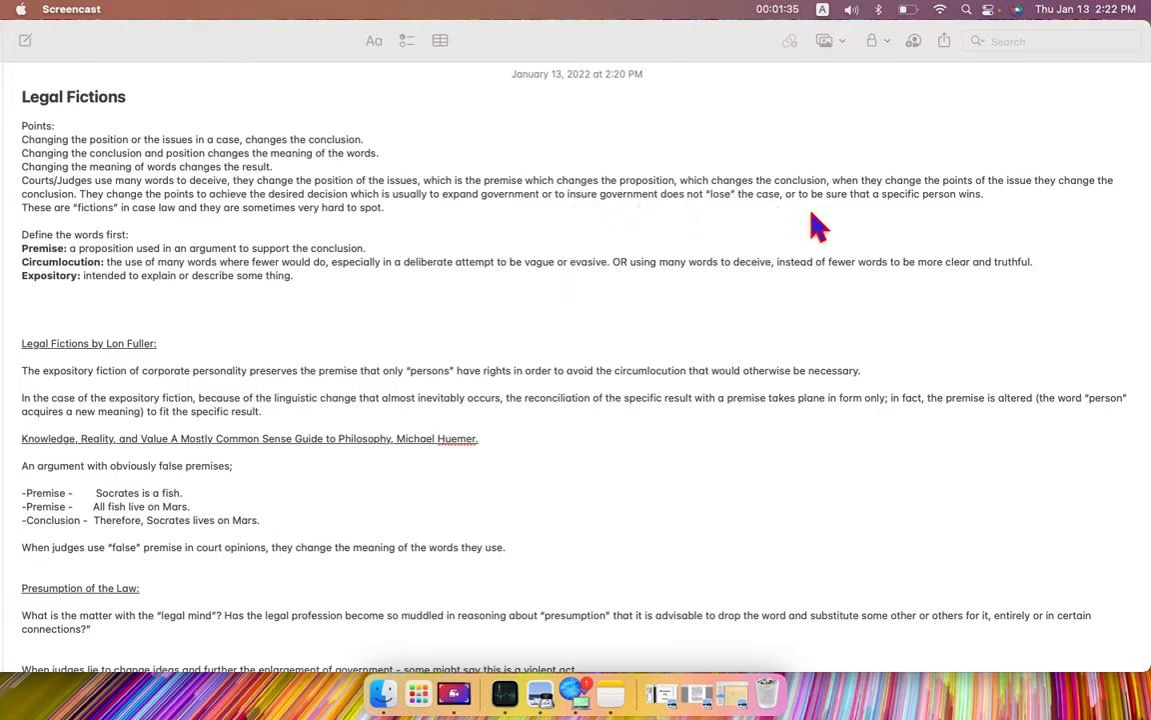
pyautogui.moveTo(931, 218)
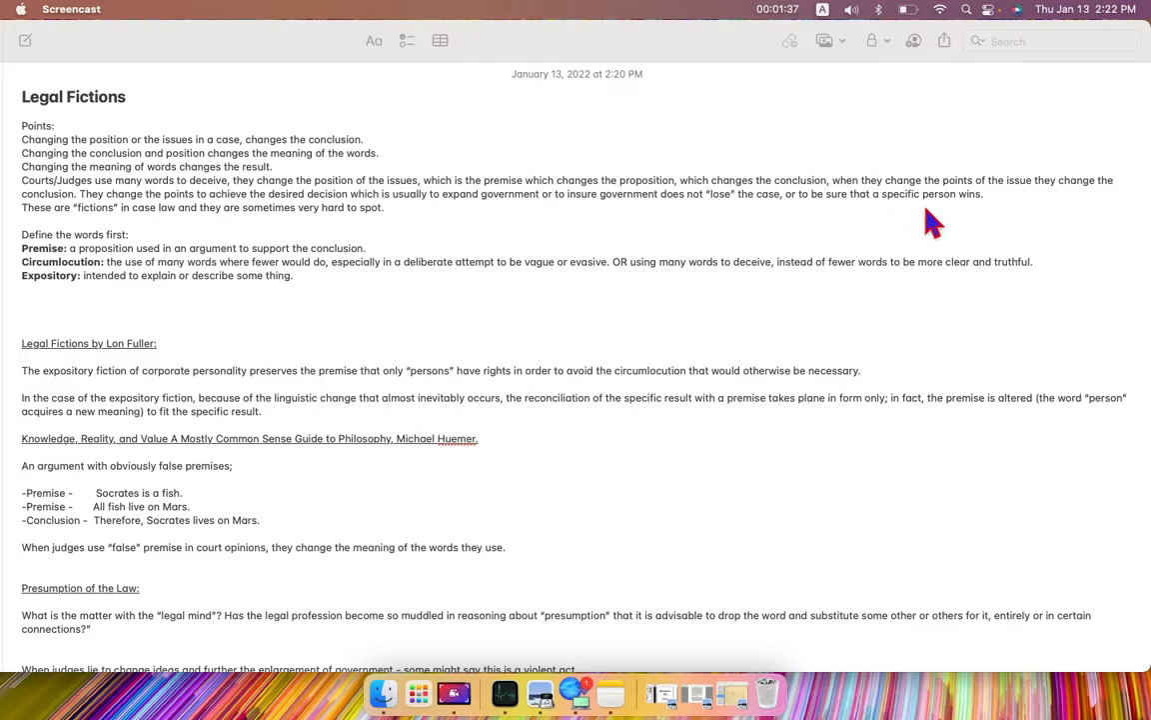
pyautogui.moveTo(222, 166)
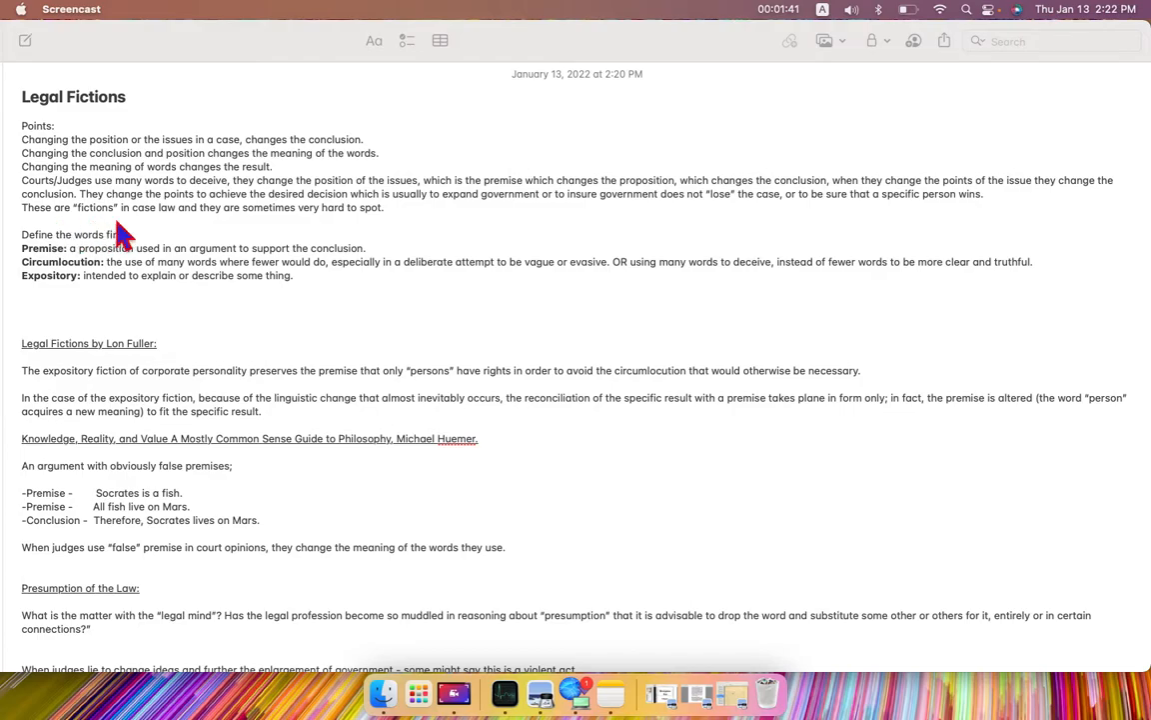
pyautogui.moveTo(191, 234)
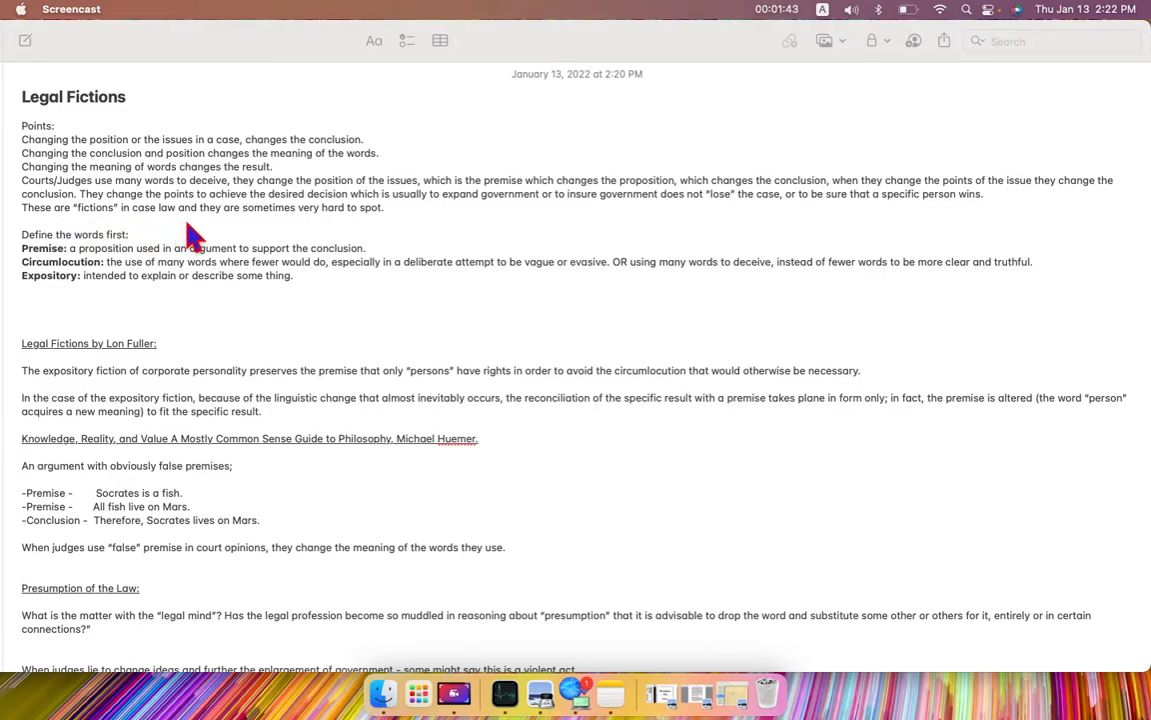
pyautogui.moveTo(388, 232)
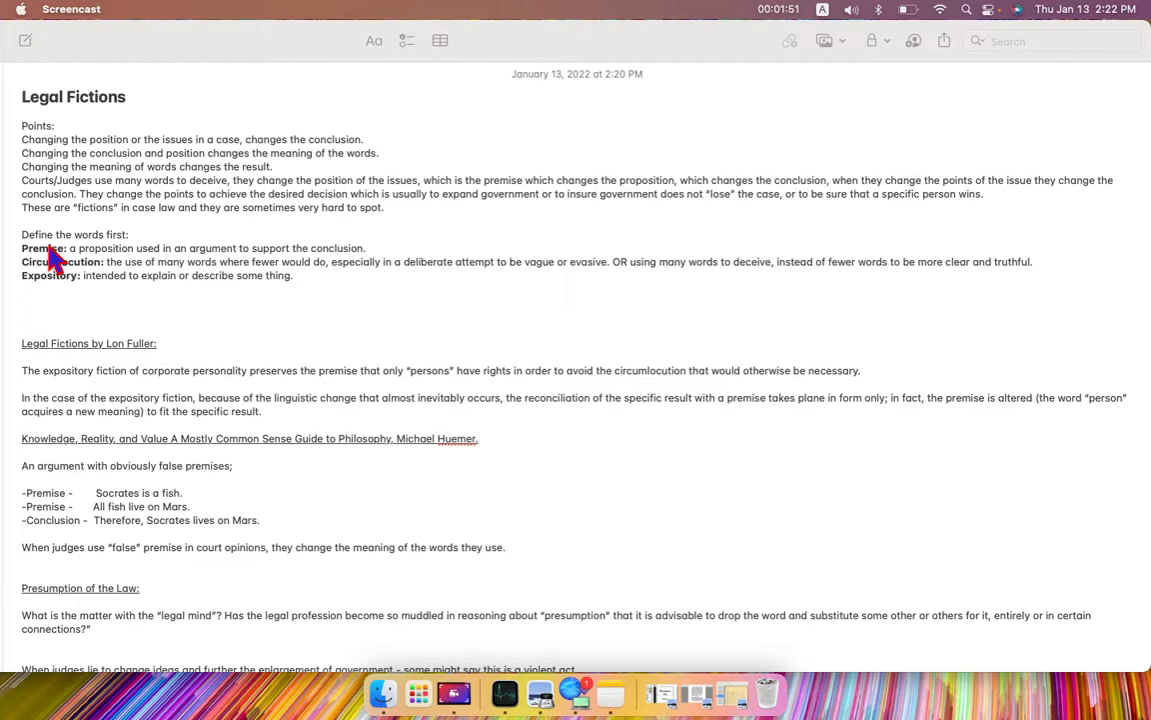
pyautogui.moveTo(48, 281)
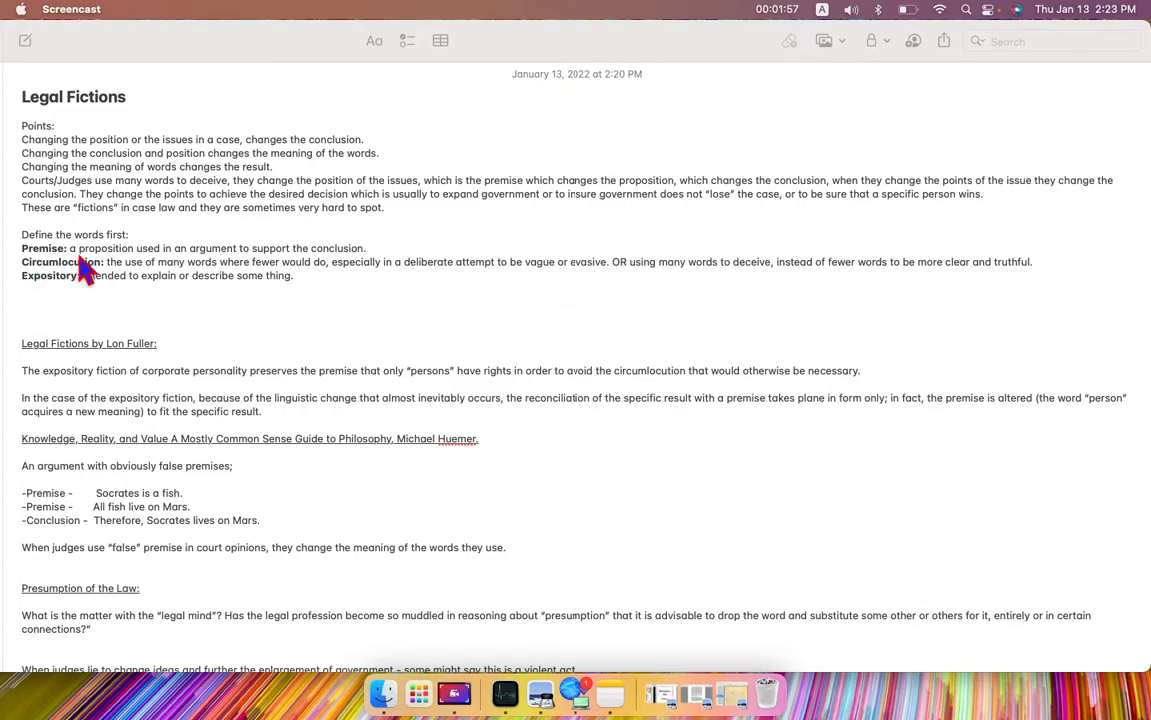
pyautogui.moveTo(159, 270)
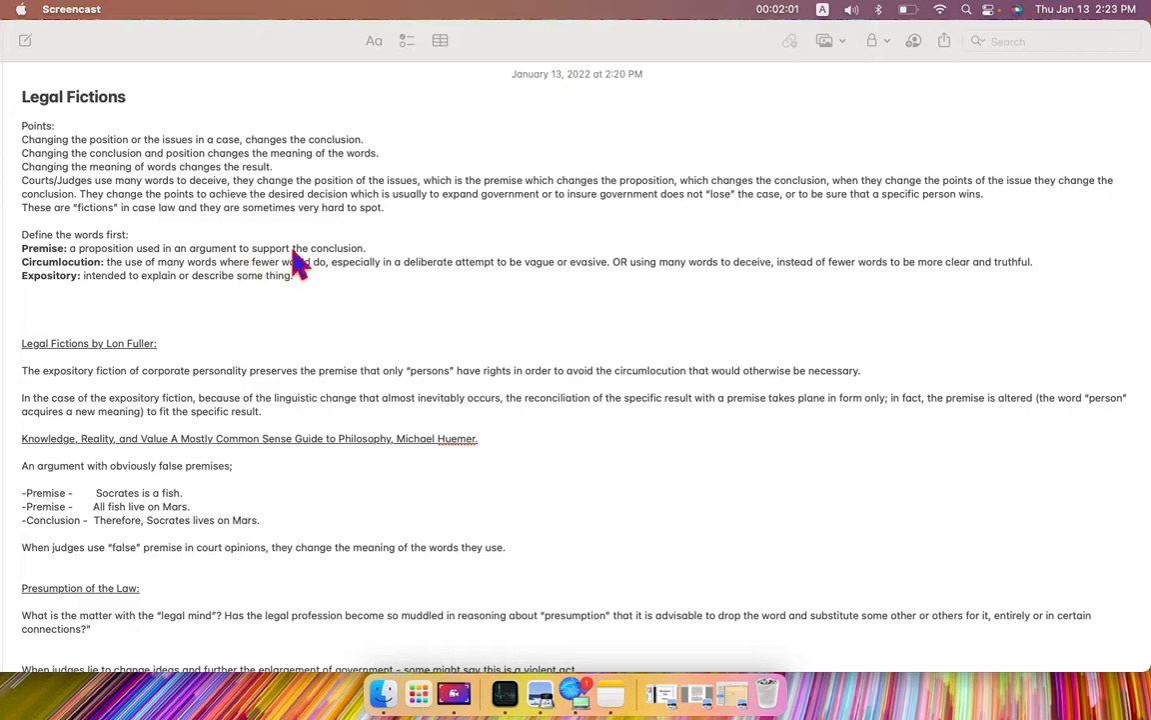
pyautogui.moveTo(347, 272)
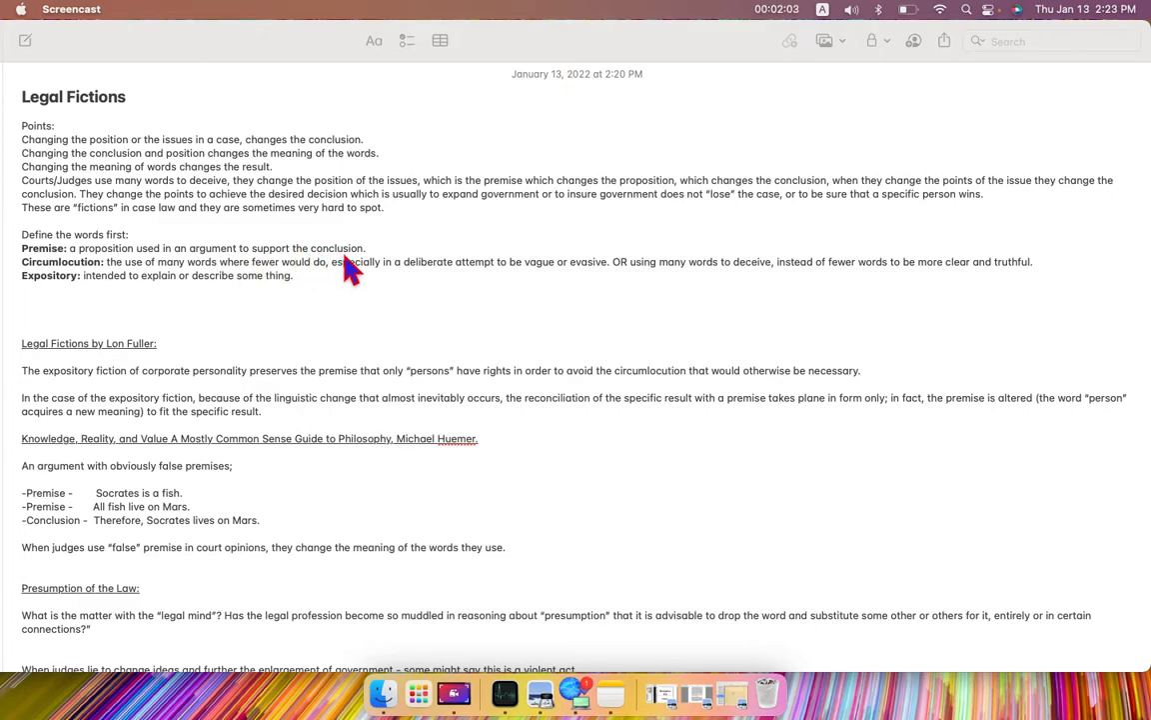
pyautogui.moveTo(48, 296)
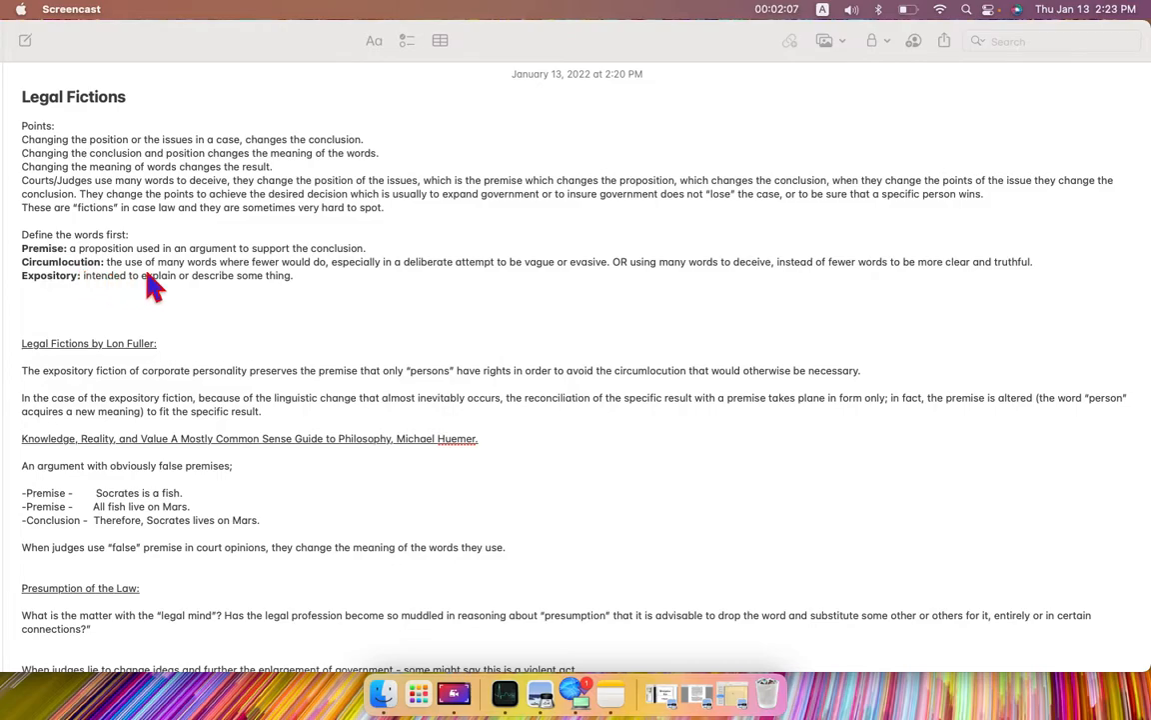
pyautogui.moveTo(288, 288)
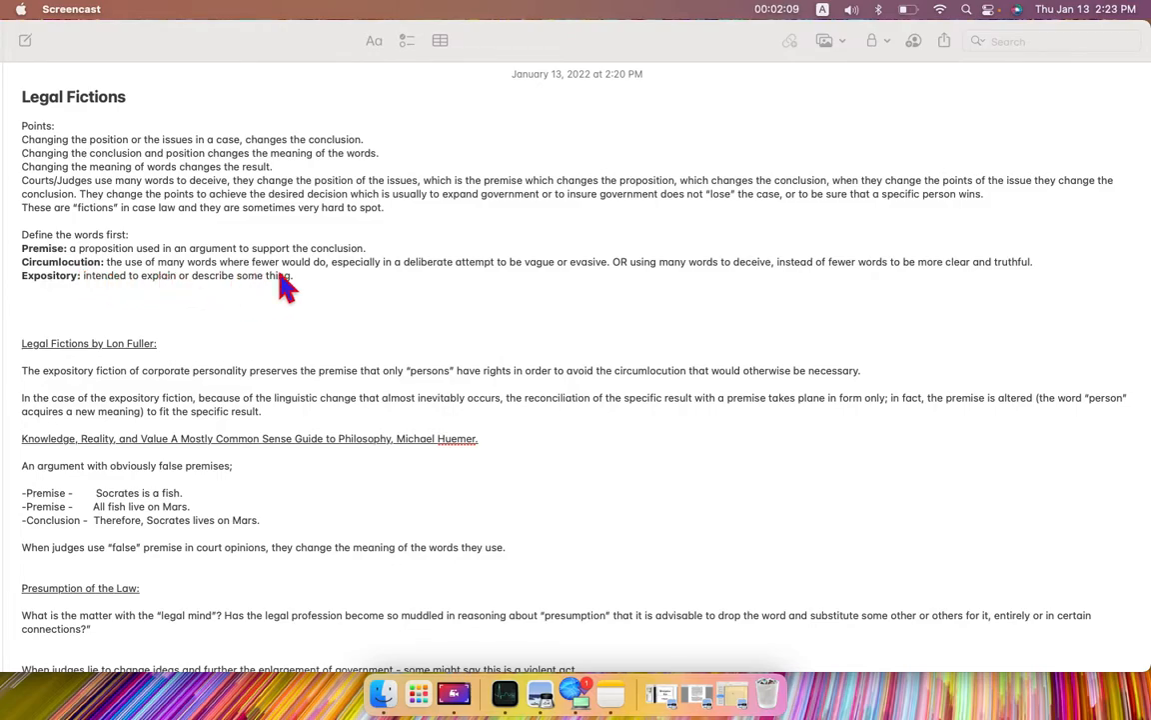
pyautogui.moveTo(384, 290)
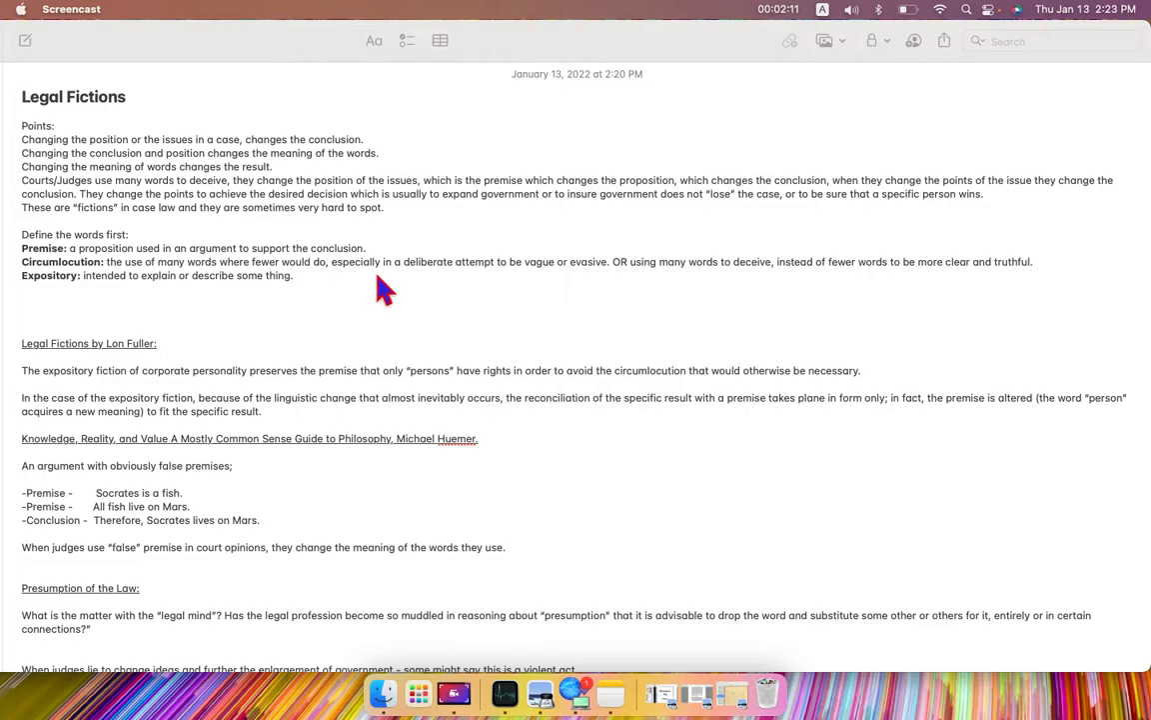
pyautogui.moveTo(504, 284)
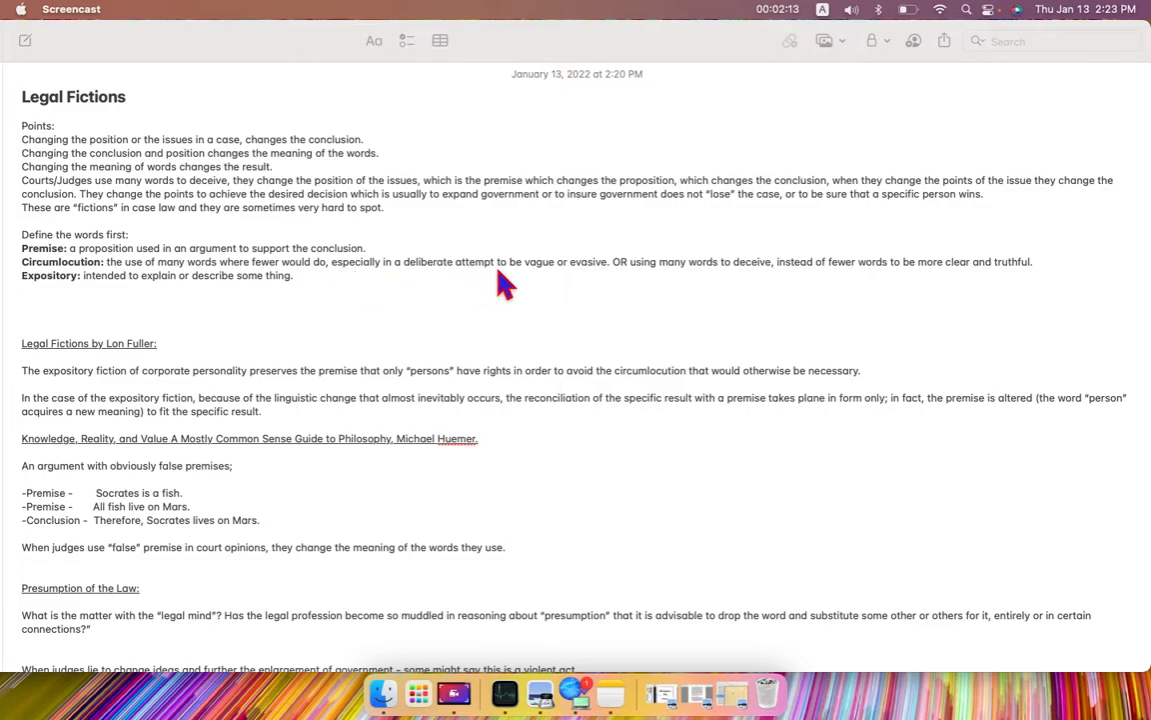
pyautogui.moveTo(614, 288)
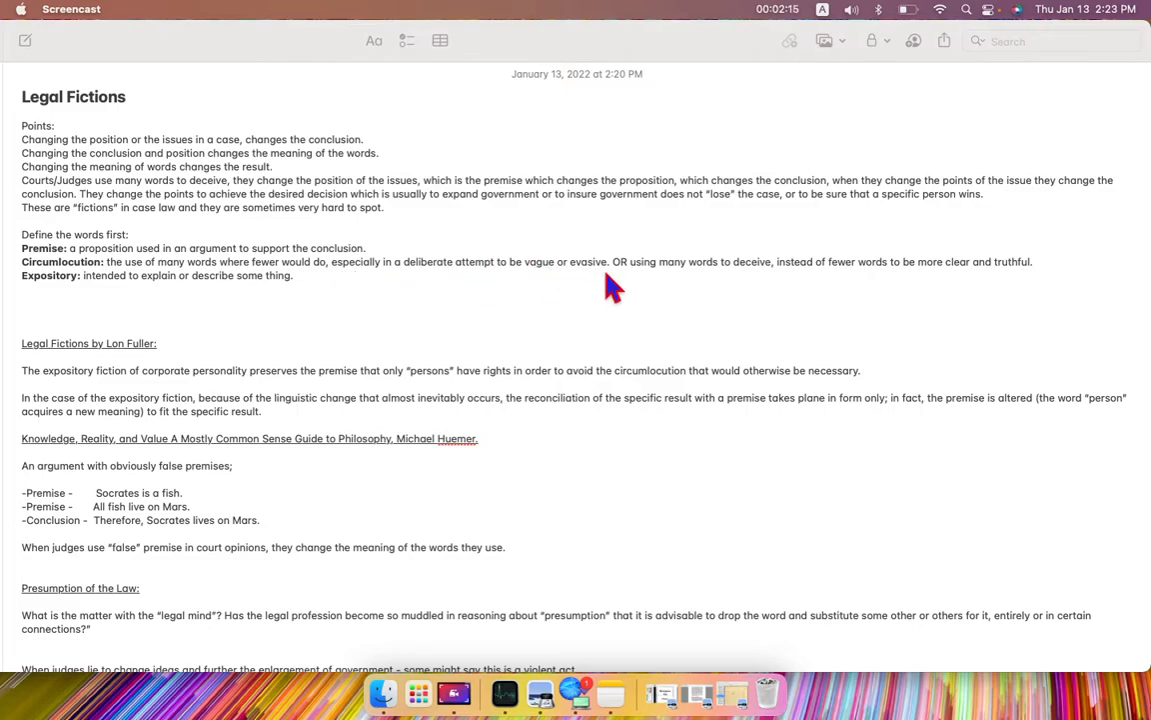
pyautogui.moveTo(710, 298)
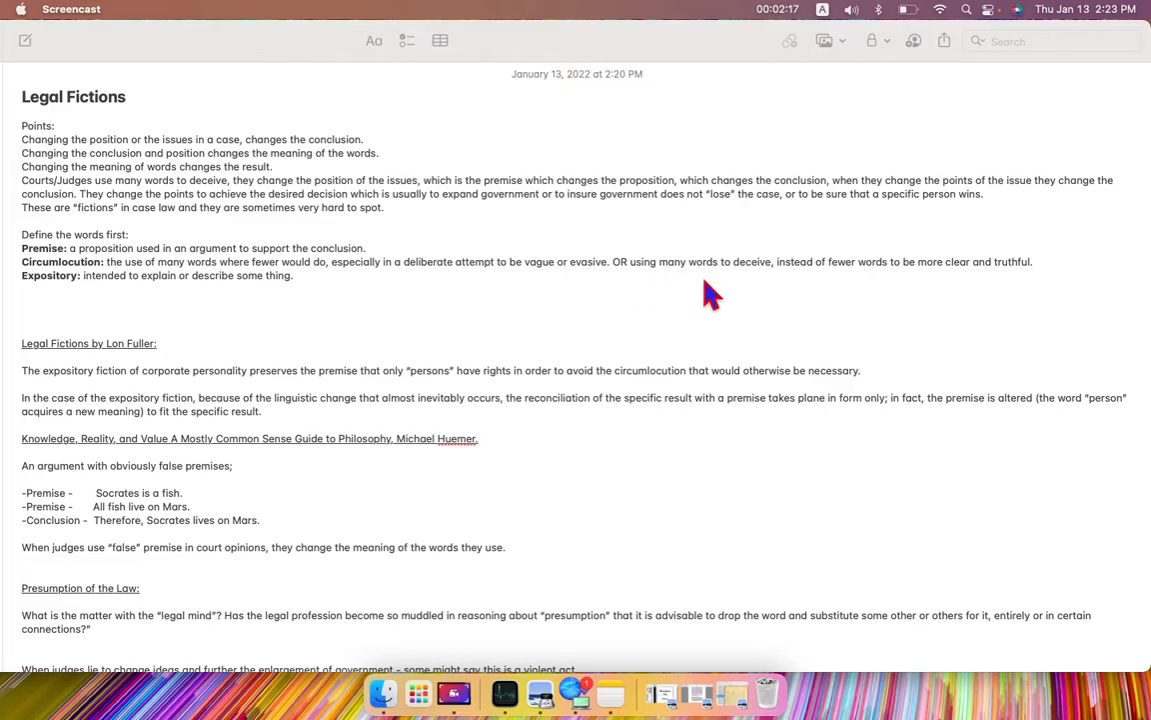
pyautogui.moveTo(764, 284)
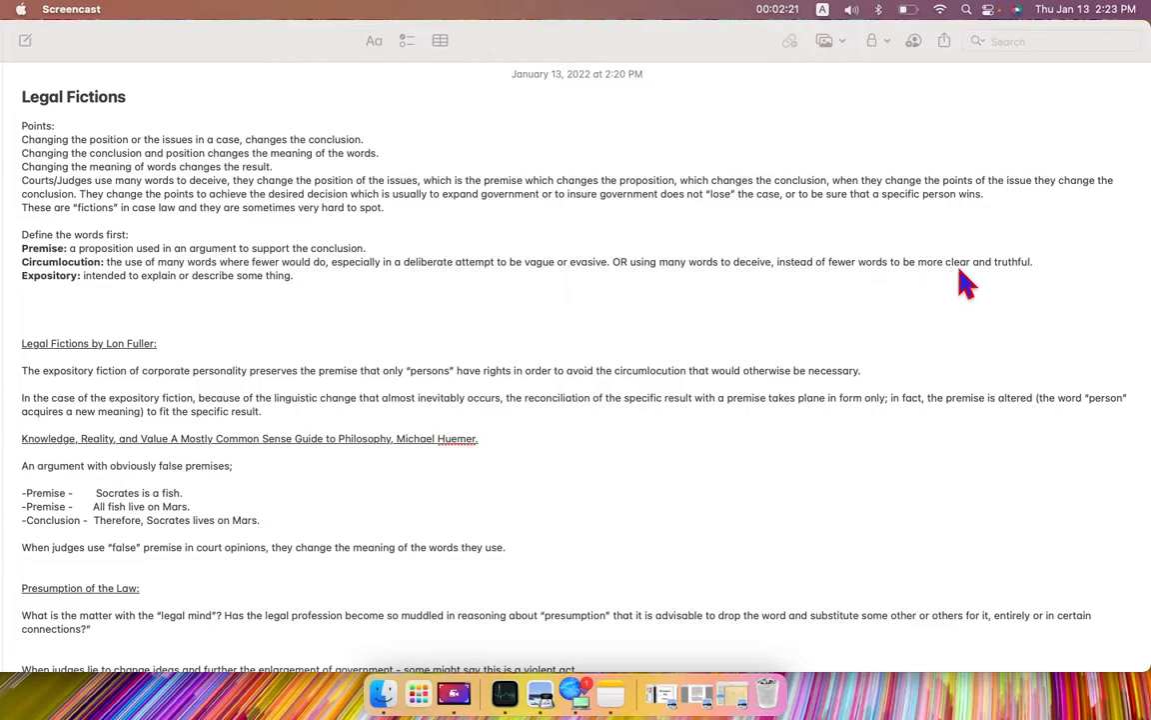
pyautogui.moveTo(220, 352)
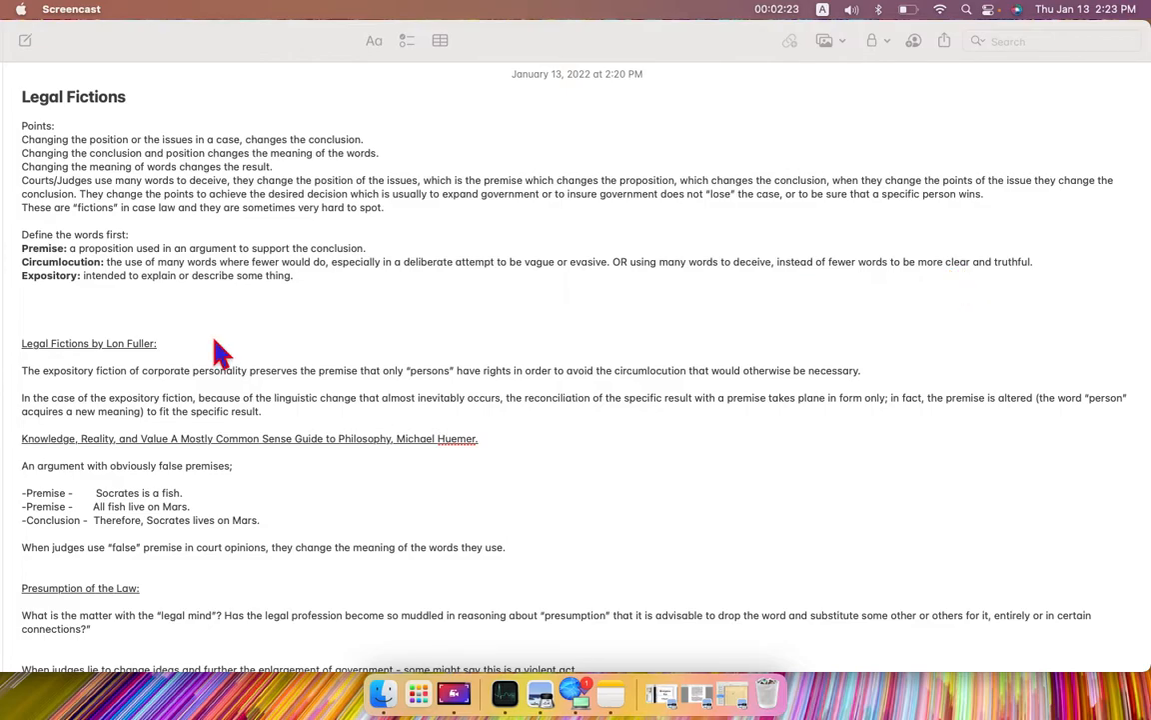
pyautogui.moveTo(62, 296)
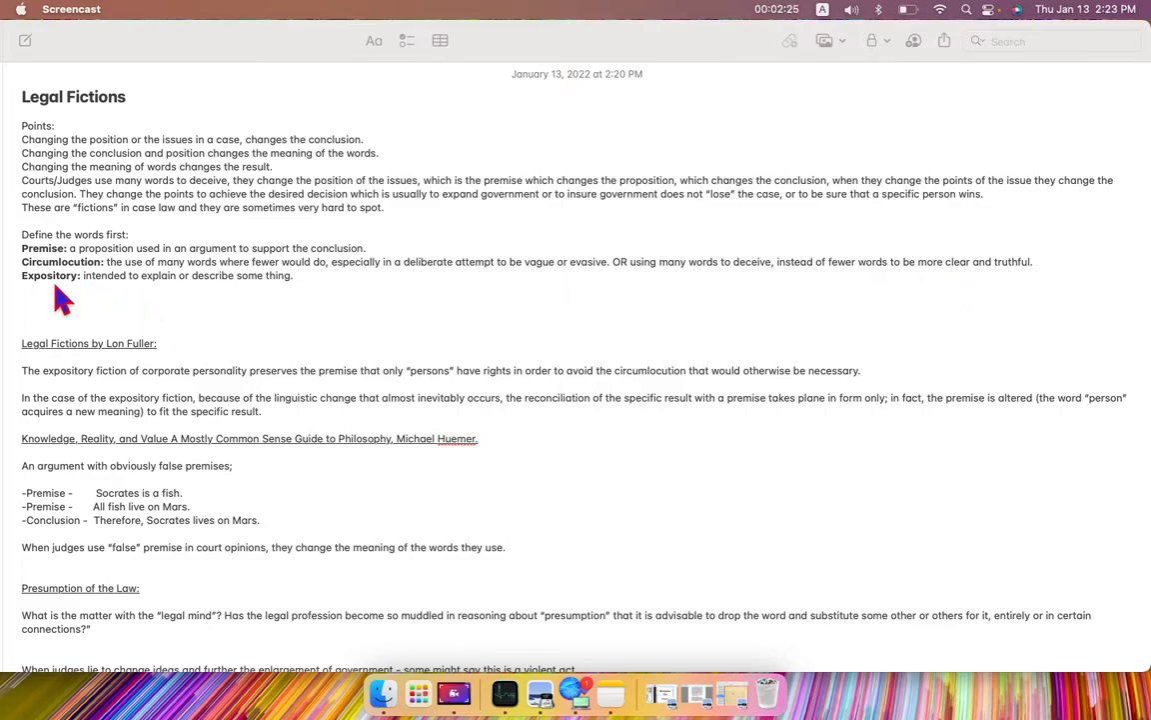
pyautogui.moveTo(148, 302)
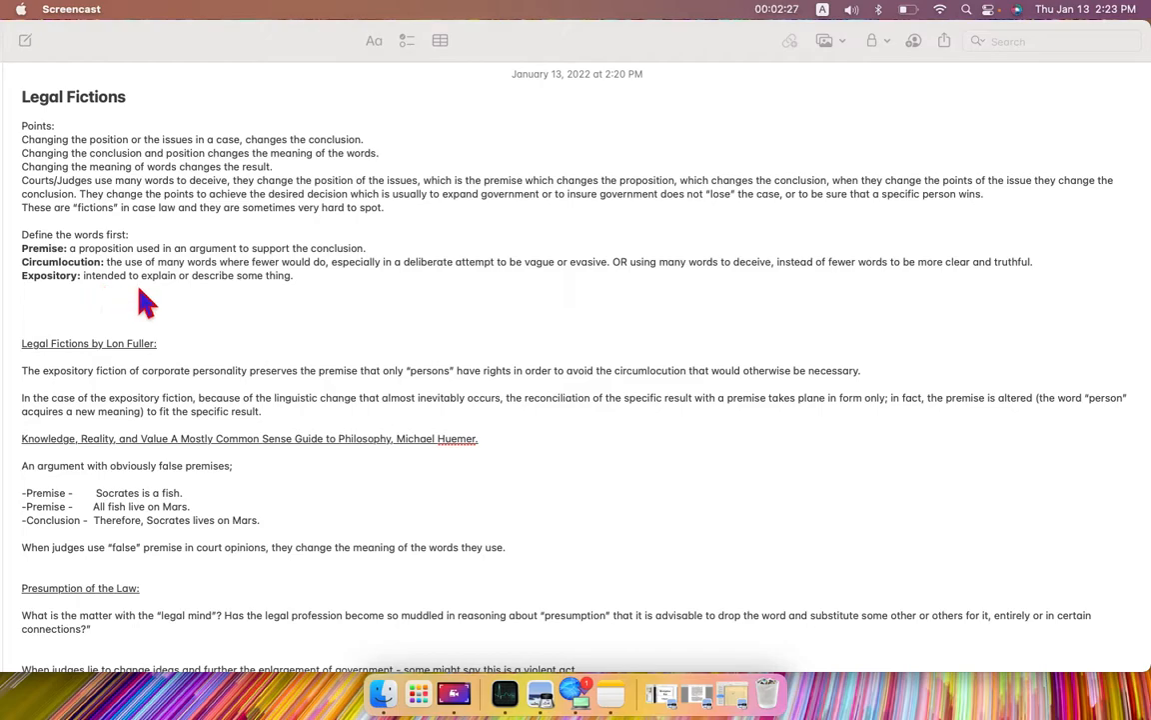
pyautogui.moveTo(268, 299)
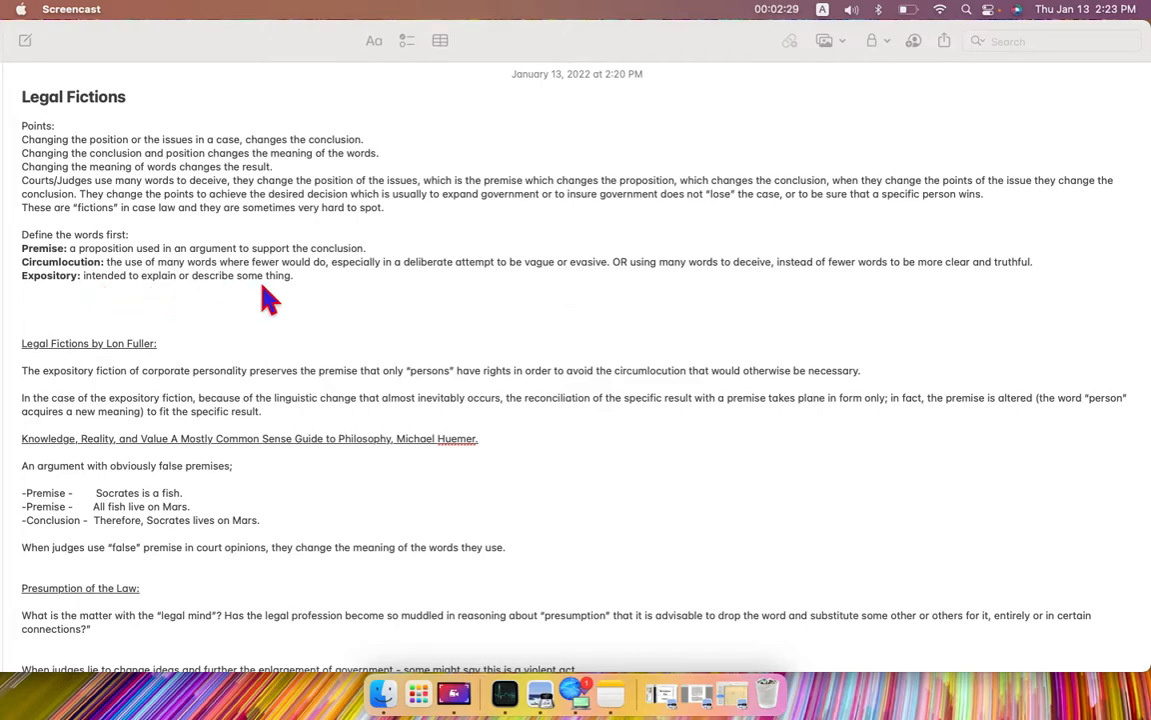
pyautogui.moveTo(291, 300)
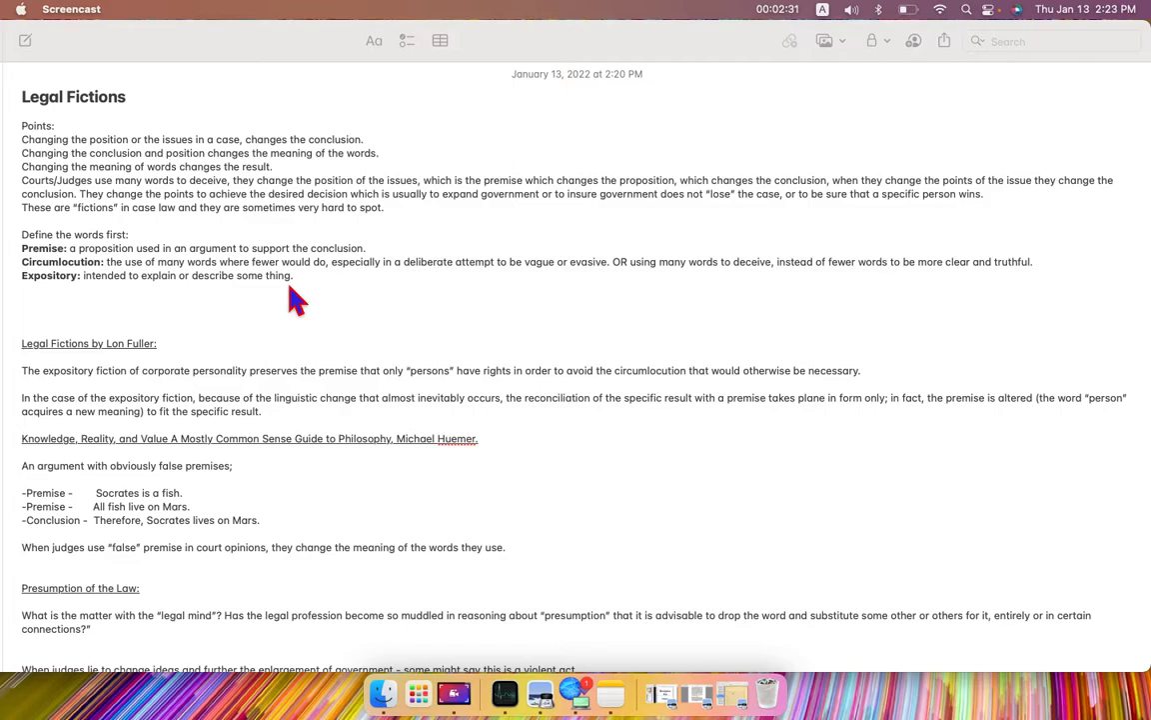
# Scroll down so the Dr. Reid passage on moral and political influence comes into view
pyautogui.scroll(-3)
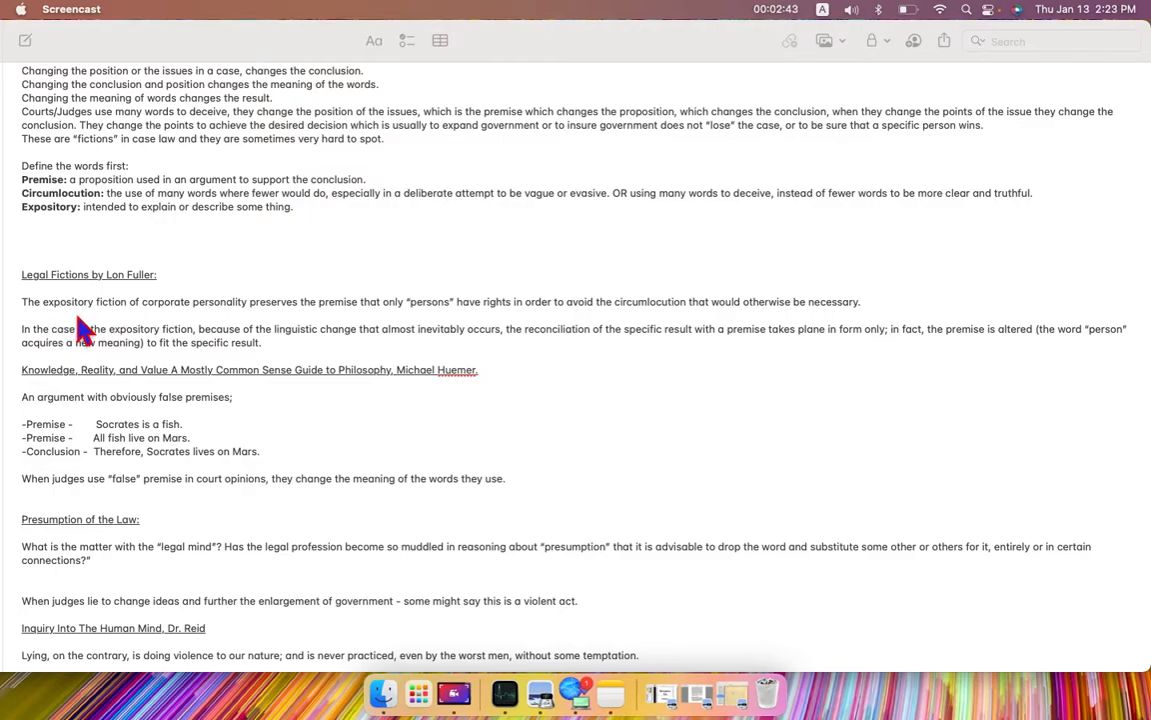
pyautogui.moveTo(150, 340)
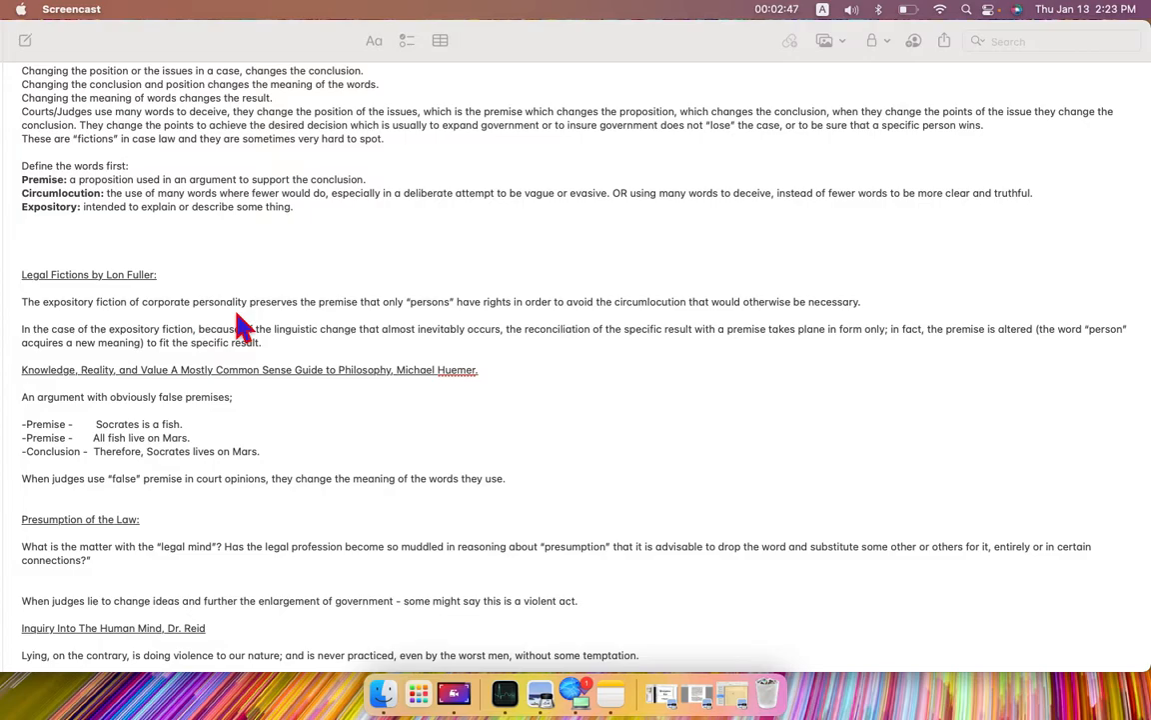
pyautogui.moveTo(304, 328)
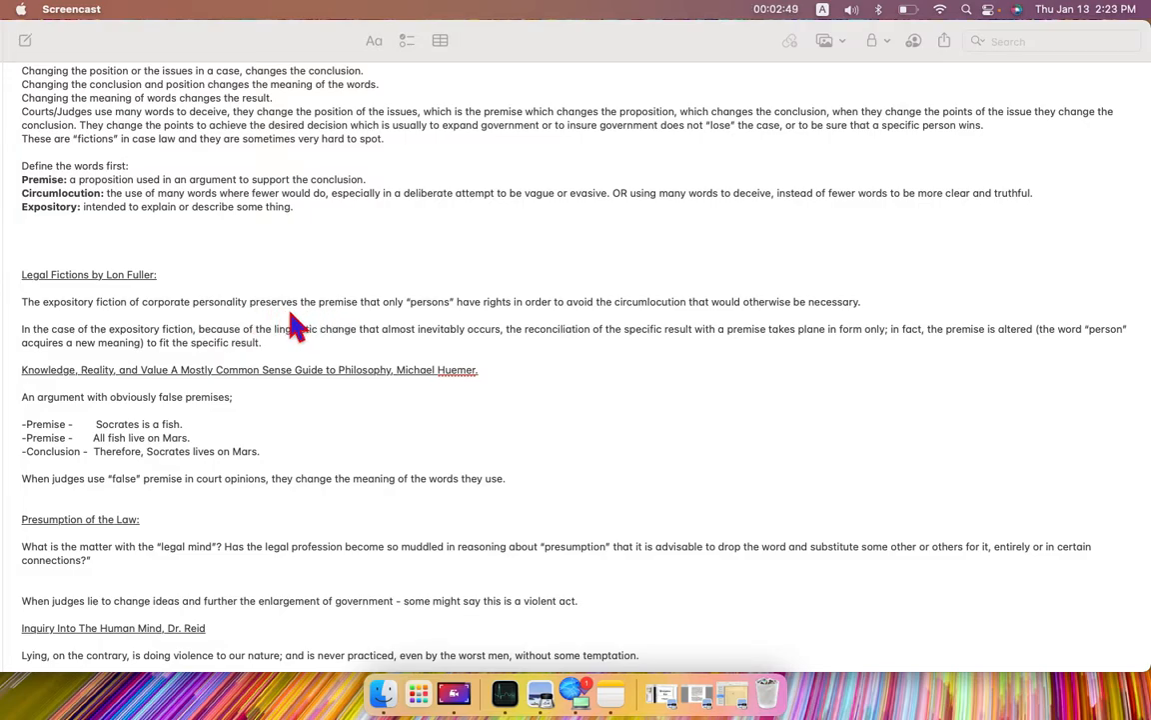
pyautogui.moveTo(343, 330)
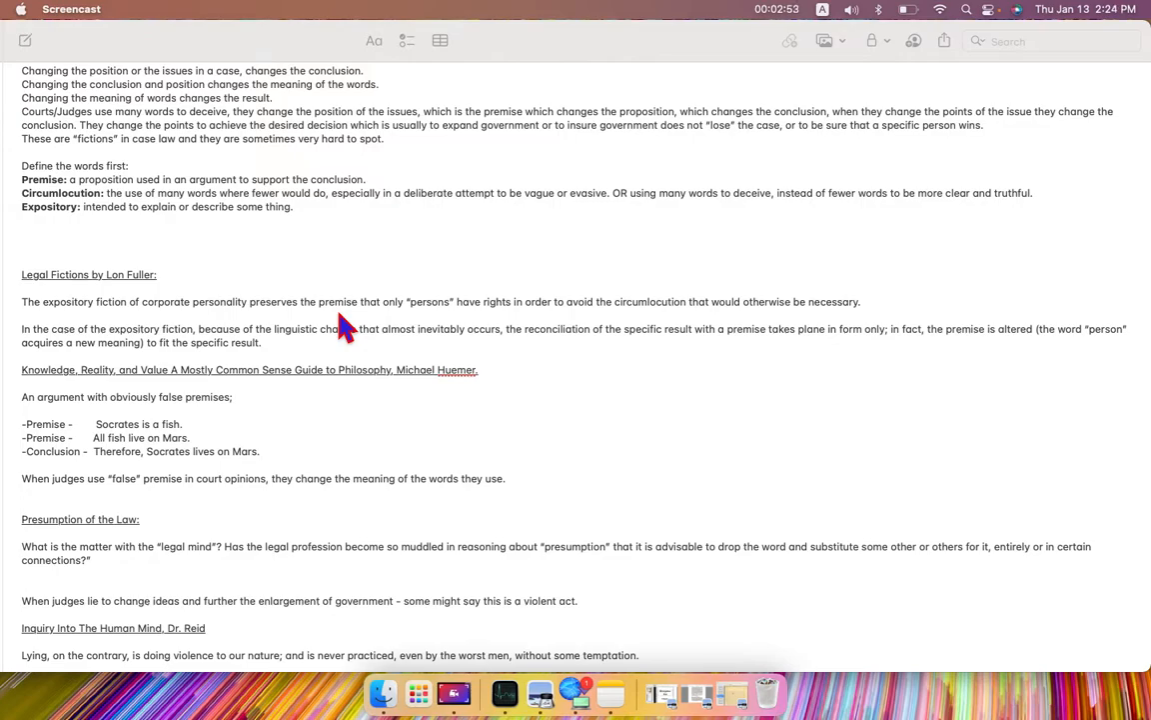
pyautogui.moveTo(338, 310)
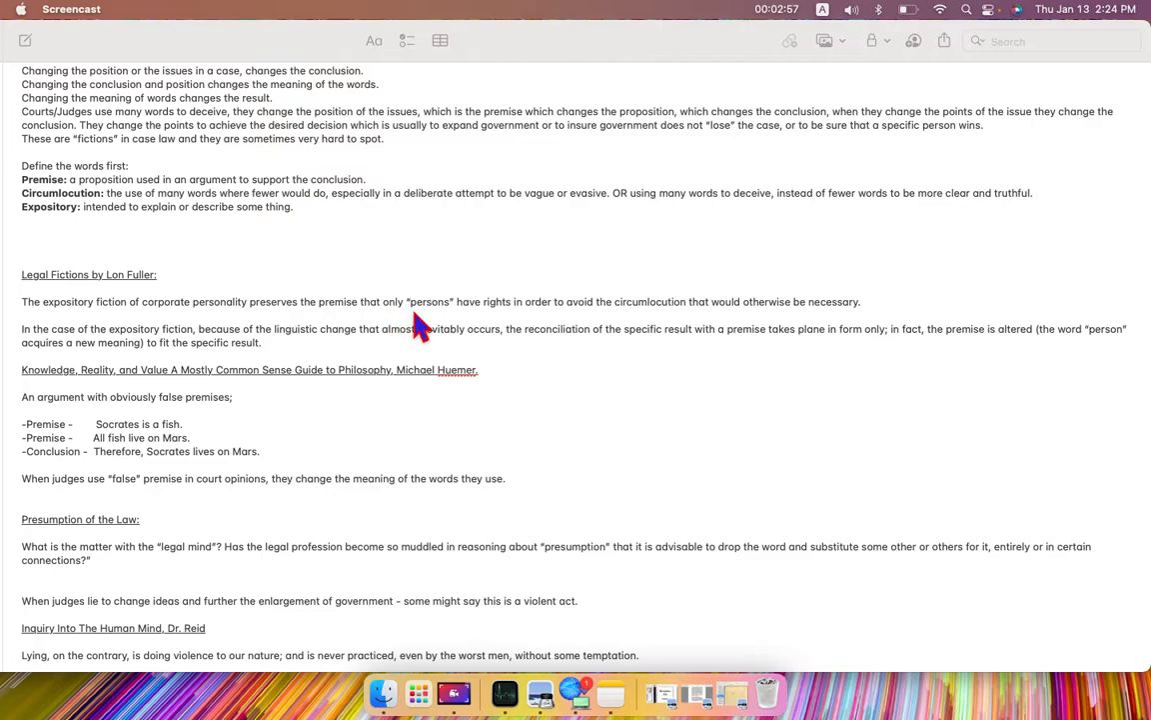
pyautogui.moveTo(480, 318)
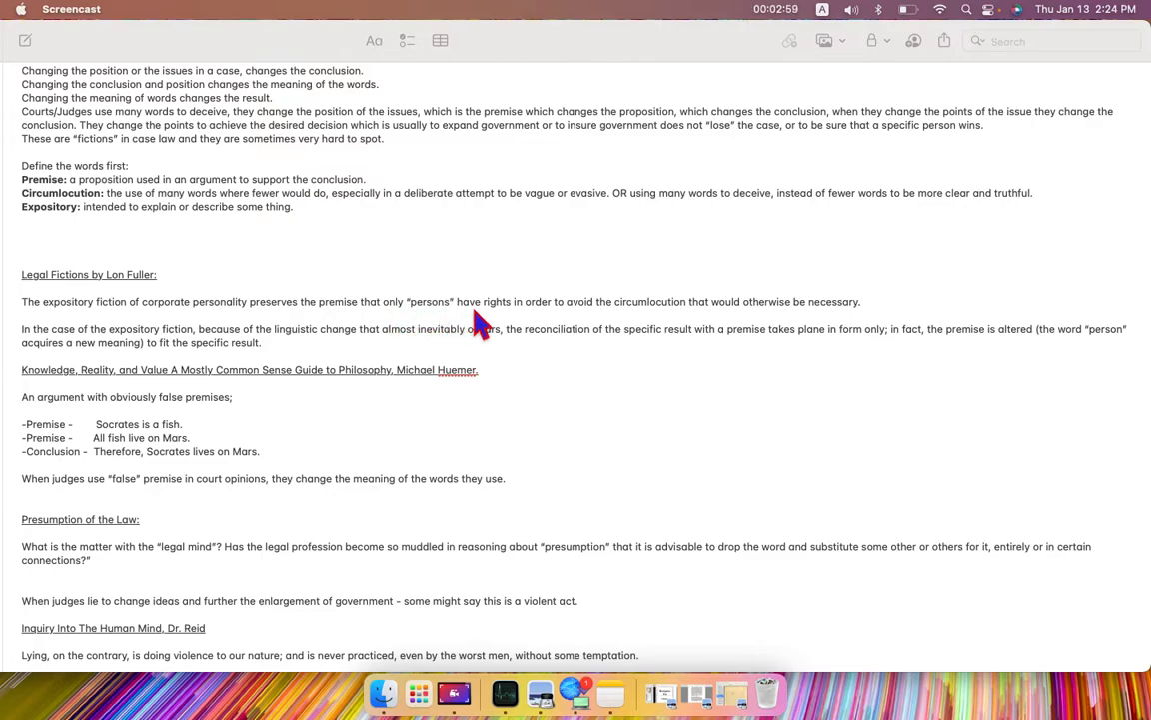
pyautogui.moveTo(540, 328)
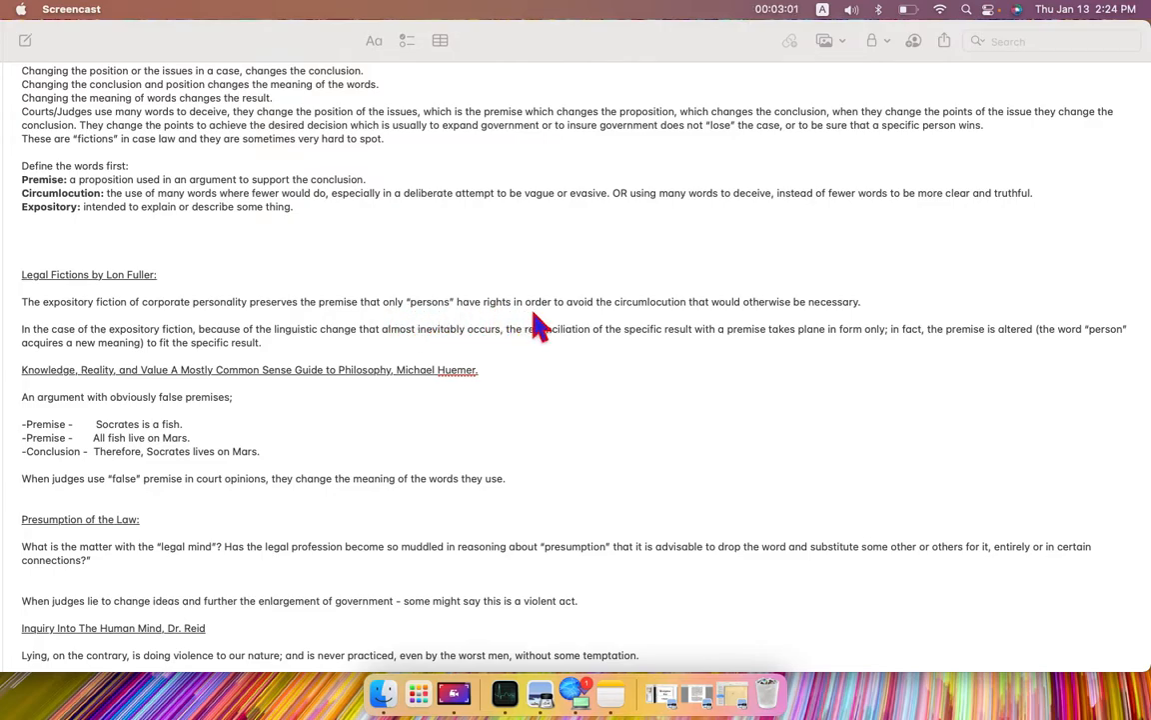
pyautogui.moveTo(636, 329)
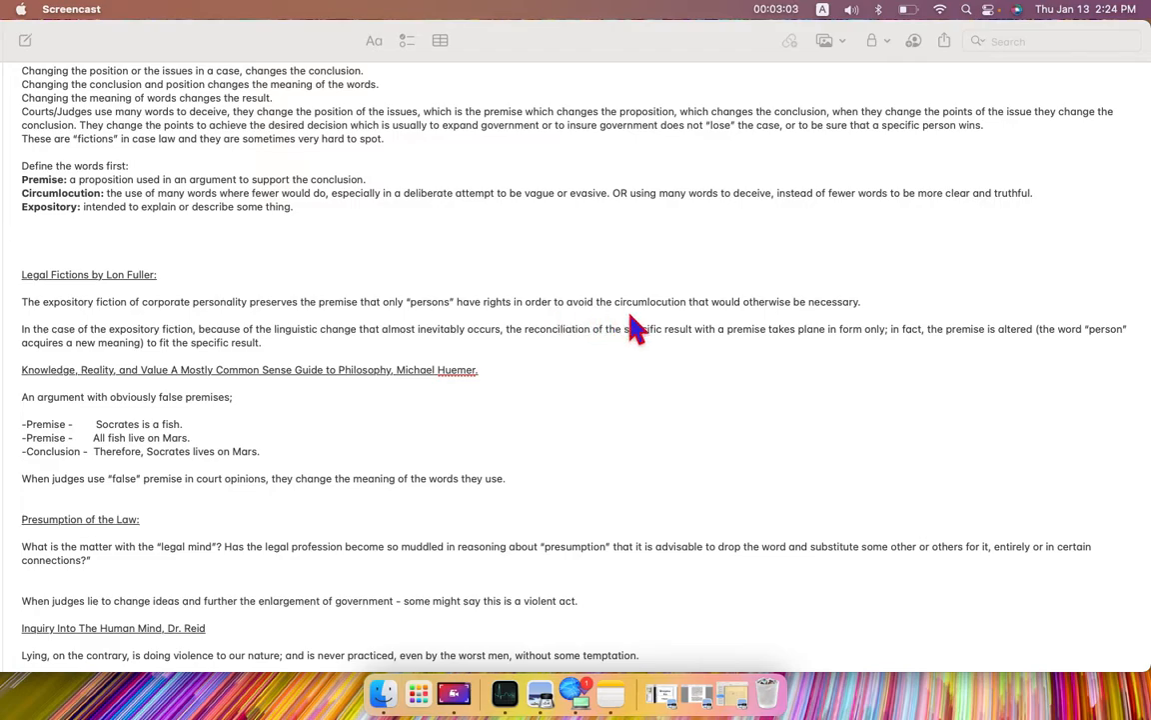
pyautogui.moveTo(690, 330)
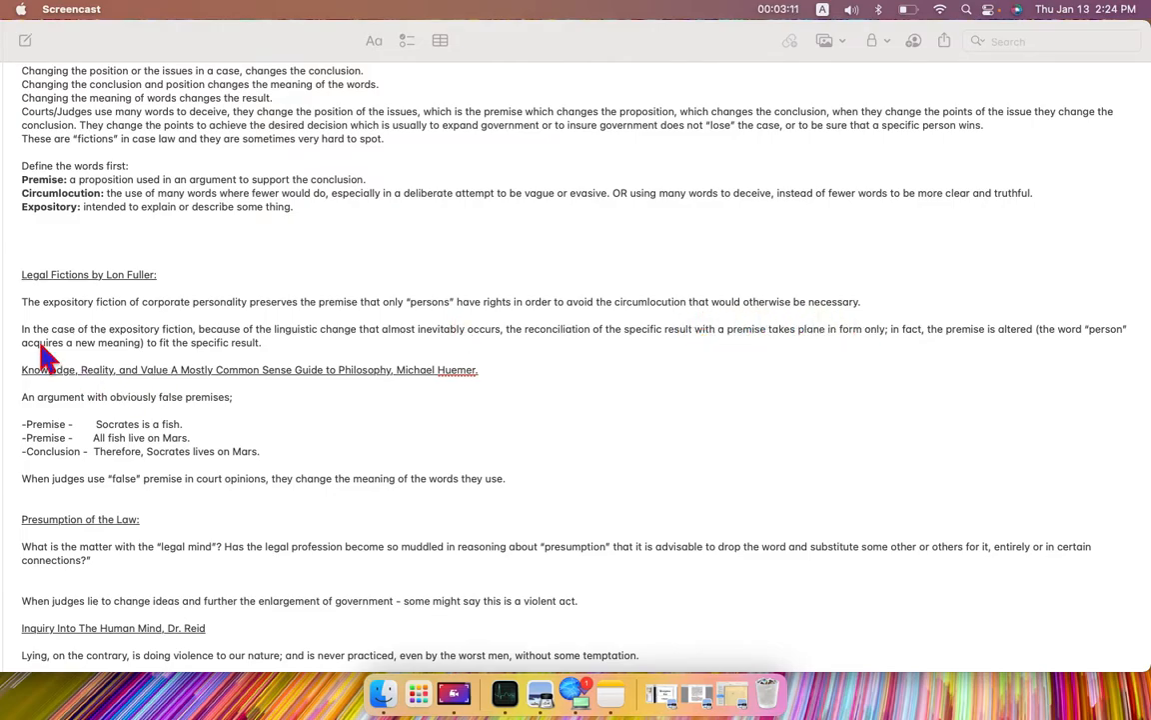
pyautogui.moveTo(64, 351)
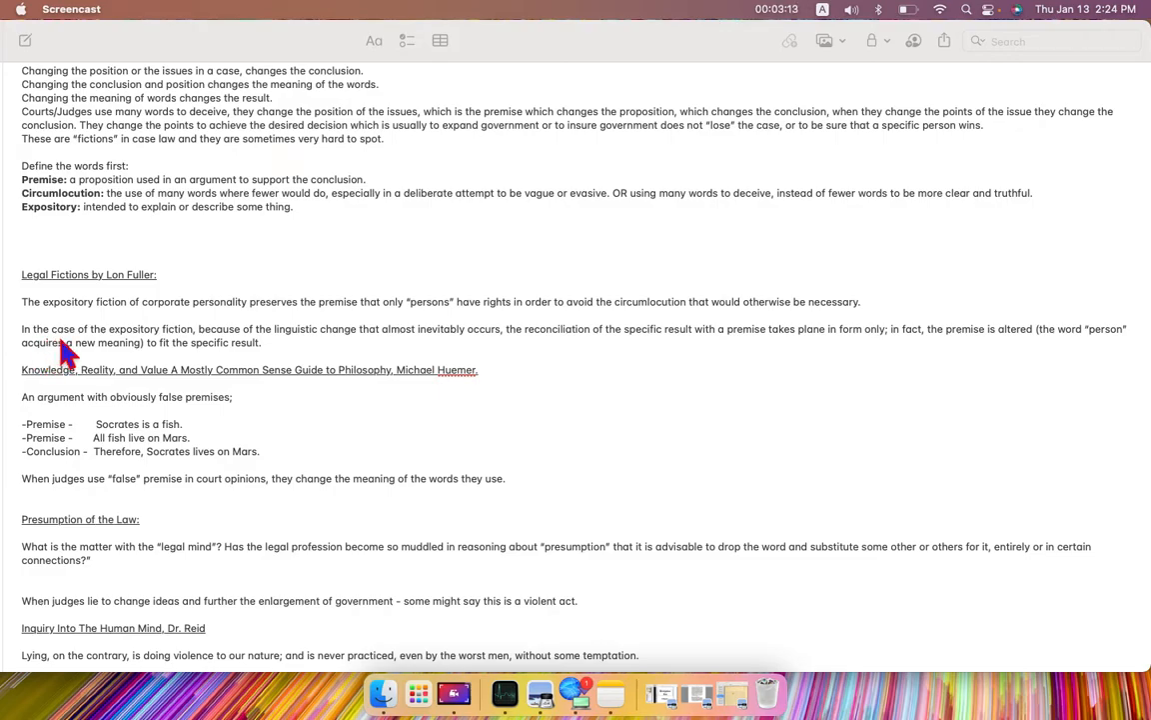
pyautogui.moveTo(178, 349)
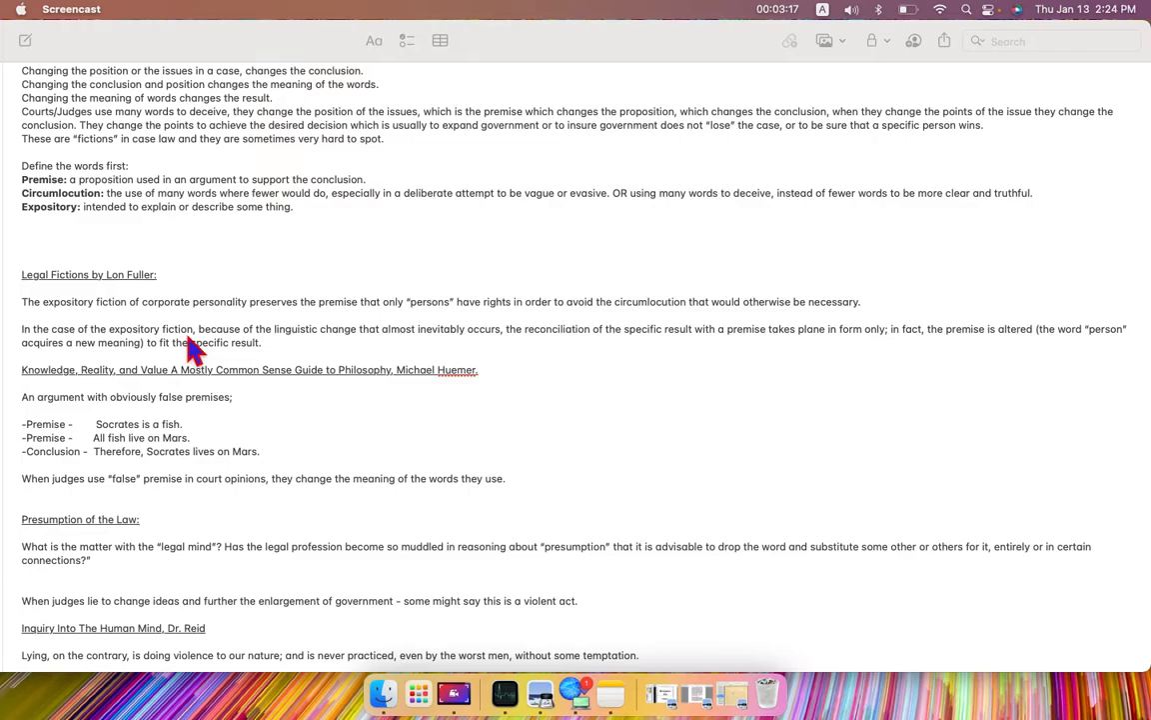
pyautogui.moveTo(344, 350)
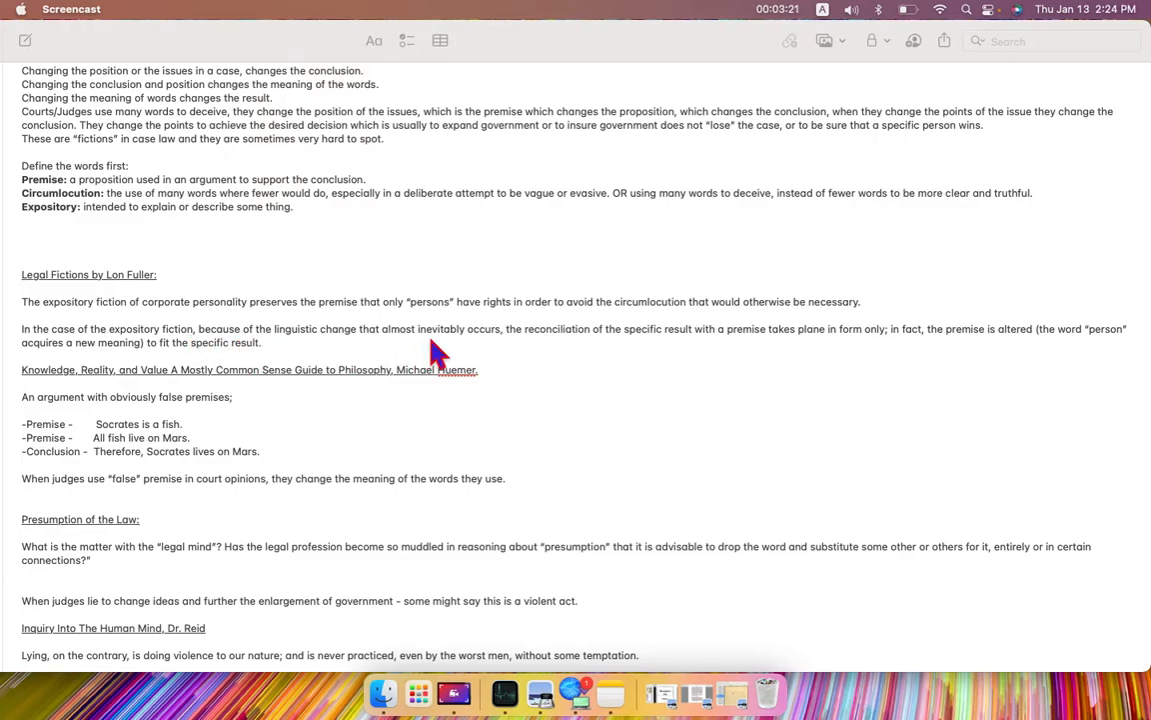
pyautogui.moveTo(518, 356)
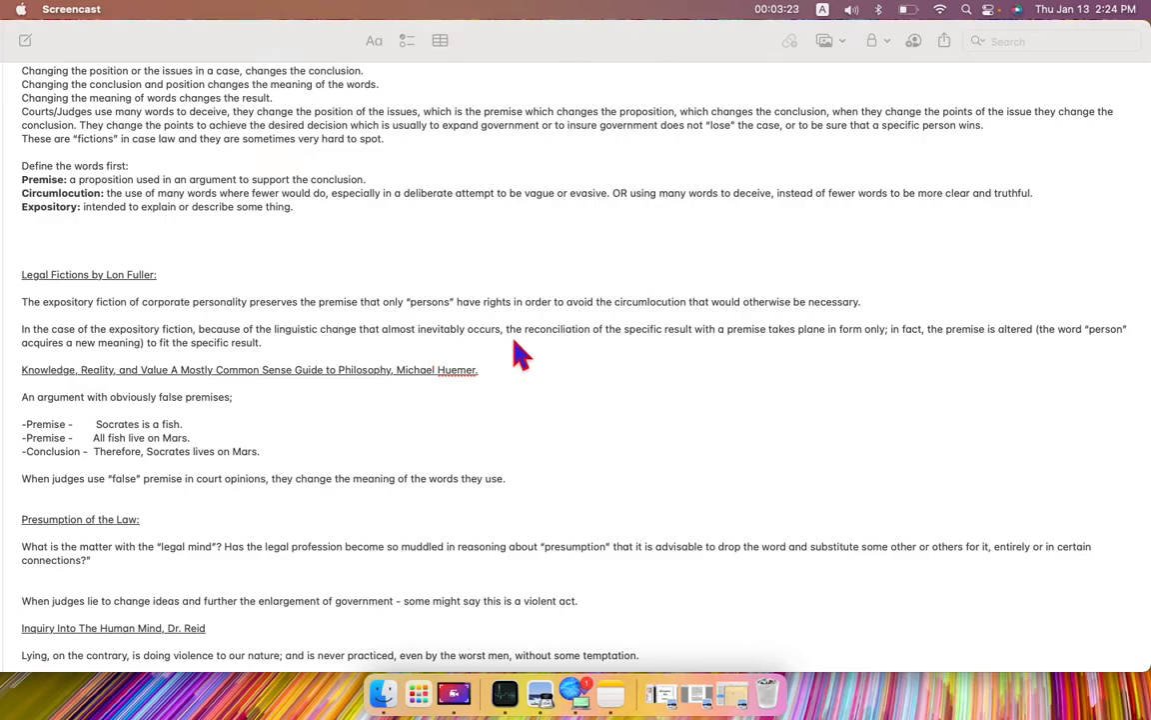
pyautogui.moveTo(629, 356)
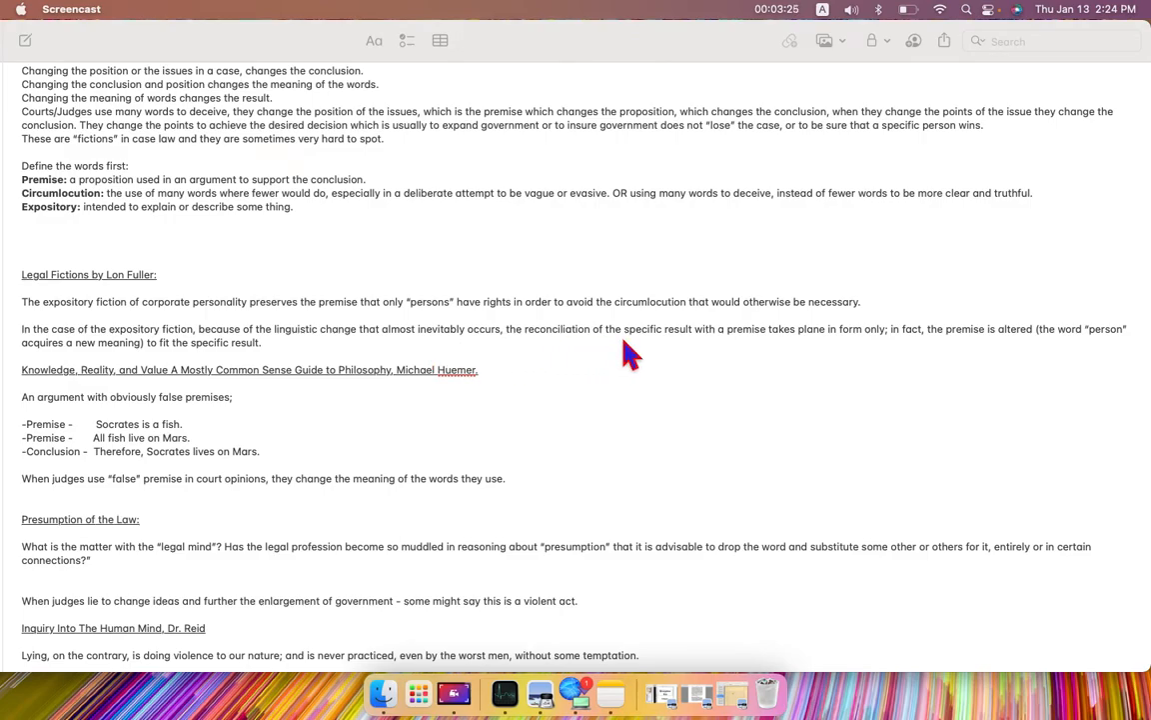
pyautogui.moveTo(692, 356)
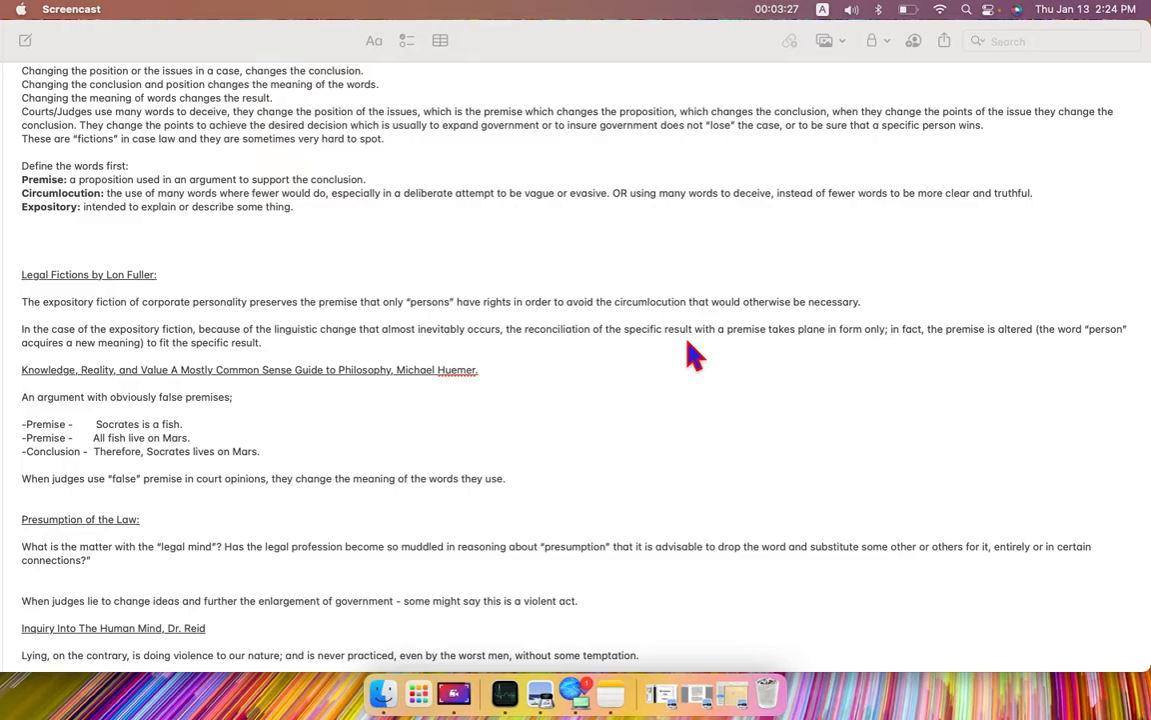
pyautogui.moveTo(820, 360)
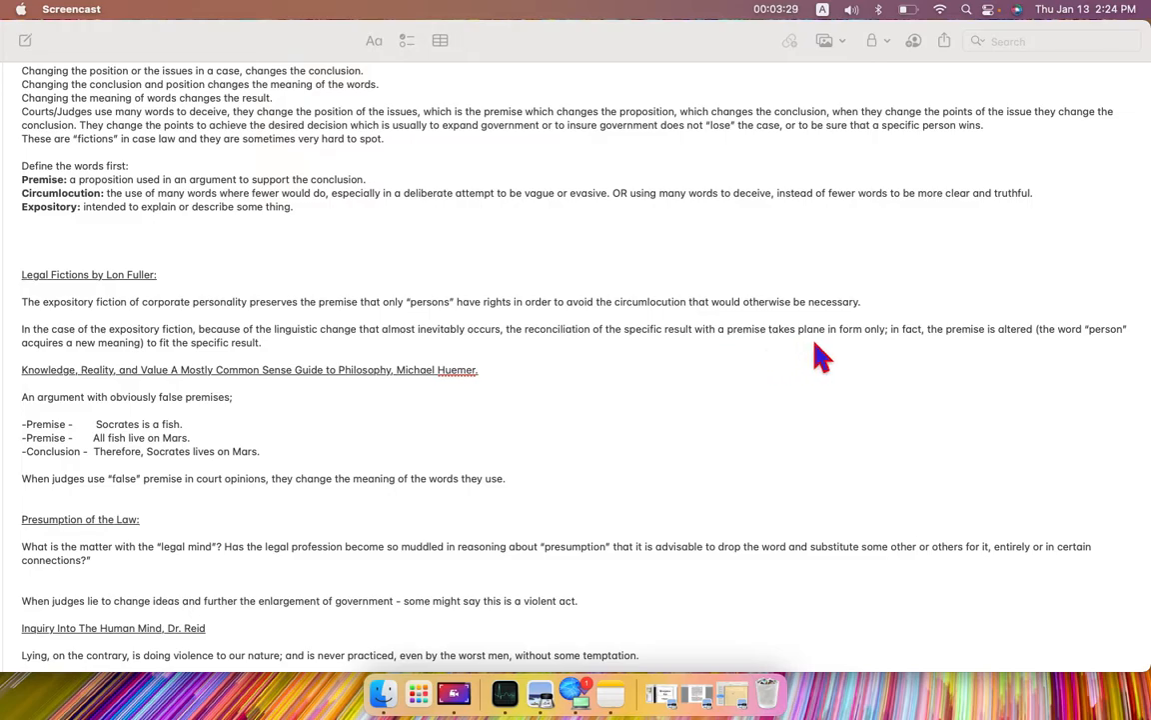
pyautogui.moveTo(871, 356)
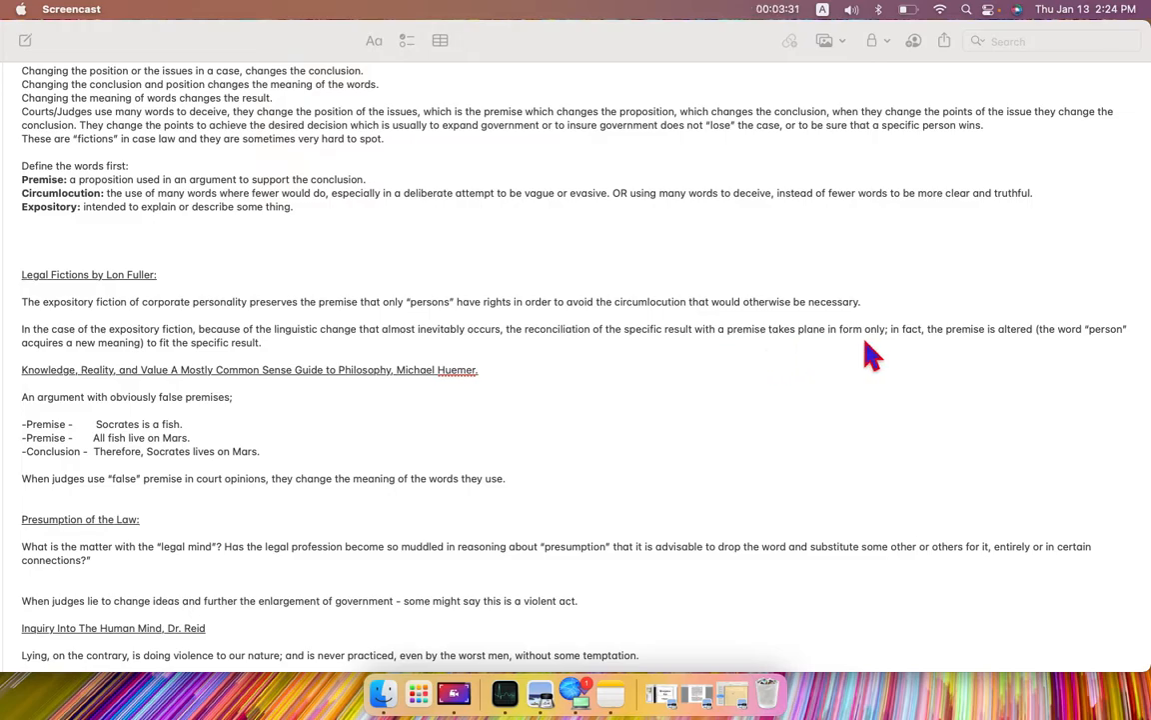
pyautogui.moveTo(907, 356)
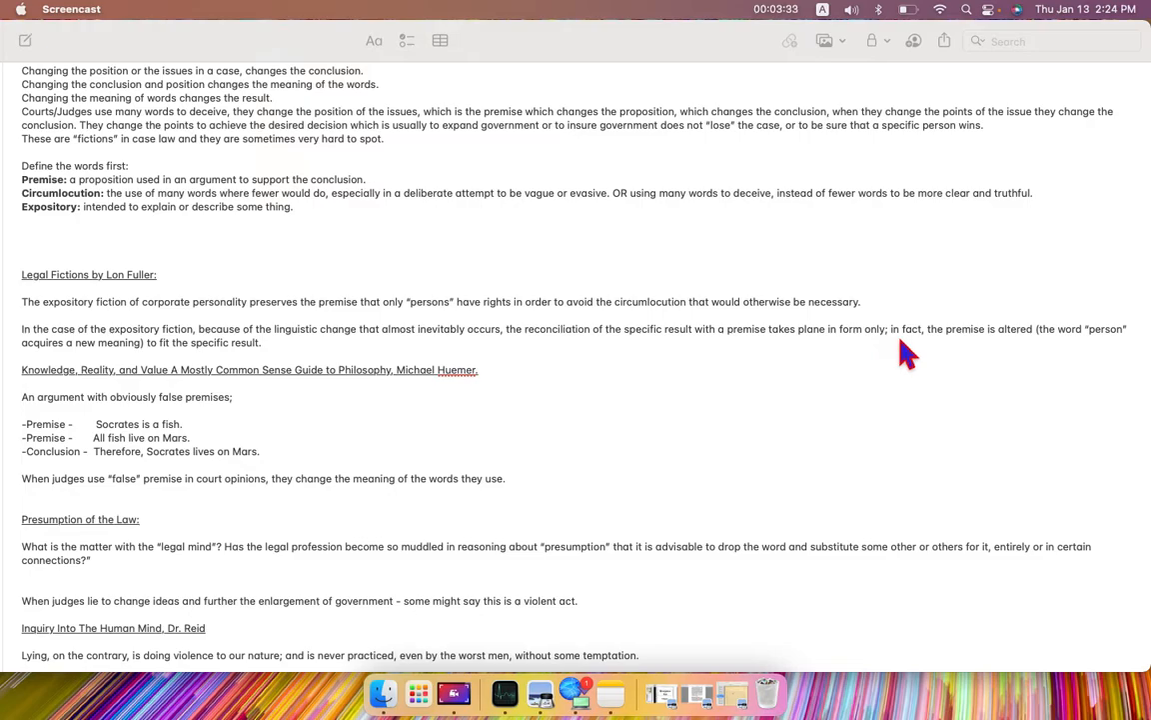
pyautogui.moveTo(1015, 355)
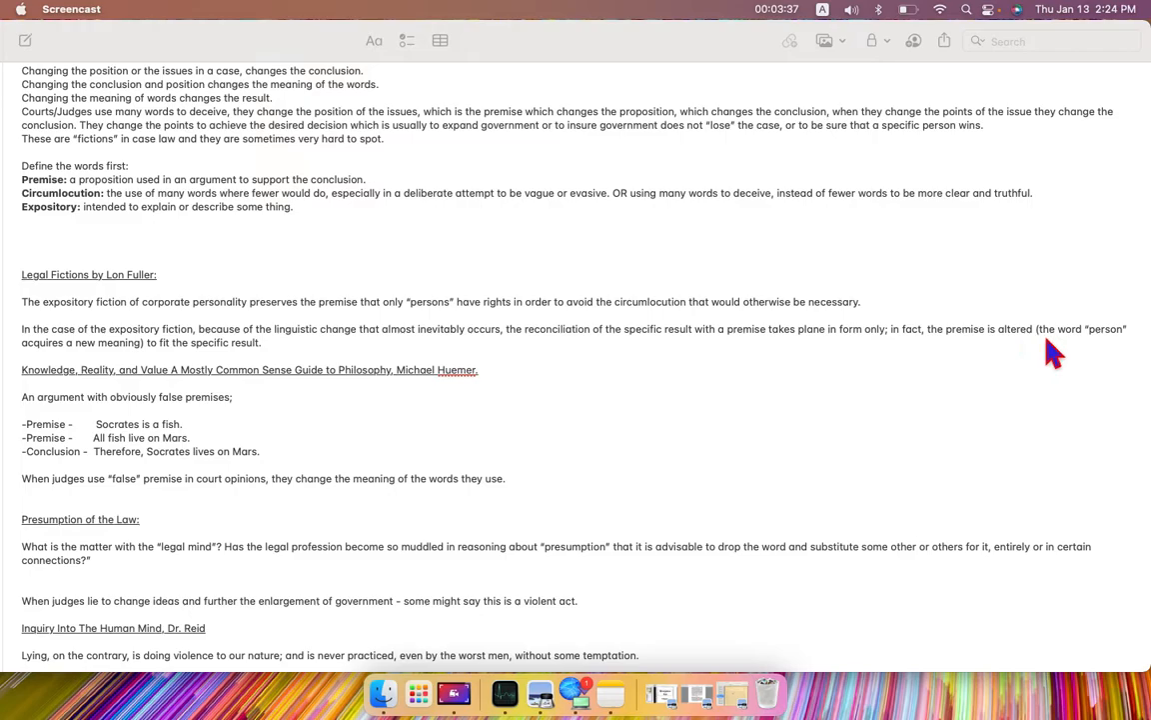
pyautogui.moveTo(68, 372)
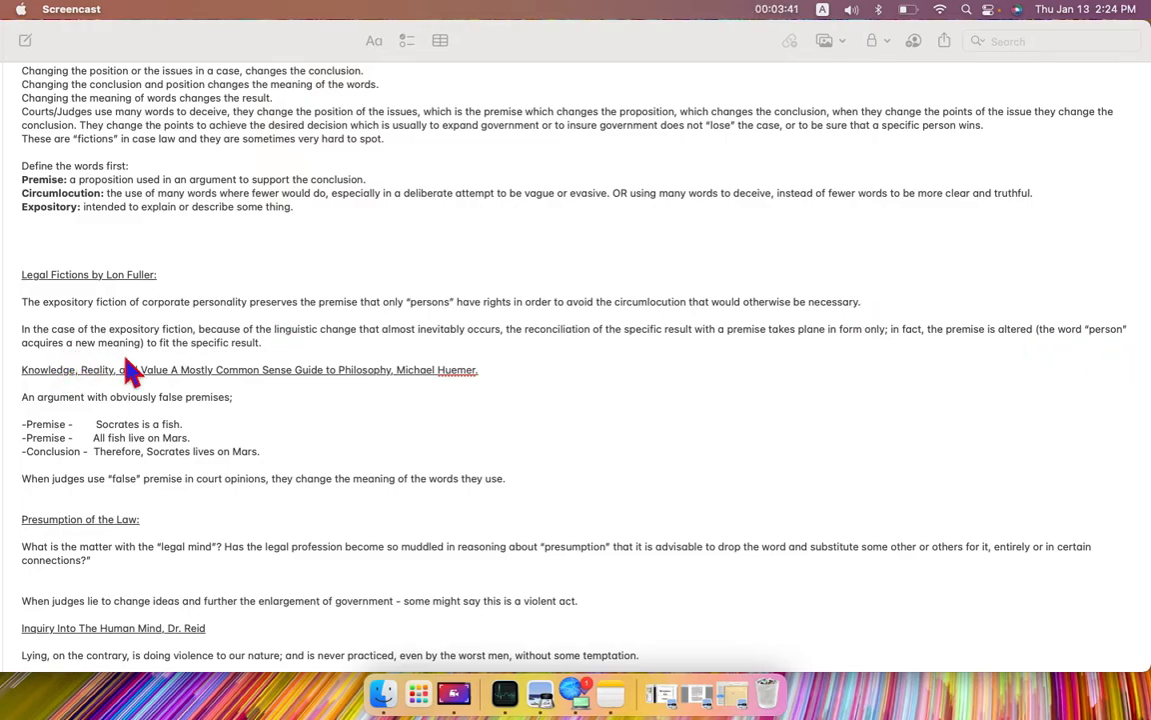
pyautogui.moveTo(264, 360)
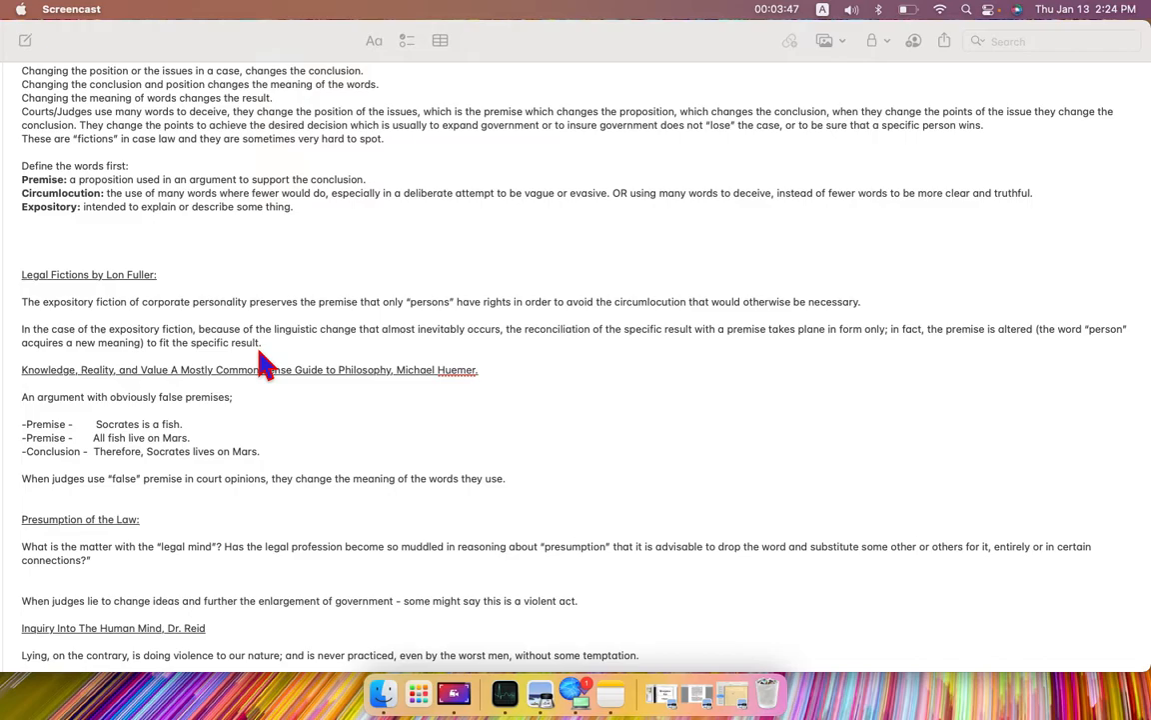
pyautogui.moveTo(270, 340)
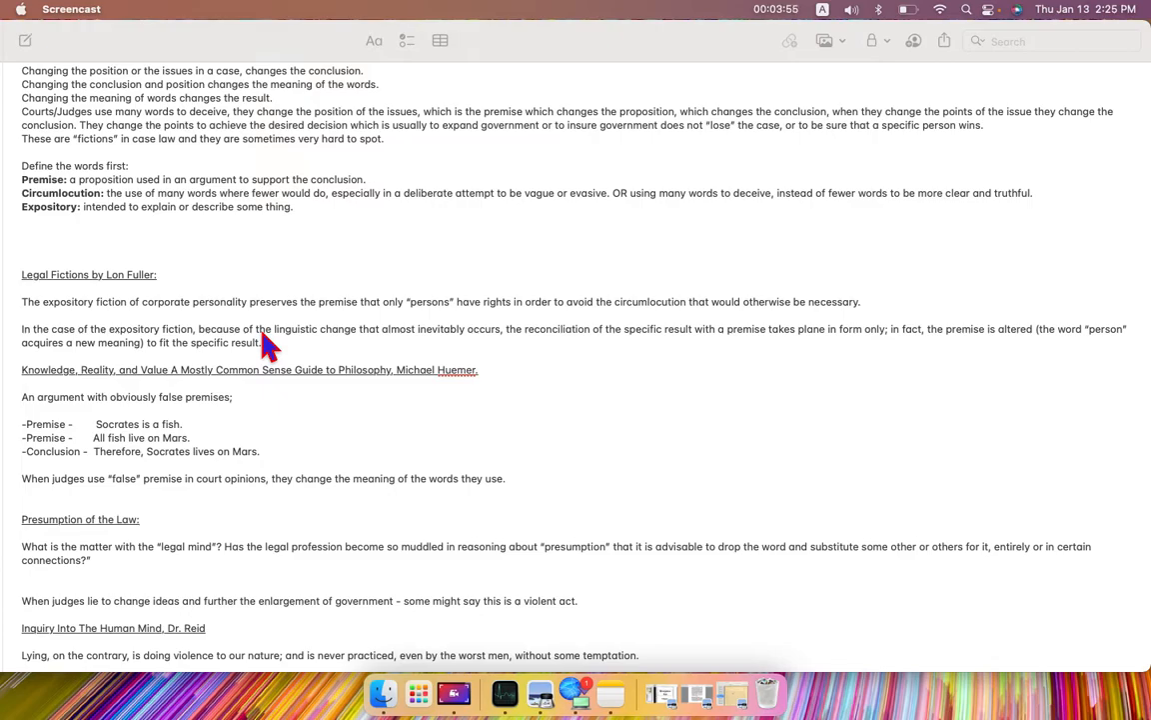
pyautogui.moveTo(959, 360)
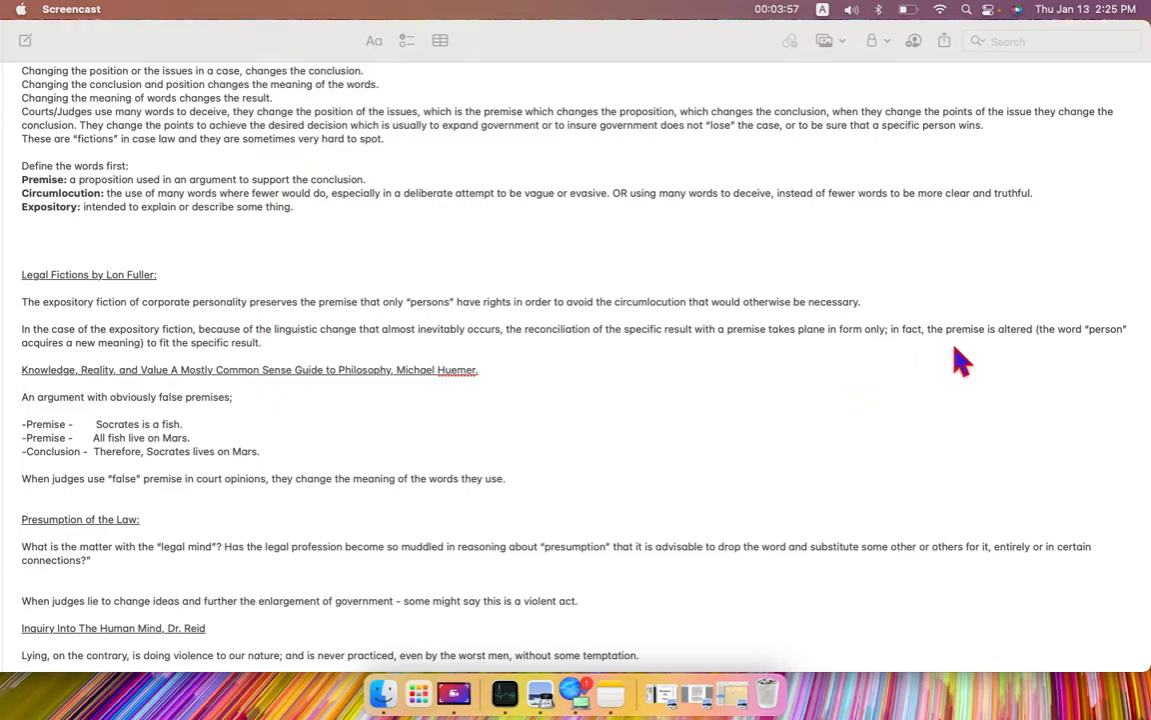
pyautogui.moveTo(236, 368)
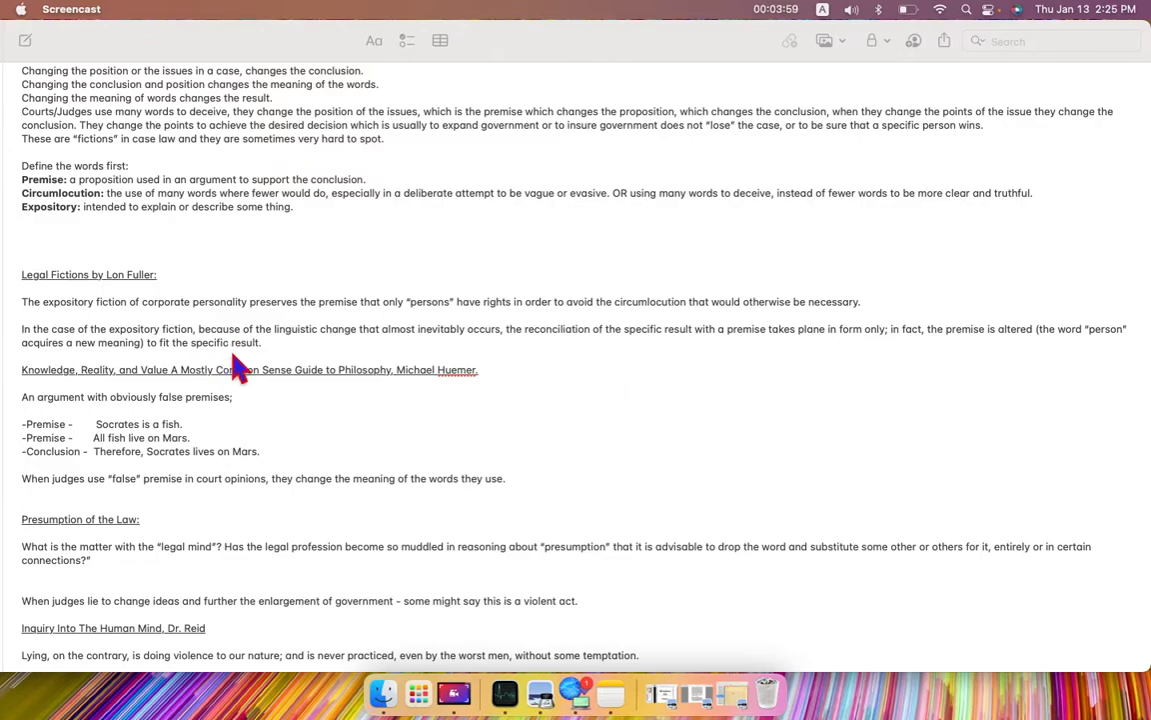
pyautogui.moveTo(1084, 390)
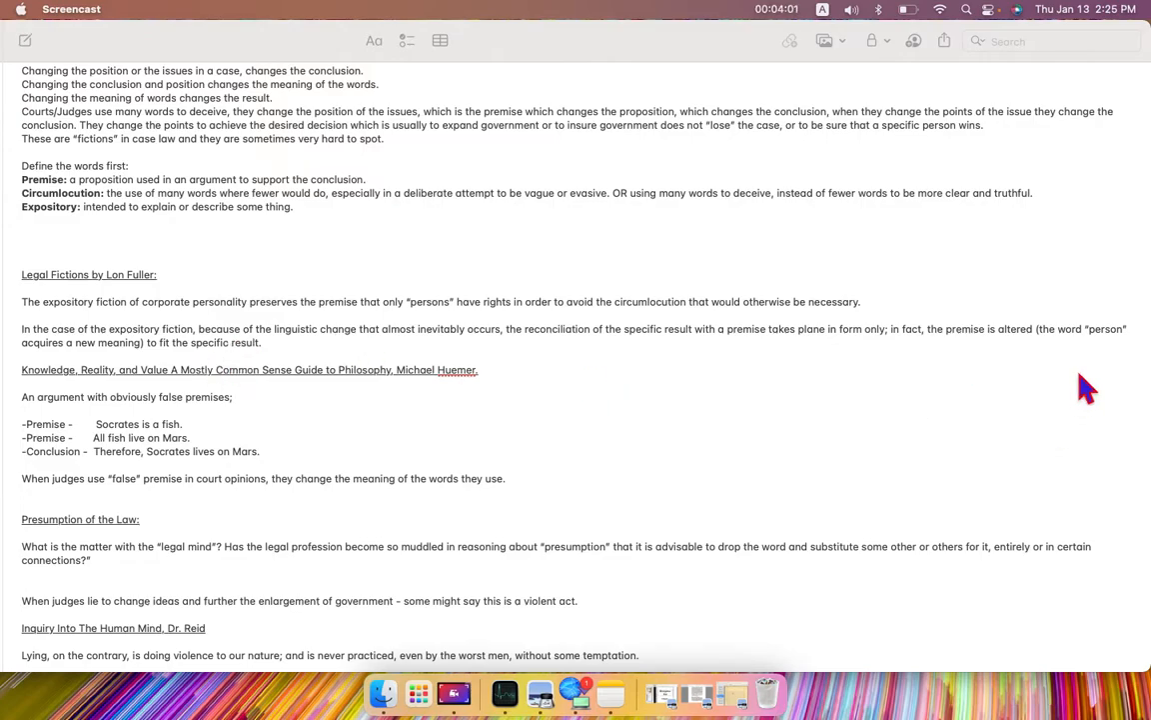
pyautogui.moveTo(1117, 352)
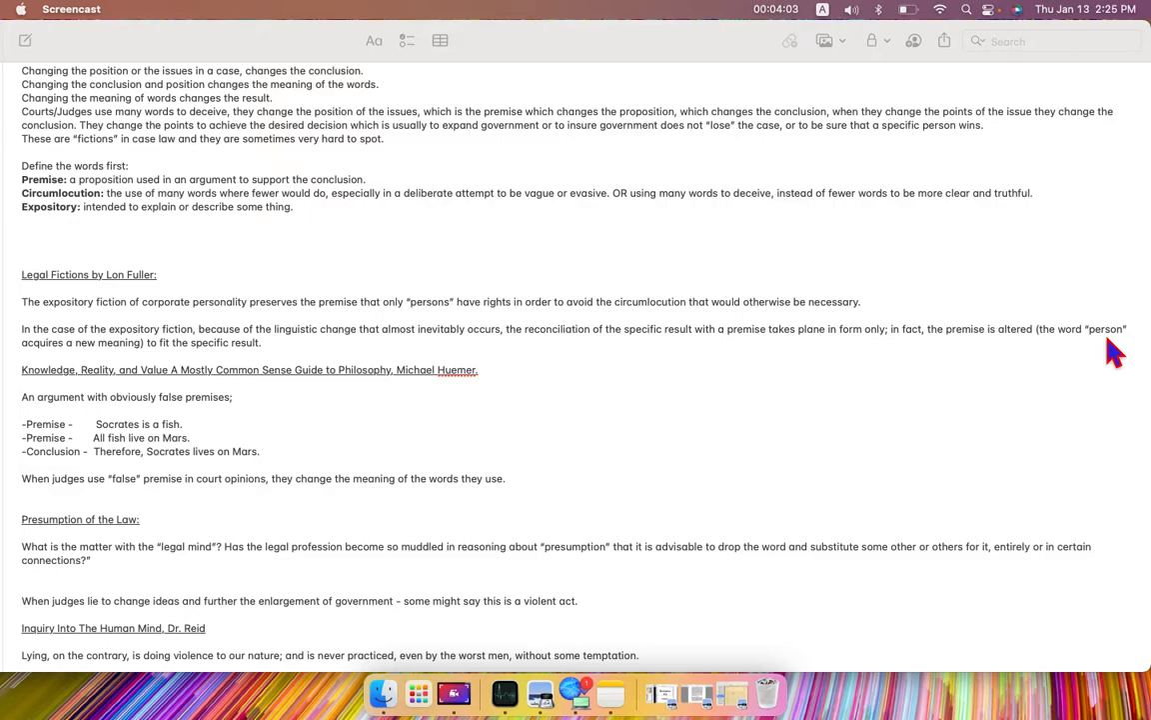
pyautogui.moveTo(70, 360)
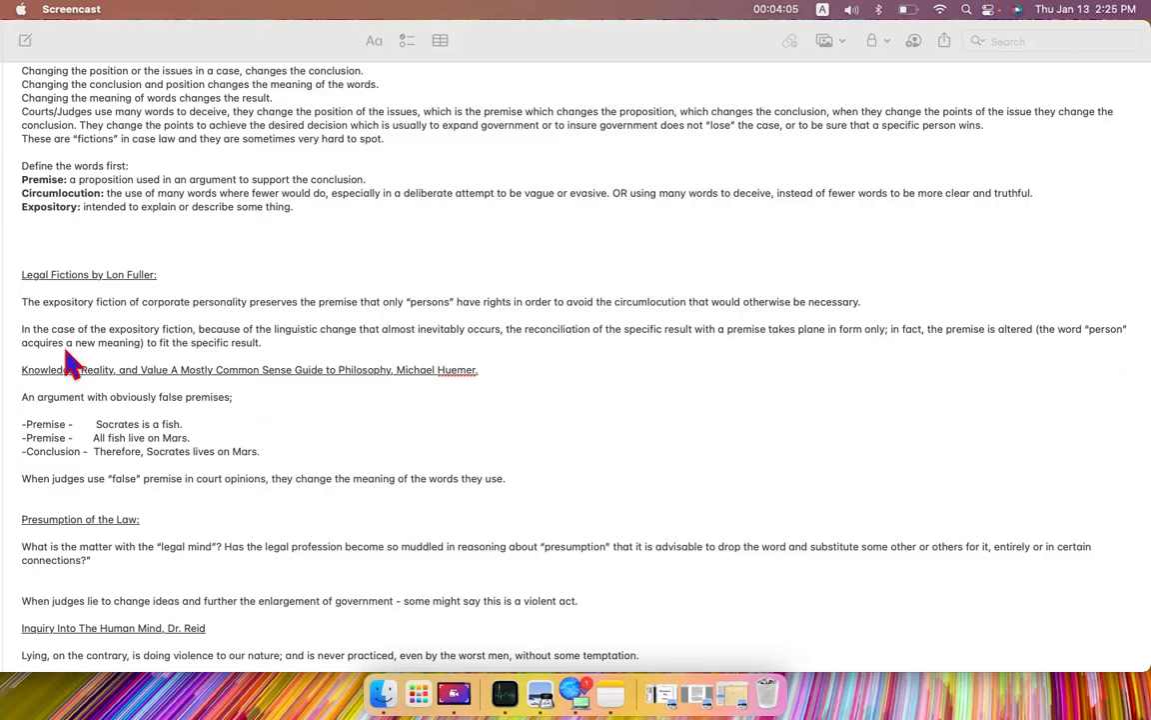
pyautogui.moveTo(138, 372)
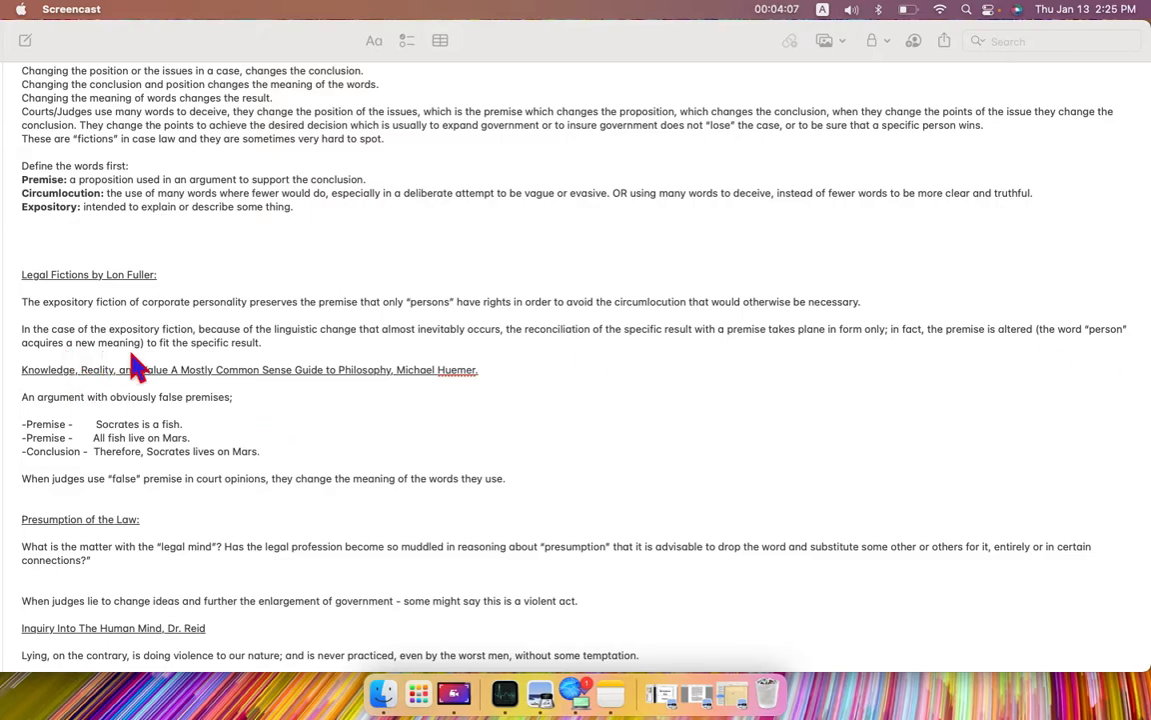
pyautogui.moveTo(752, 335)
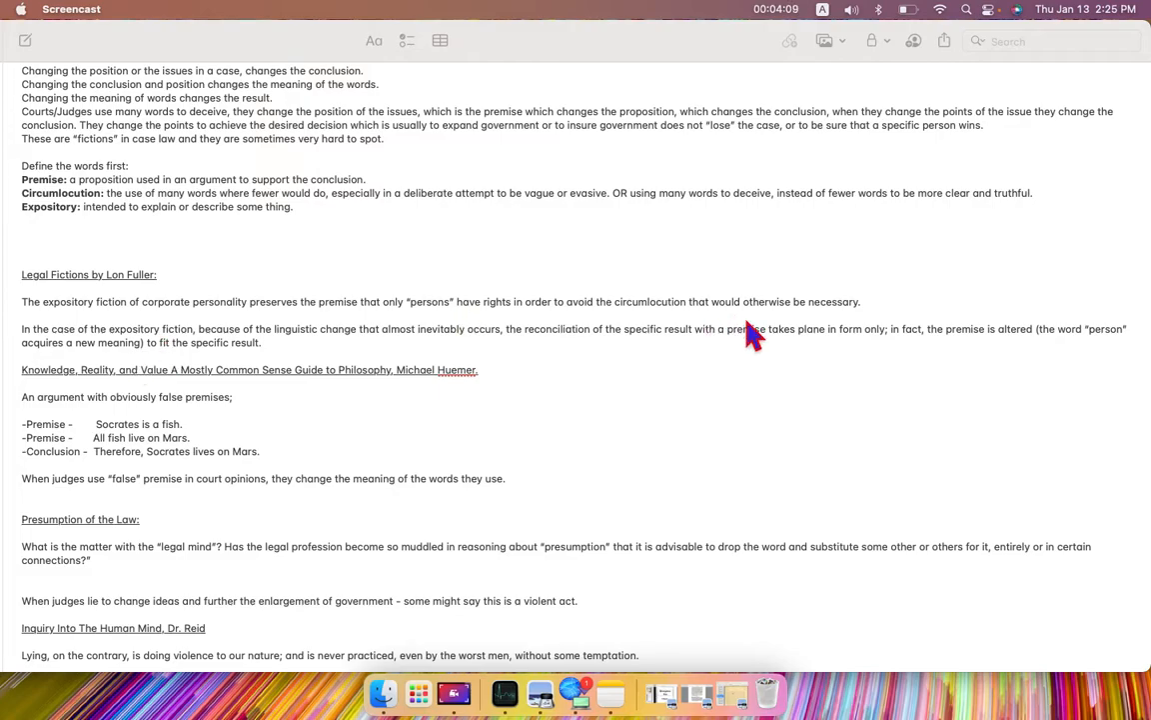
pyautogui.moveTo(1107, 352)
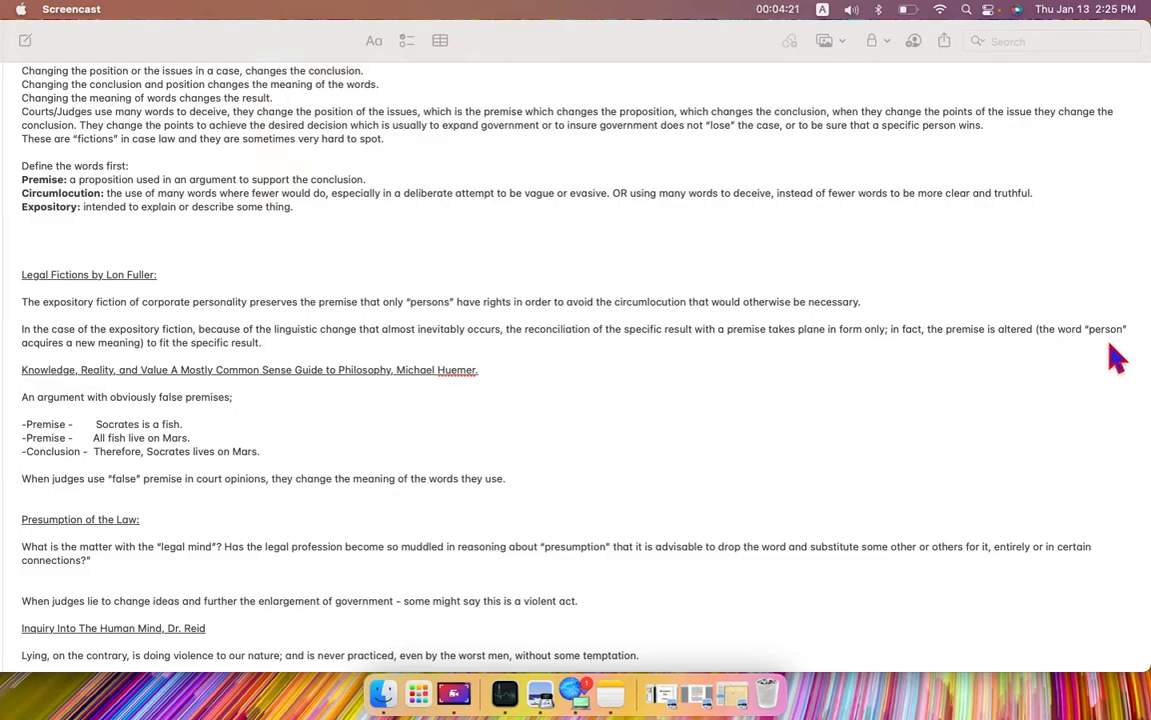
pyautogui.moveTo(400, 396)
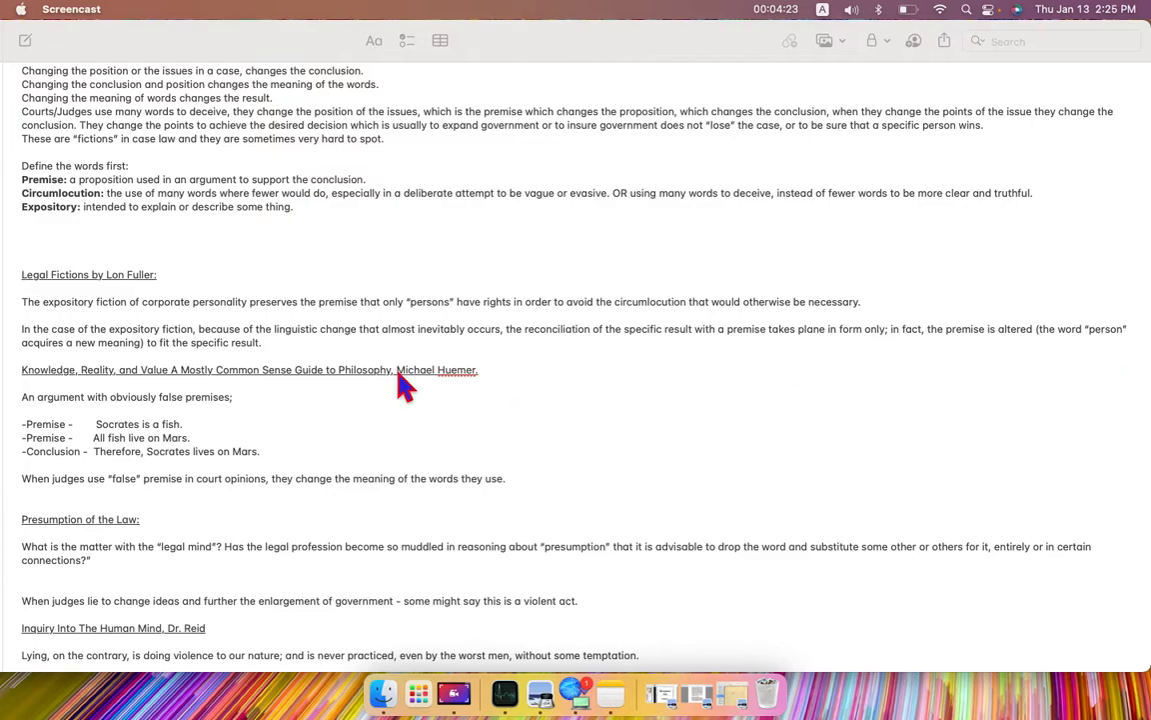
pyautogui.moveTo(52, 418)
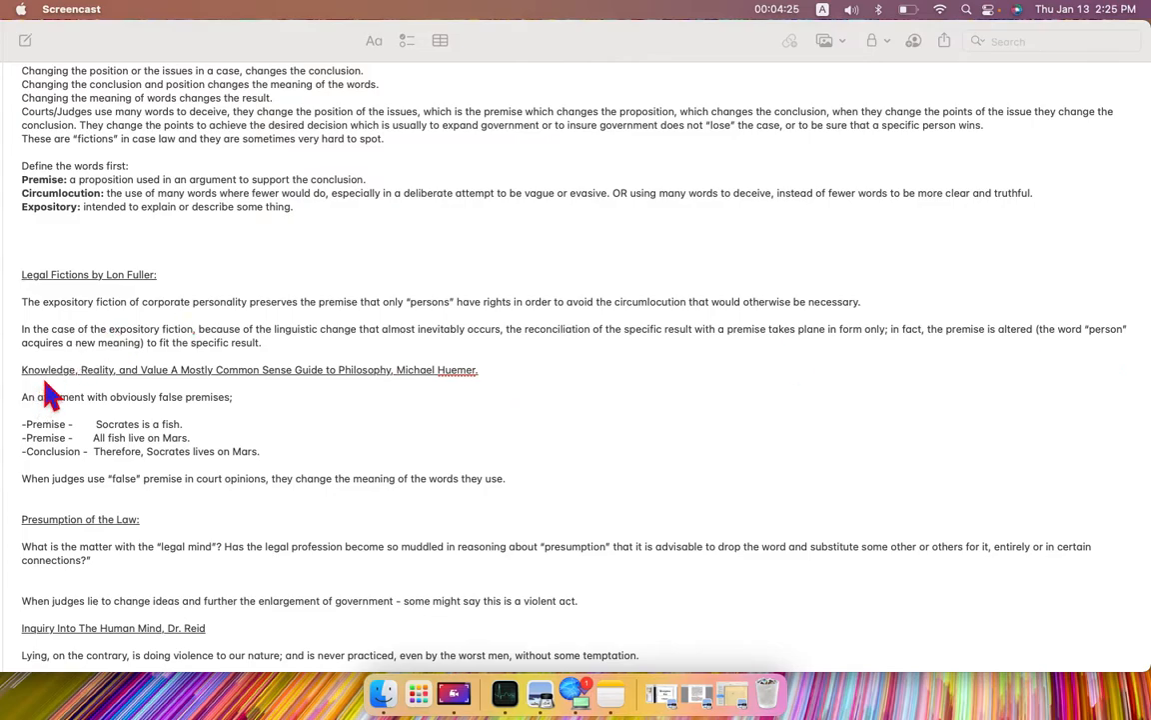
pyautogui.moveTo(164, 388)
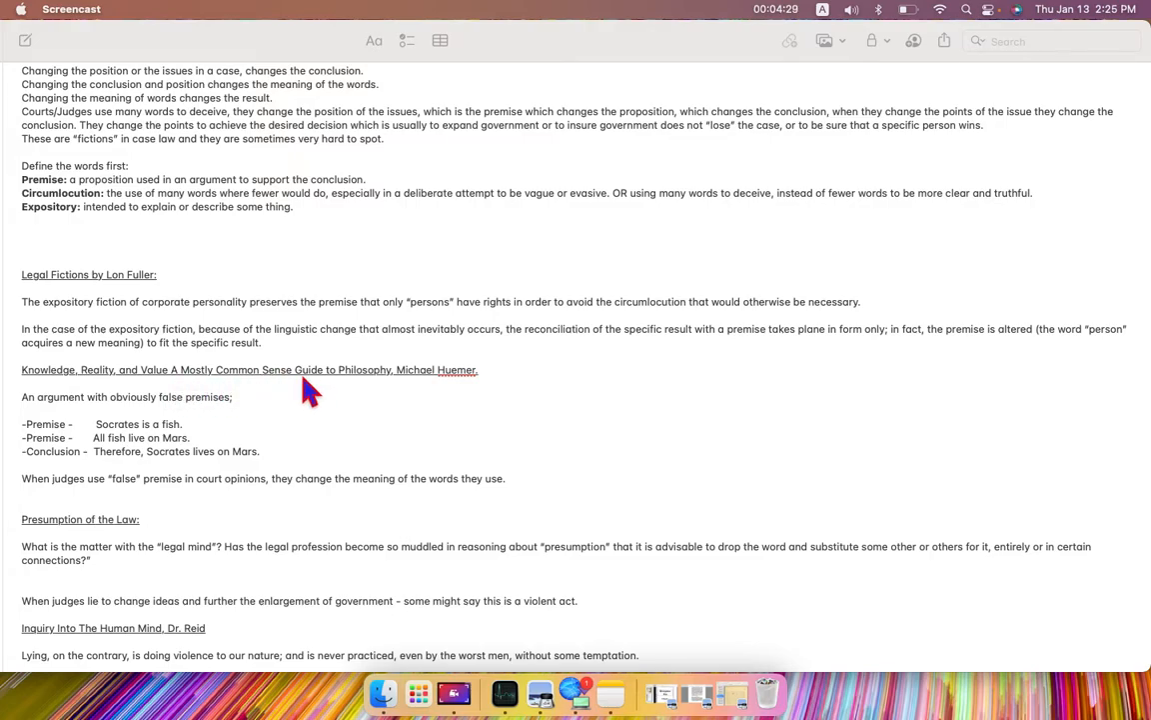
pyautogui.moveTo(390, 390)
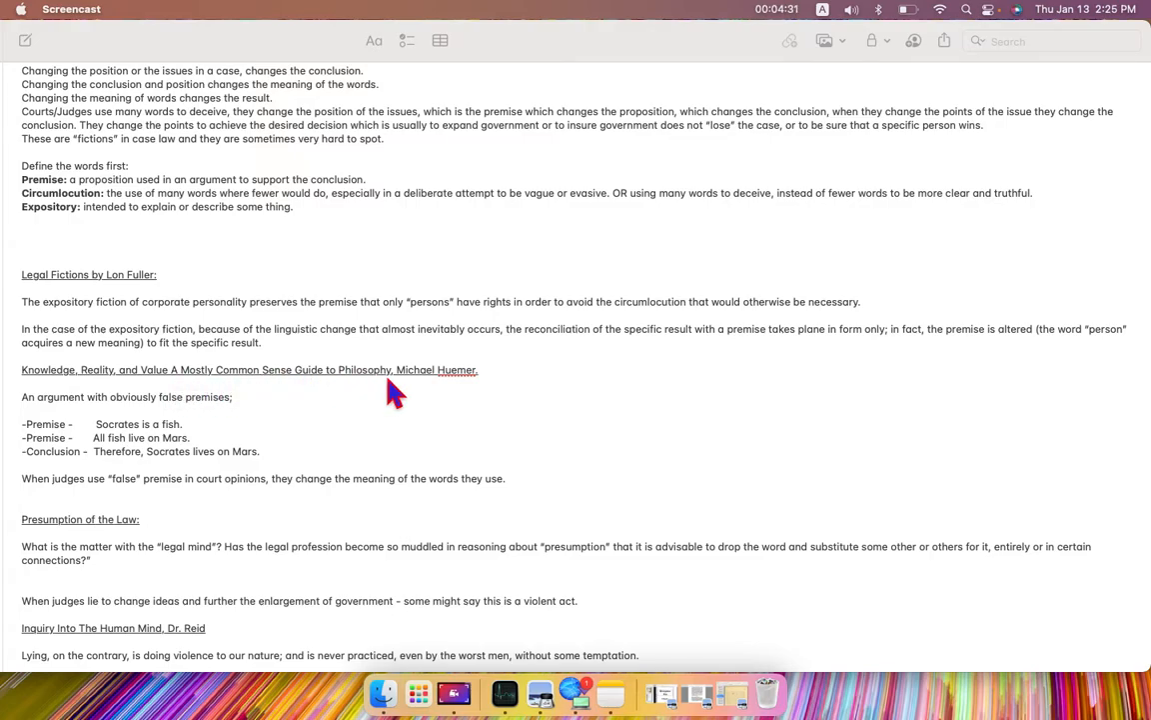
pyautogui.moveTo(475, 404)
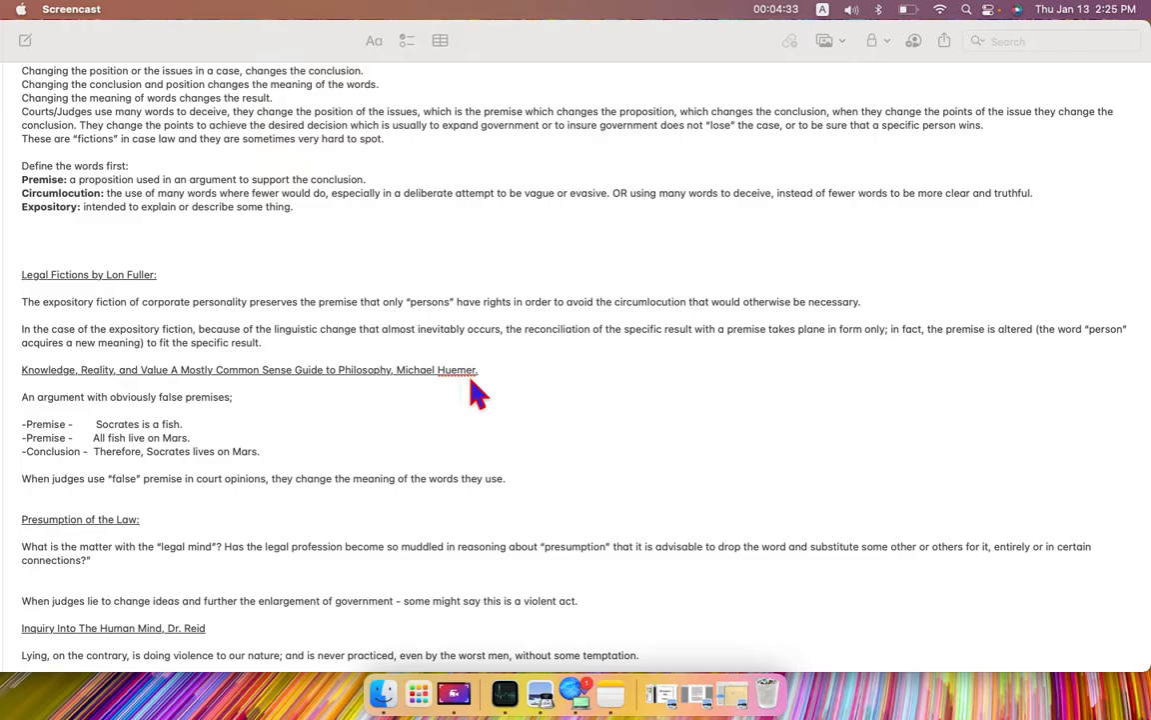
pyautogui.moveTo(88, 416)
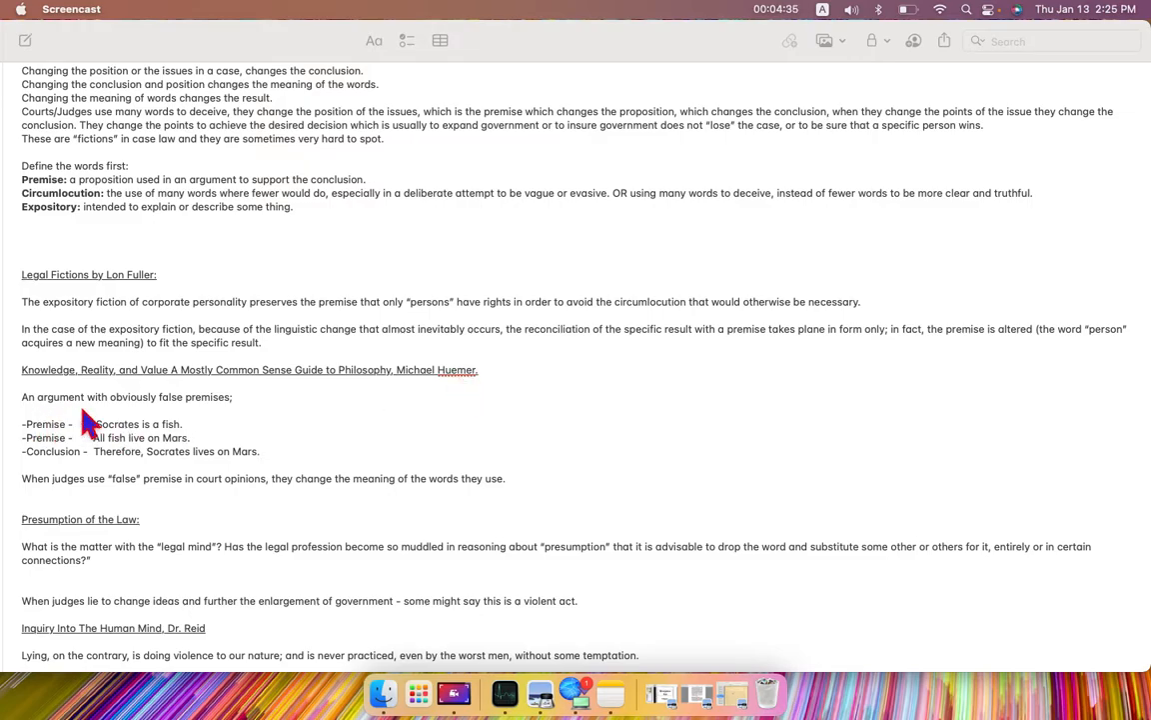
pyautogui.moveTo(232, 419)
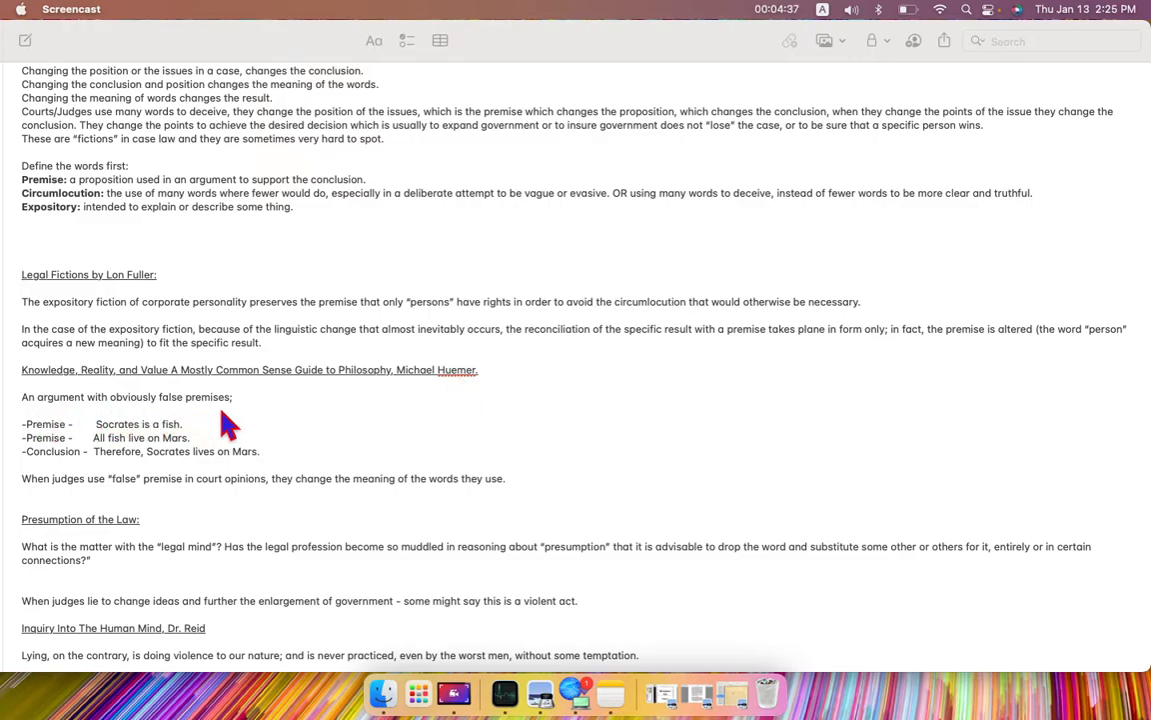
pyautogui.moveTo(50, 444)
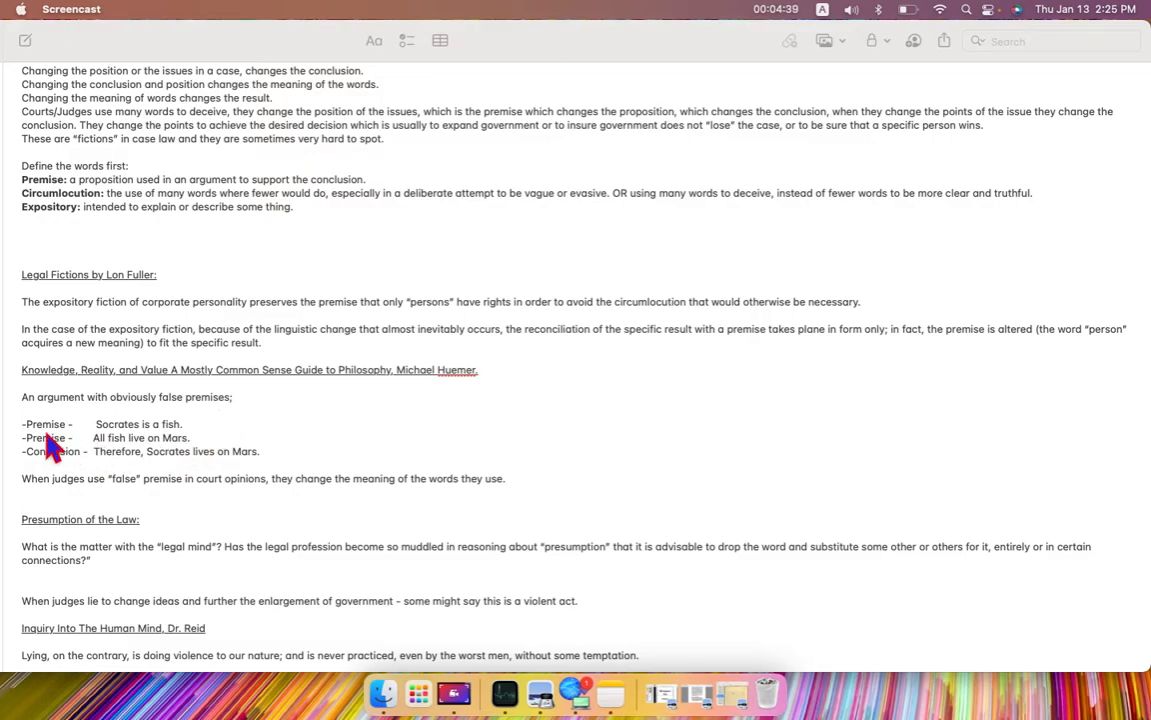
pyautogui.moveTo(142, 444)
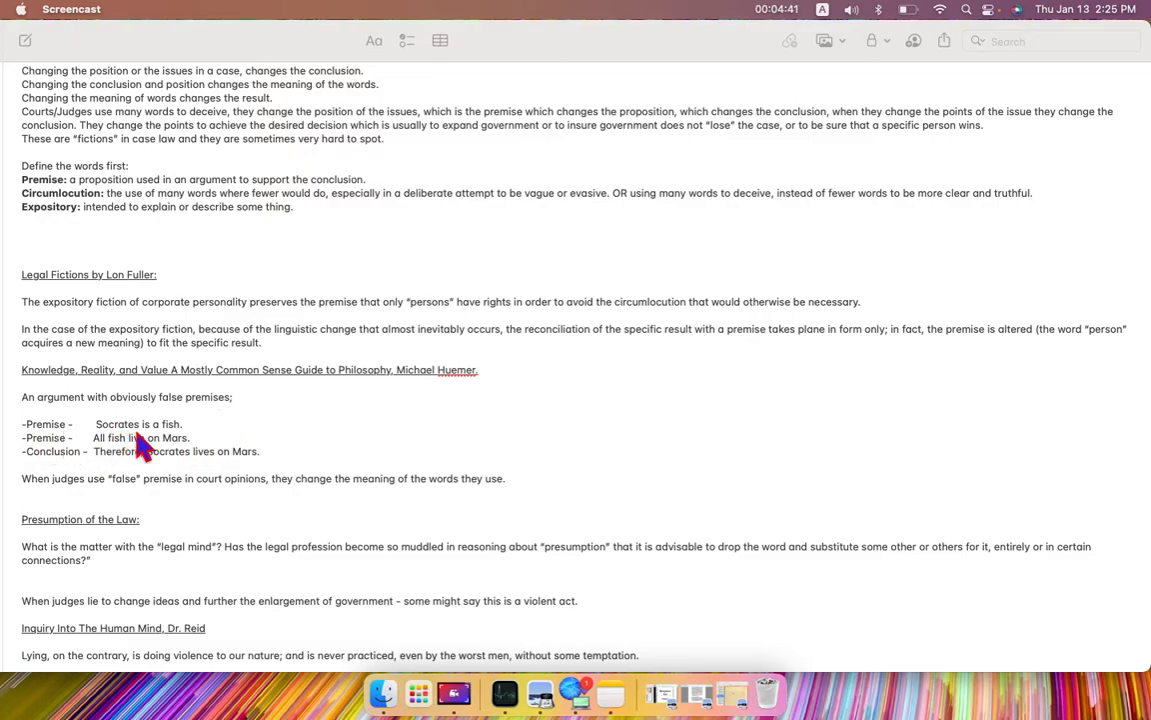
pyautogui.moveTo(120, 472)
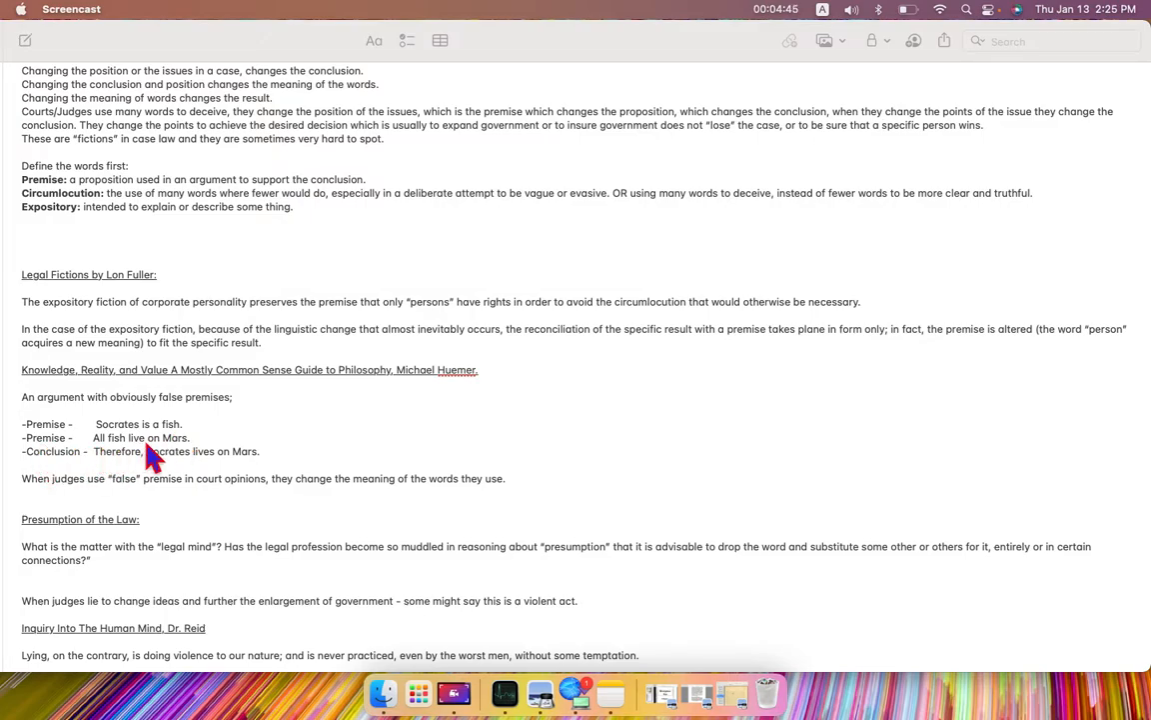
pyautogui.moveTo(82, 482)
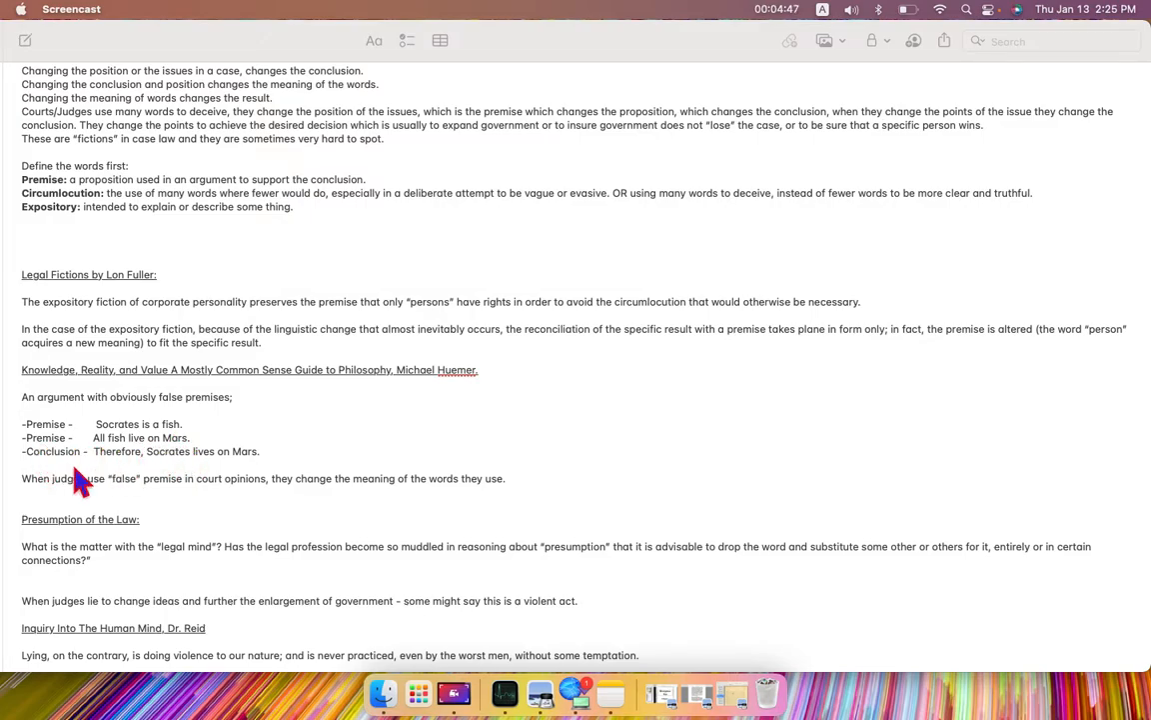
pyautogui.moveTo(144, 469)
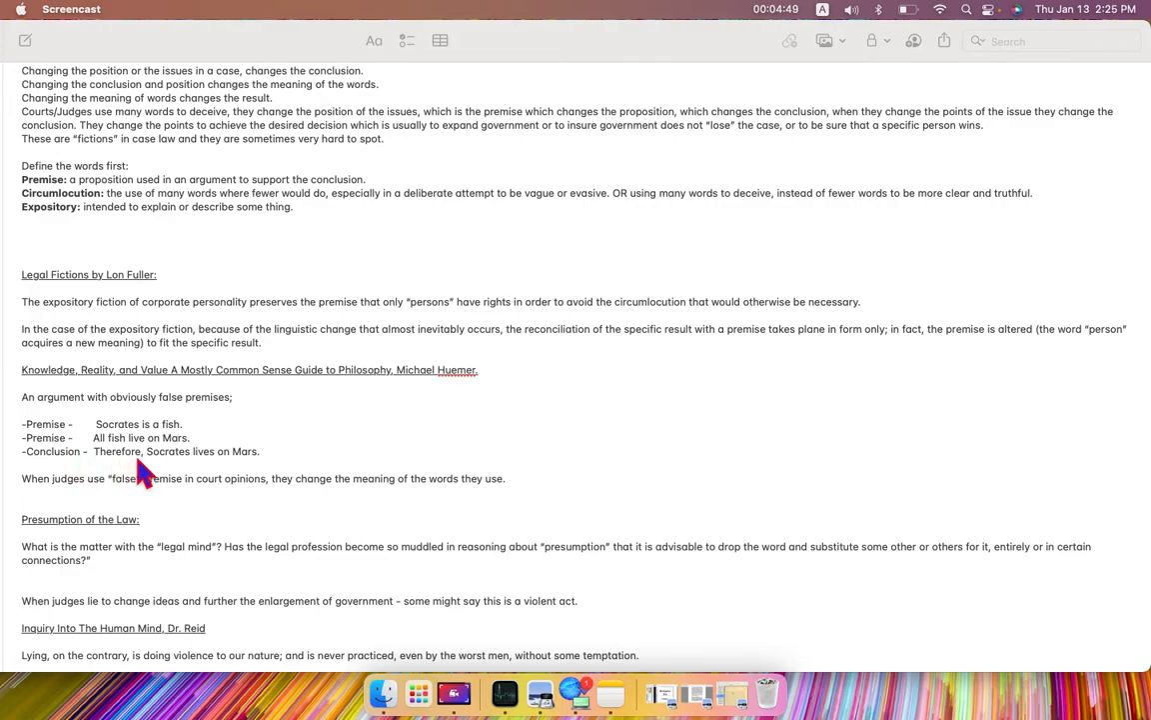
pyautogui.moveTo(248, 472)
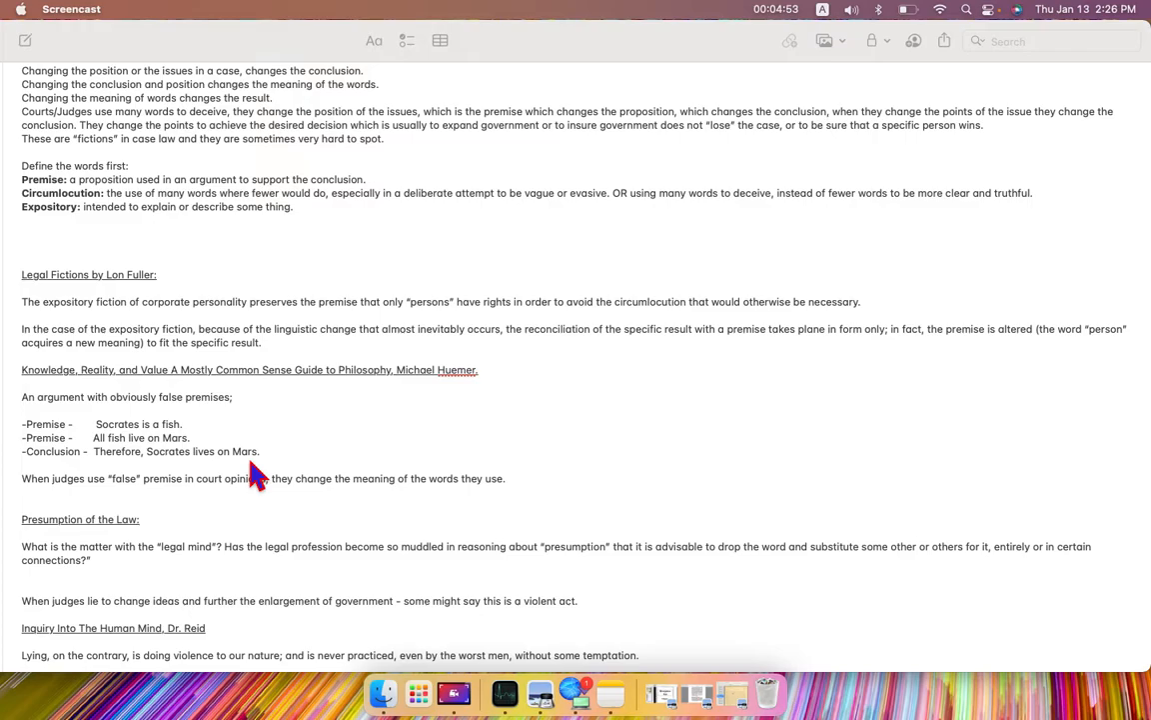
pyautogui.moveTo(139, 444)
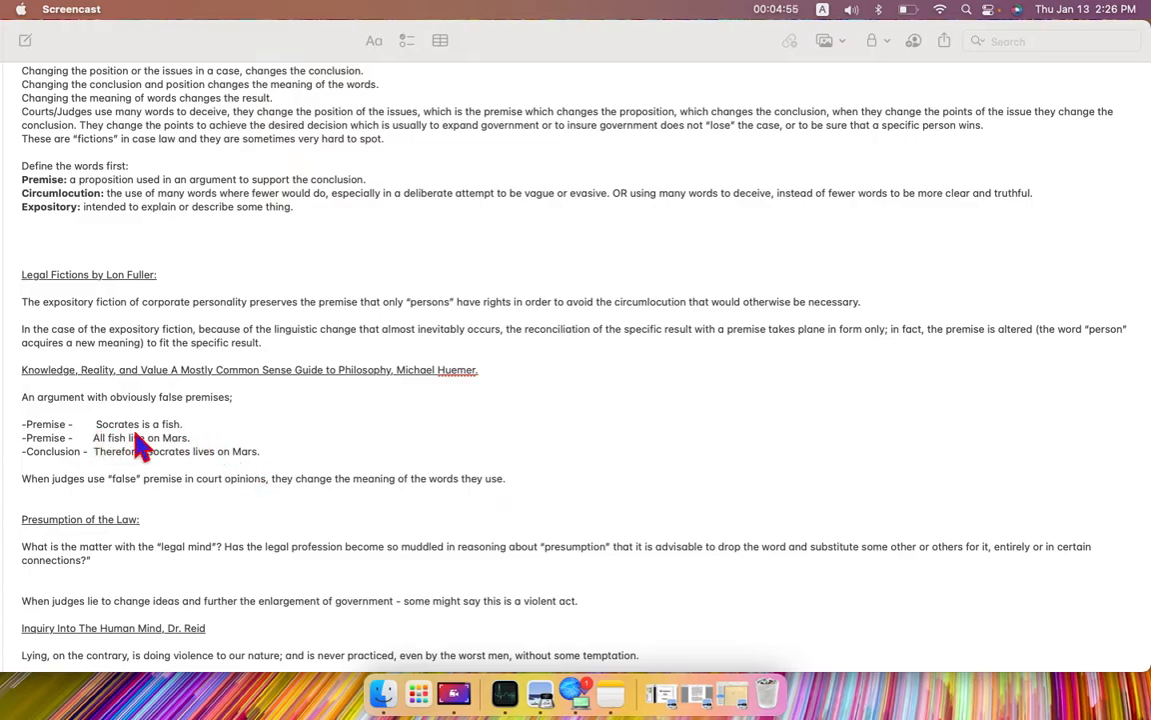
pyautogui.moveTo(184, 439)
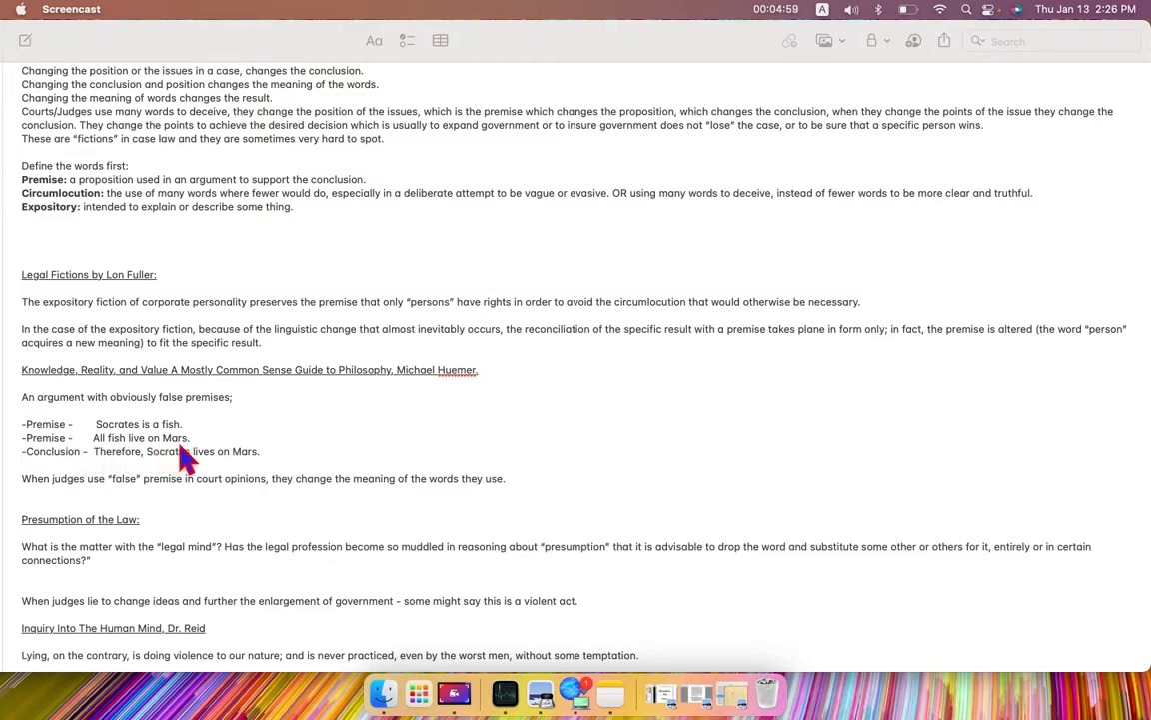
pyautogui.moveTo(56, 472)
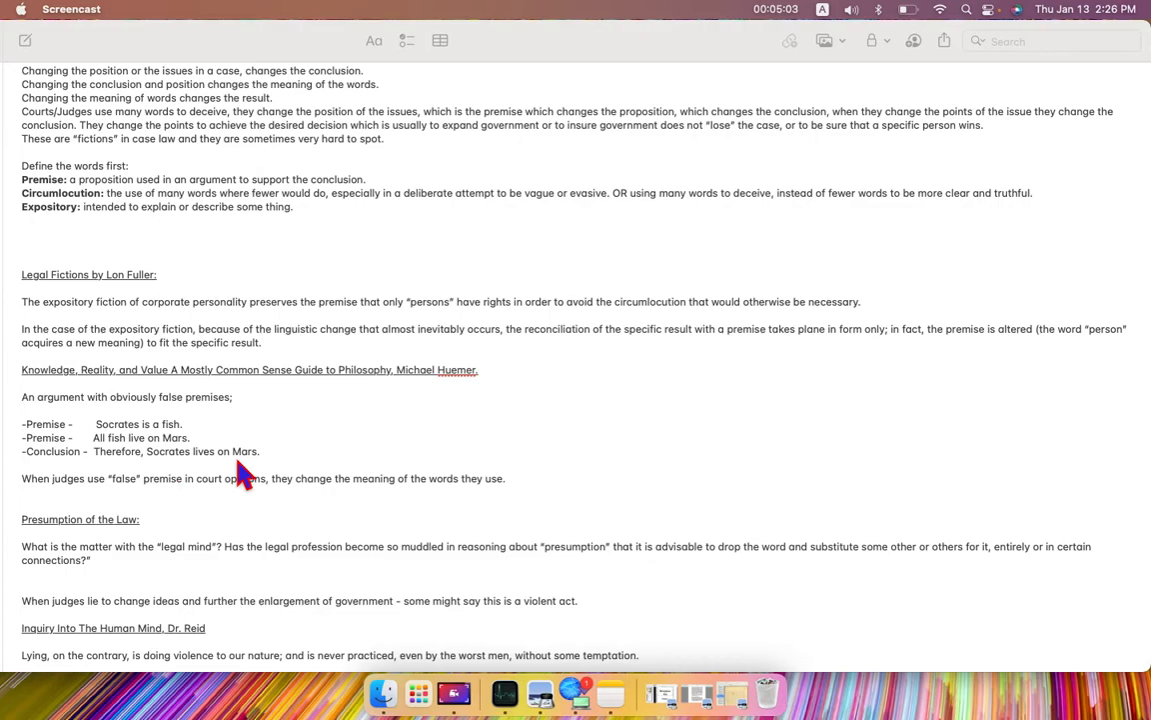
pyautogui.moveTo(76, 496)
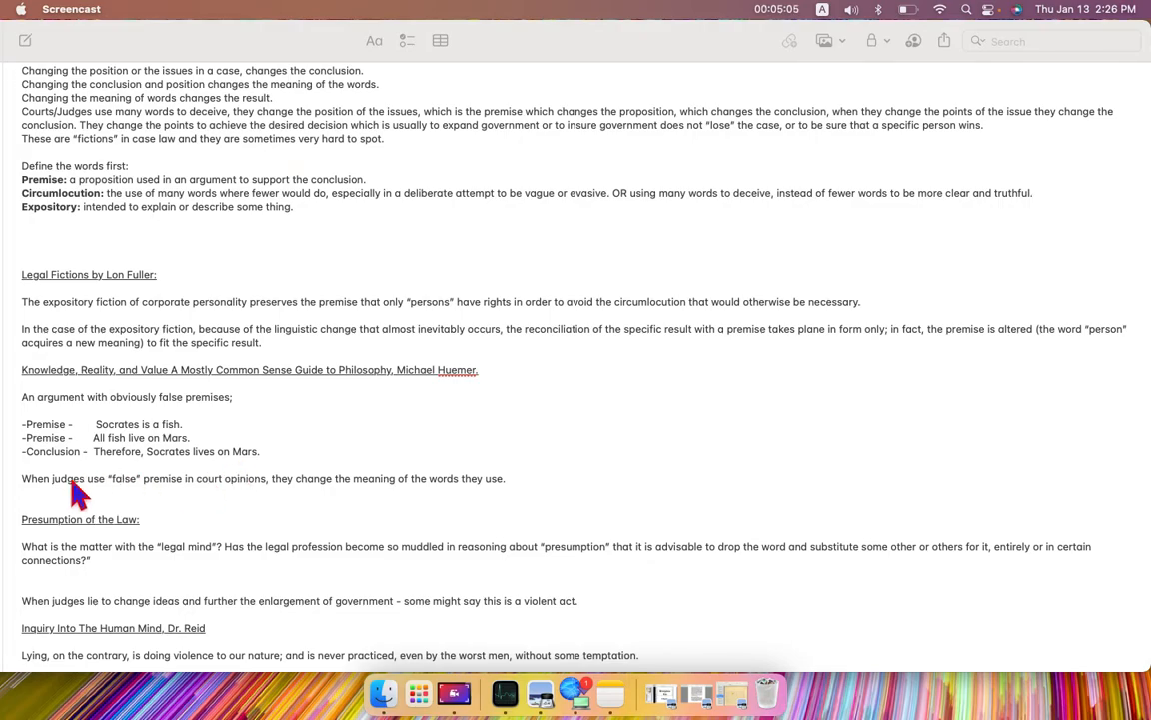
pyautogui.moveTo(140, 503)
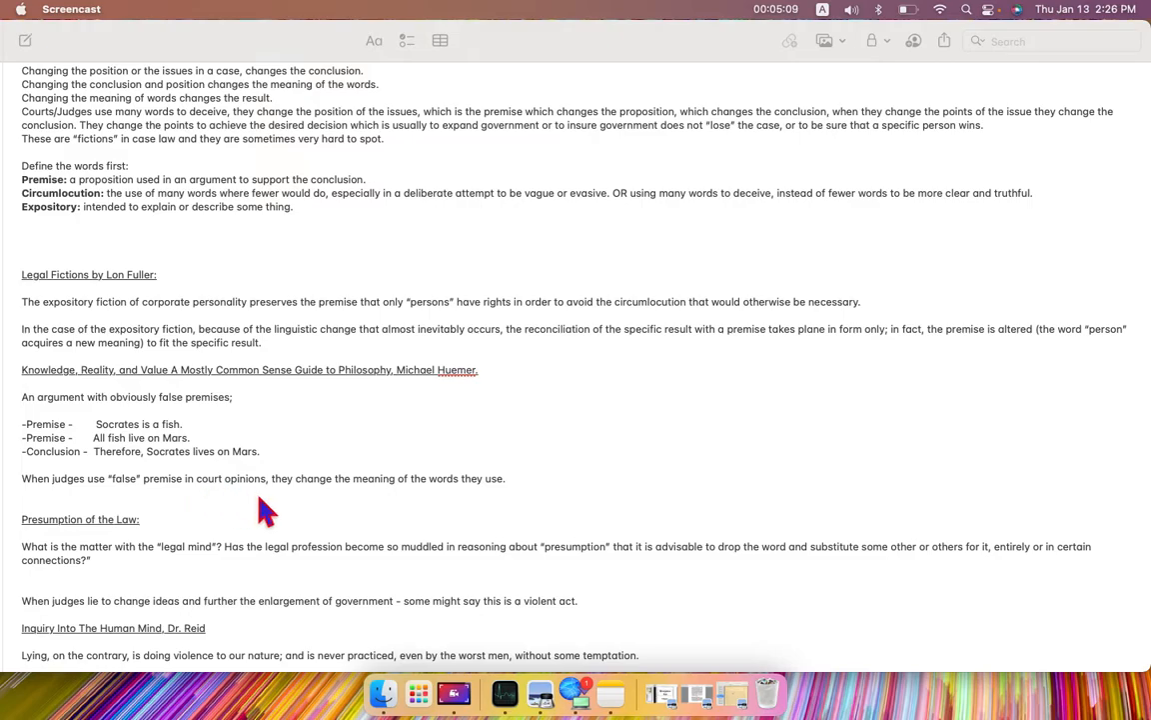
pyautogui.moveTo(439, 502)
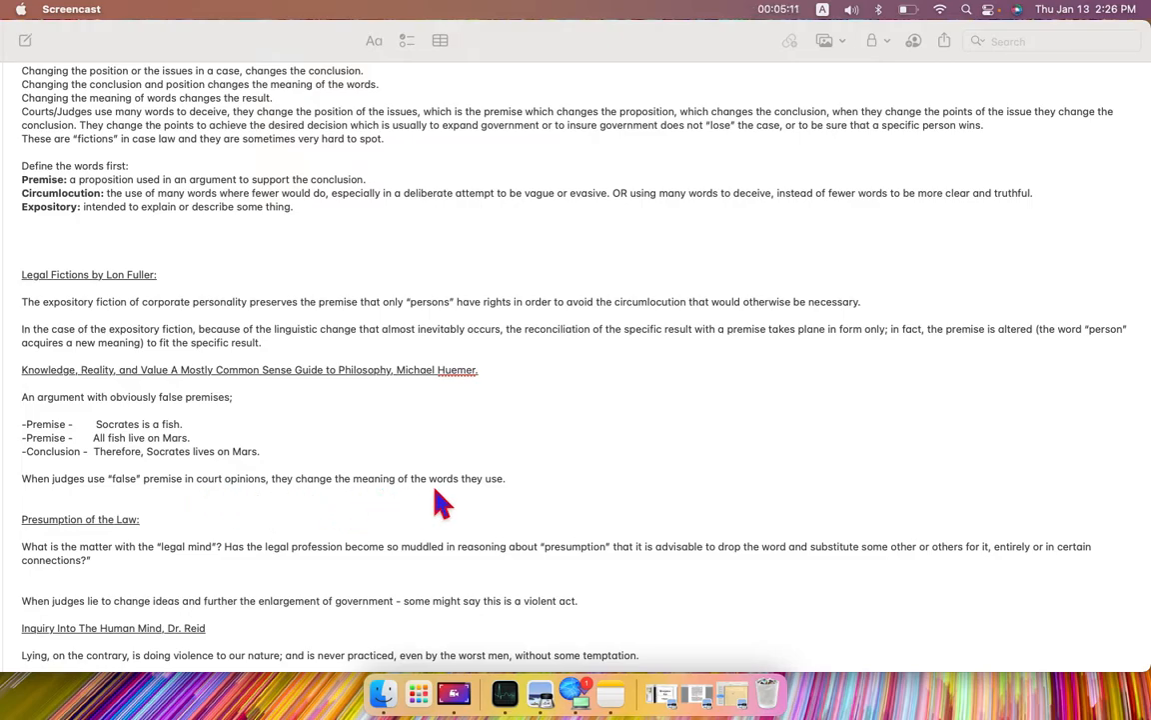
pyautogui.moveTo(508, 523)
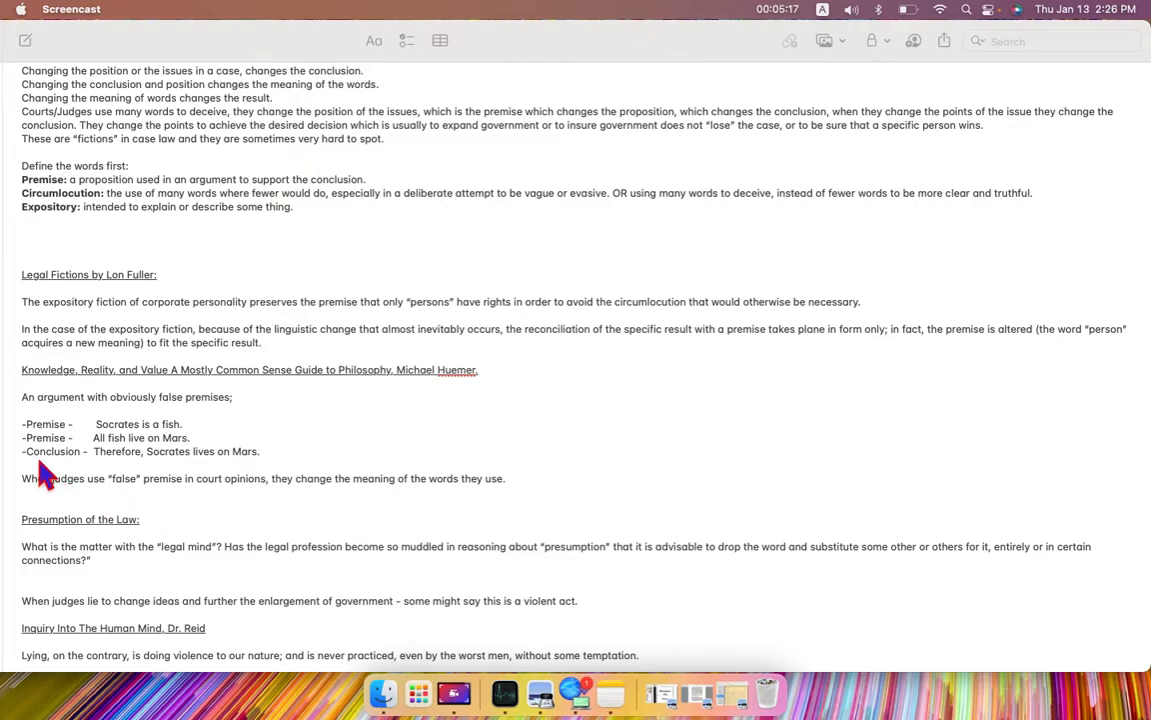
pyautogui.moveTo(168, 430)
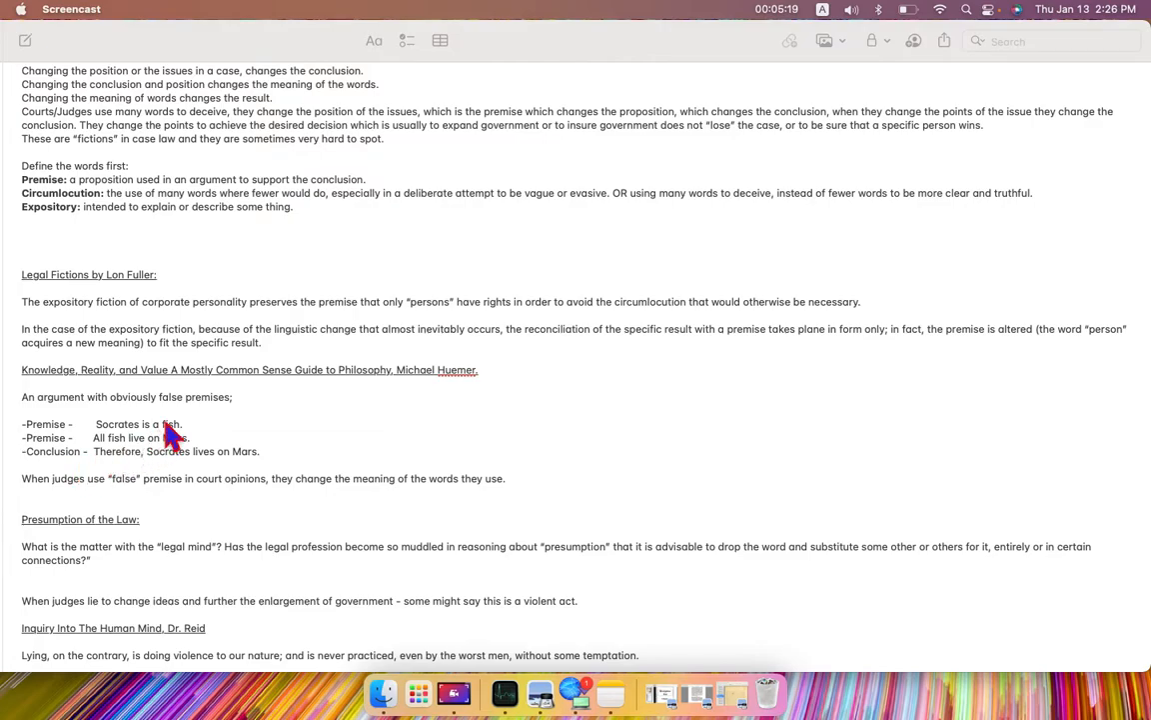
pyautogui.moveTo(176, 443)
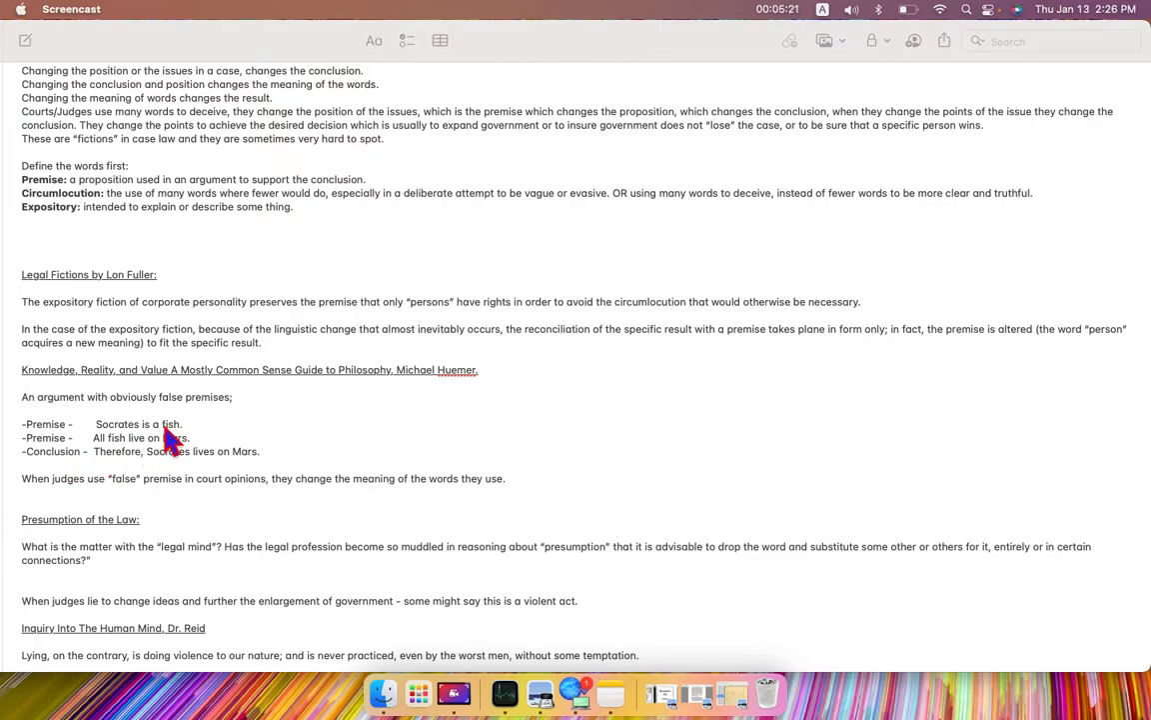
pyautogui.moveTo(170, 458)
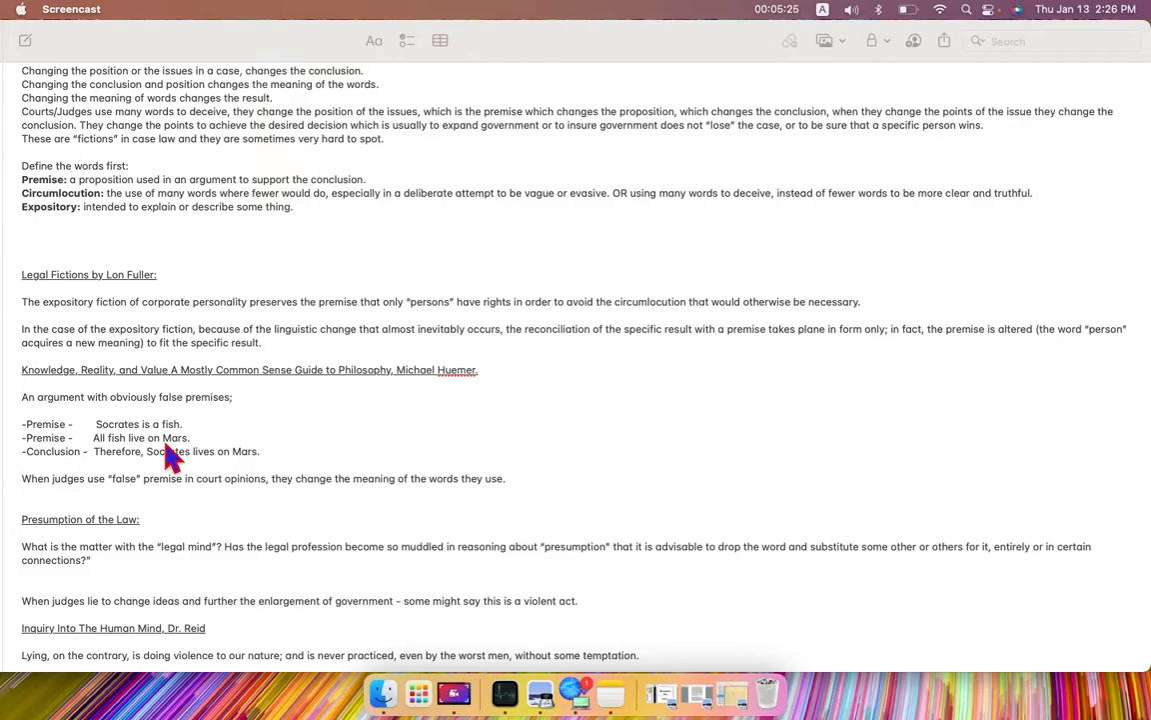
pyautogui.moveTo(136, 475)
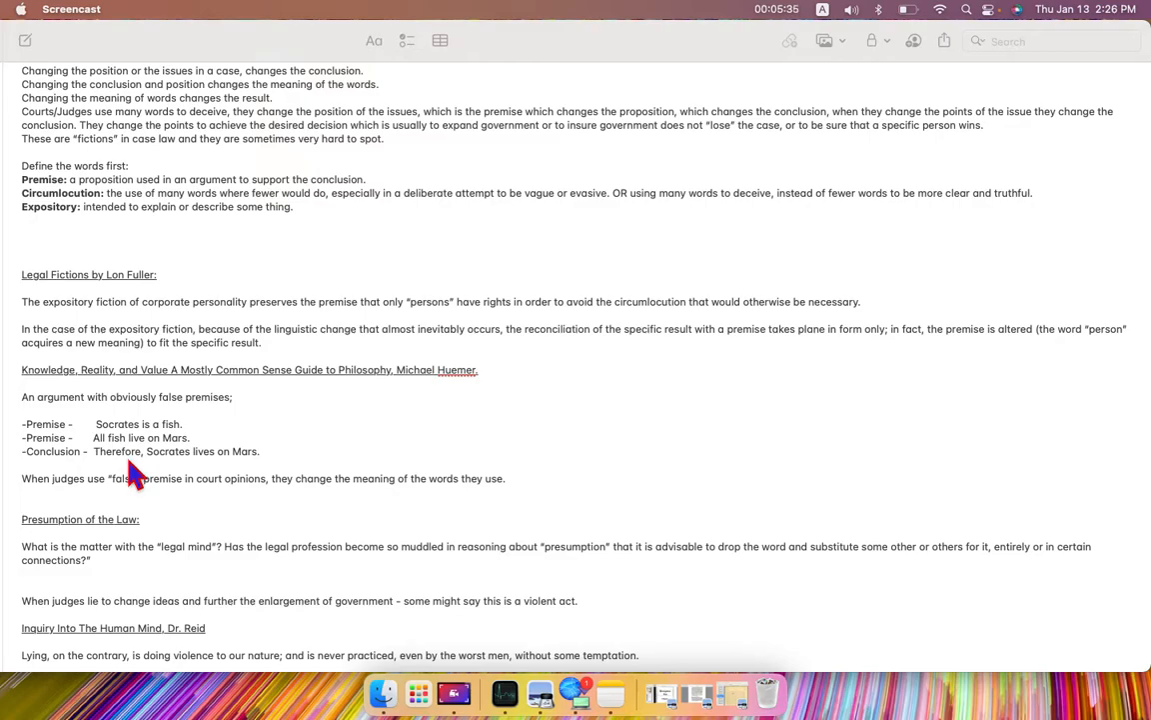
pyautogui.scroll(-3)
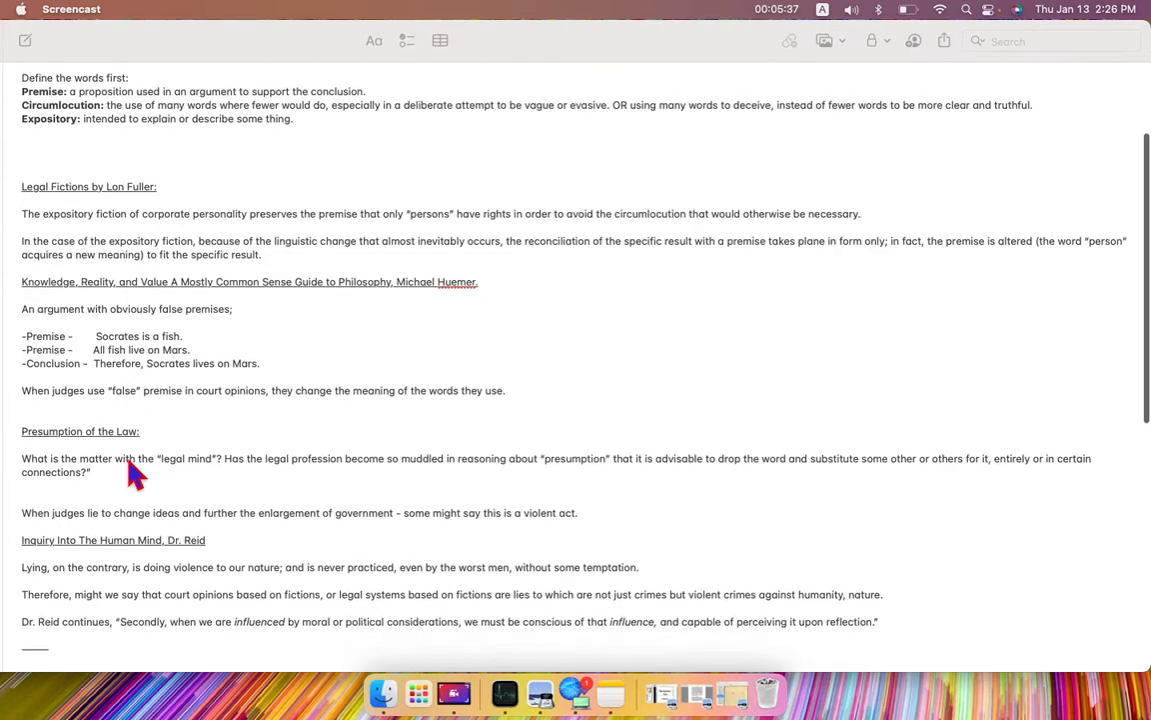
# Scroll a little further to the paragraph about courts changing word meanings
pyautogui.scroll(-3)
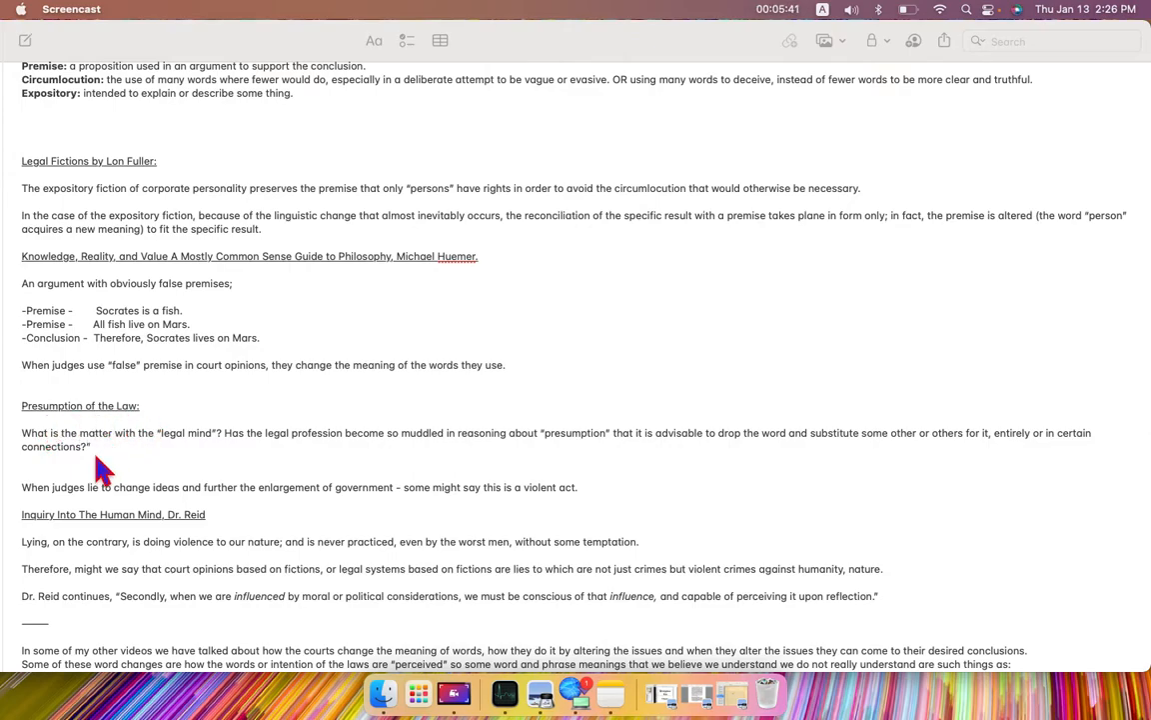
pyautogui.moveTo(52, 462)
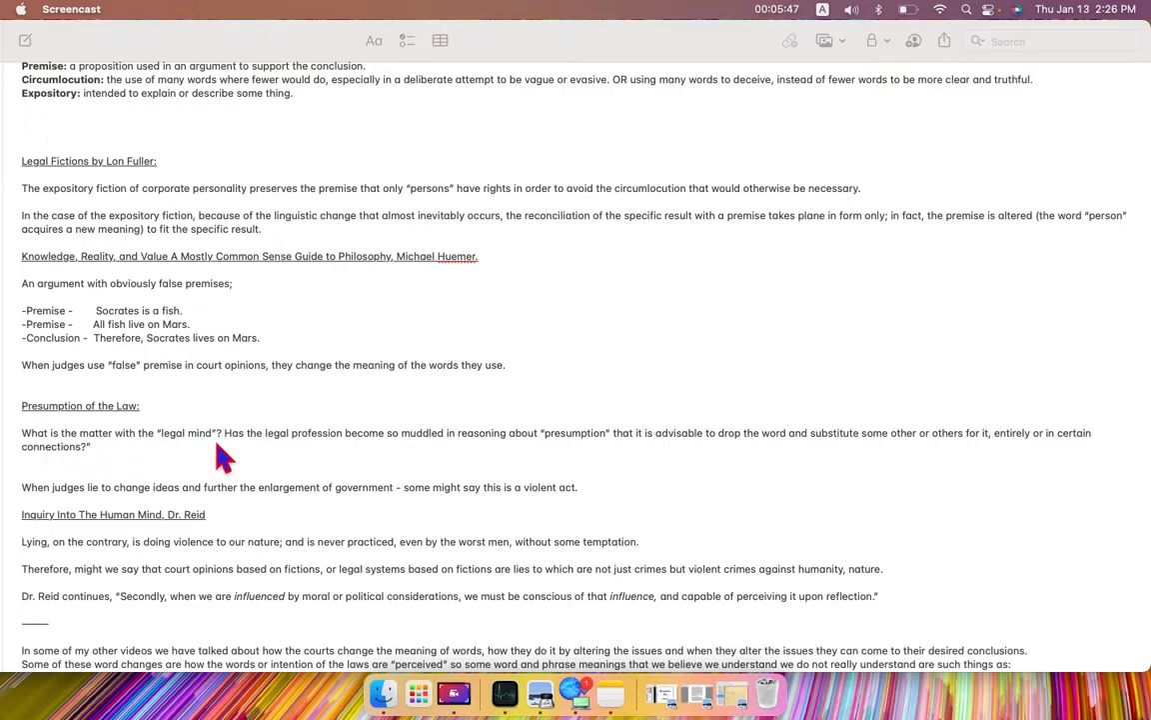
pyautogui.moveTo(384, 456)
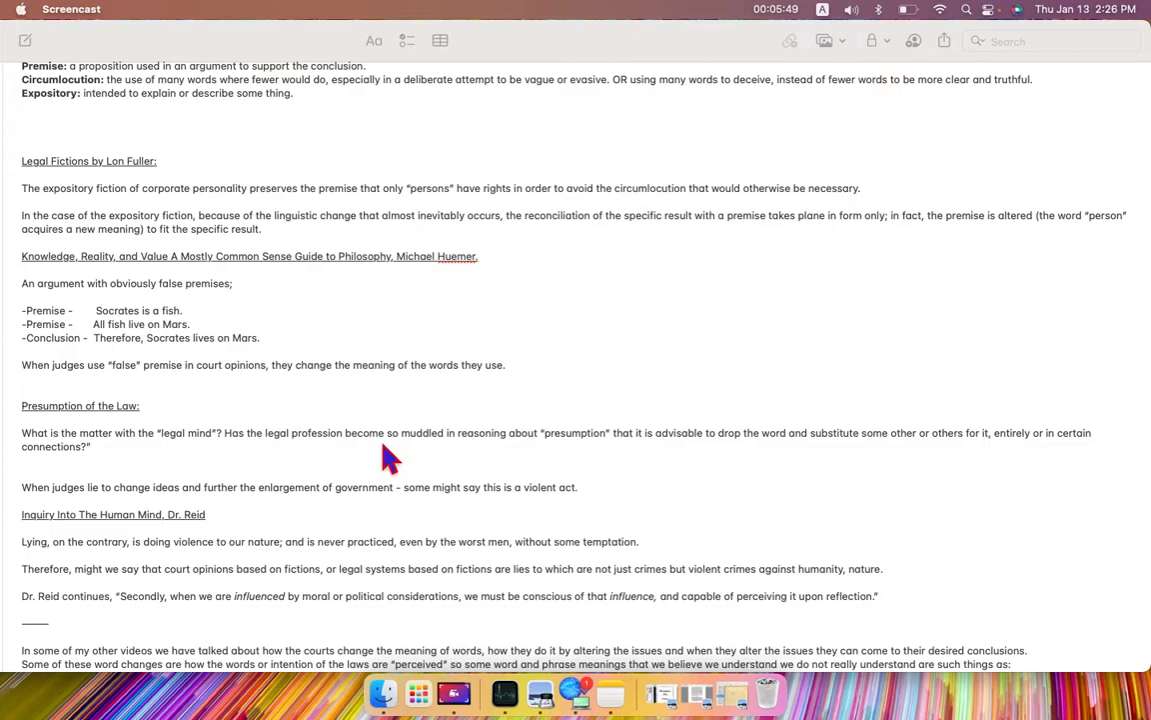
pyautogui.moveTo(519, 459)
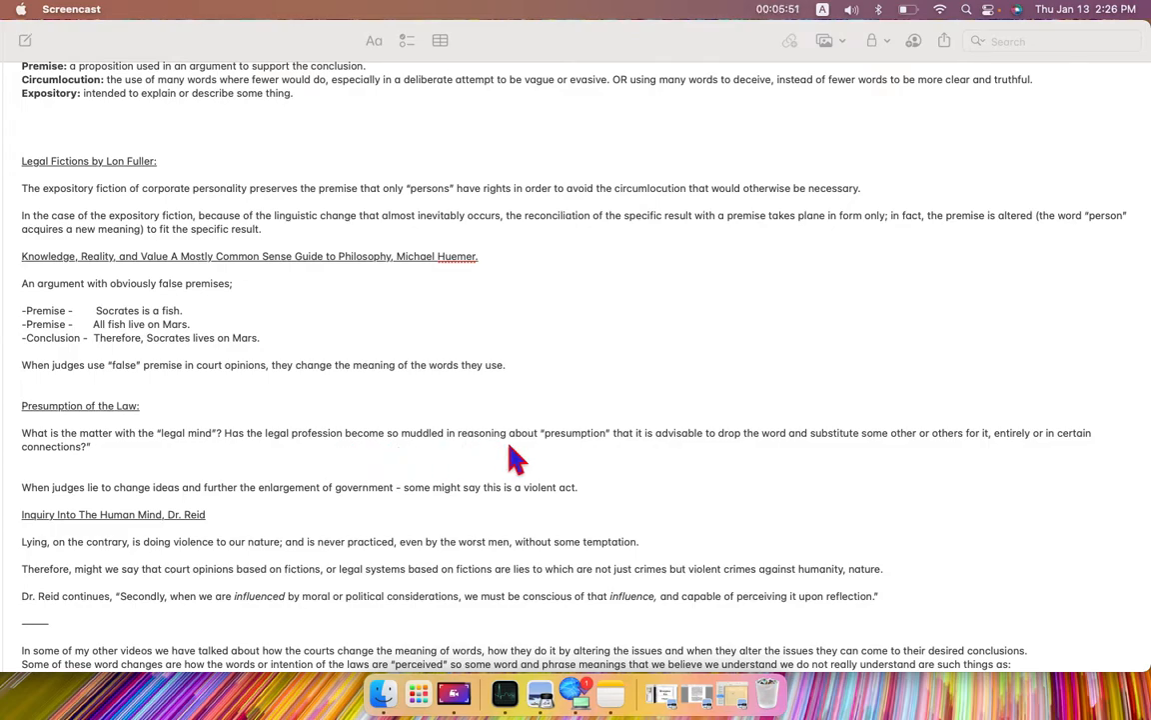
pyautogui.moveTo(620, 466)
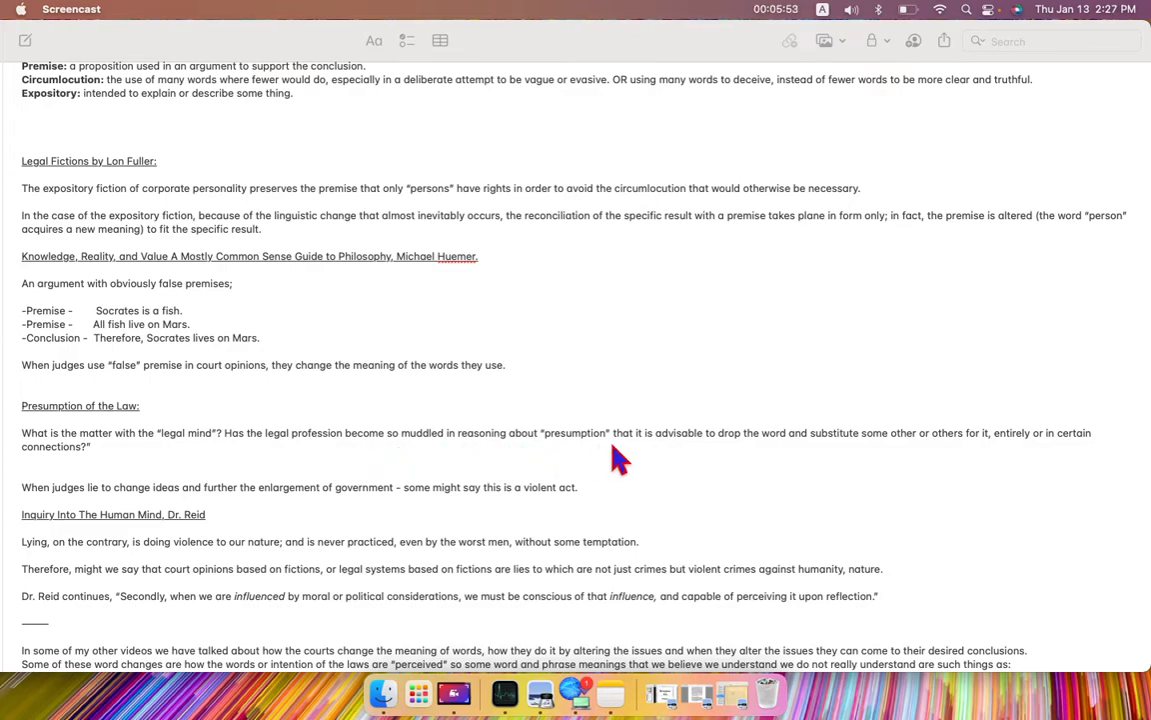
pyautogui.moveTo(699, 456)
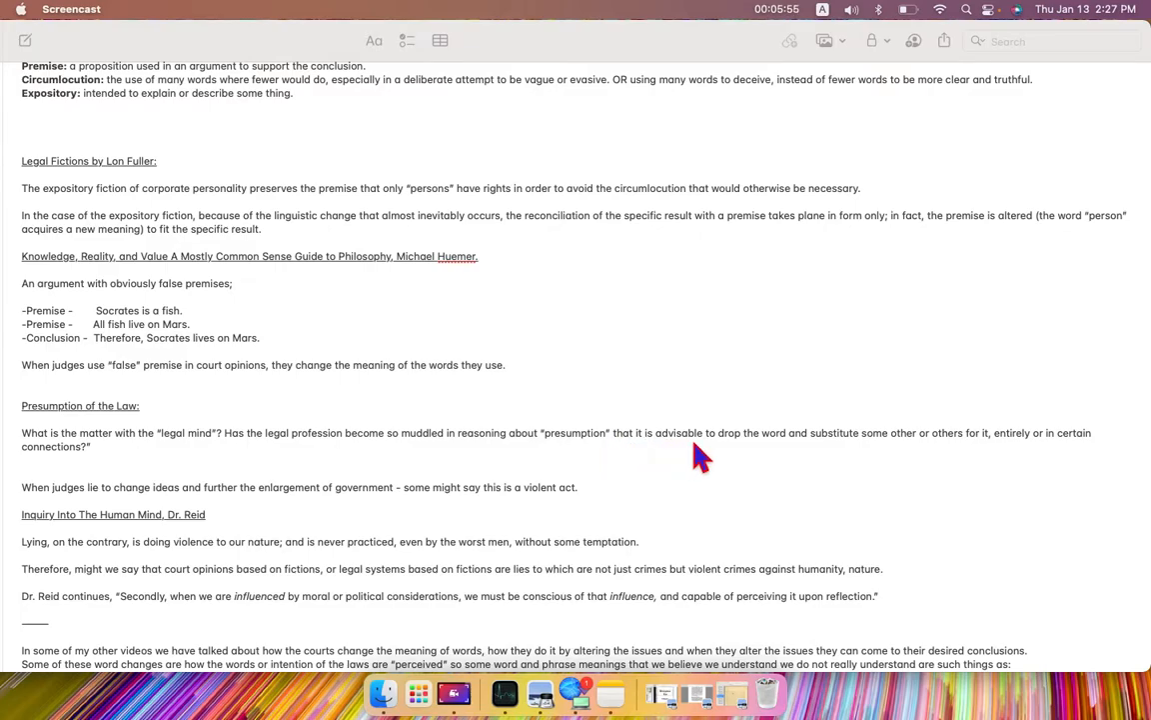
pyautogui.moveTo(803, 456)
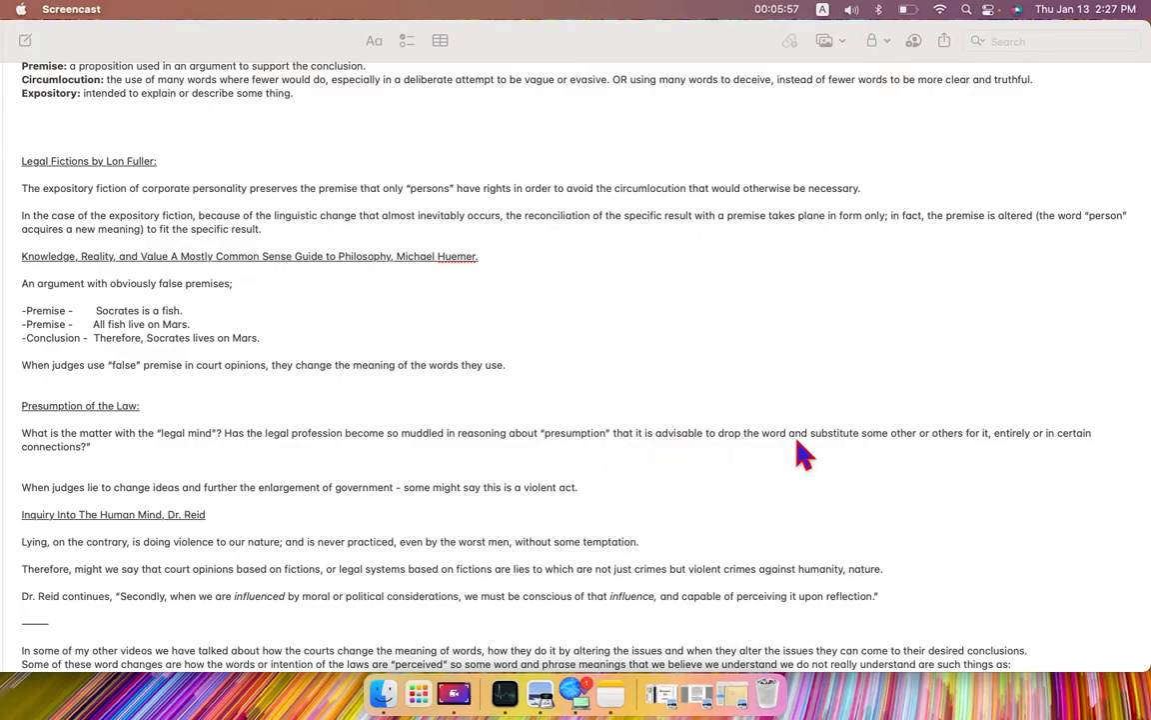
pyautogui.moveTo(923, 472)
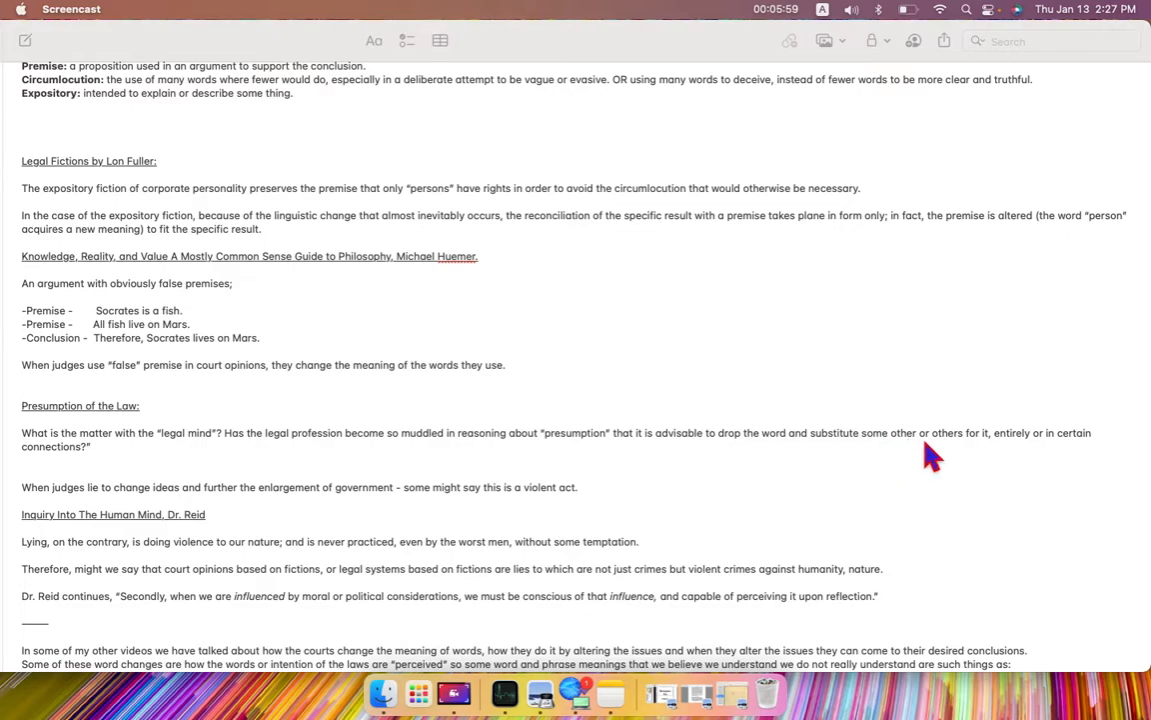
pyautogui.moveTo(1025, 466)
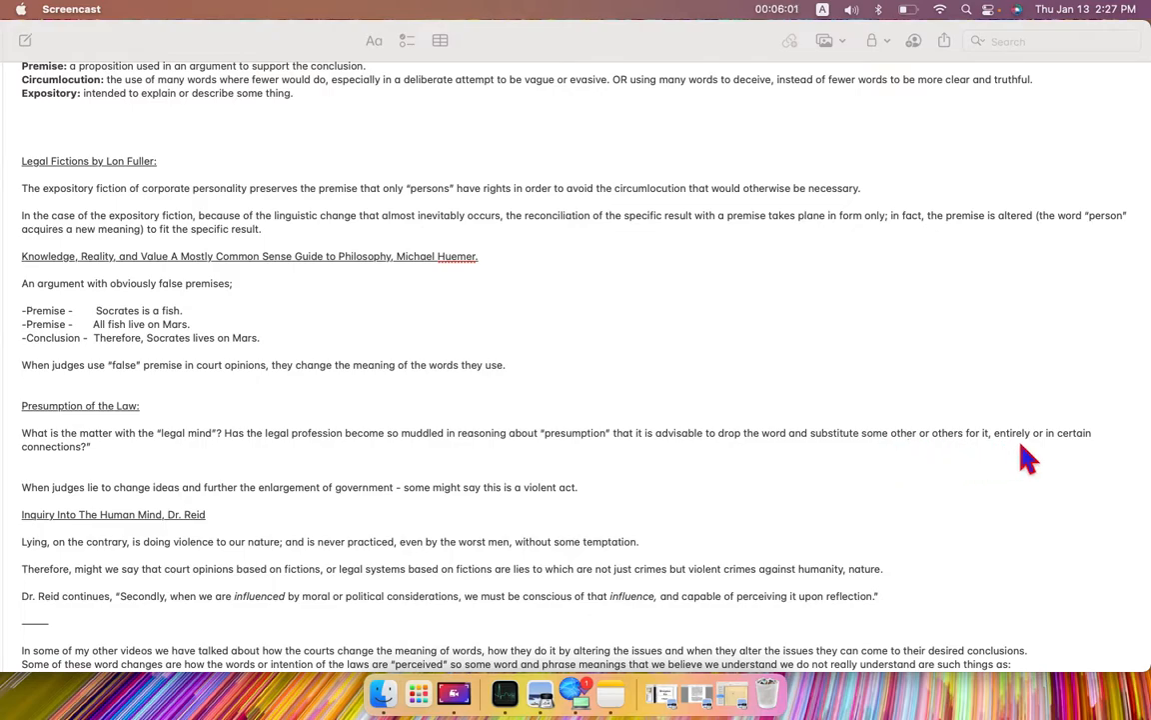
pyautogui.moveTo(172, 552)
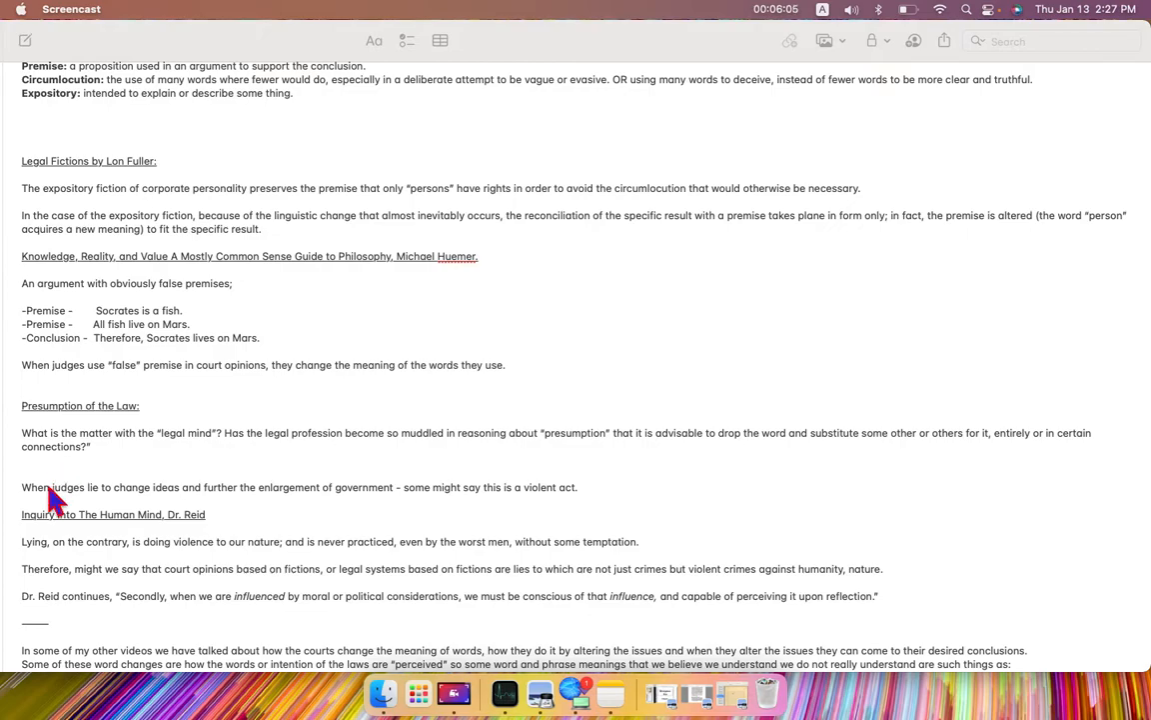
pyautogui.moveTo(164, 510)
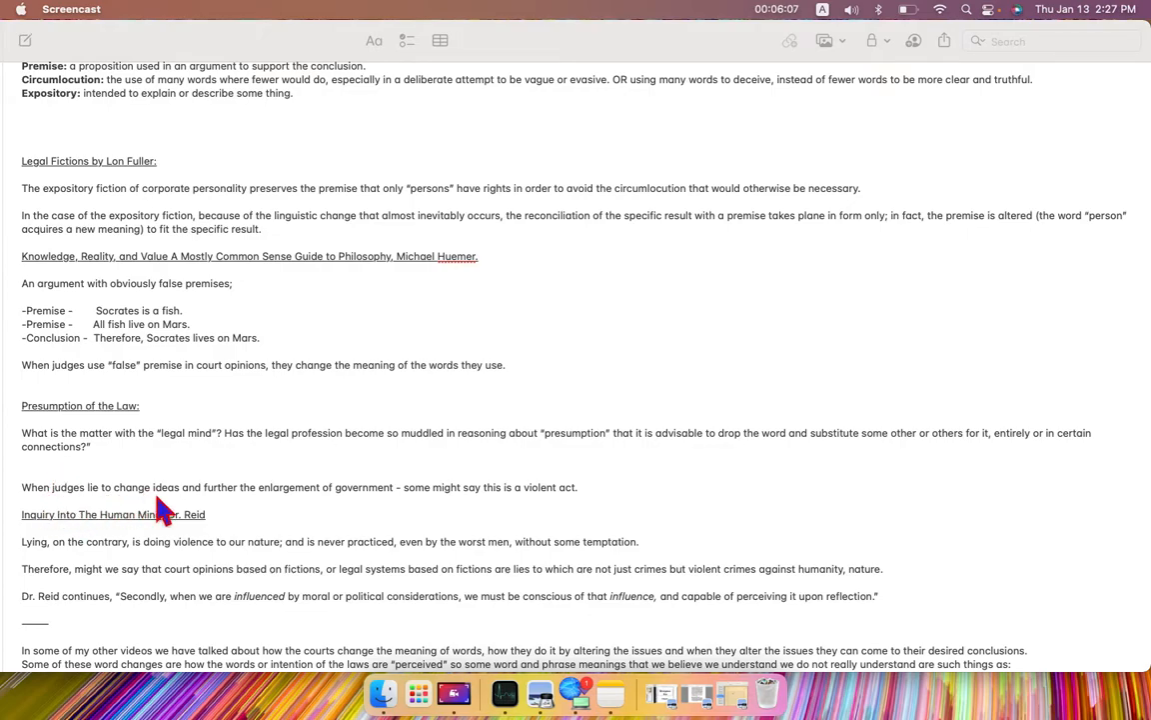
pyautogui.moveTo(312, 508)
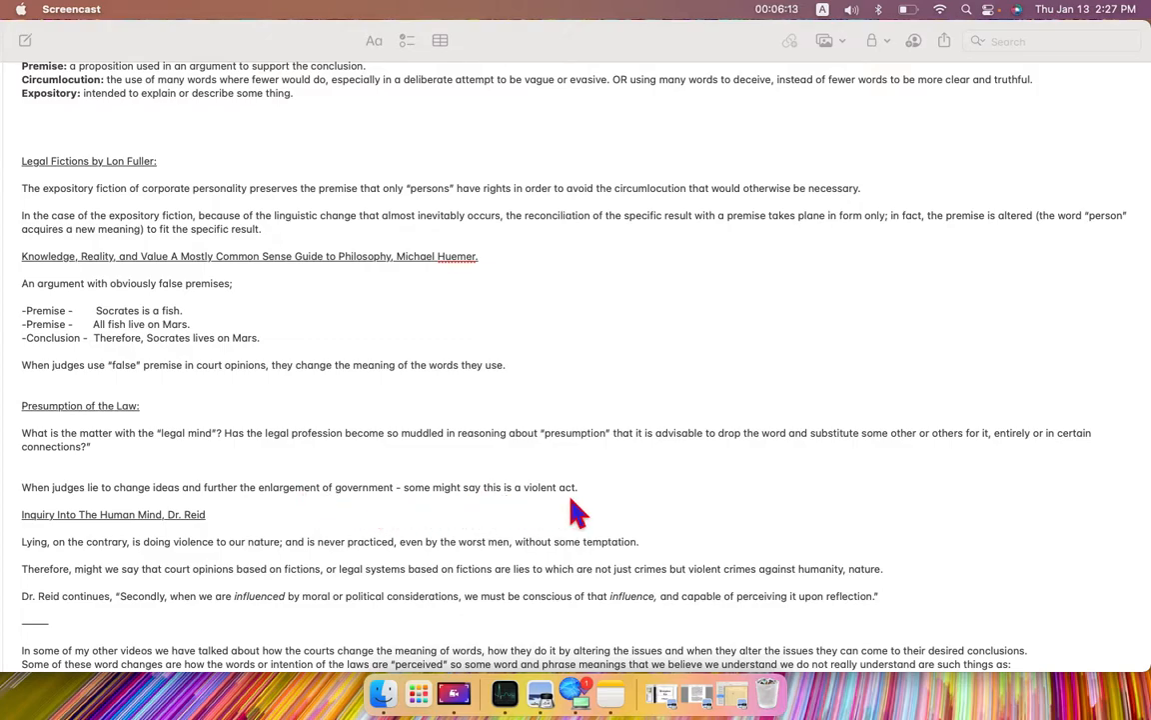
pyautogui.moveTo(582, 512)
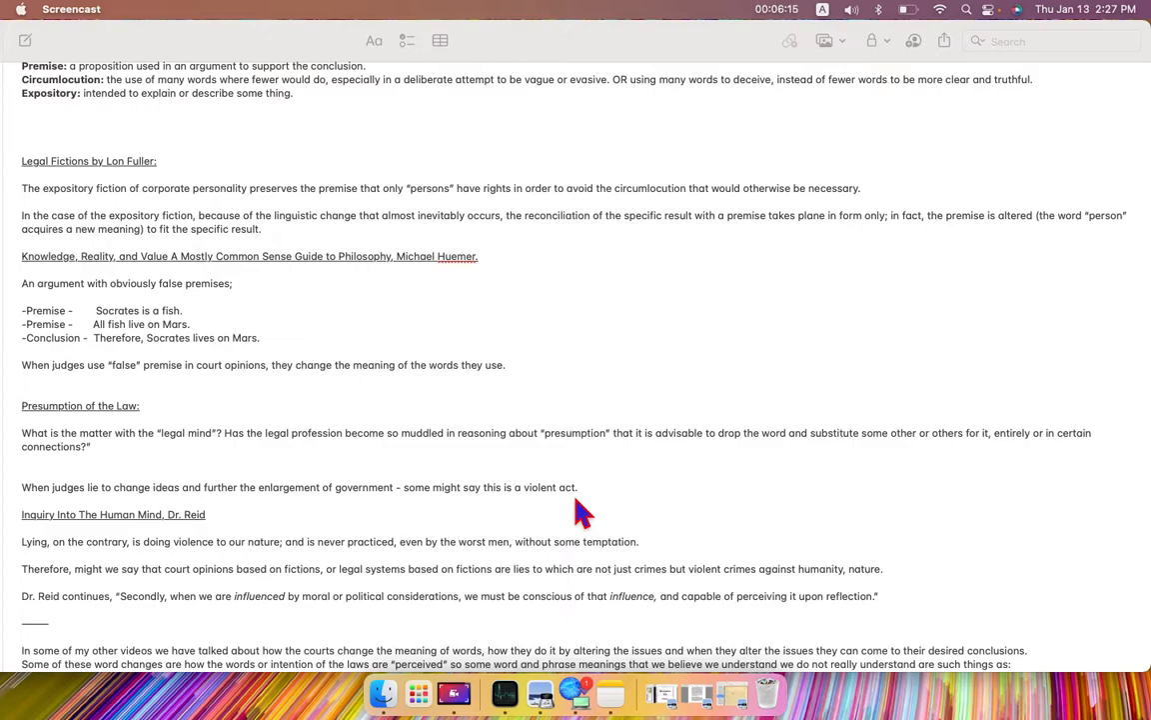
pyautogui.moveTo(64, 544)
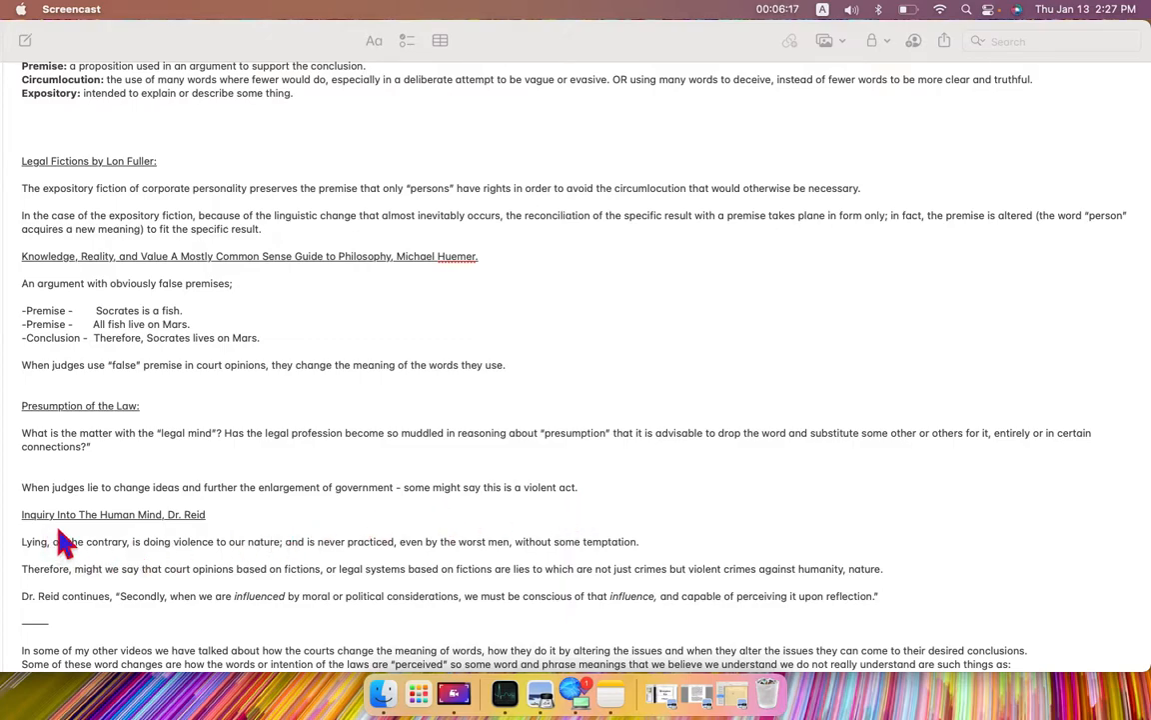
pyautogui.moveTo(204, 534)
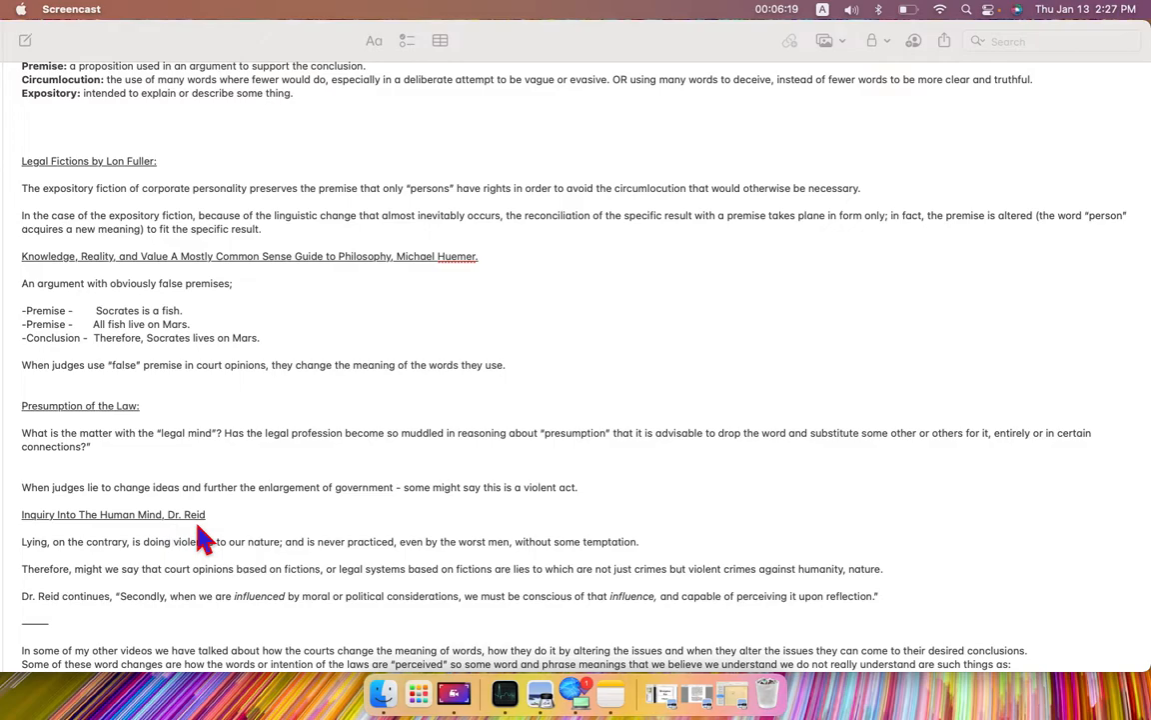
pyautogui.moveTo(48, 560)
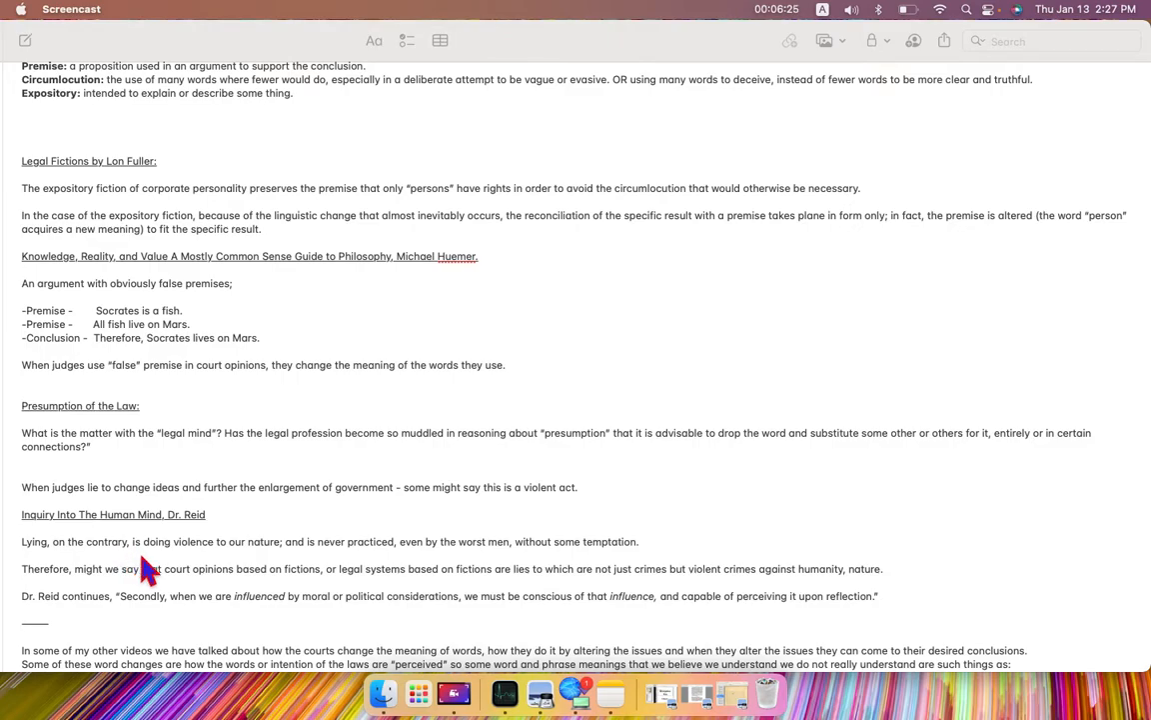
pyautogui.moveTo(209, 576)
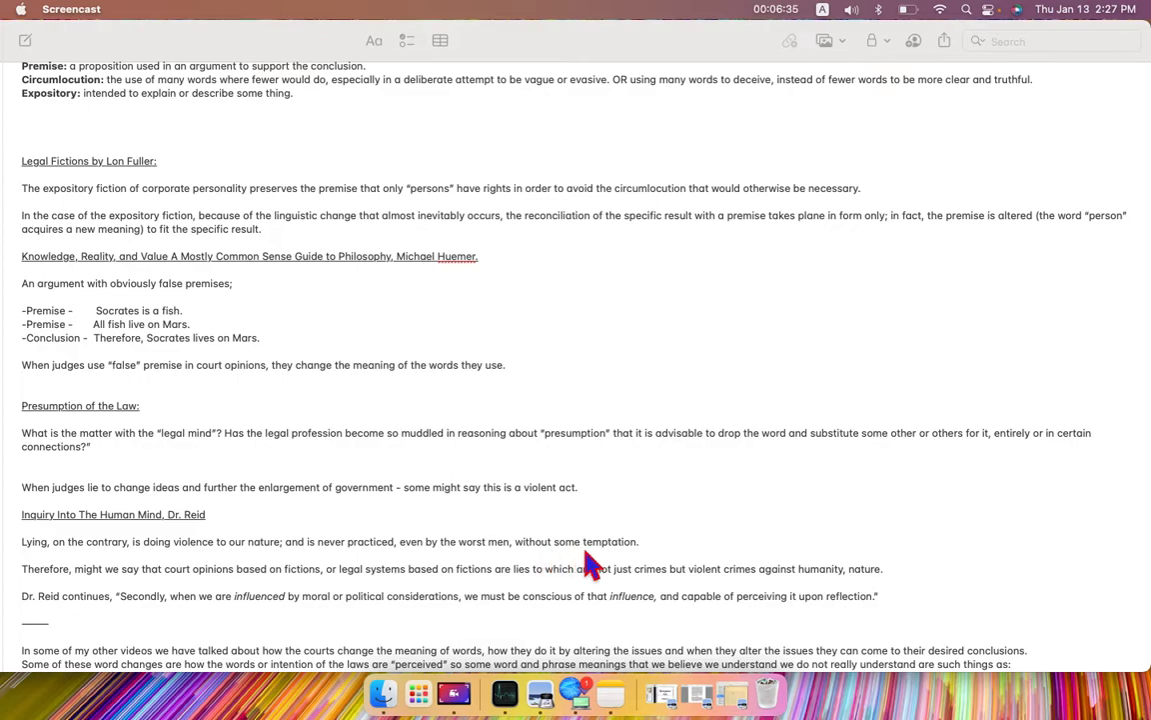
pyautogui.moveTo(636, 588)
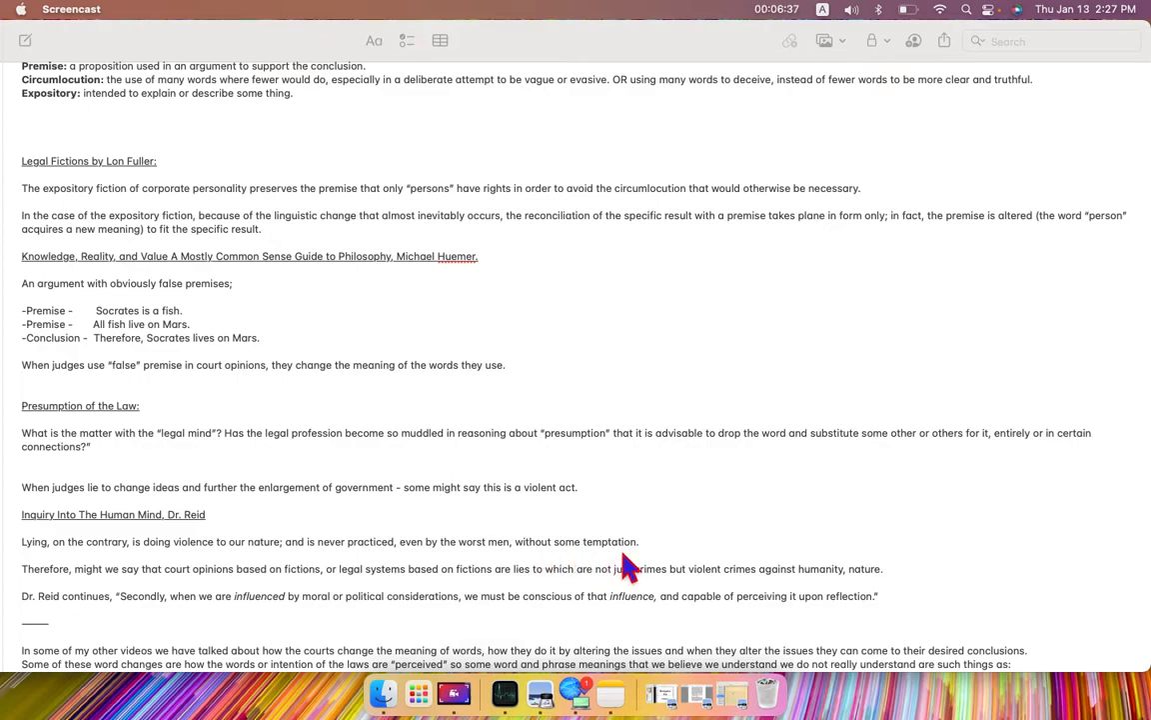
pyautogui.moveTo(48, 584)
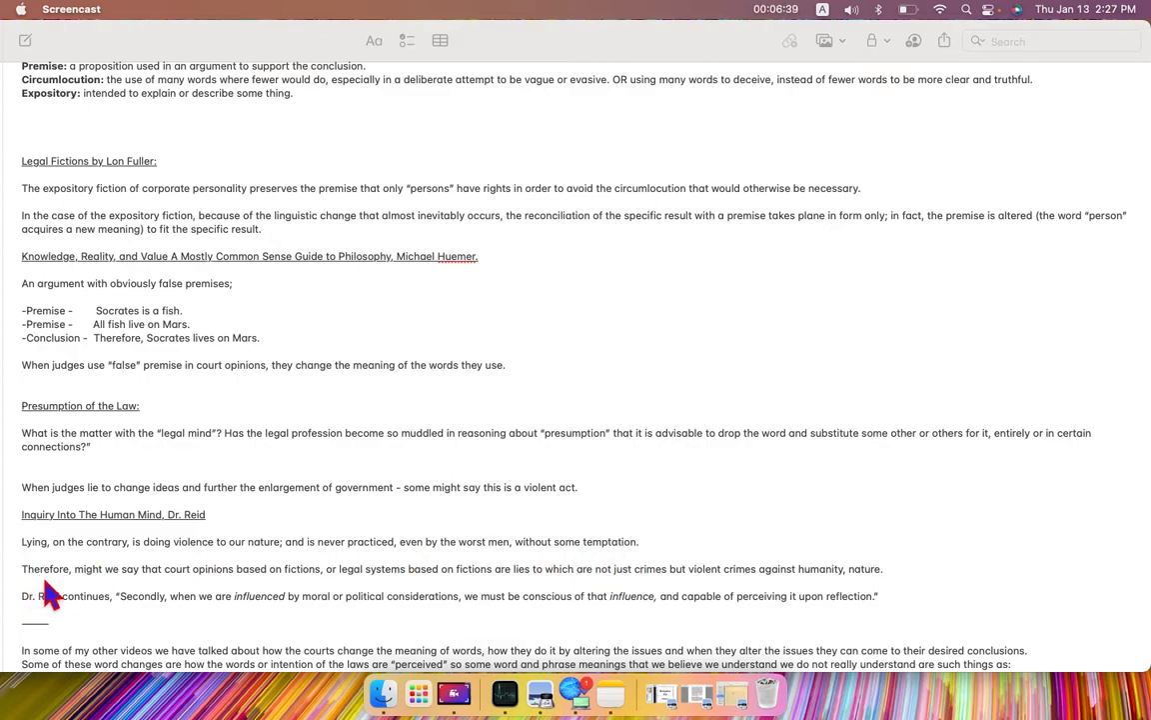
pyautogui.moveTo(196, 594)
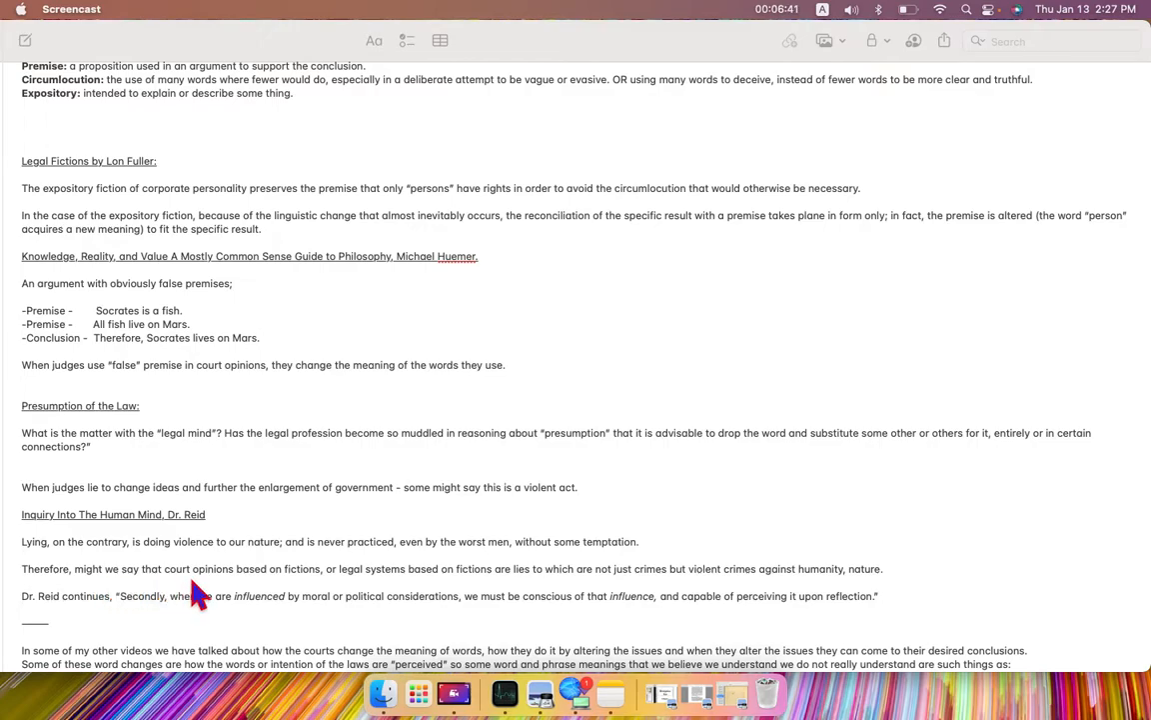
pyautogui.moveTo(320, 610)
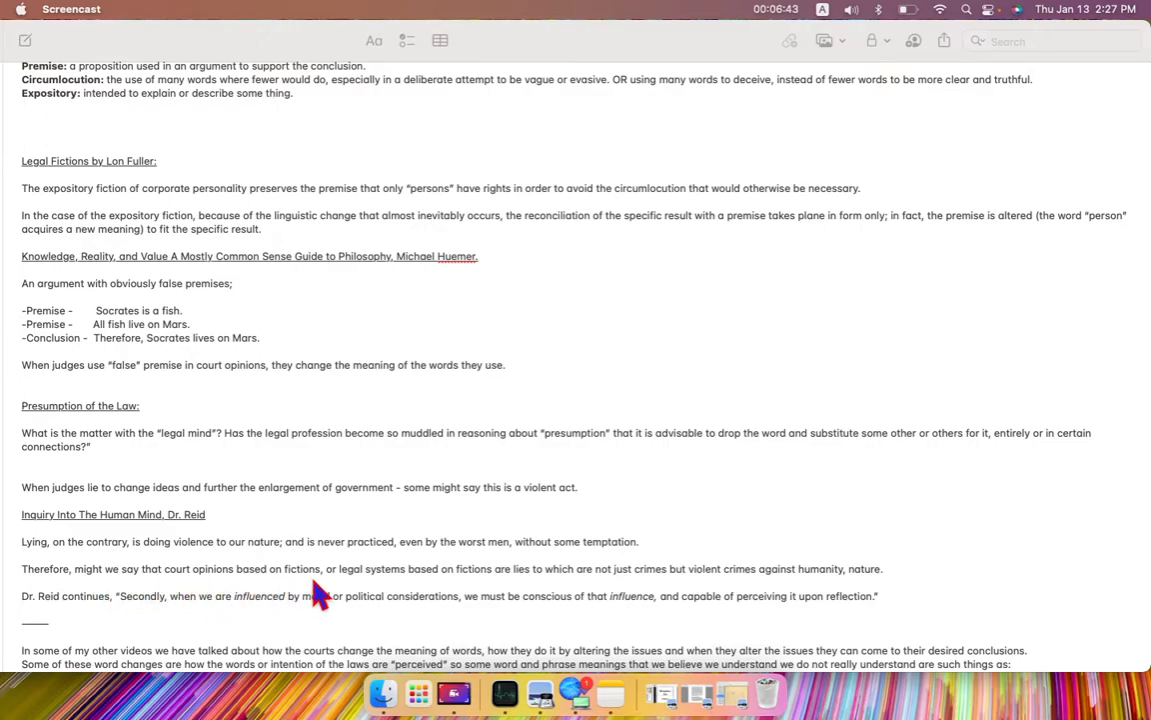
pyautogui.moveTo(459, 609)
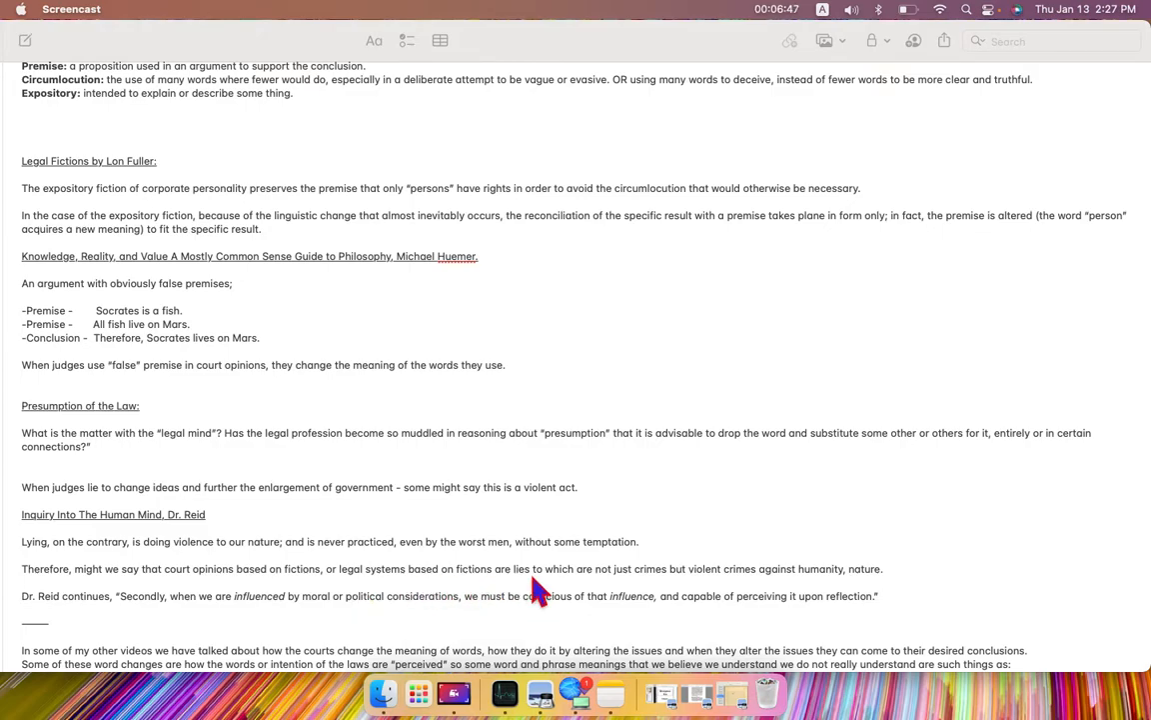
pyautogui.moveTo(656, 603)
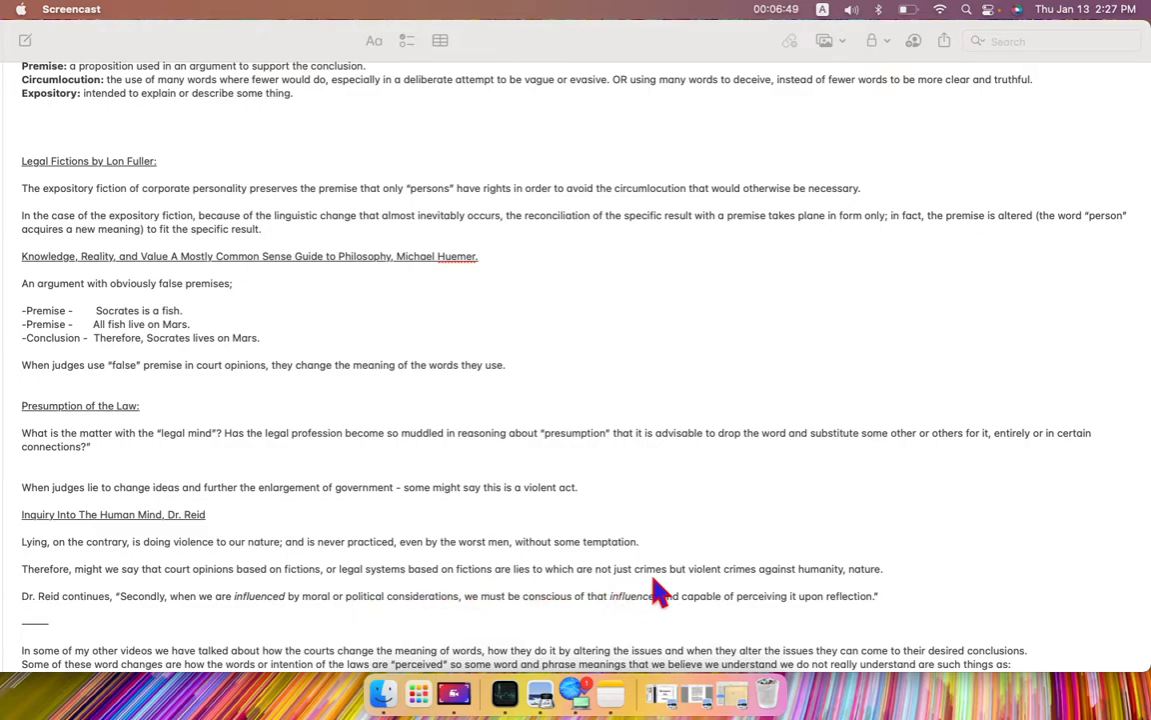
pyautogui.moveTo(676, 609)
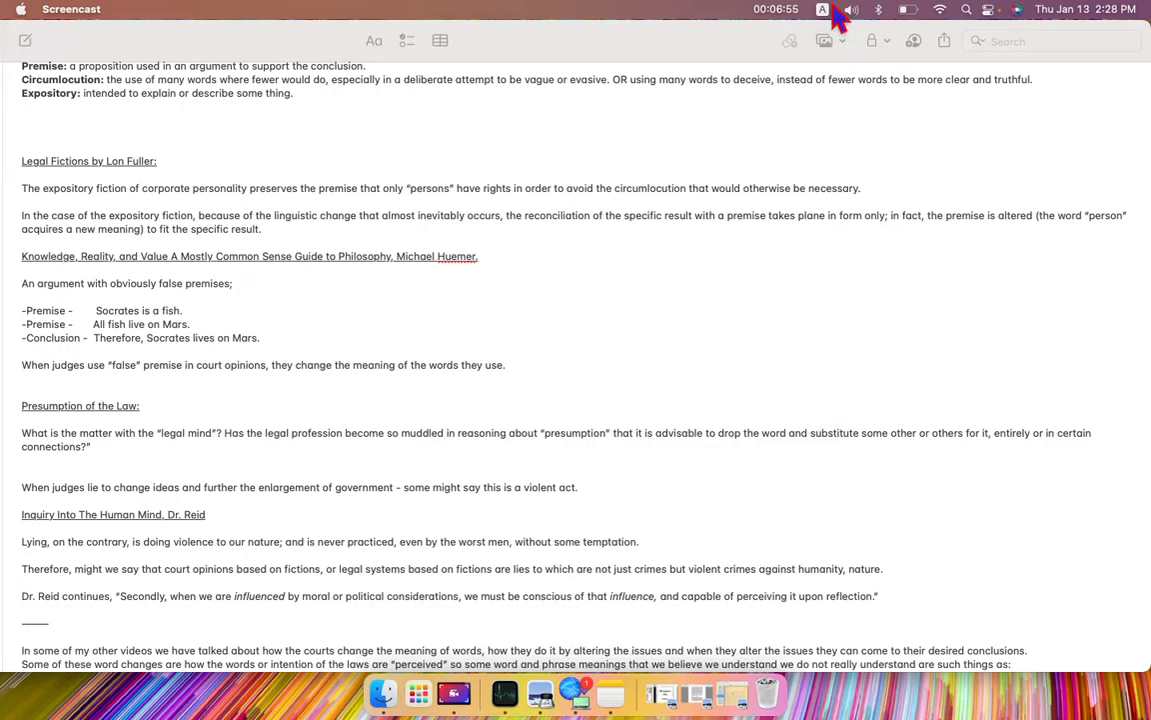
pyautogui.click(835, 8)
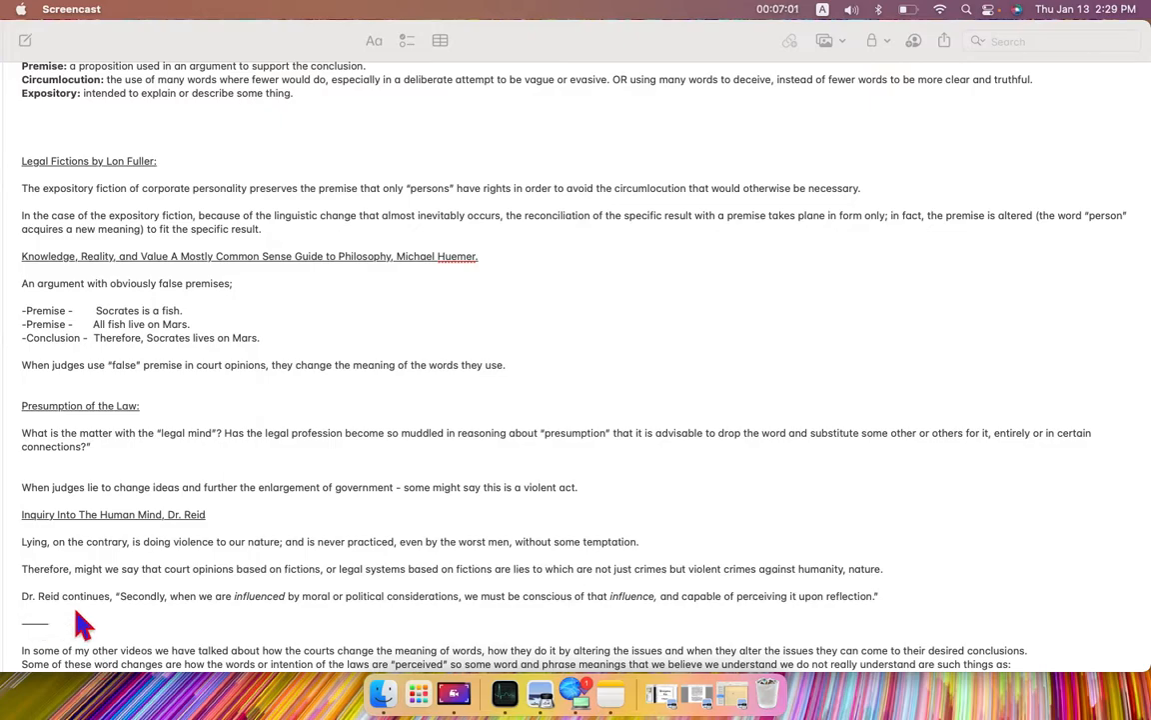
pyautogui.moveTo(232, 624)
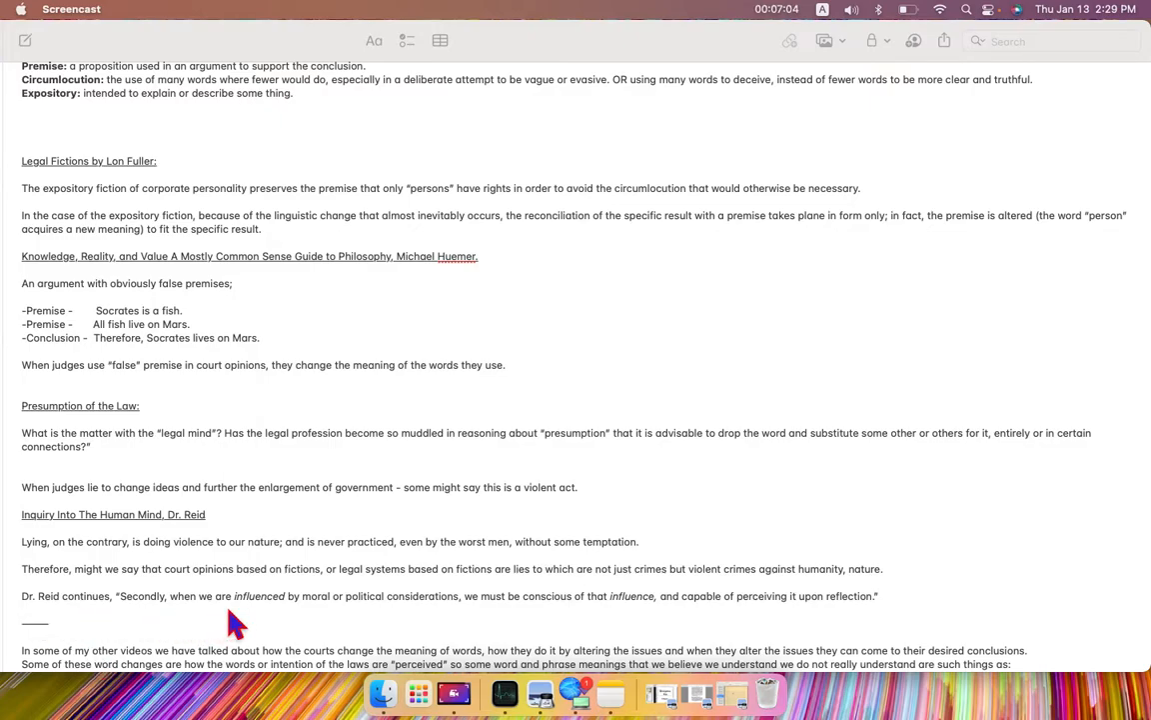
pyautogui.moveTo(304, 623)
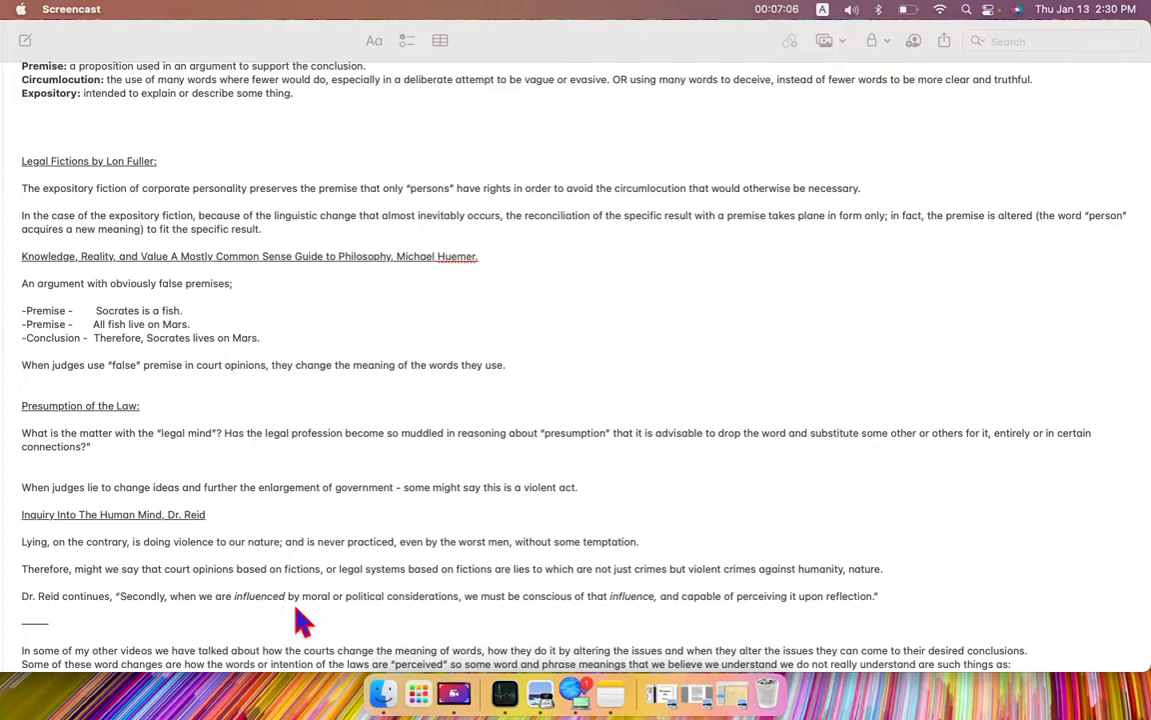
pyautogui.moveTo(399, 620)
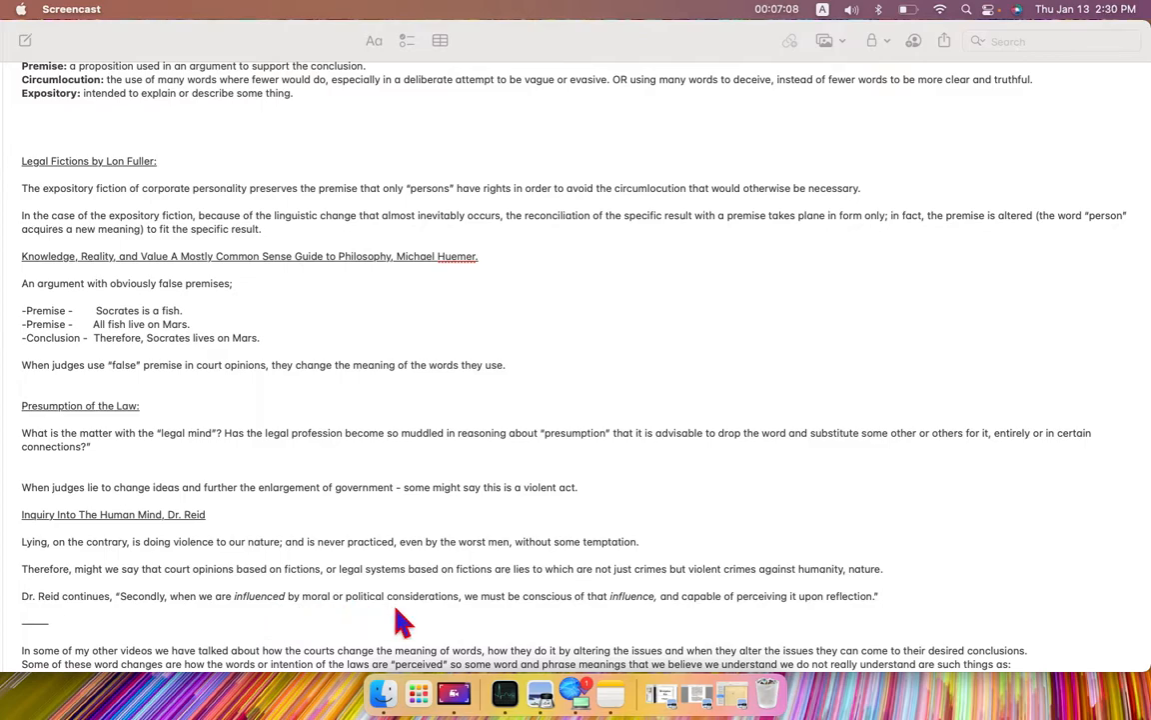
pyautogui.moveTo(508, 624)
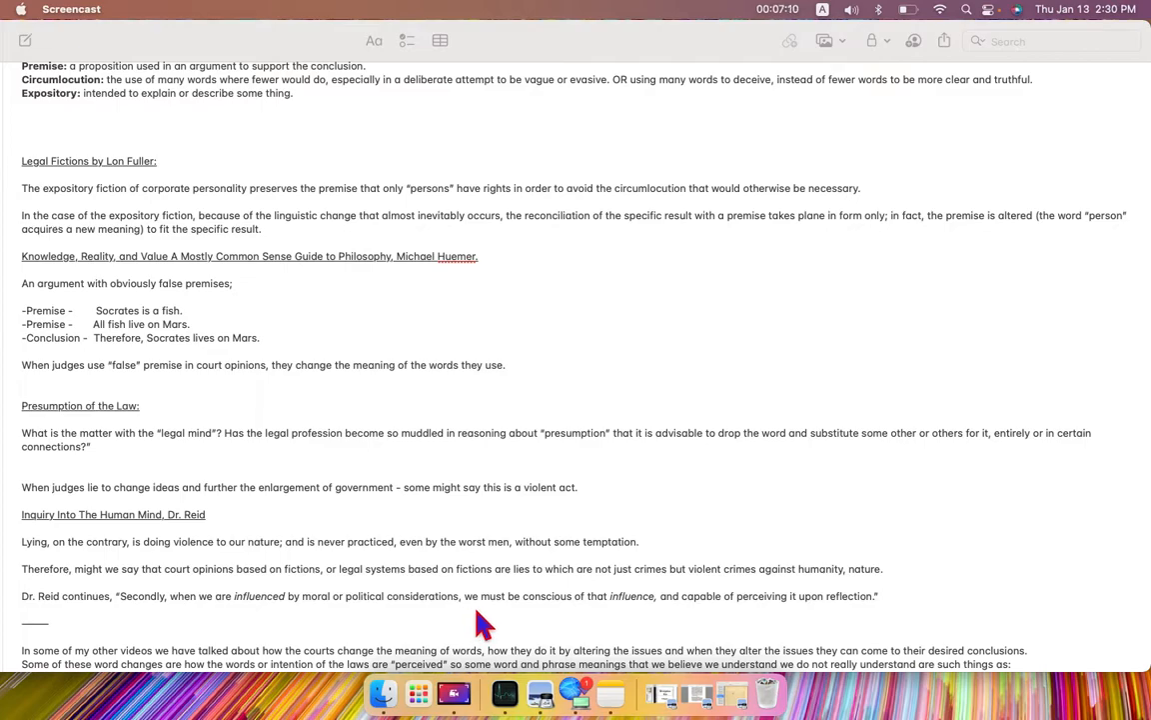
pyautogui.moveTo(559, 624)
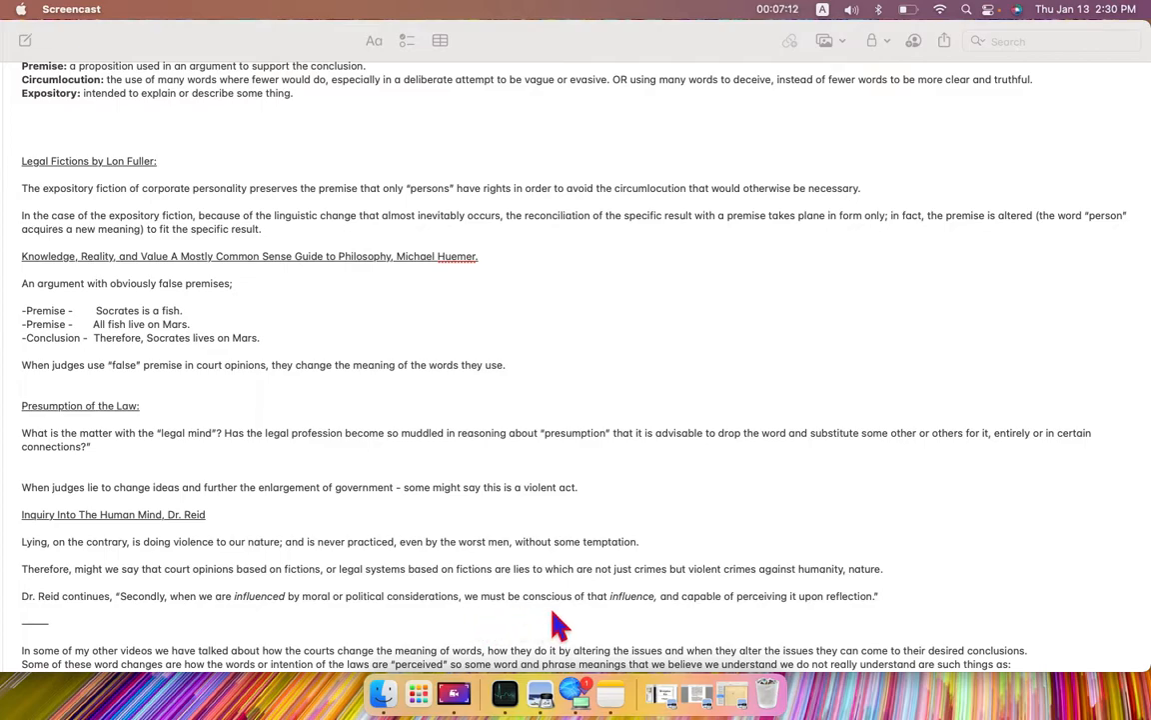
pyautogui.moveTo(636, 621)
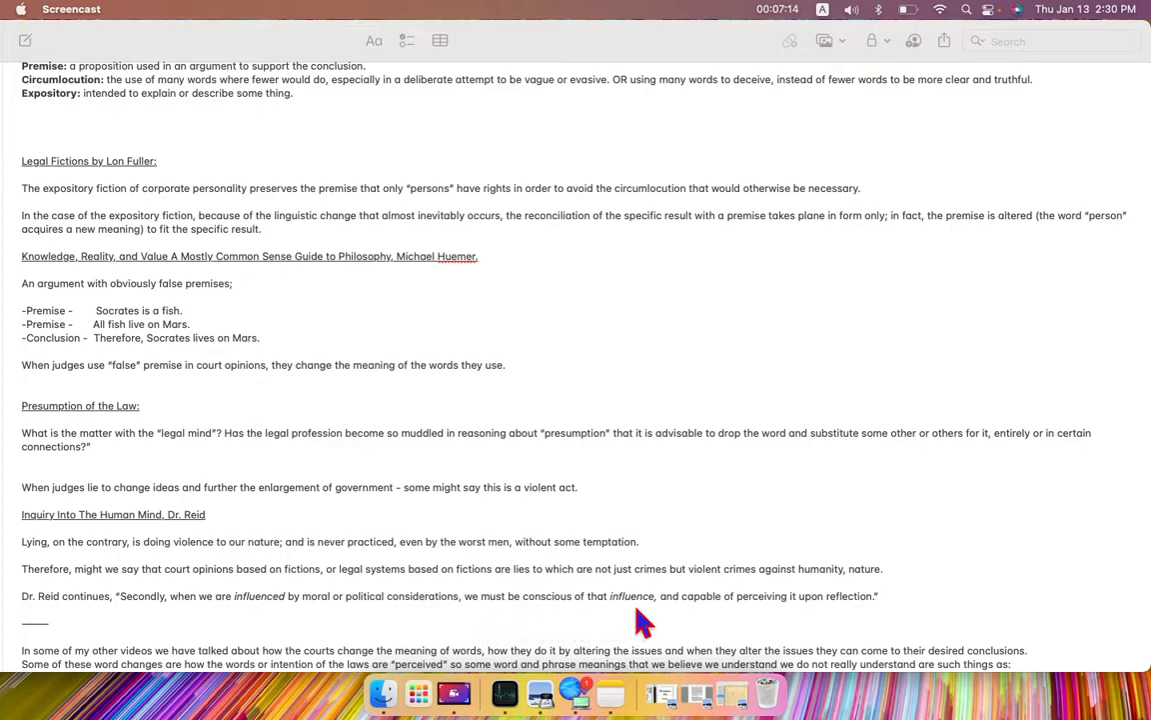
pyautogui.moveTo(769, 644)
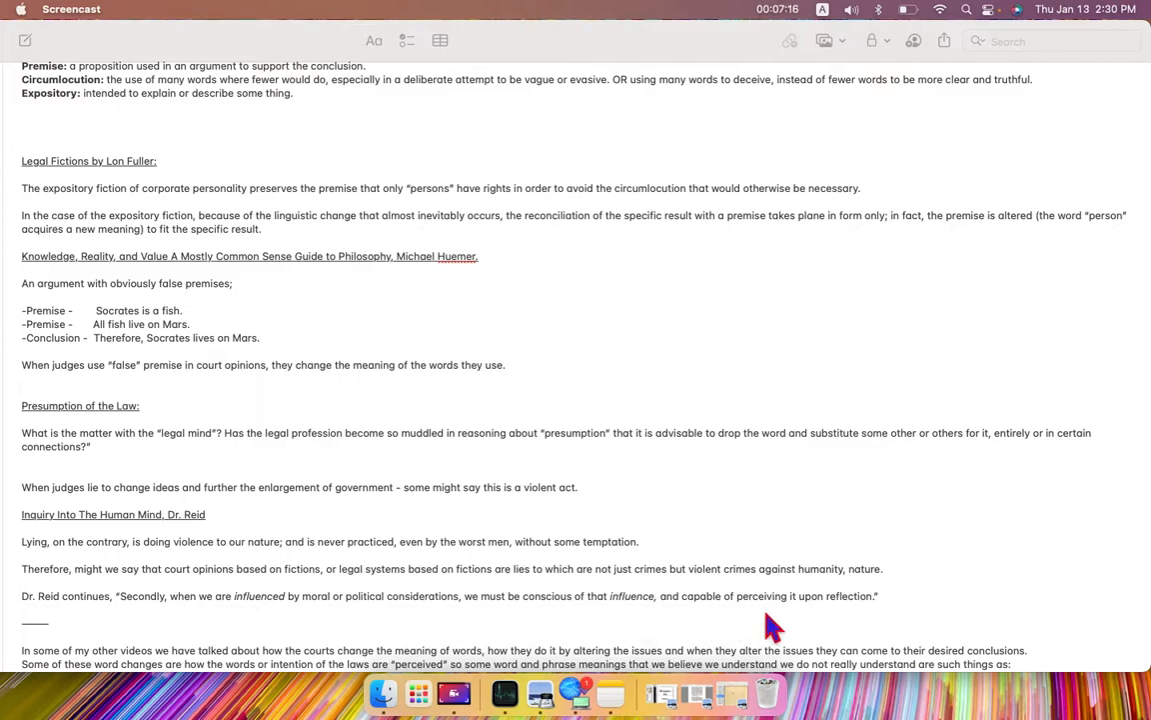
pyautogui.moveTo(872, 622)
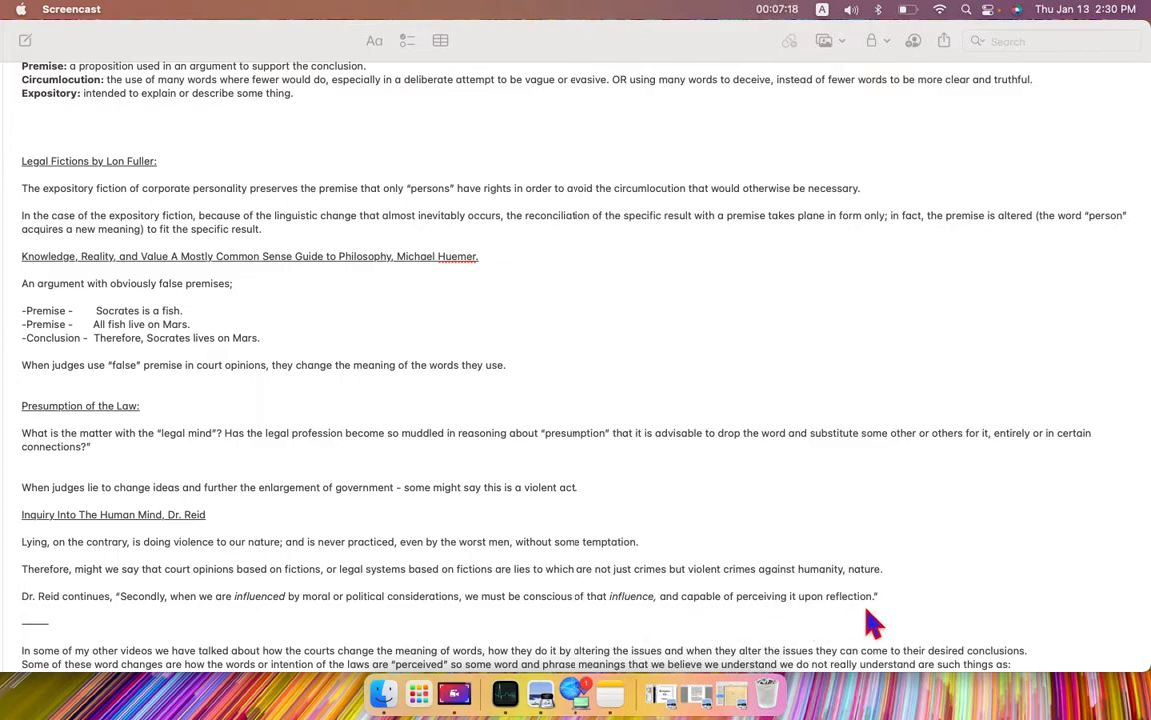
pyautogui.scroll(-3)
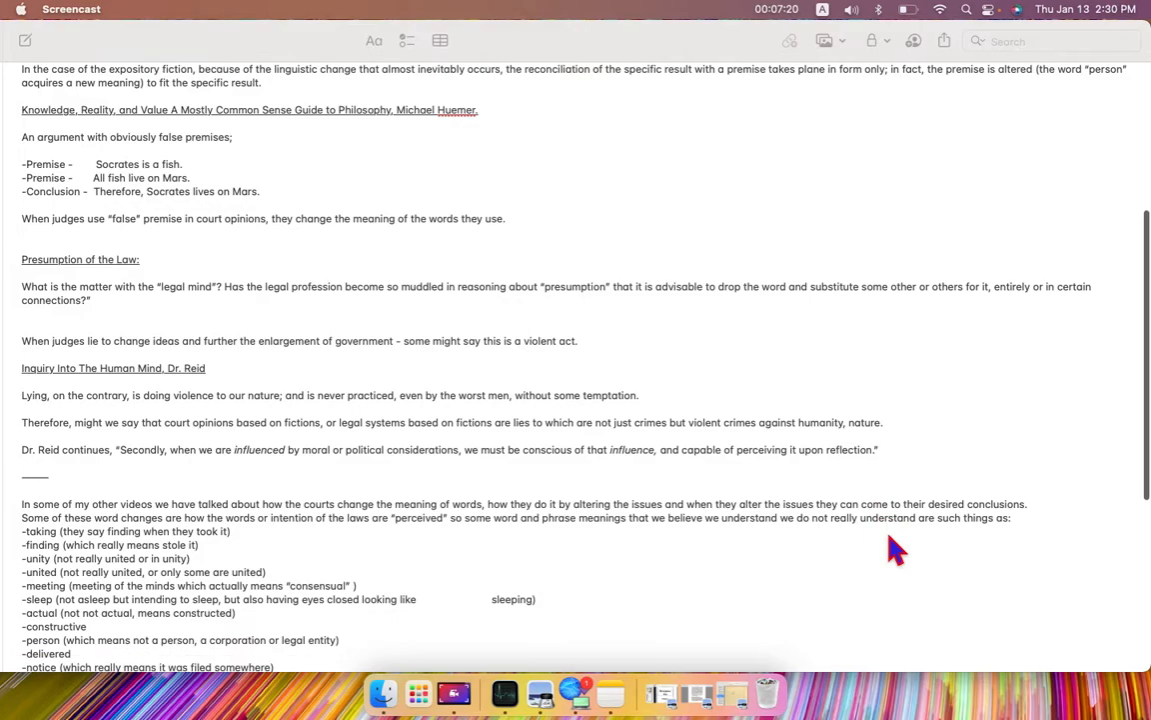
pyautogui.moveTo(841, 558)
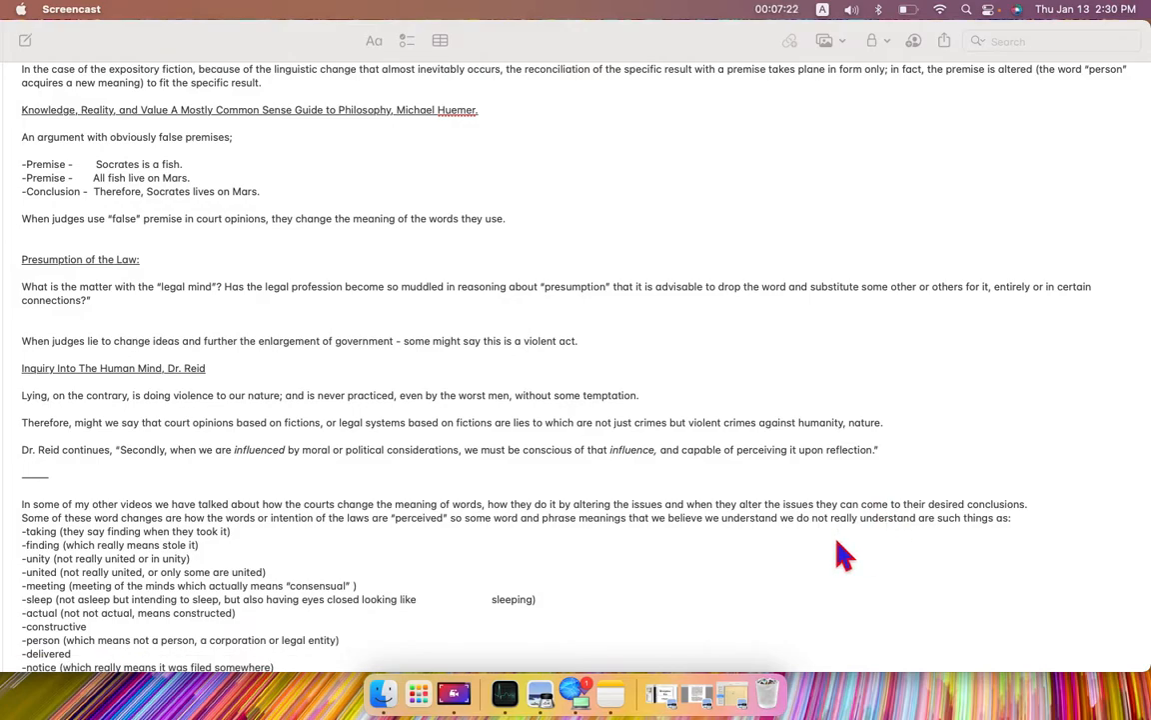
pyautogui.scroll(-3)
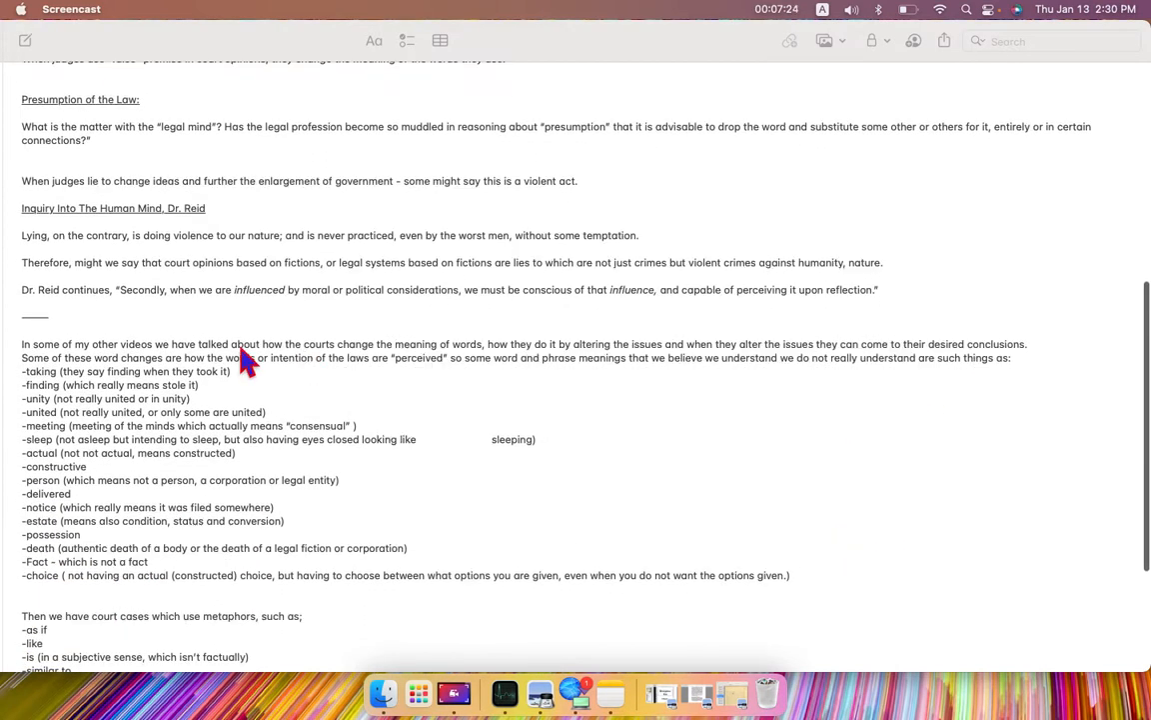
pyautogui.moveTo(84, 358)
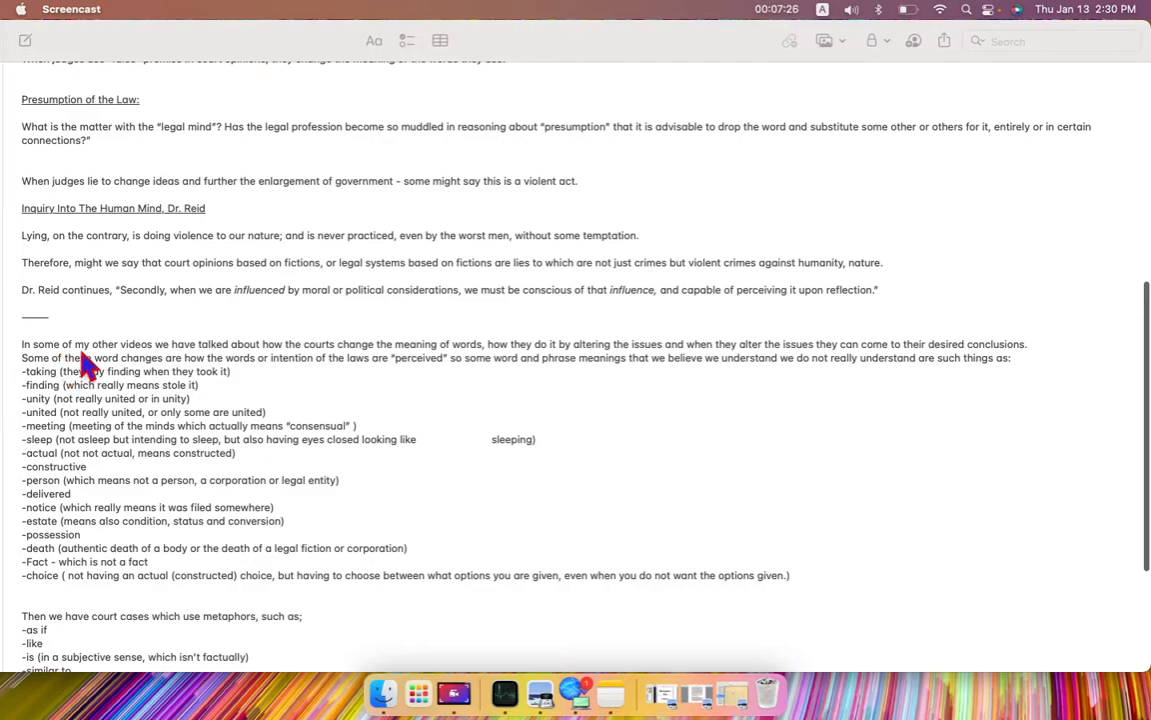
pyautogui.moveTo(262, 364)
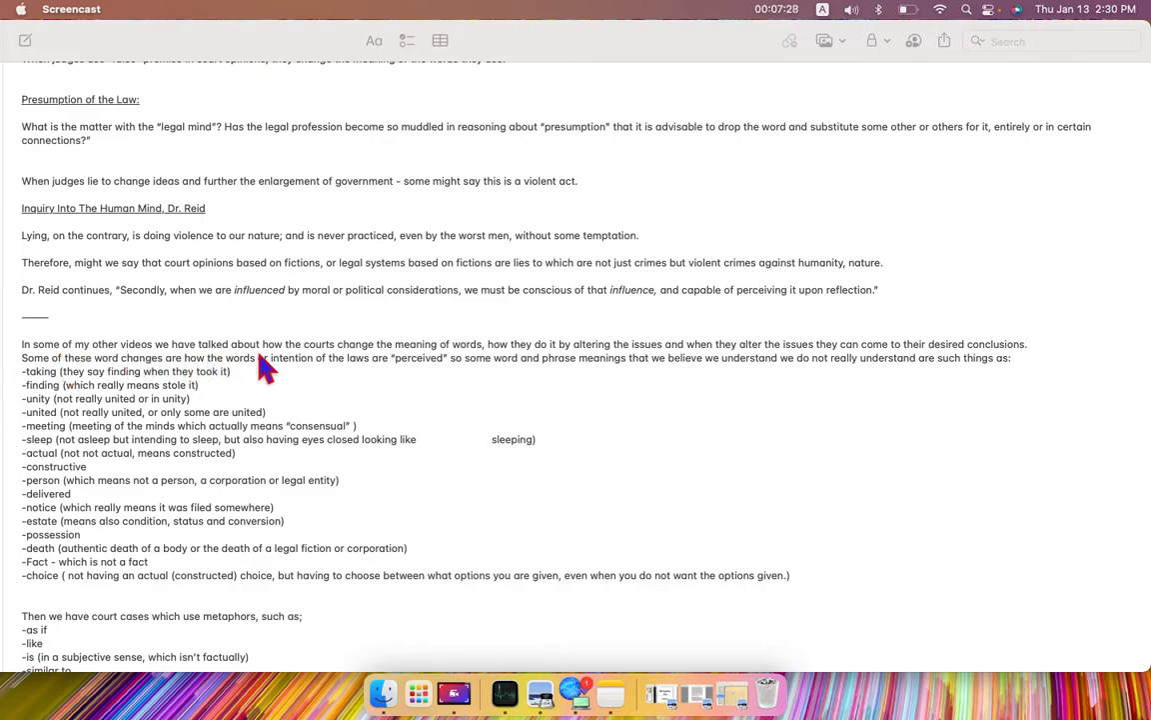
pyautogui.moveTo(410, 369)
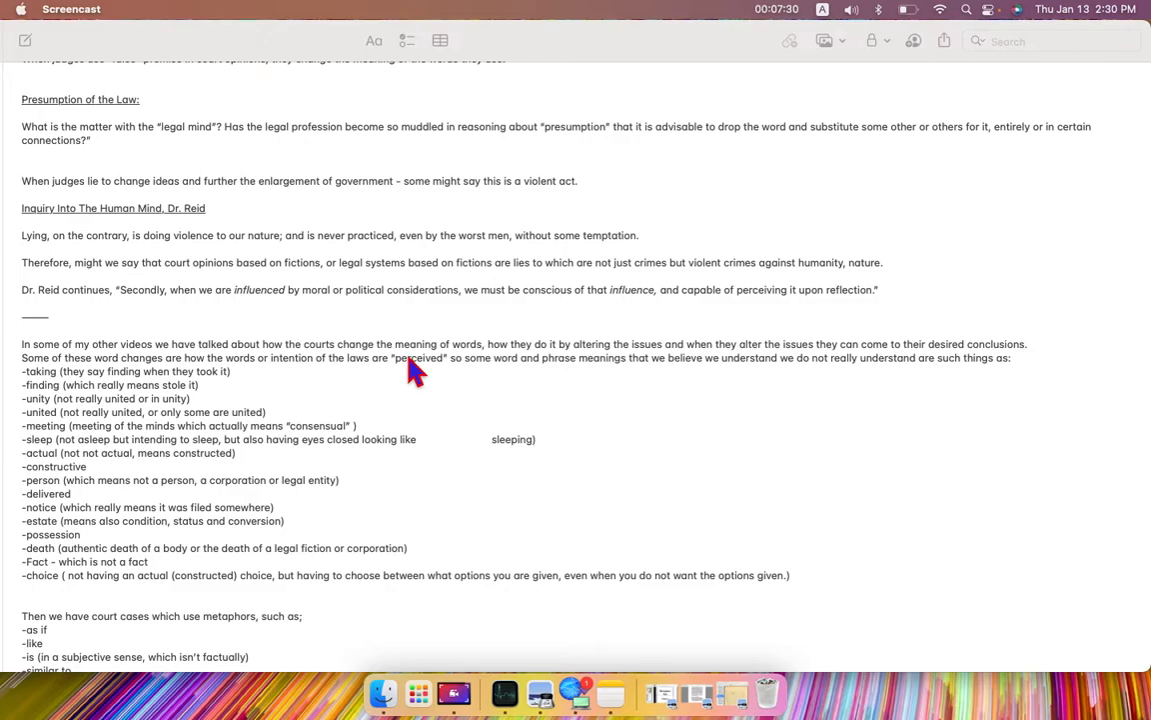
pyautogui.moveTo(544, 368)
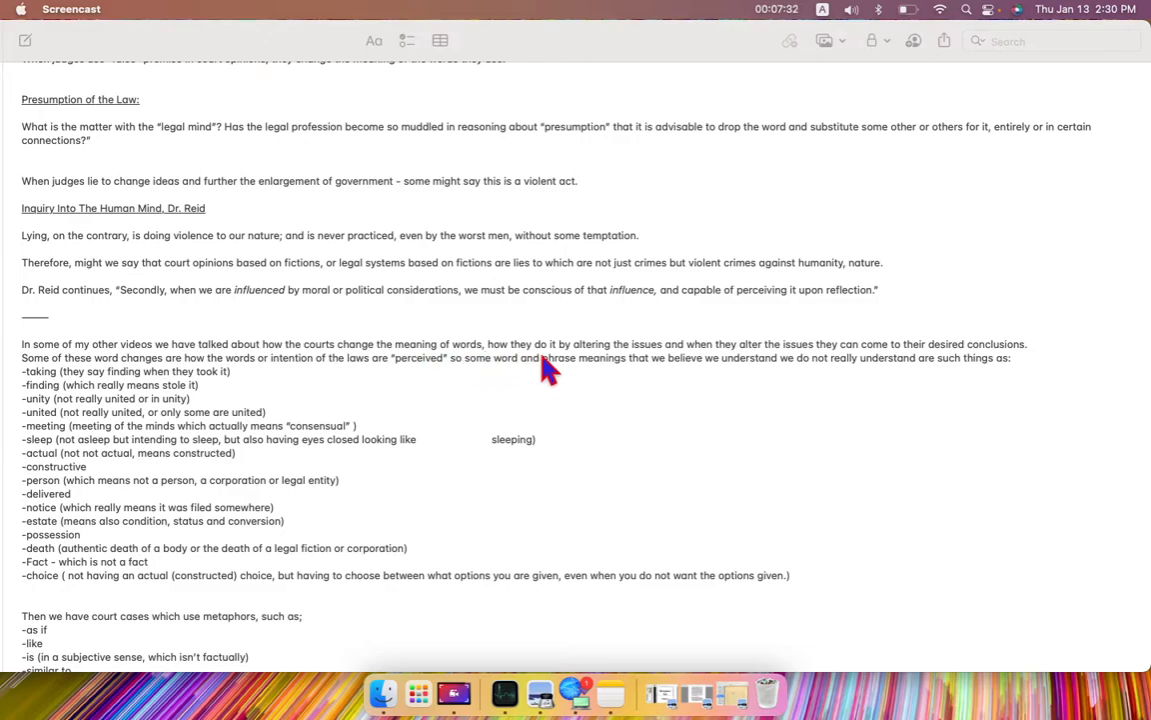
pyautogui.moveTo(680, 368)
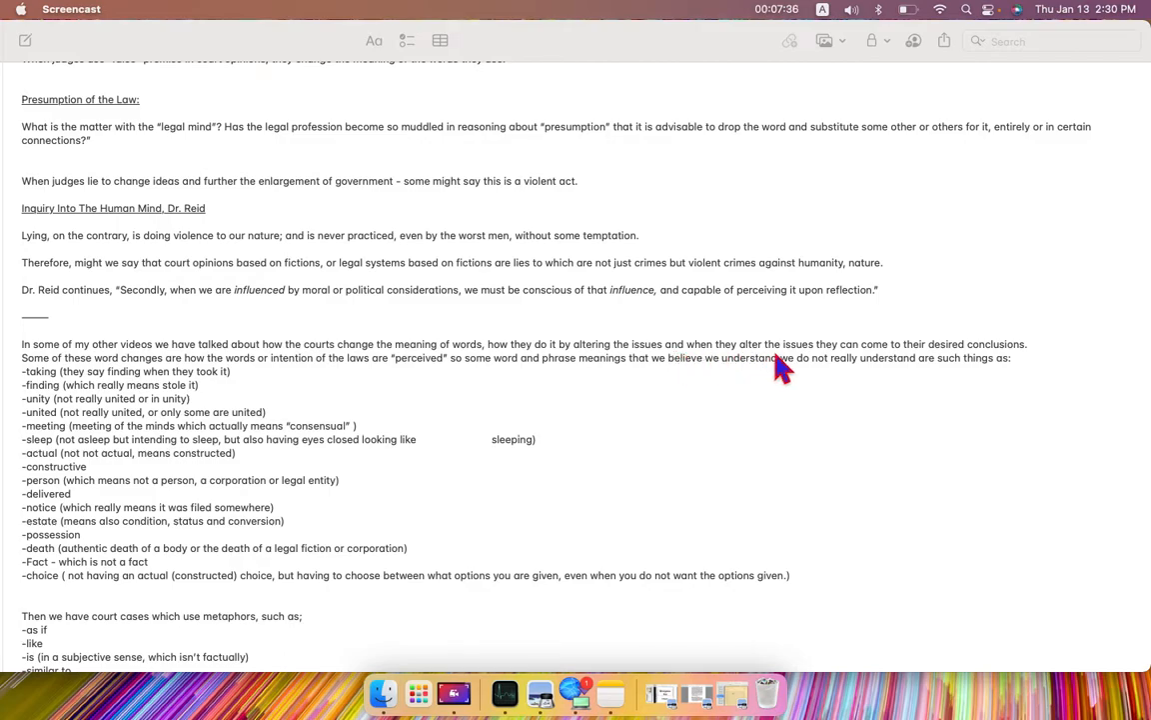
pyautogui.moveTo(887, 368)
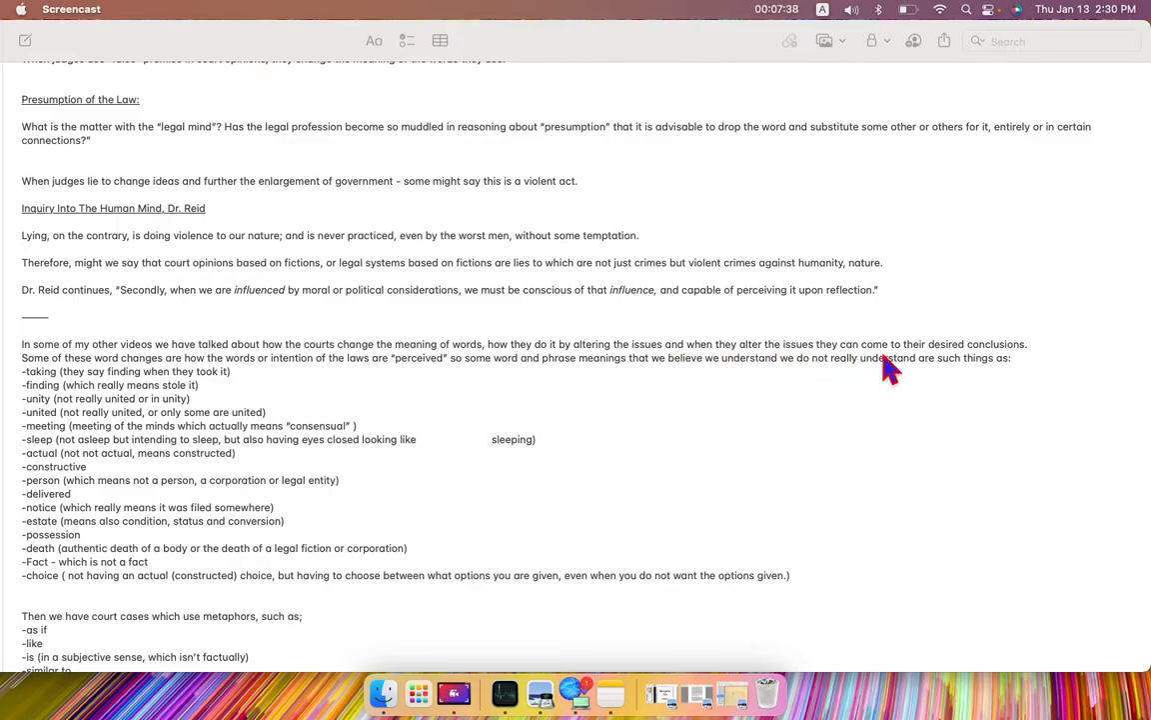
pyautogui.moveTo(1019, 376)
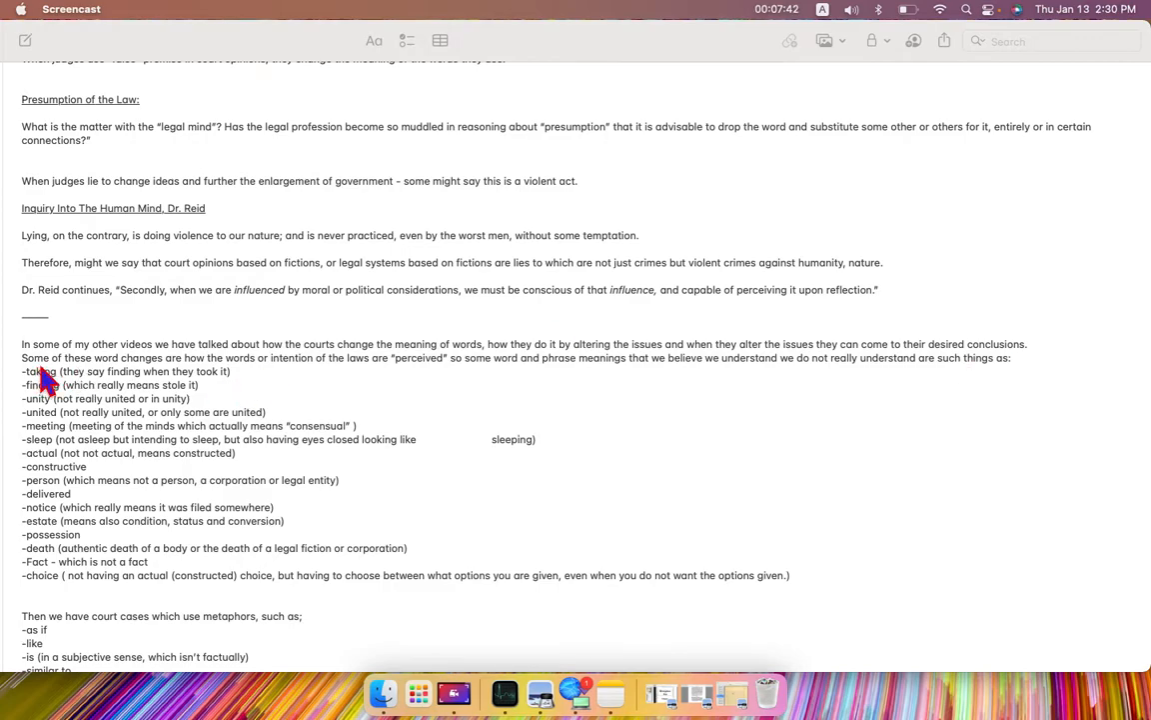
pyautogui.moveTo(204, 380)
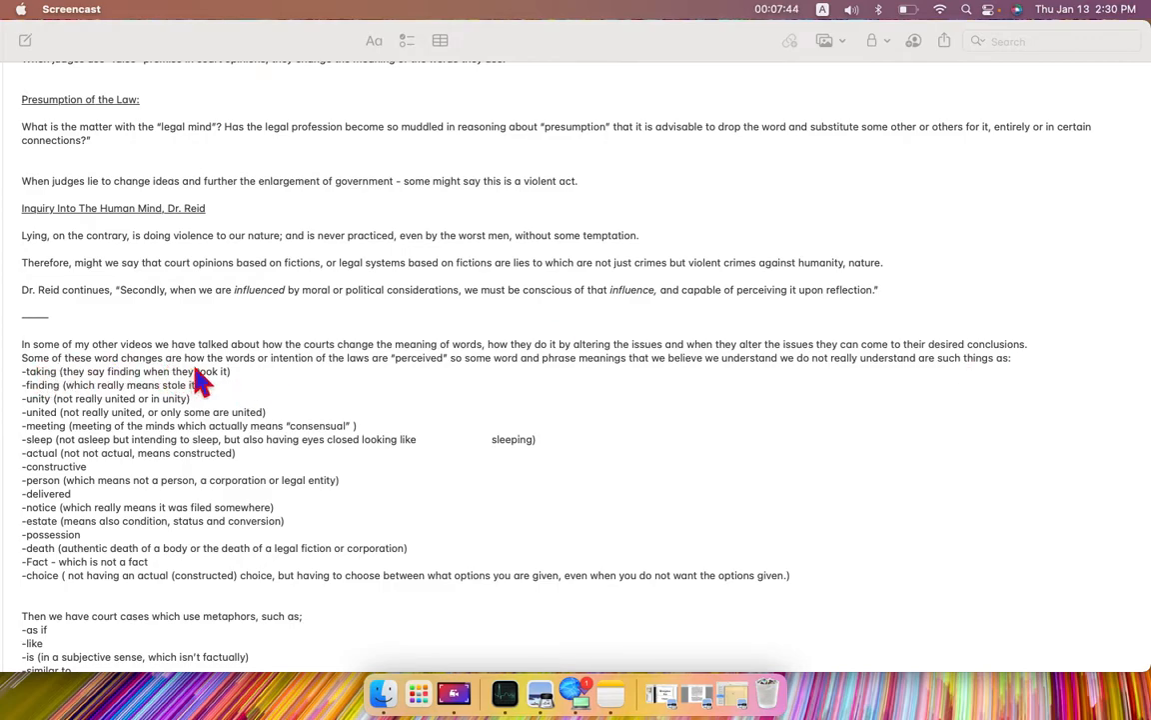
pyautogui.moveTo(304, 380)
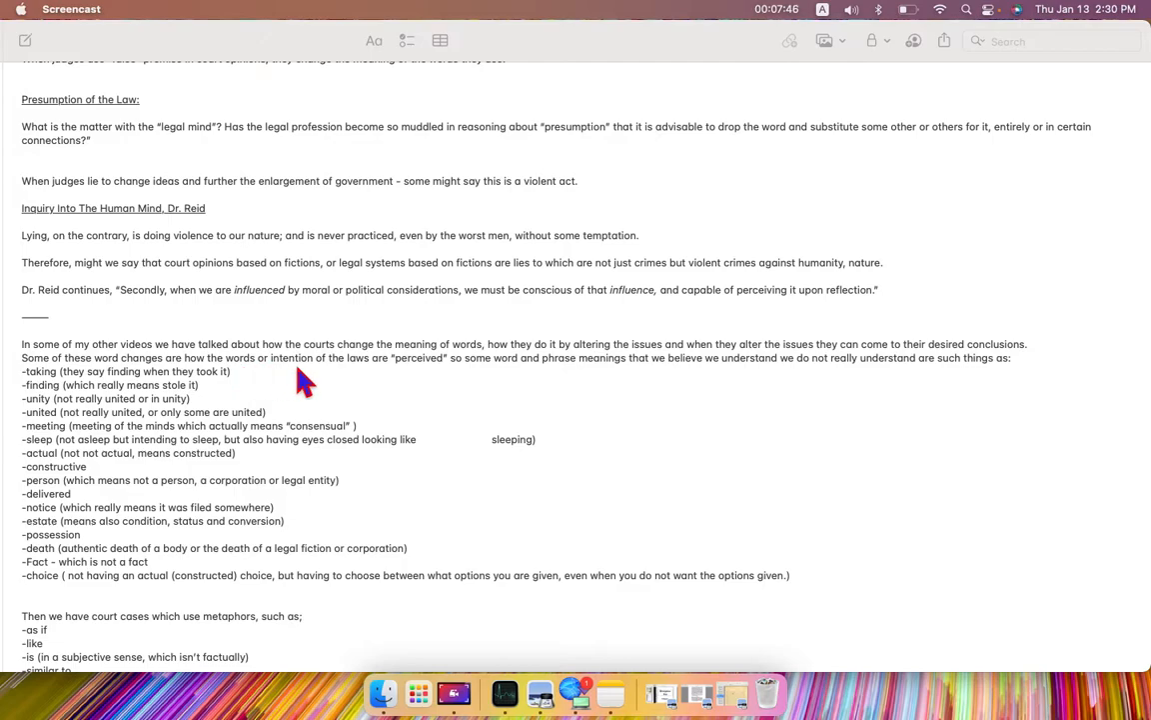
pyautogui.moveTo(424, 383)
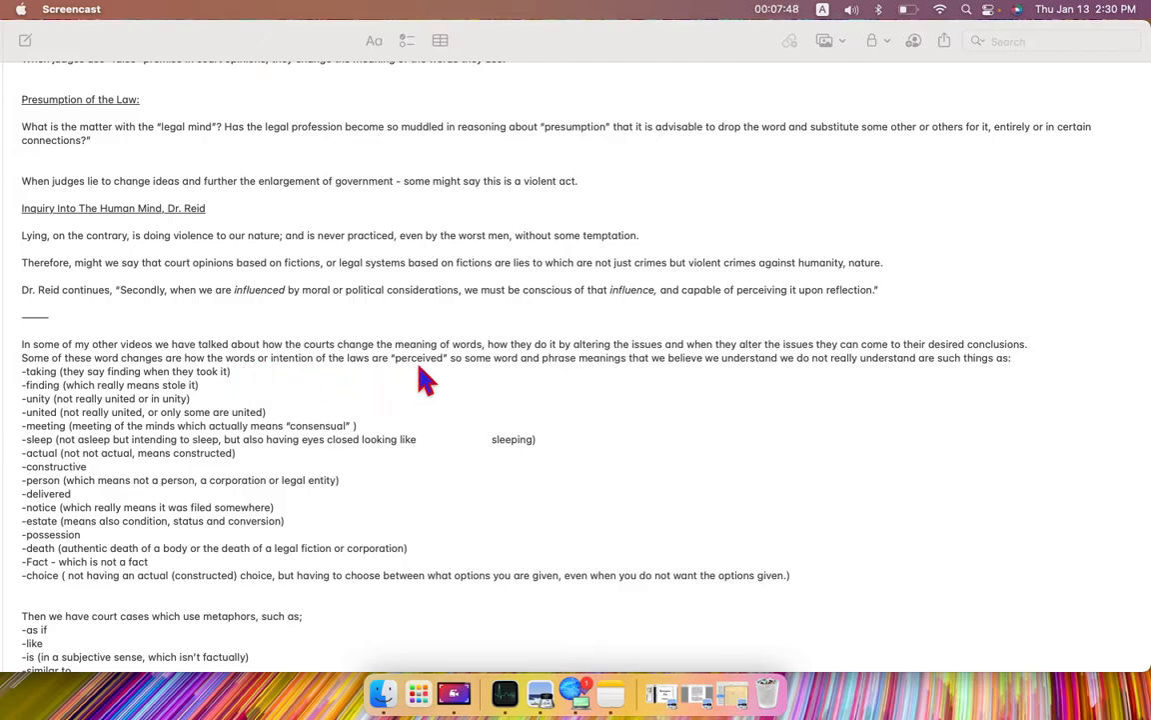
pyautogui.moveTo(517, 388)
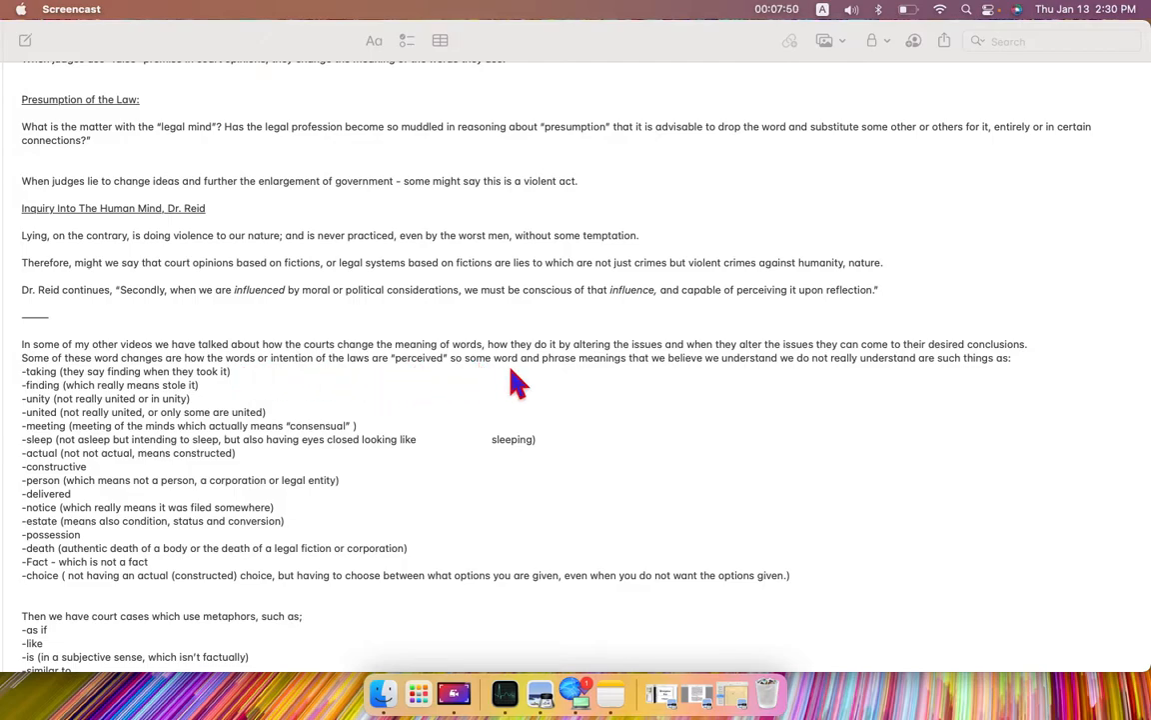
pyautogui.moveTo(646, 380)
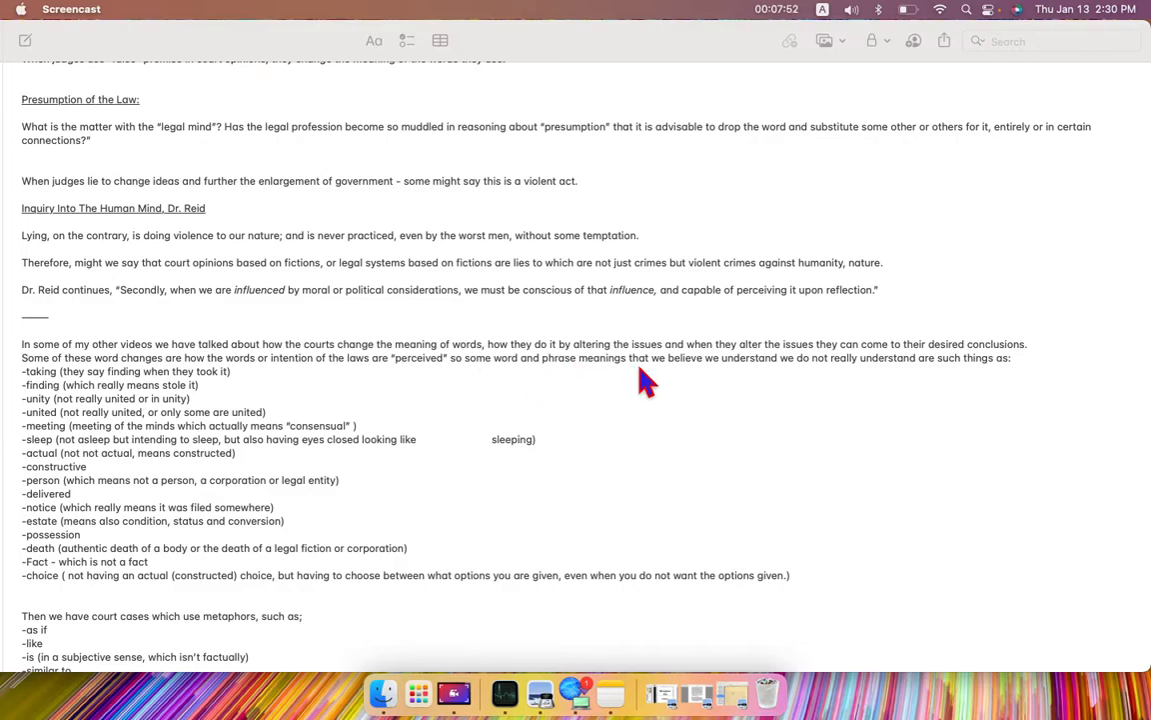
pyautogui.moveTo(792, 388)
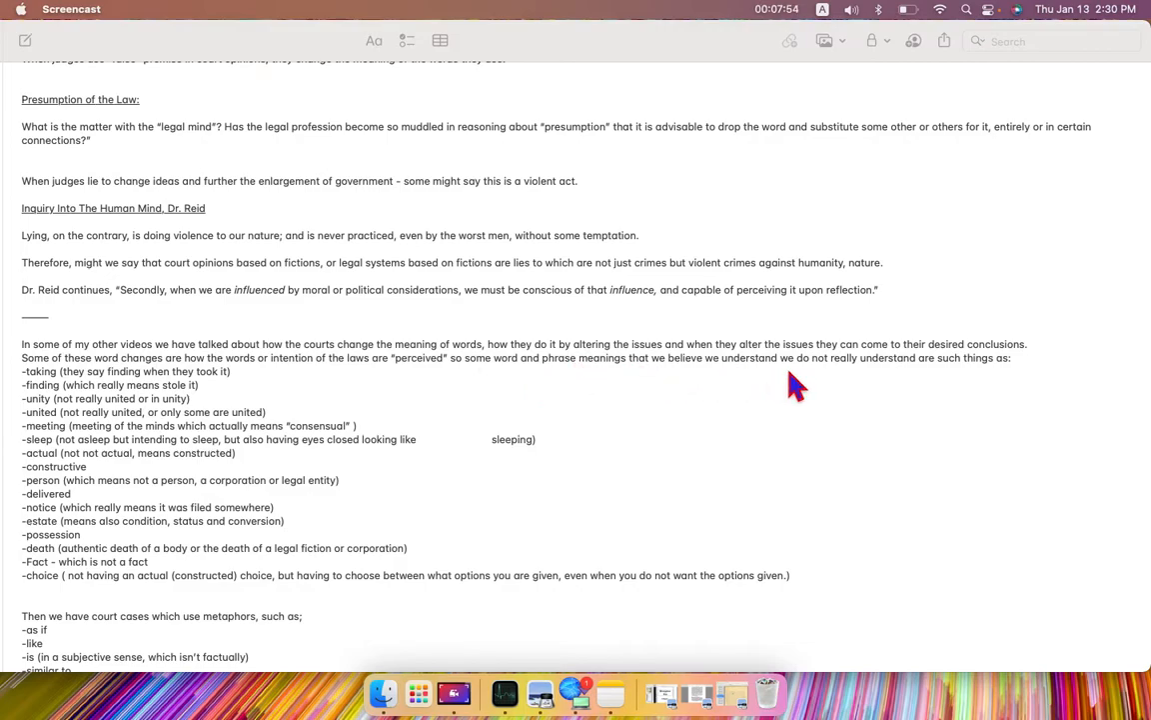
pyautogui.moveTo(939, 395)
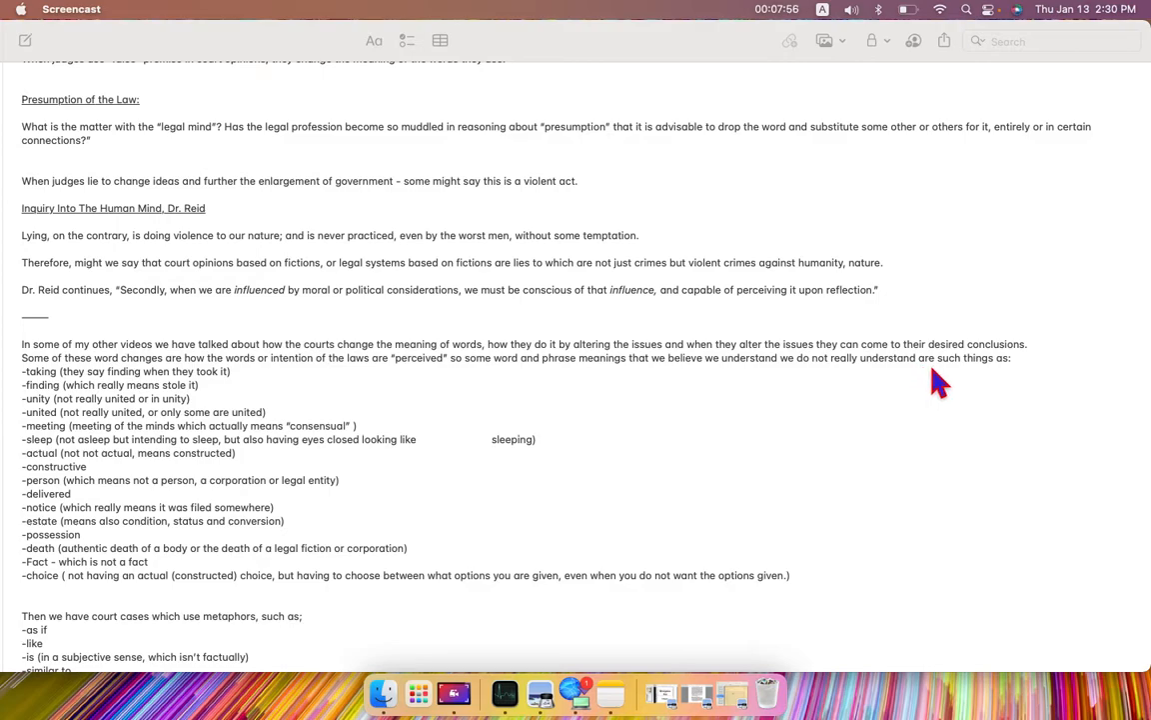
pyautogui.moveTo(208, 382)
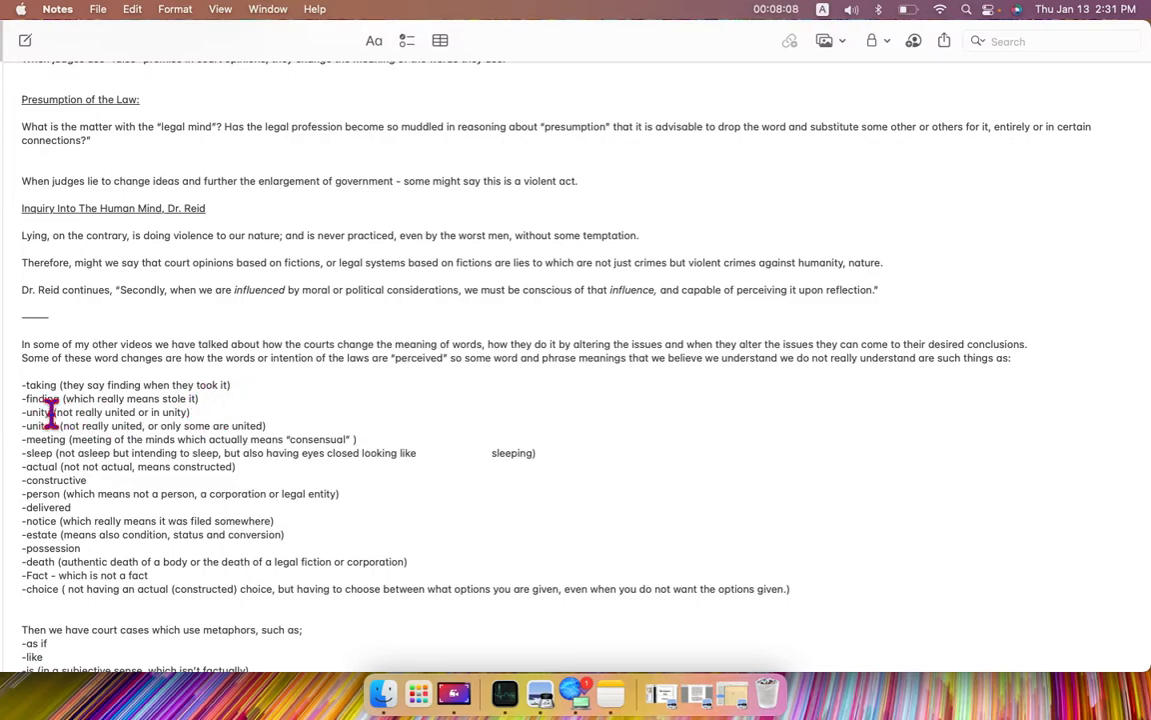
pyautogui.moveTo(216, 412)
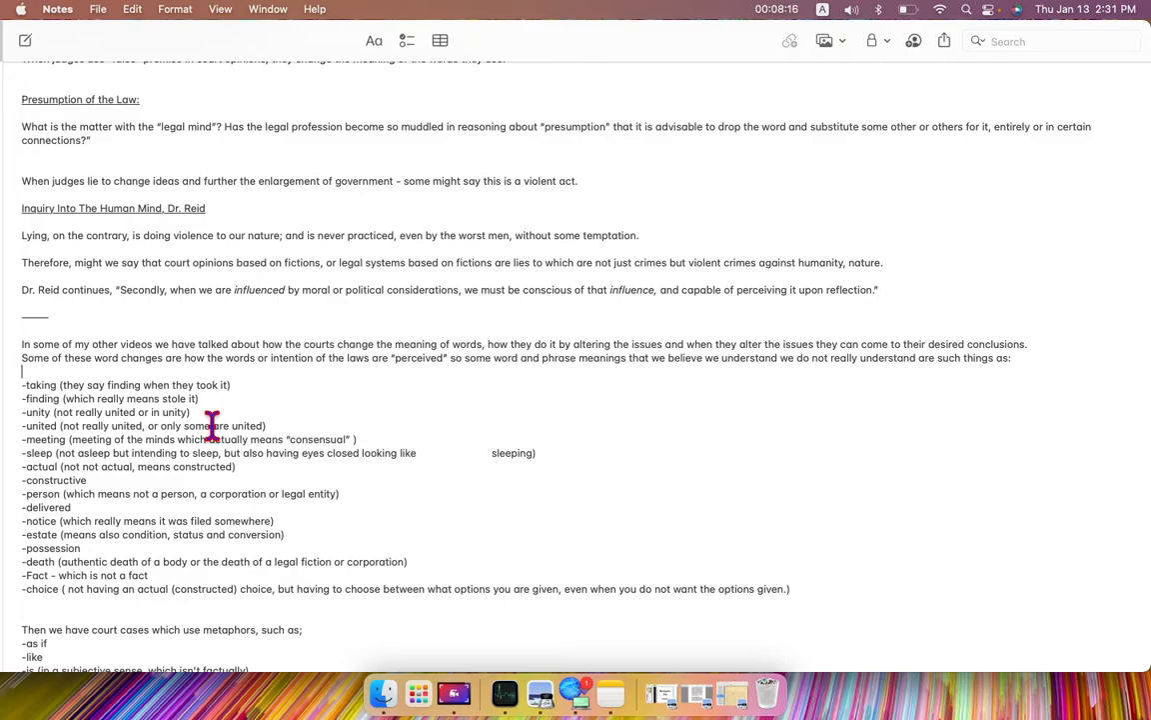
pyautogui.moveTo(212, 428)
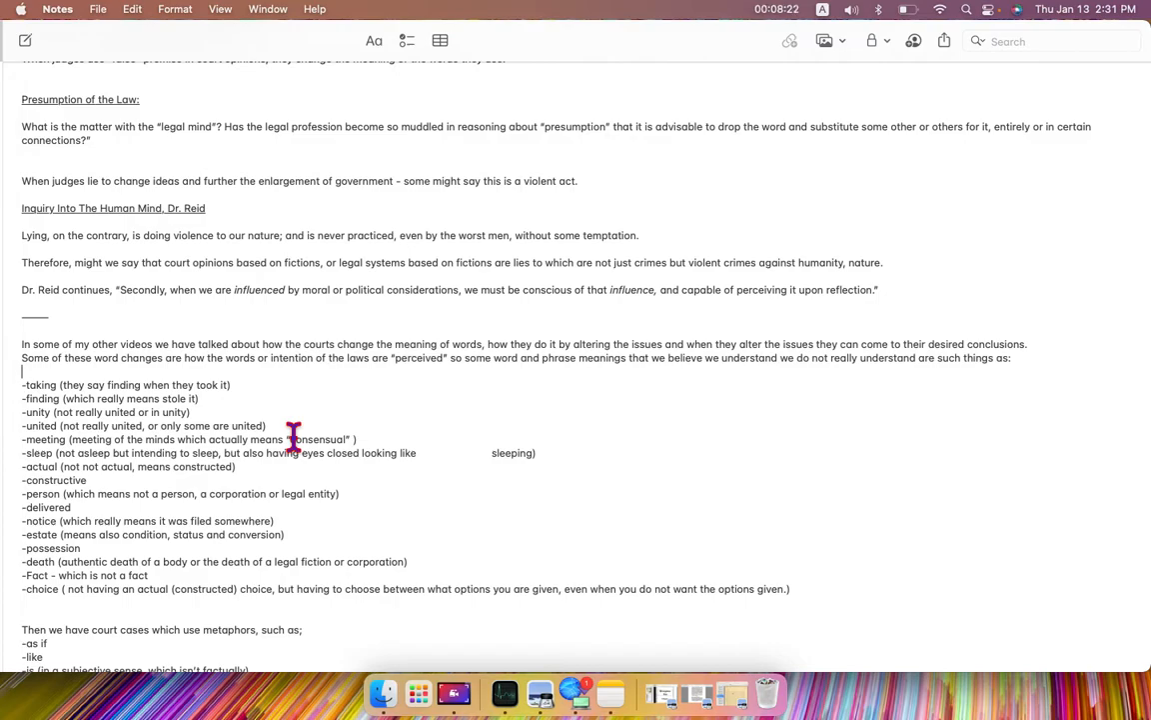
pyautogui.moveTo(210, 464)
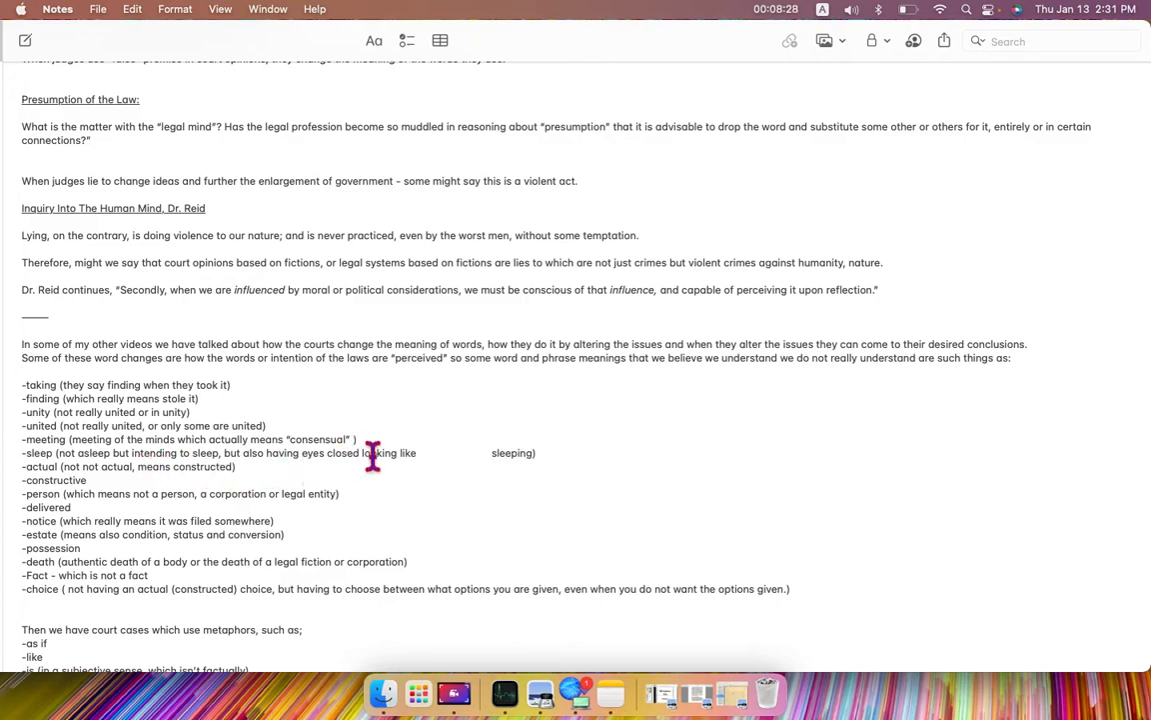
pyautogui.moveTo(379, 452)
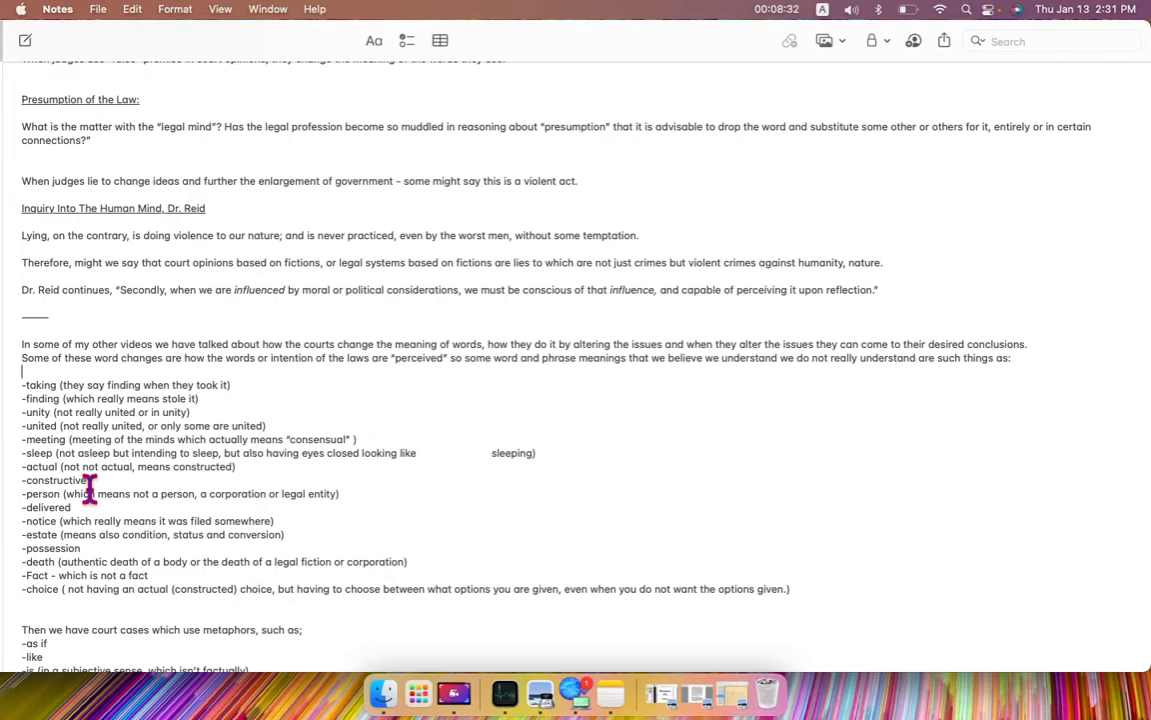
pyautogui.moveTo(210, 492)
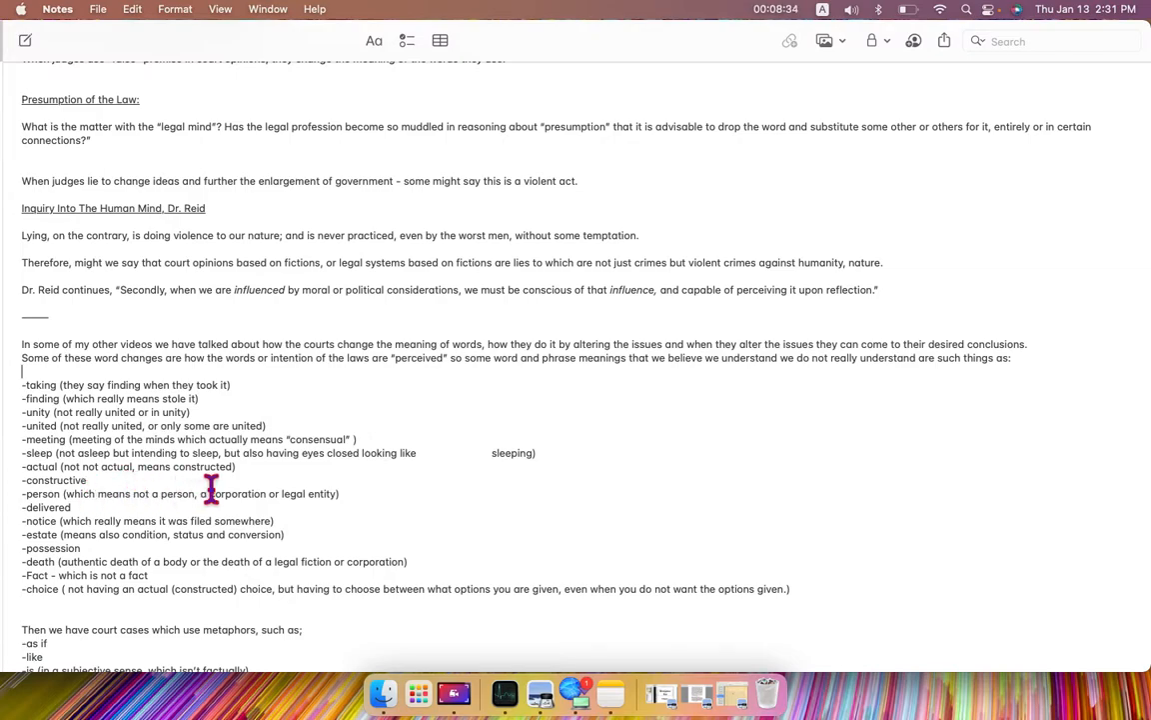
pyautogui.moveTo(280, 492)
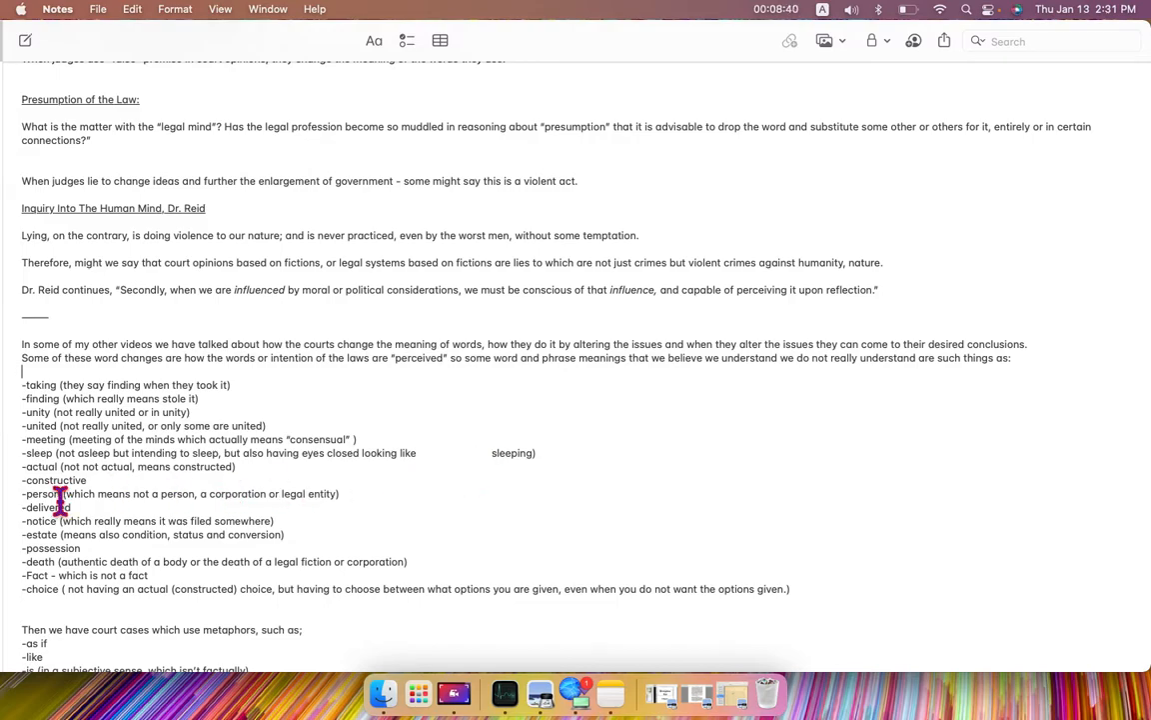
pyautogui.moveTo(100, 500)
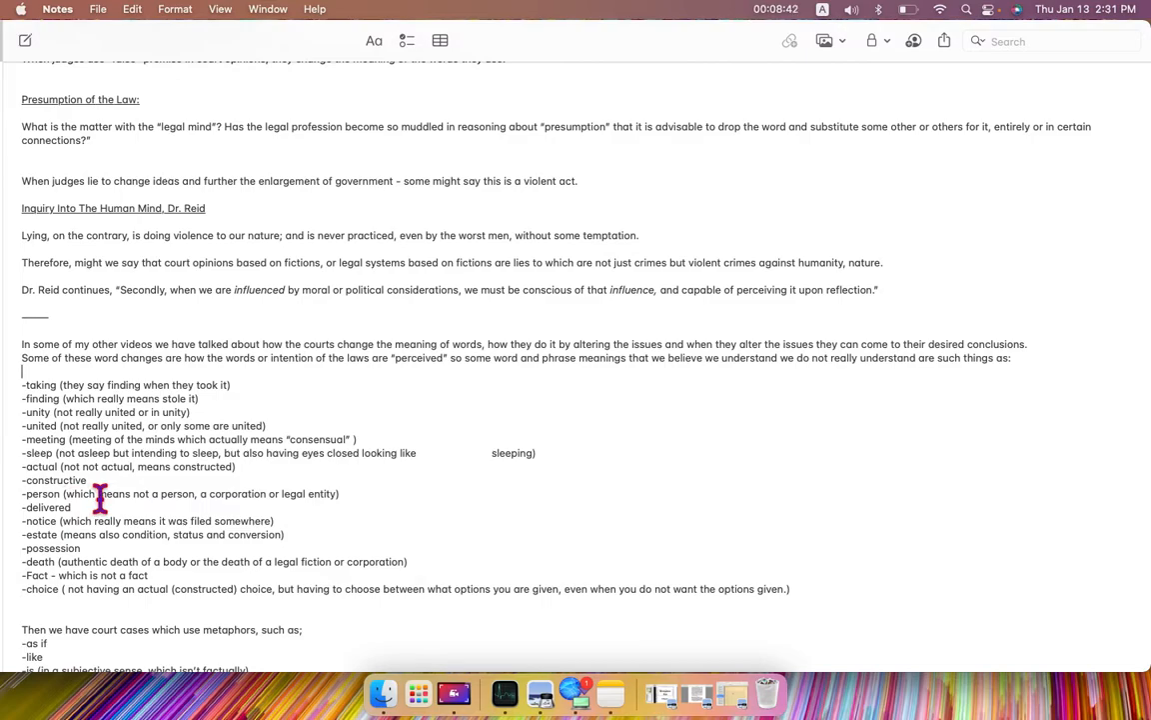
pyautogui.moveTo(252, 485)
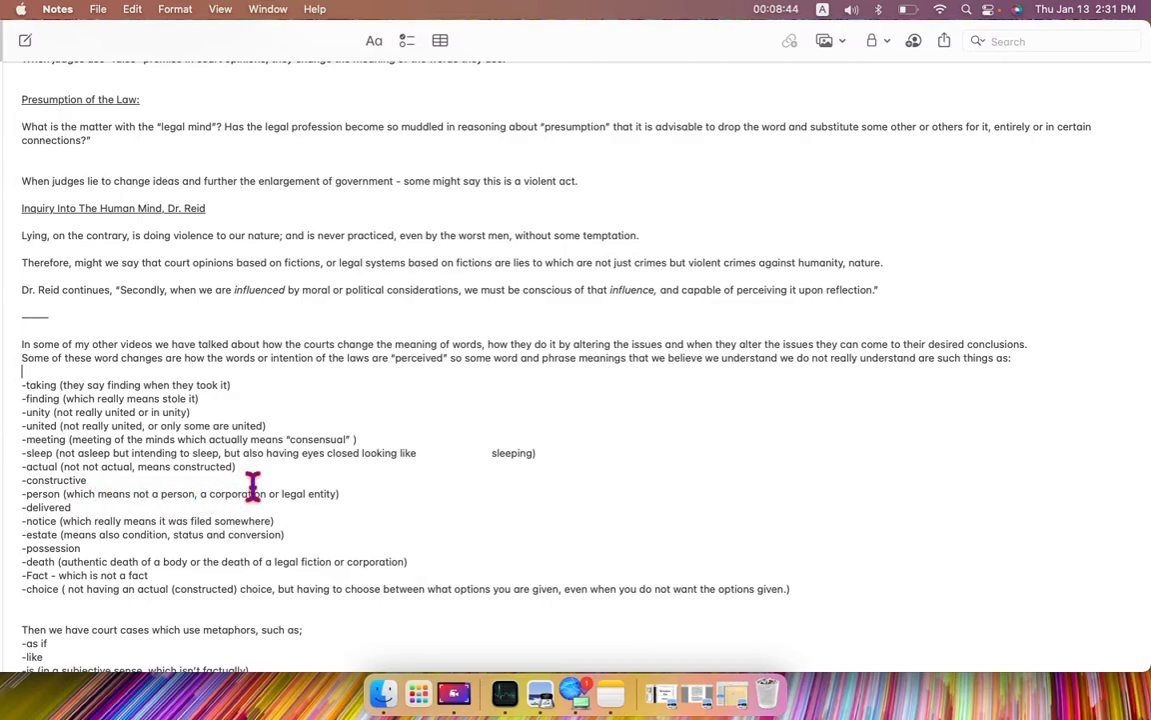
pyautogui.moveTo(112, 492)
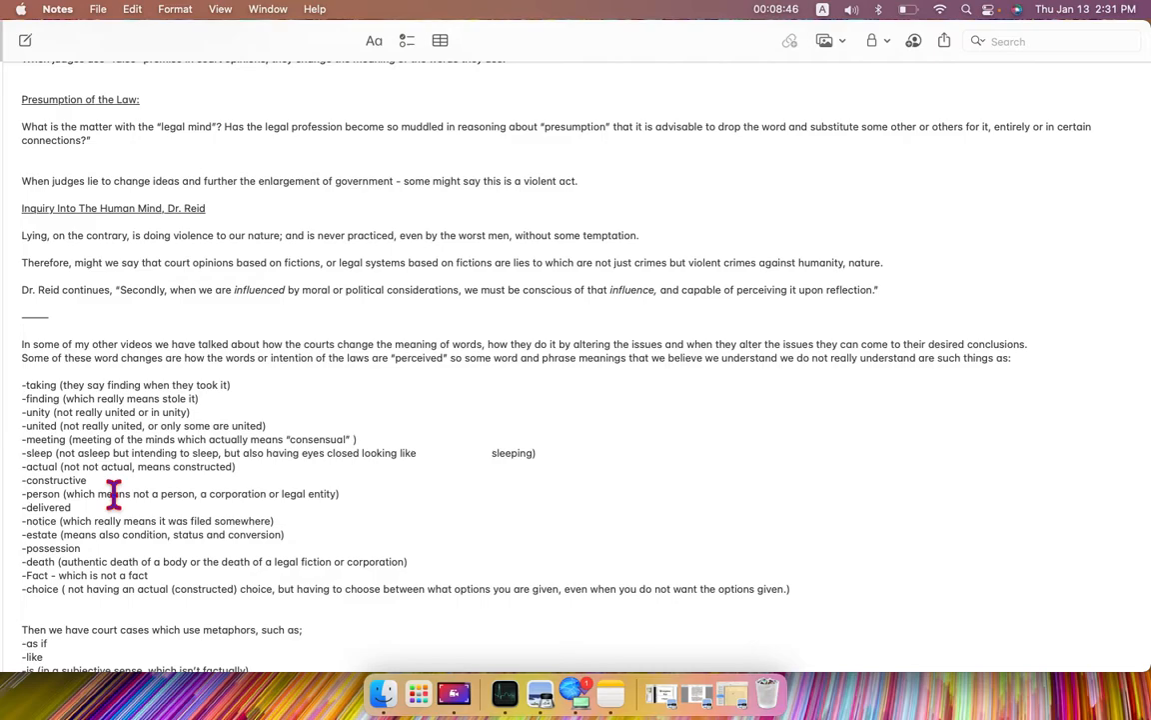
pyautogui.moveTo(96, 522)
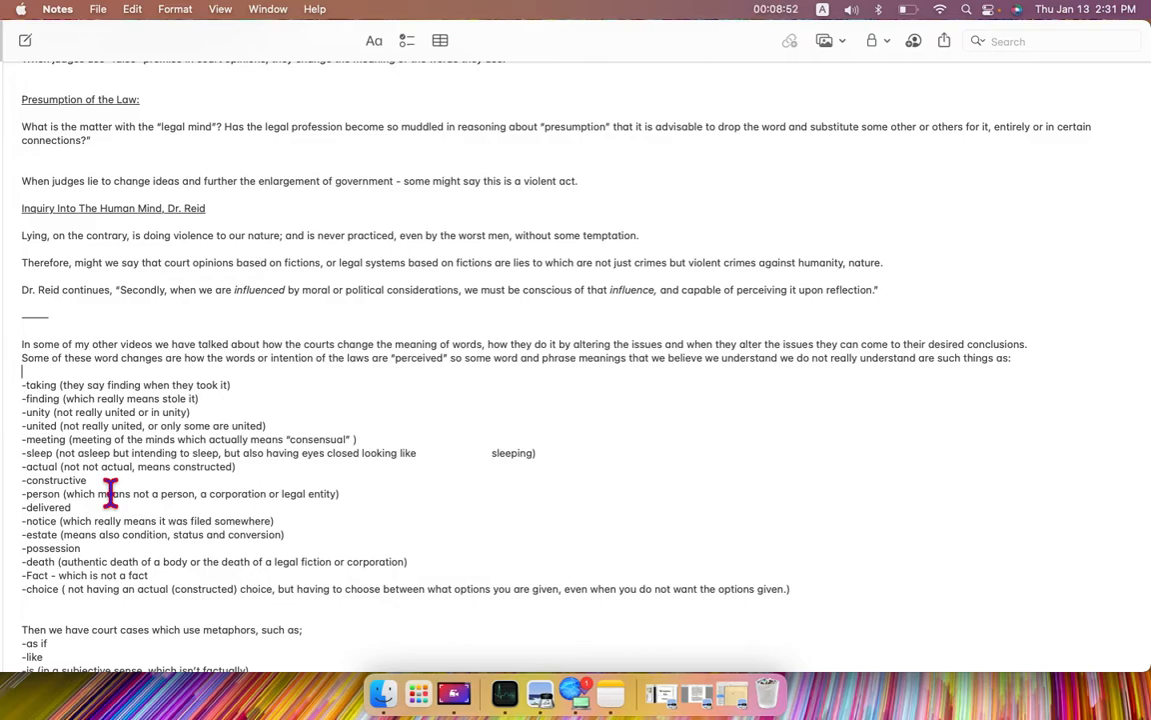
pyautogui.moveTo(88, 512)
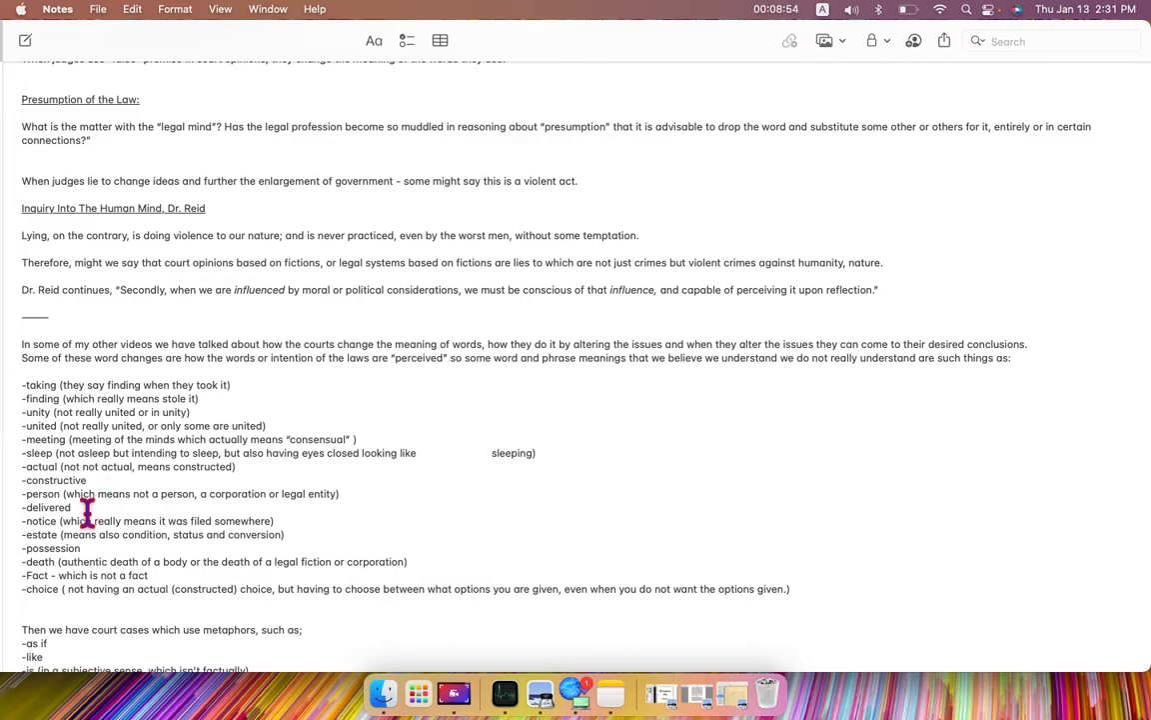
pyautogui.moveTo(278, 520)
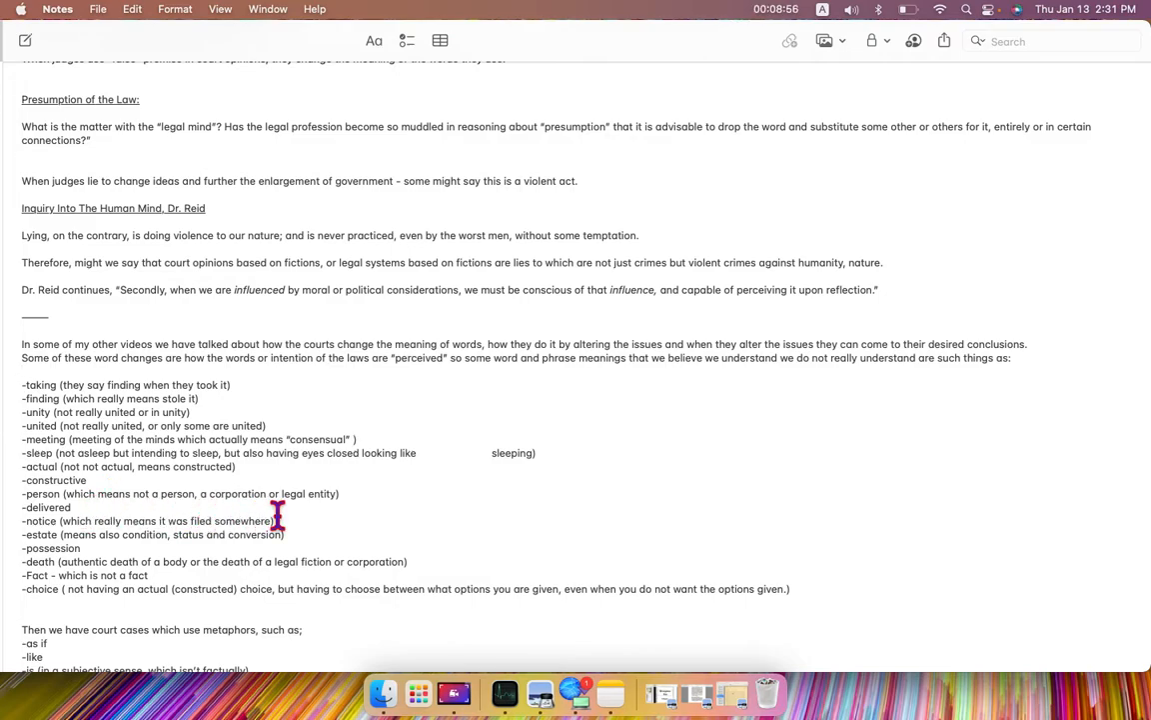
pyautogui.moveTo(352, 510)
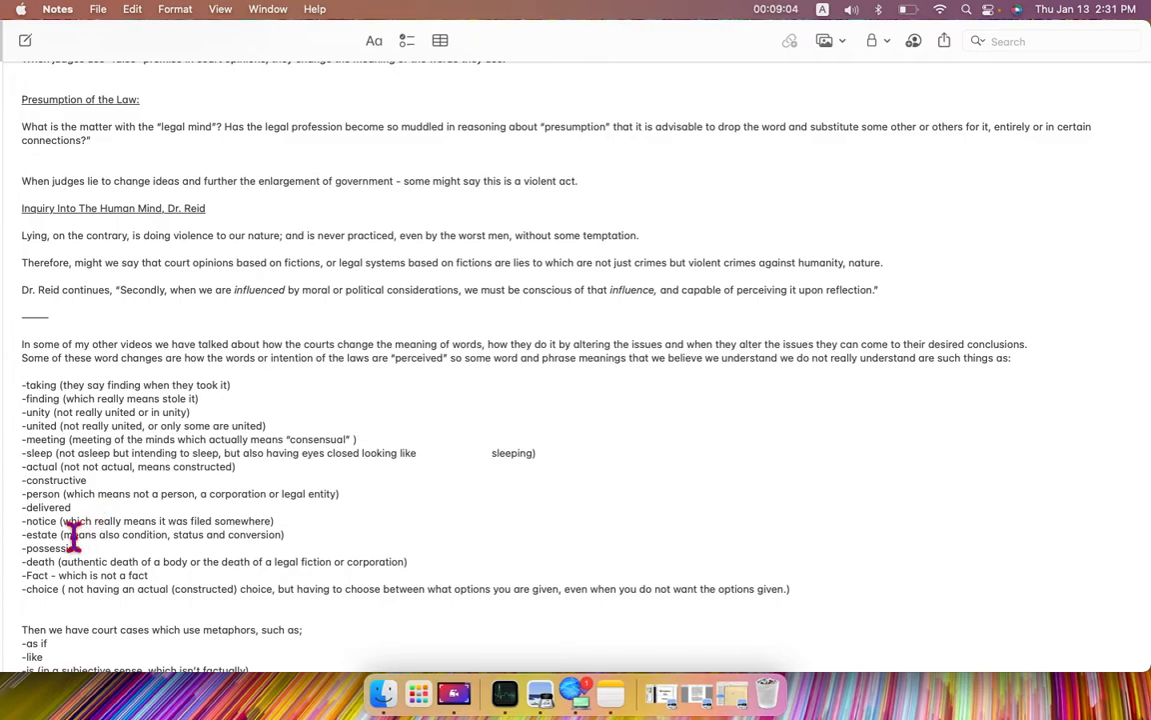
pyautogui.moveTo(90, 536)
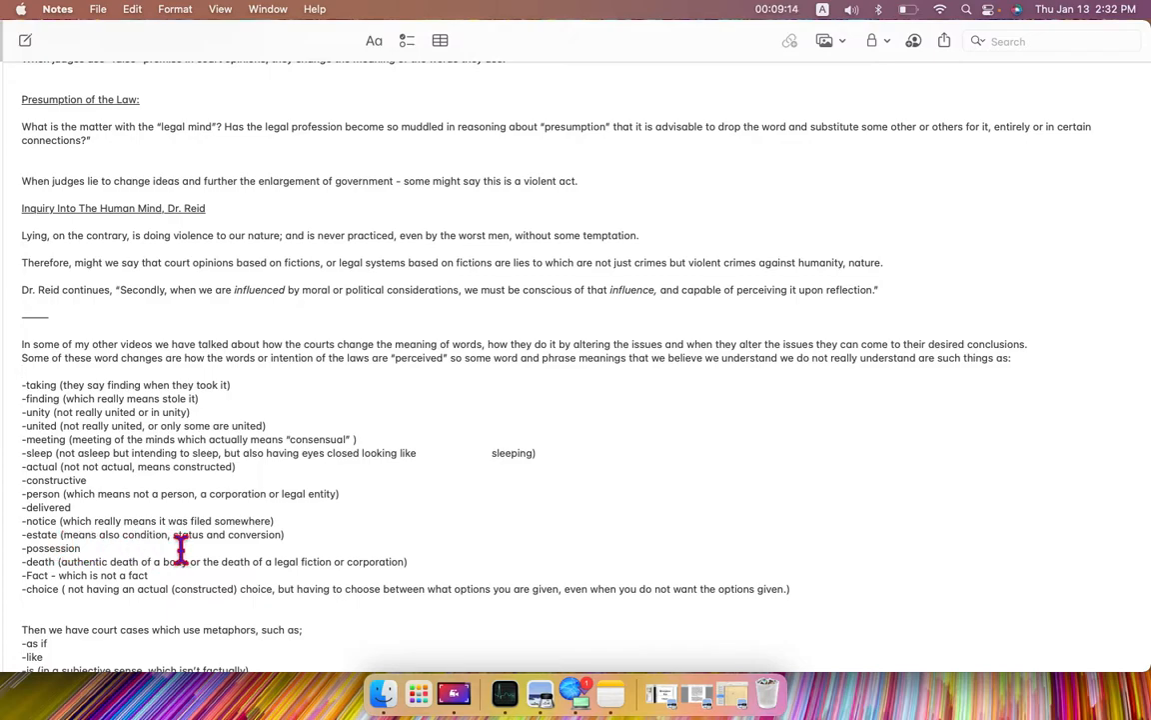
pyautogui.moveTo(288, 549)
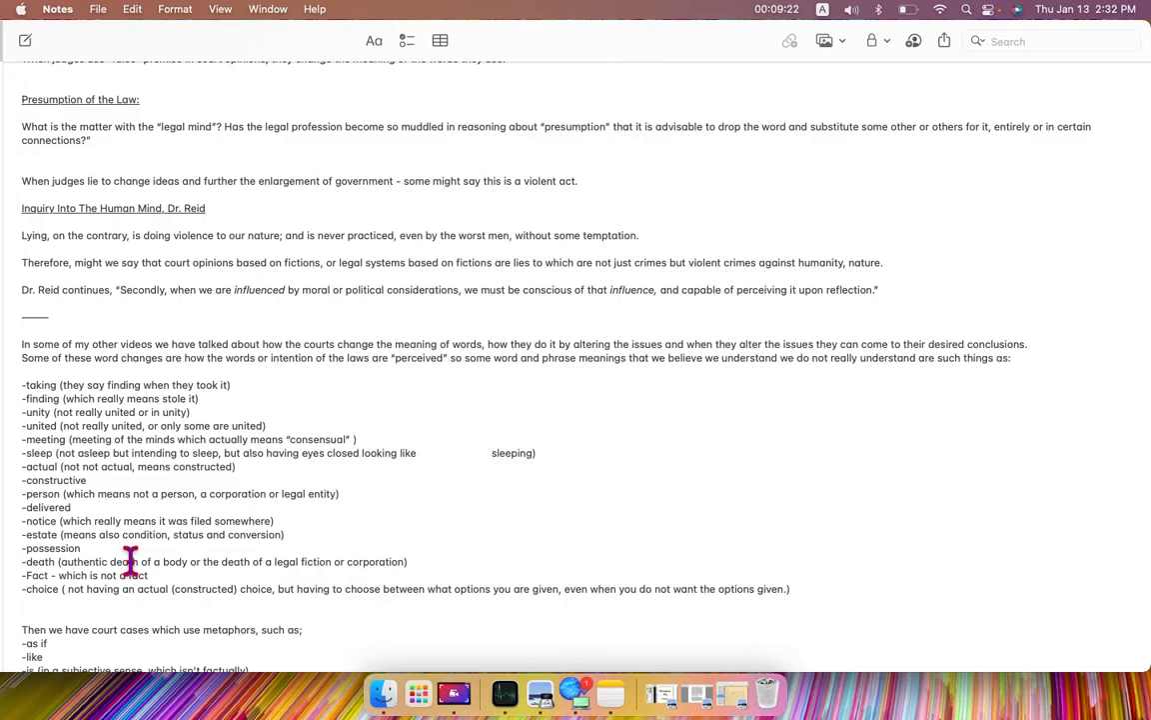
pyautogui.moveTo(104, 568)
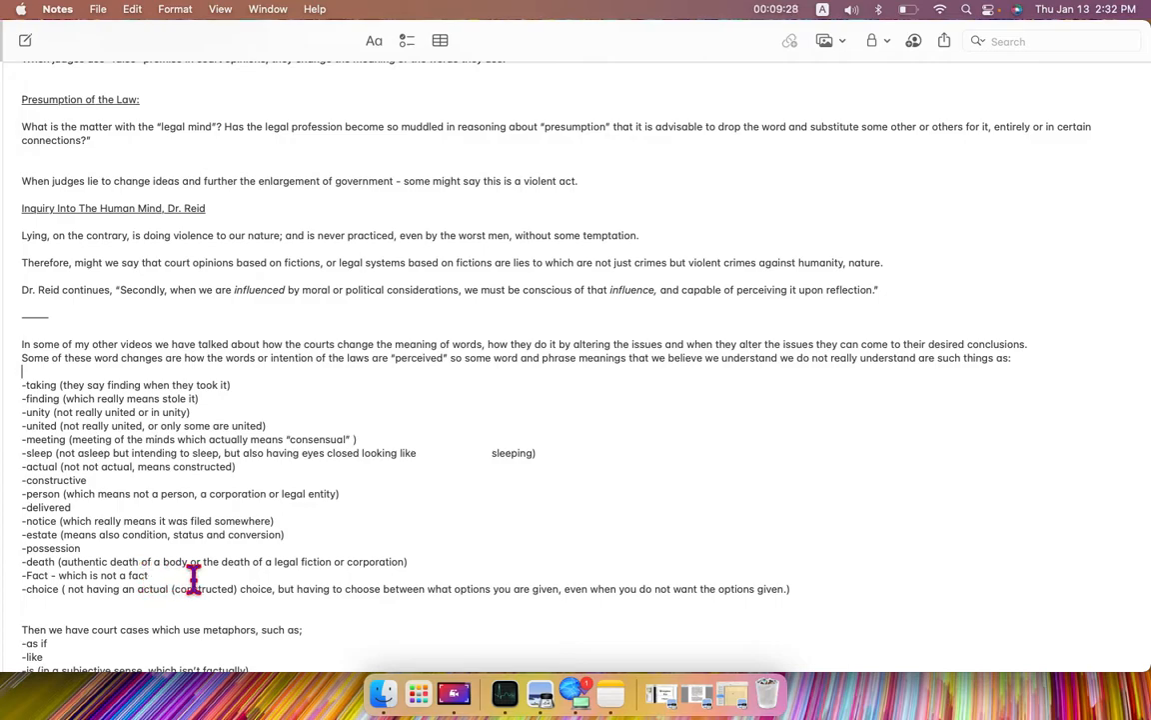
pyautogui.moveTo(318, 575)
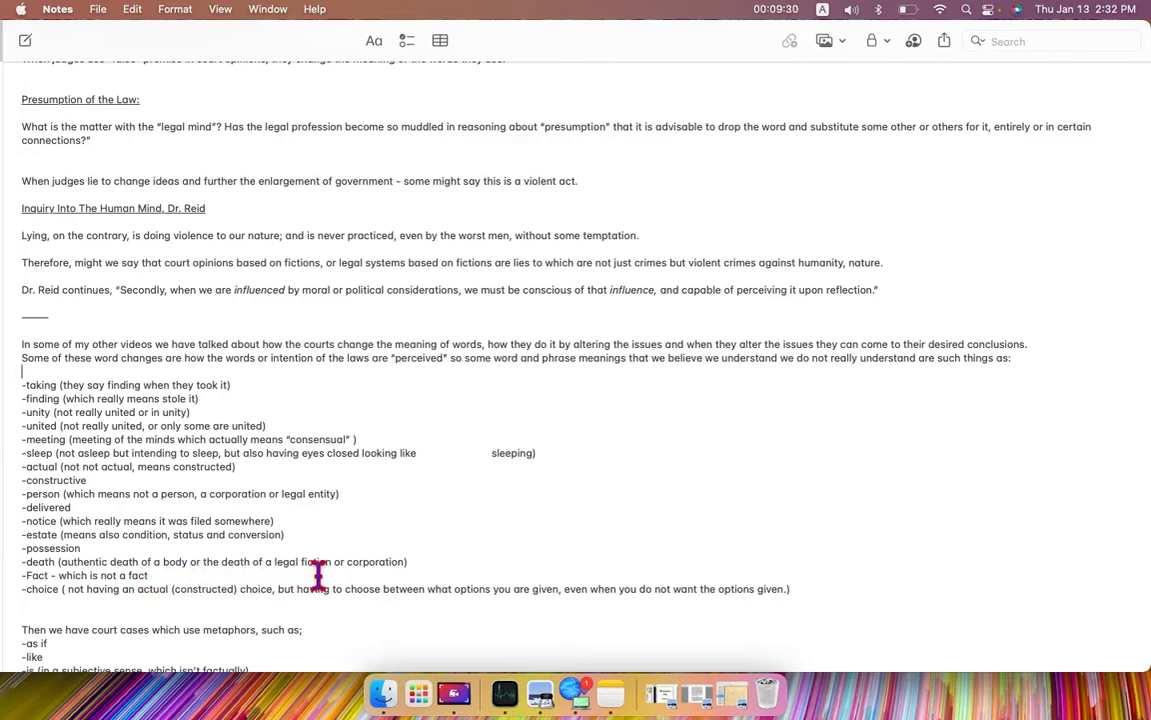
pyautogui.moveTo(416, 566)
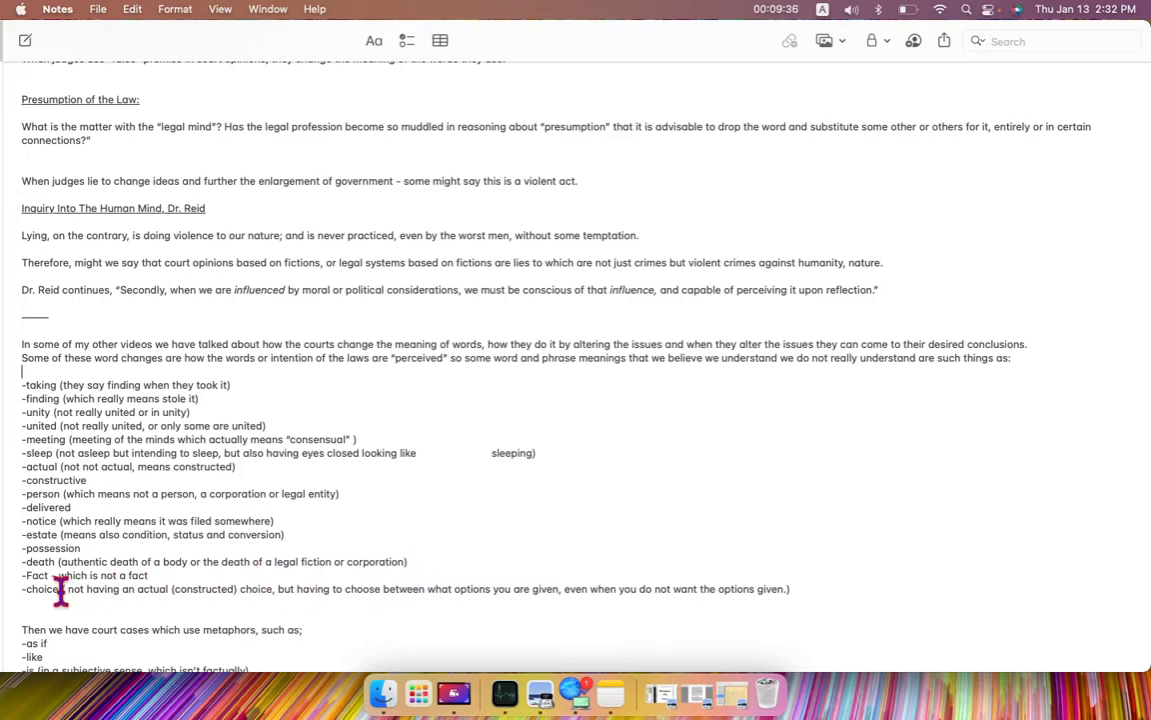
pyautogui.moveTo(168, 587)
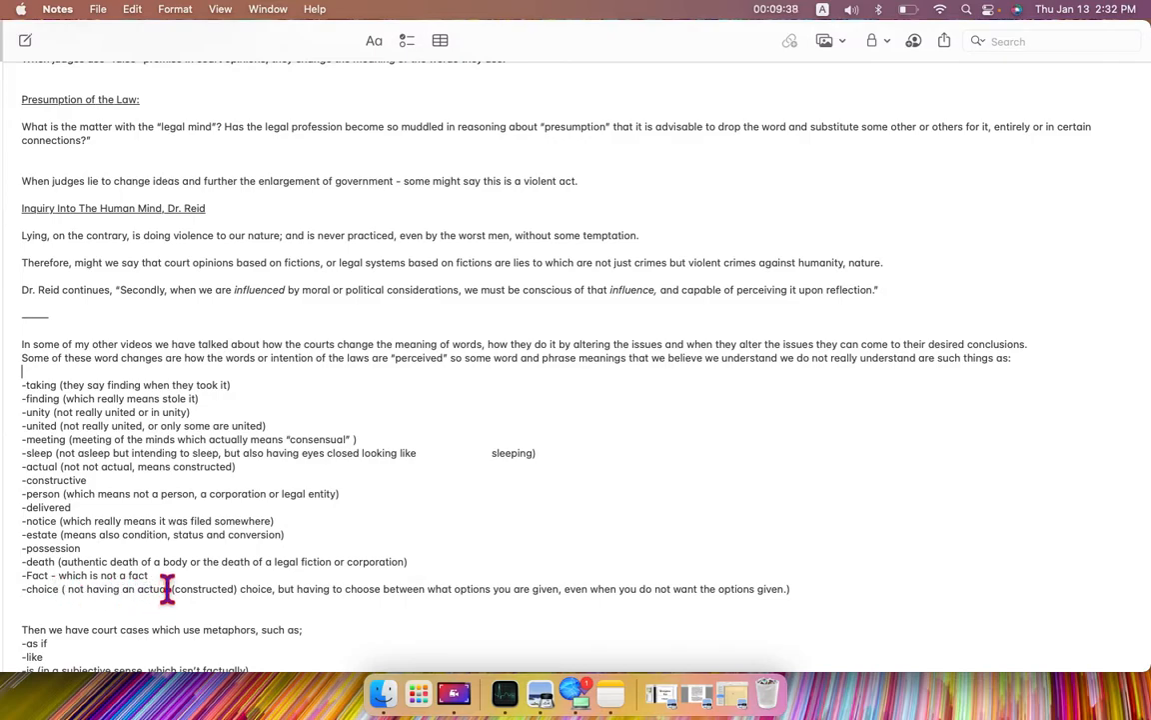
pyautogui.moveTo(68, 606)
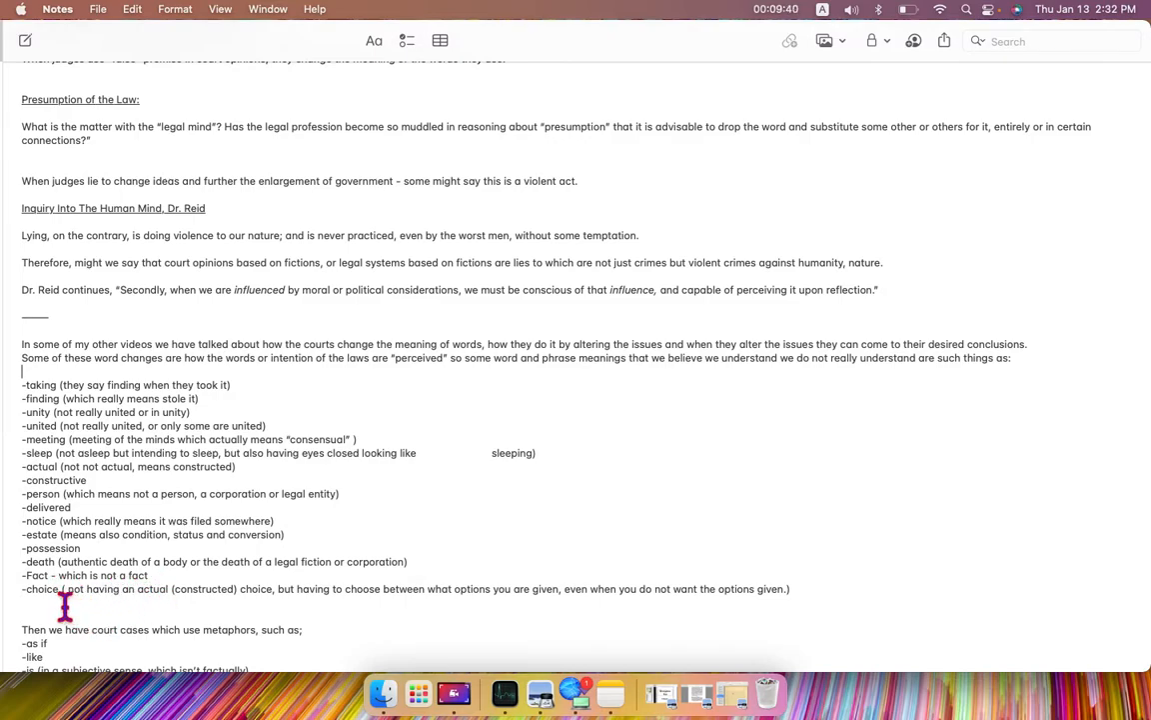
pyautogui.moveTo(192, 628)
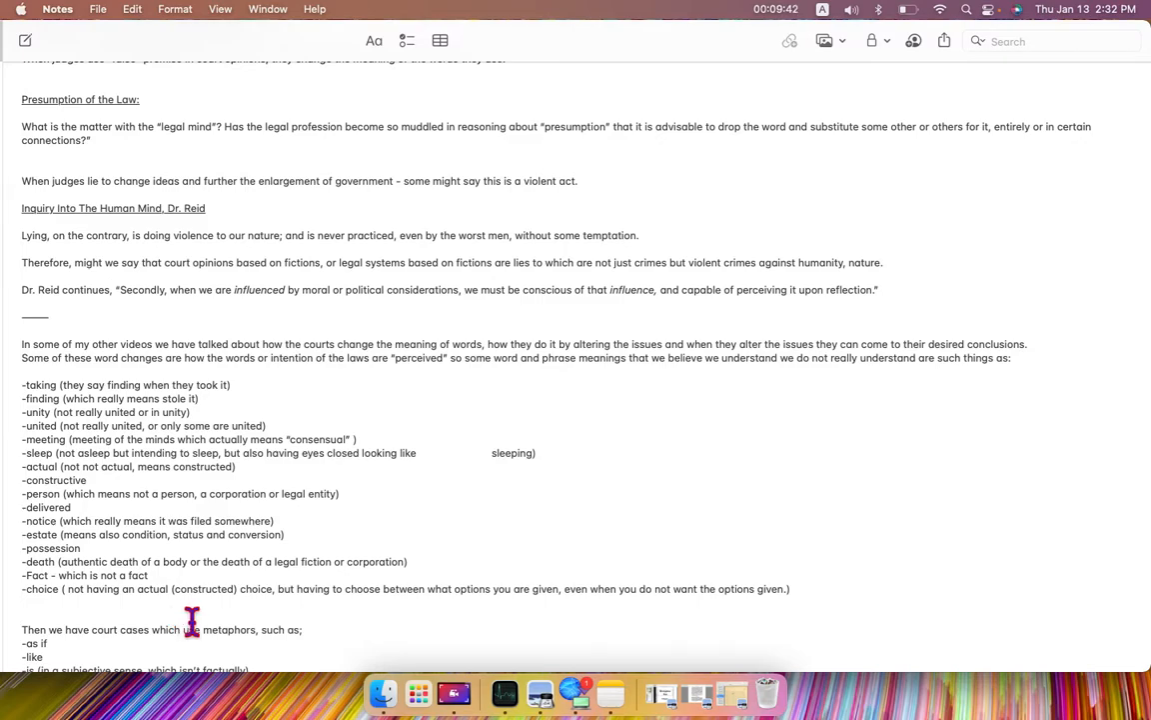
pyautogui.moveTo(264, 622)
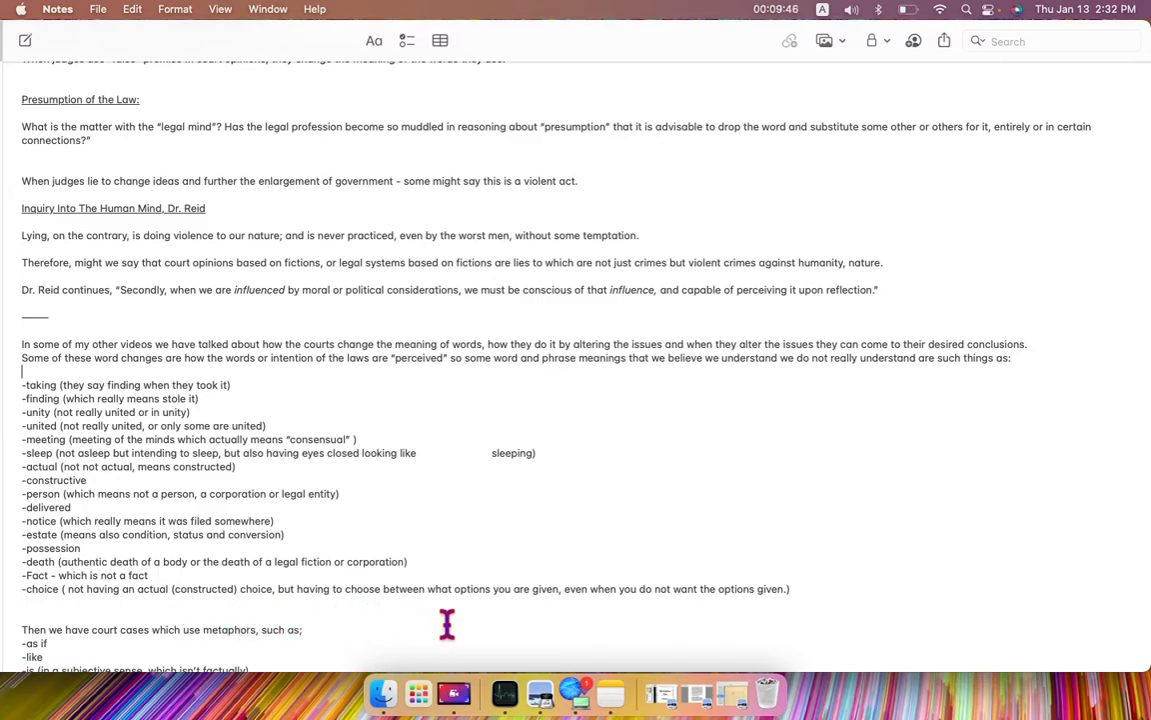
pyautogui.moveTo(523, 624)
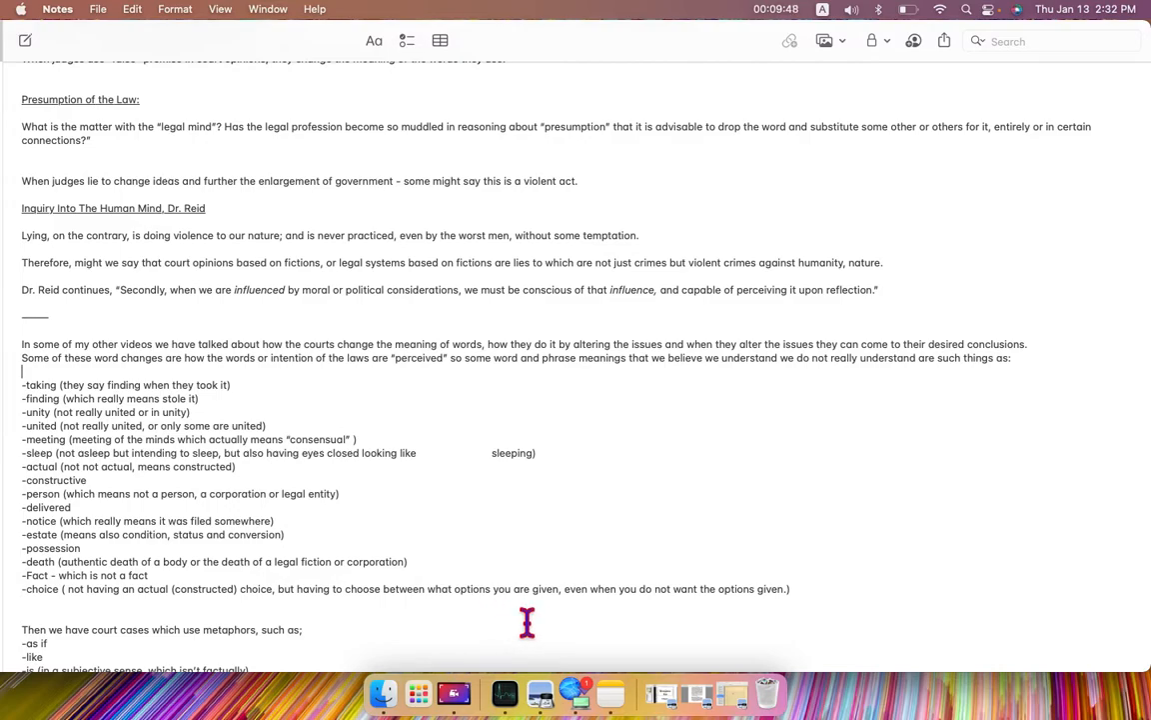
pyautogui.moveTo(695, 624)
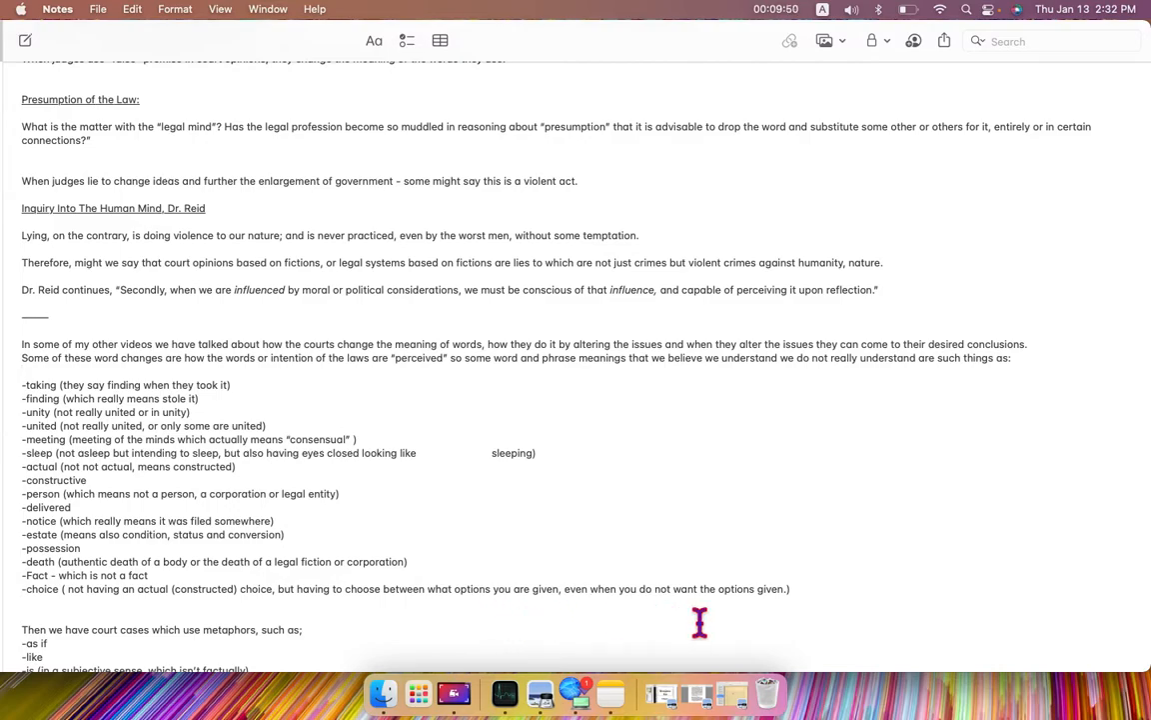
pyautogui.moveTo(578, 518)
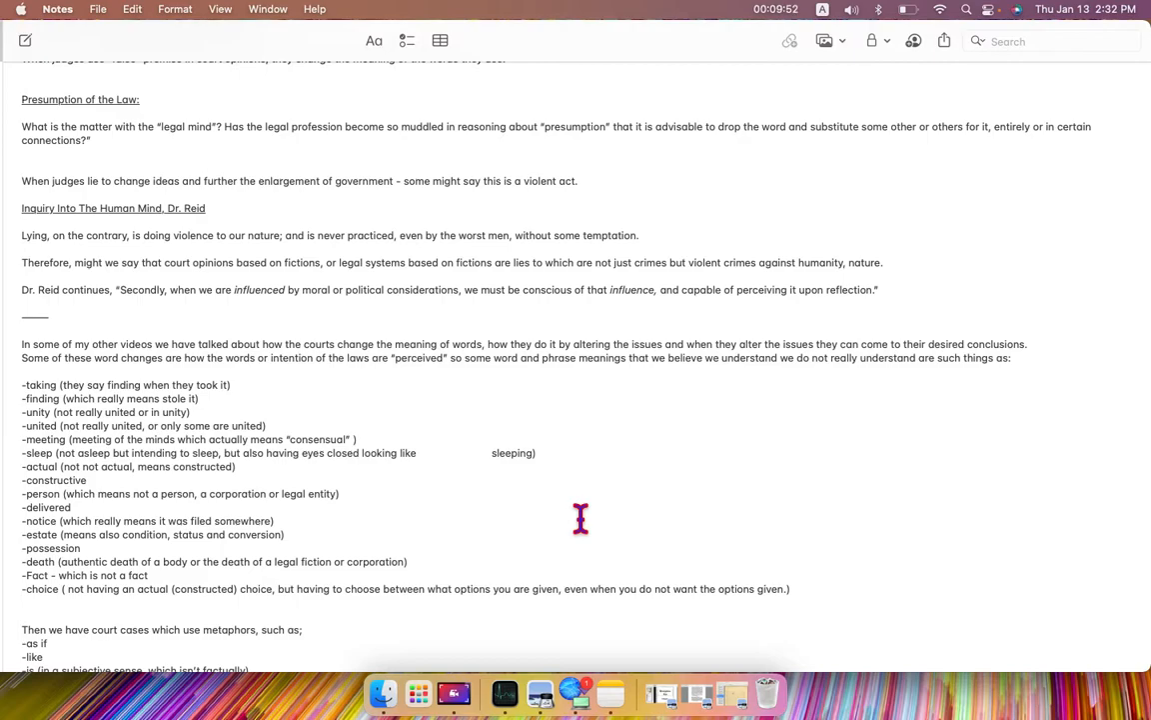
# Scroll down to the court metaphors list and Huemer's Subjective Claims examples
pyautogui.scroll(-3)
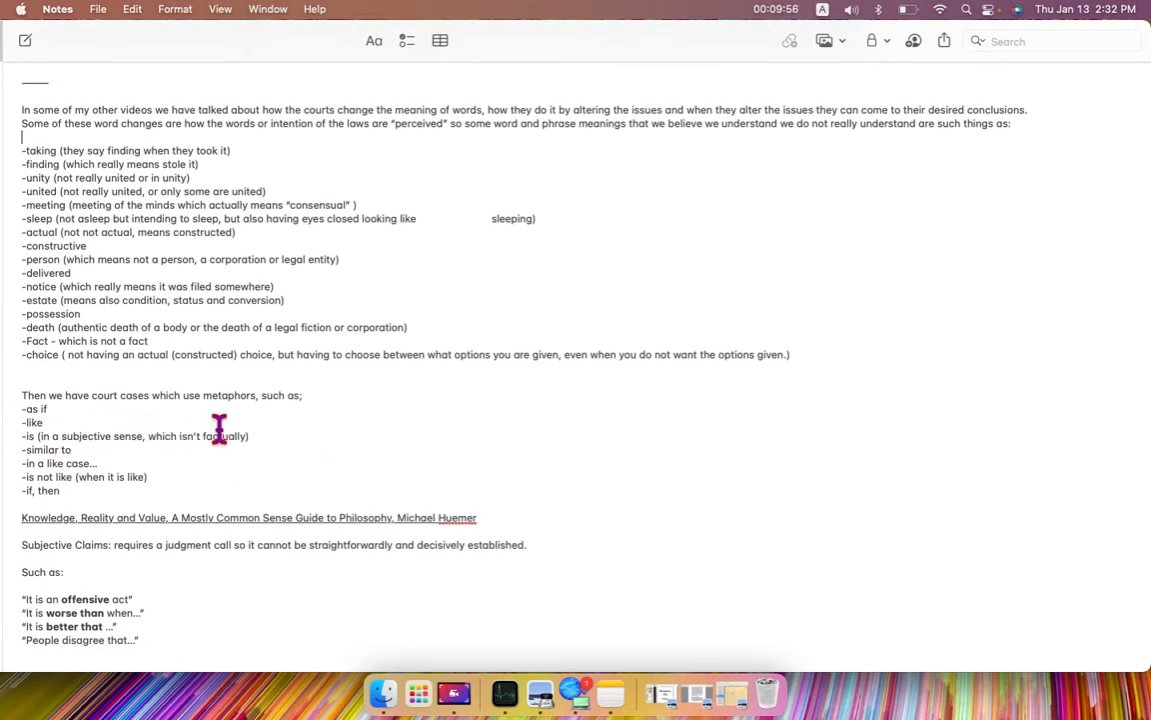
pyautogui.moveTo(64, 432)
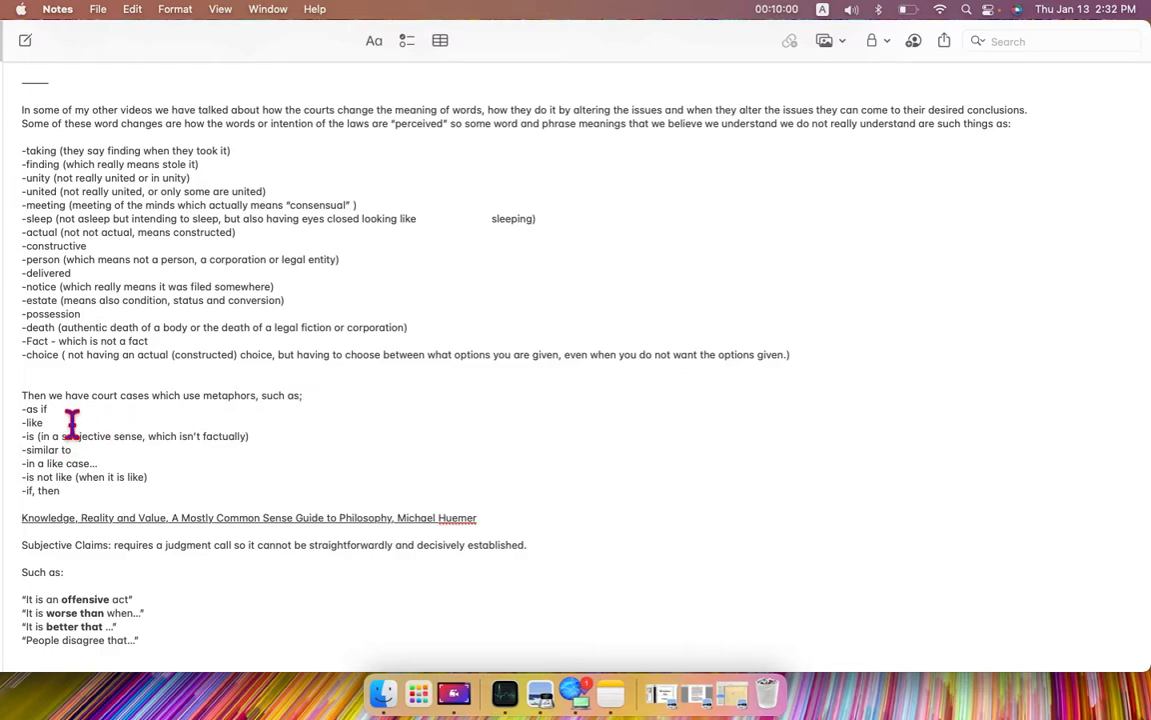
pyautogui.moveTo(80, 442)
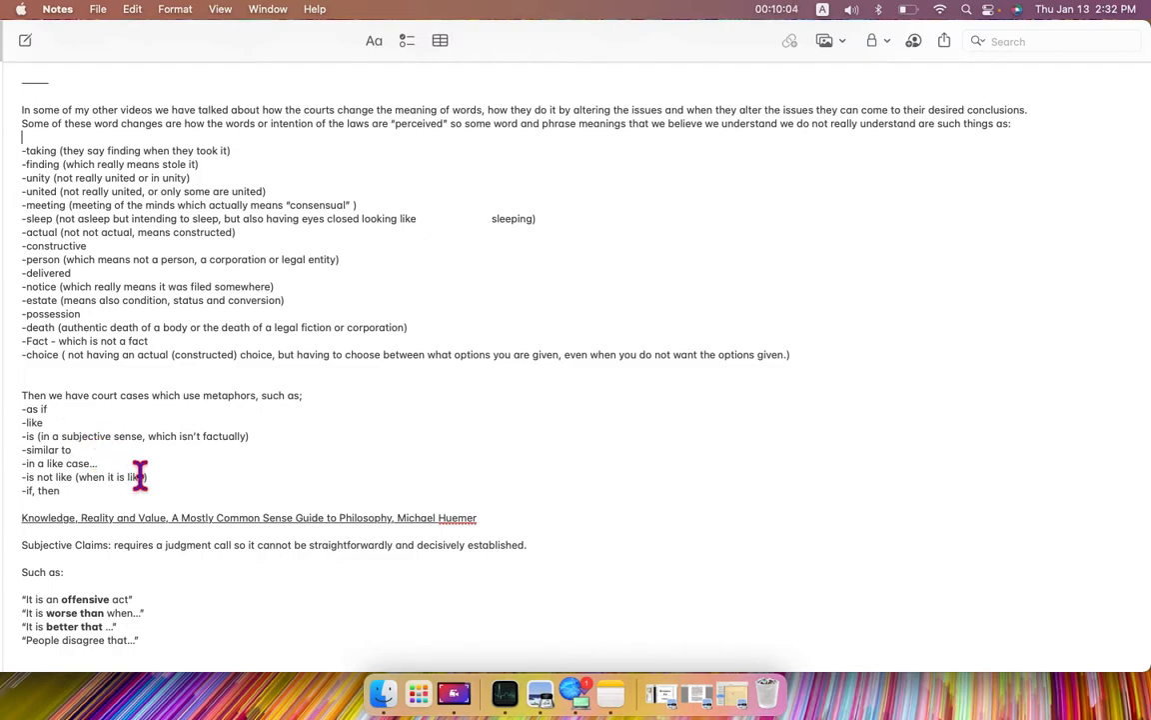
pyautogui.moveTo(182, 500)
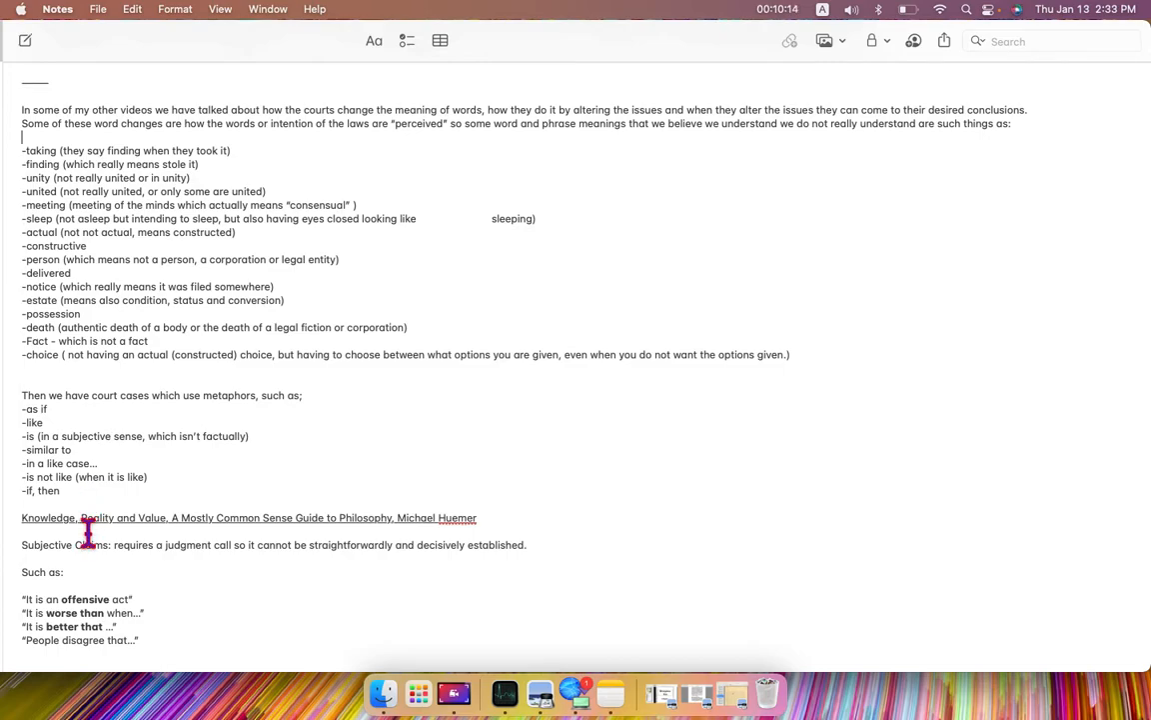
pyautogui.moveTo(172, 544)
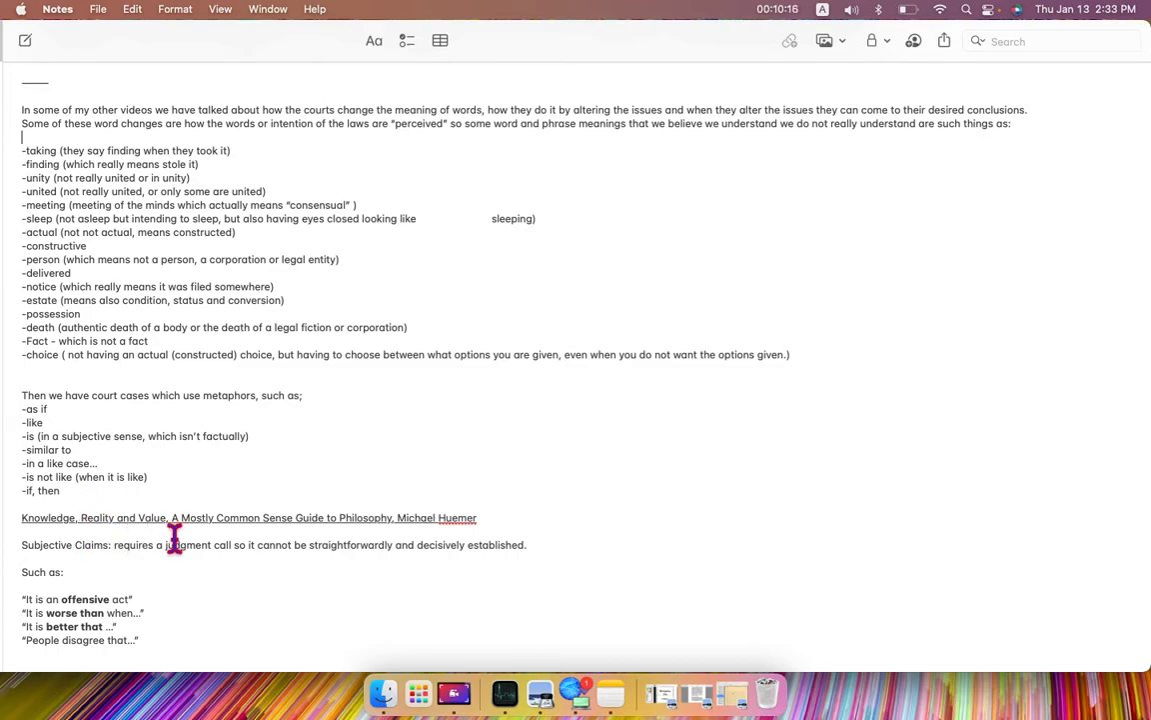
pyautogui.moveTo(476, 517)
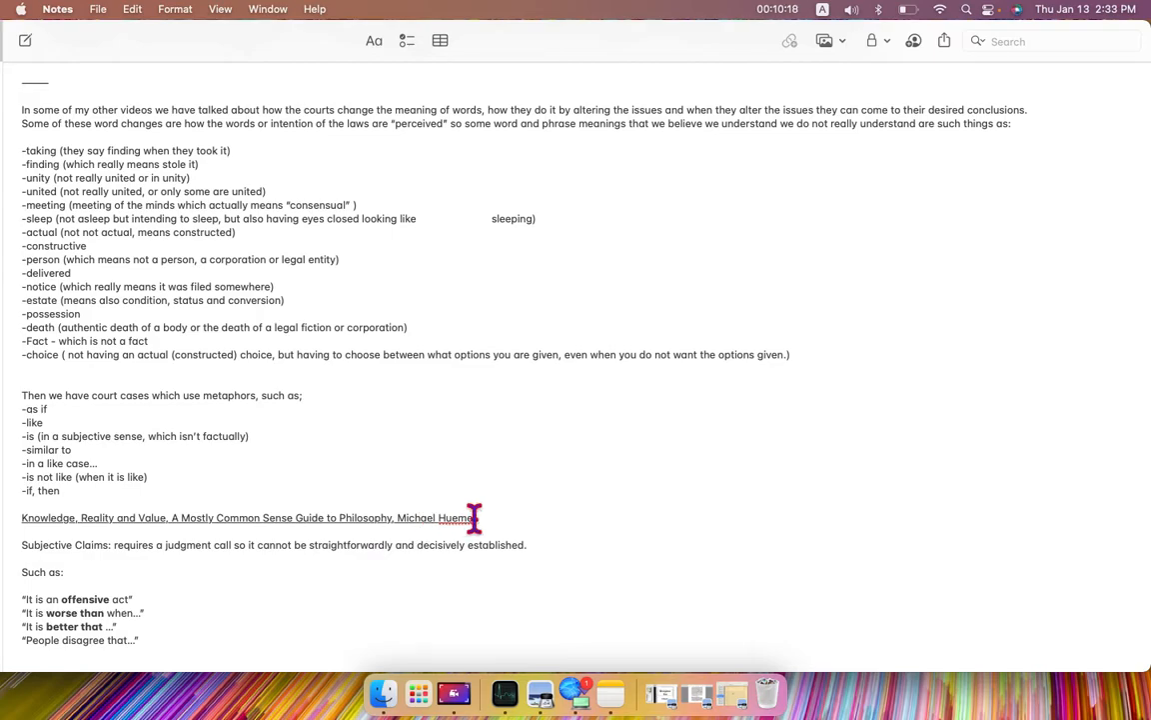
pyautogui.moveTo(128, 599)
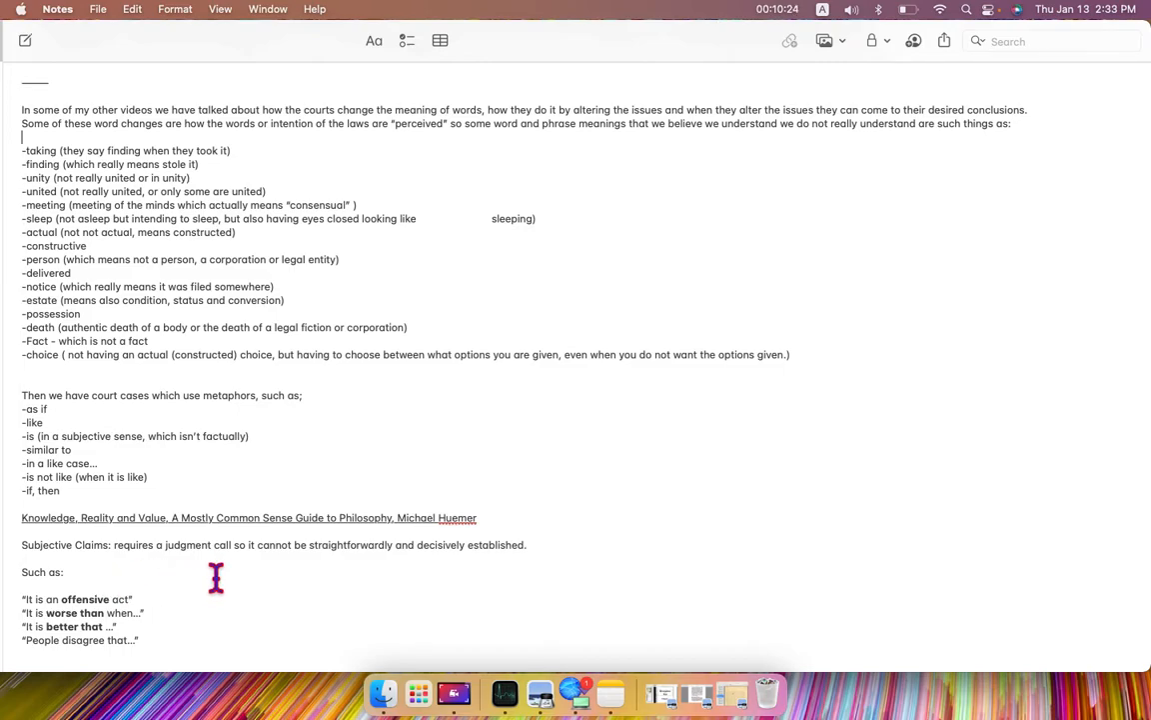
pyautogui.moveTo(338, 579)
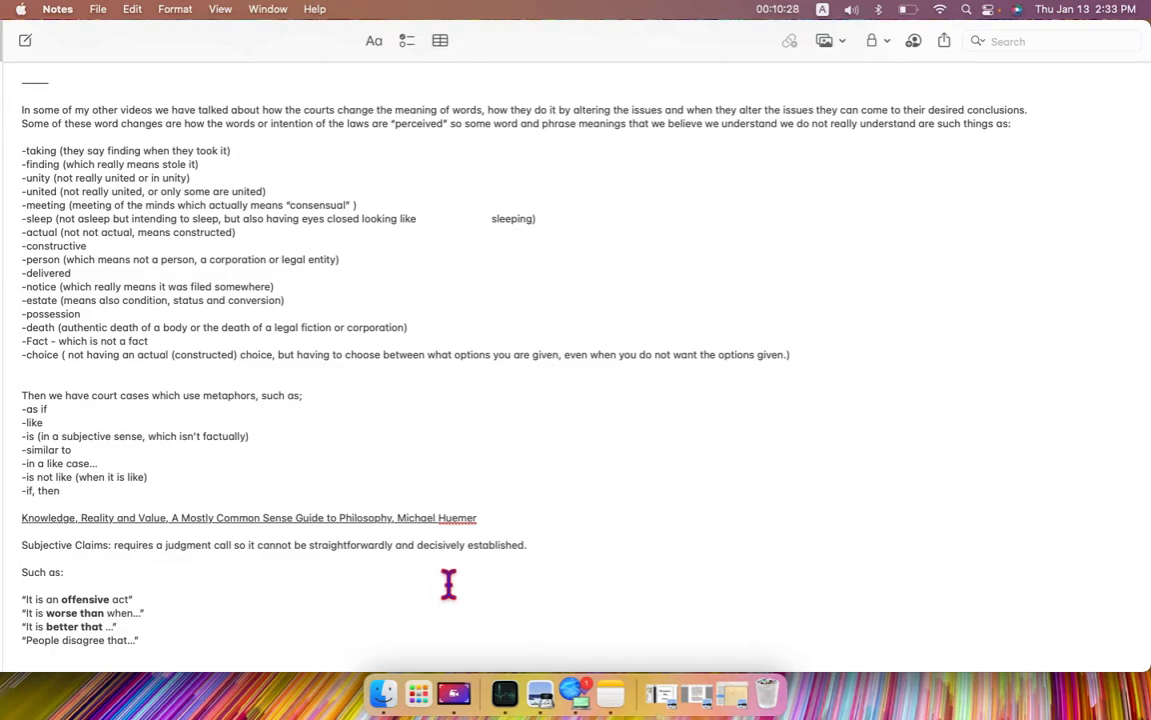
pyautogui.moveTo(512, 584)
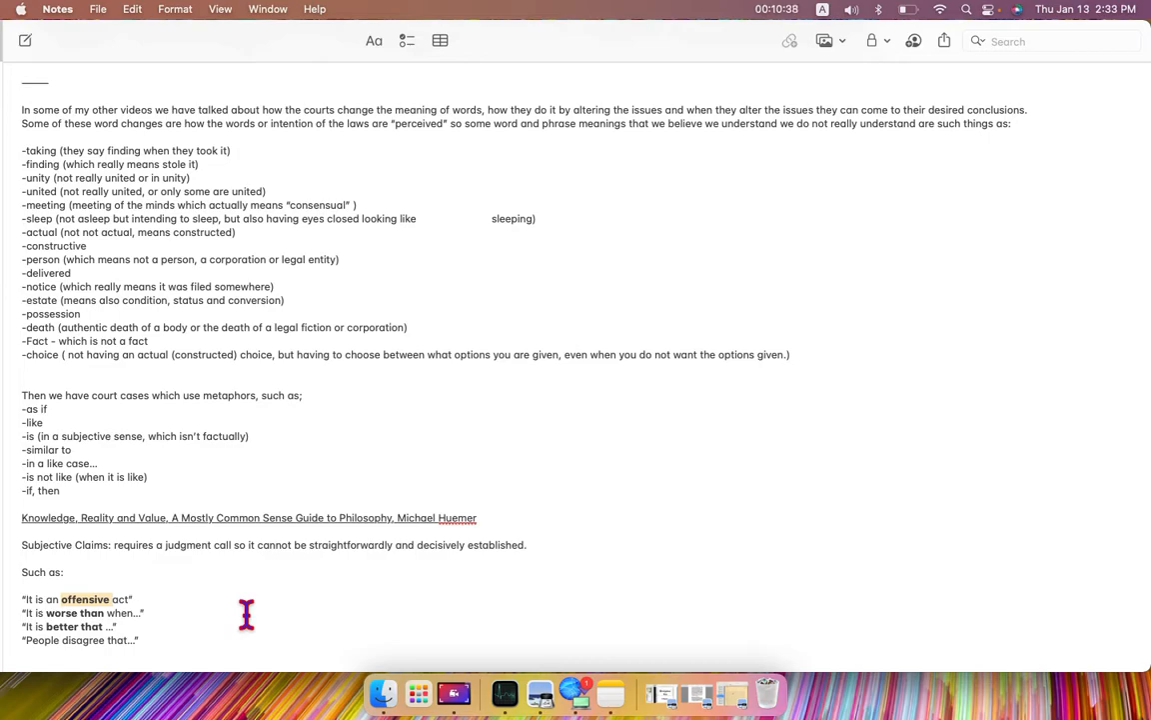
pyautogui.moveTo(168, 625)
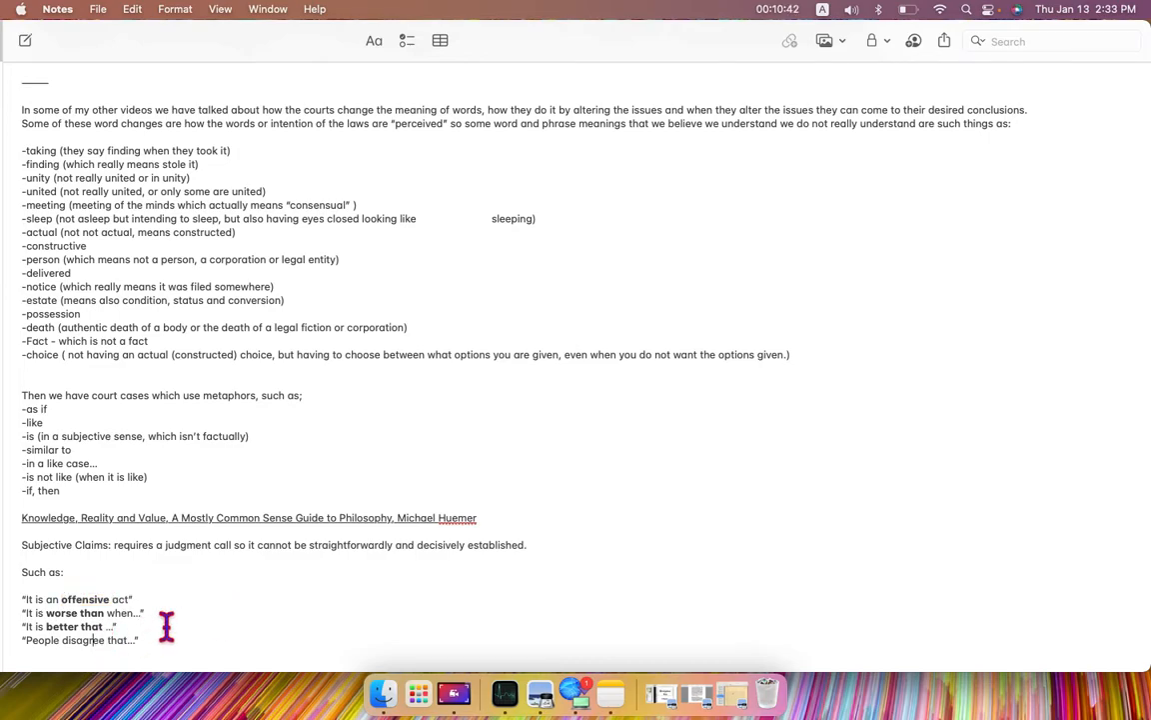
pyautogui.moveTo(160, 636)
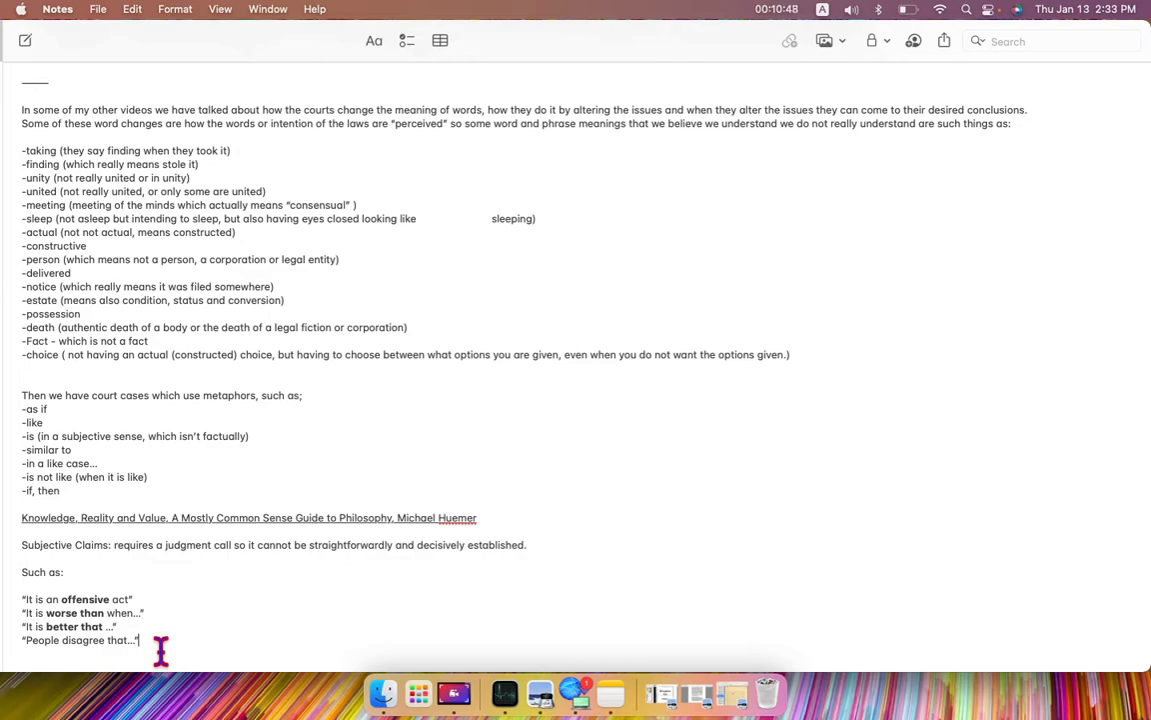
pyautogui.moveTo(358, 594)
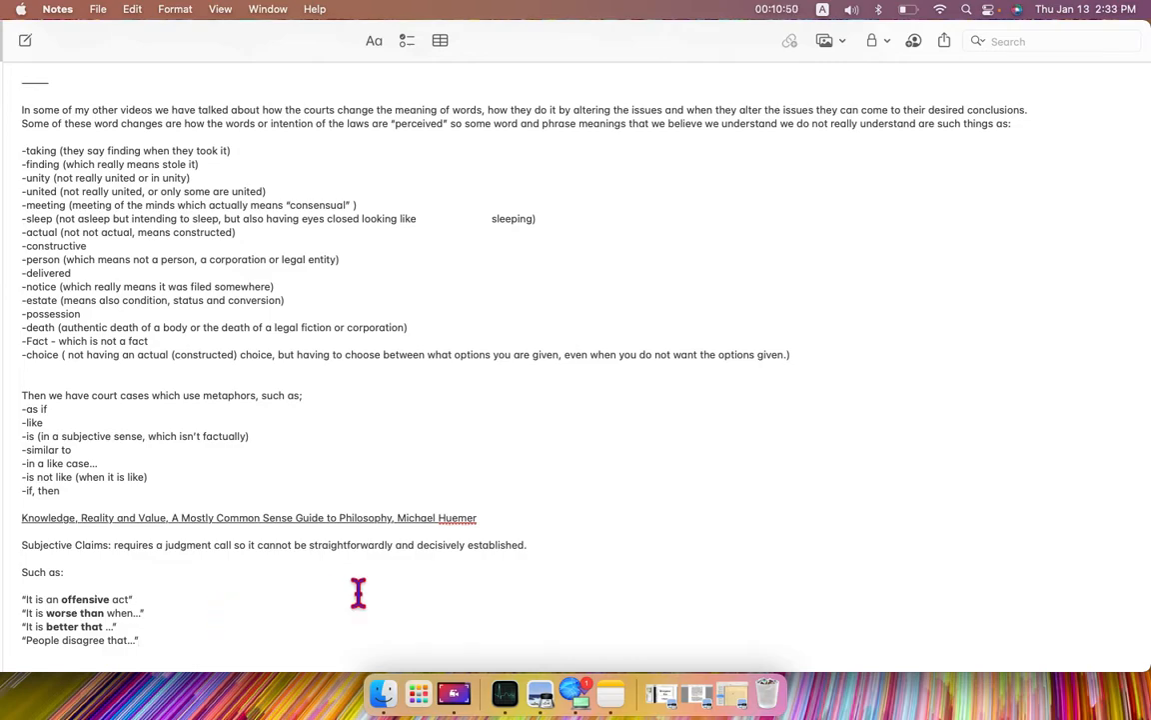
pyautogui.moveTo(224, 644)
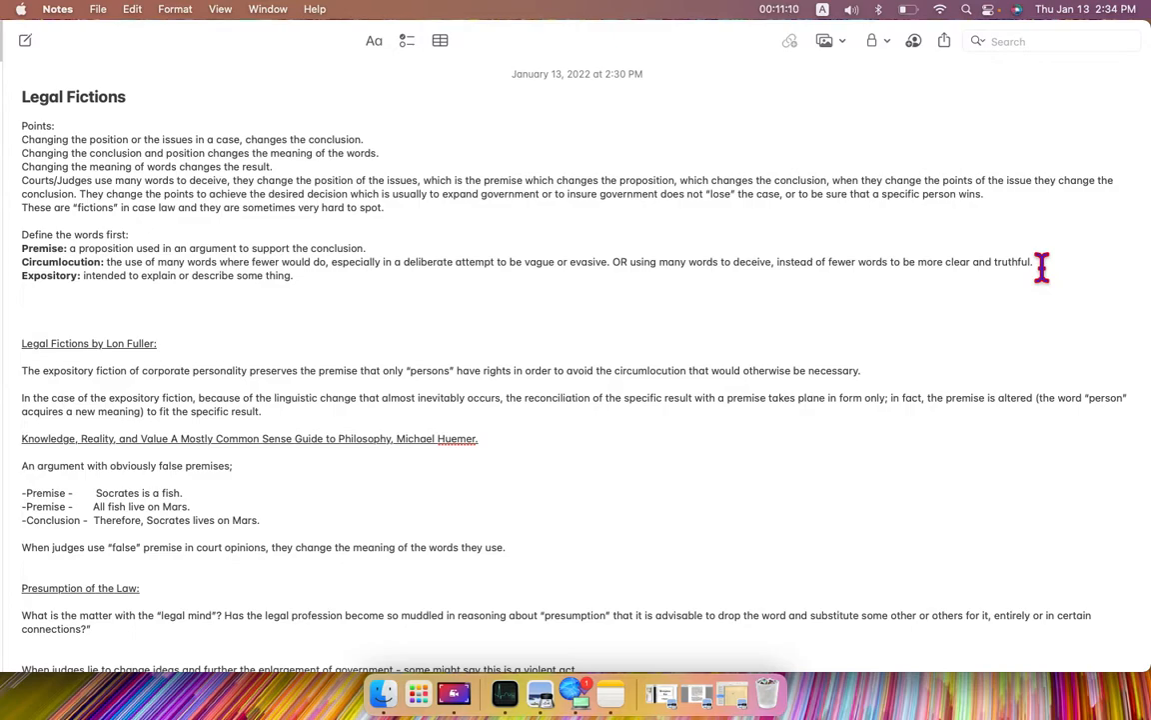
pyautogui.moveTo(940, 343)
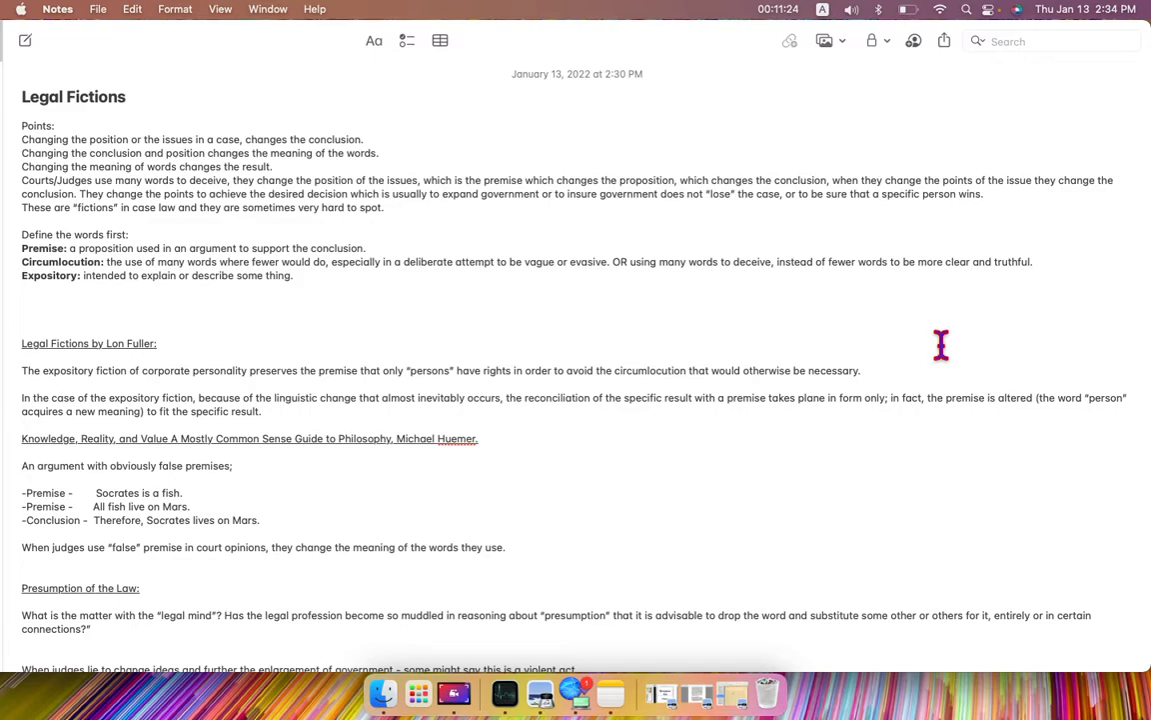
pyautogui.moveTo(923, 364)
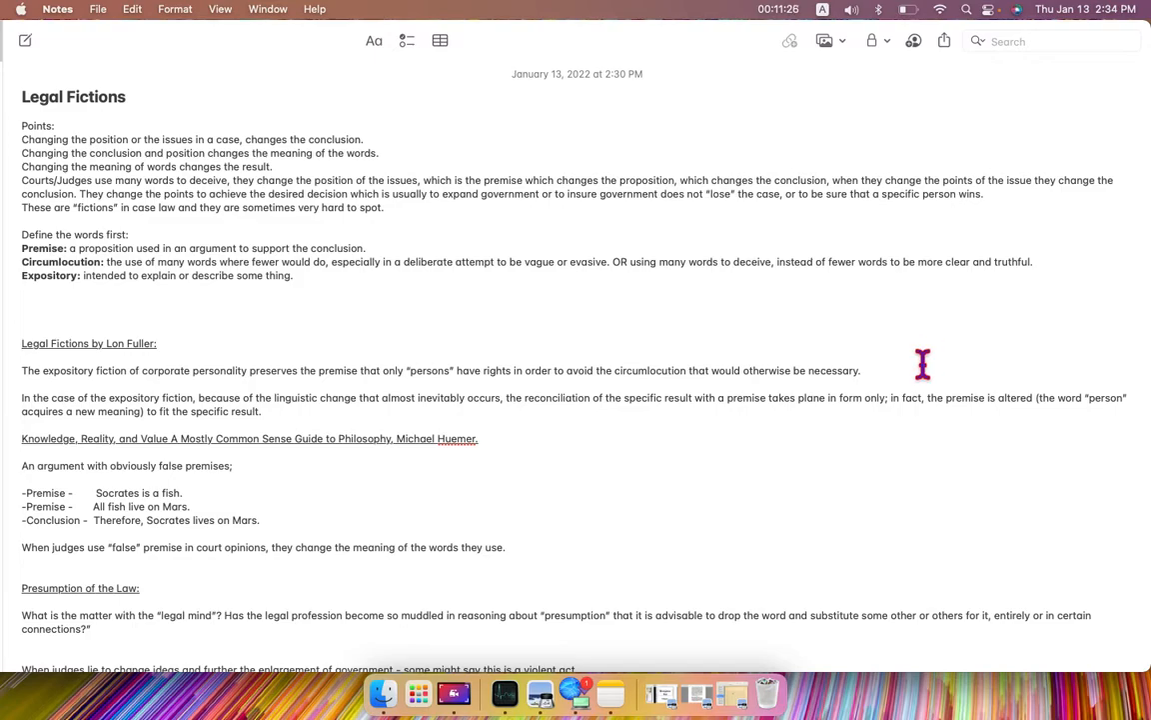
pyautogui.moveTo(649, 512)
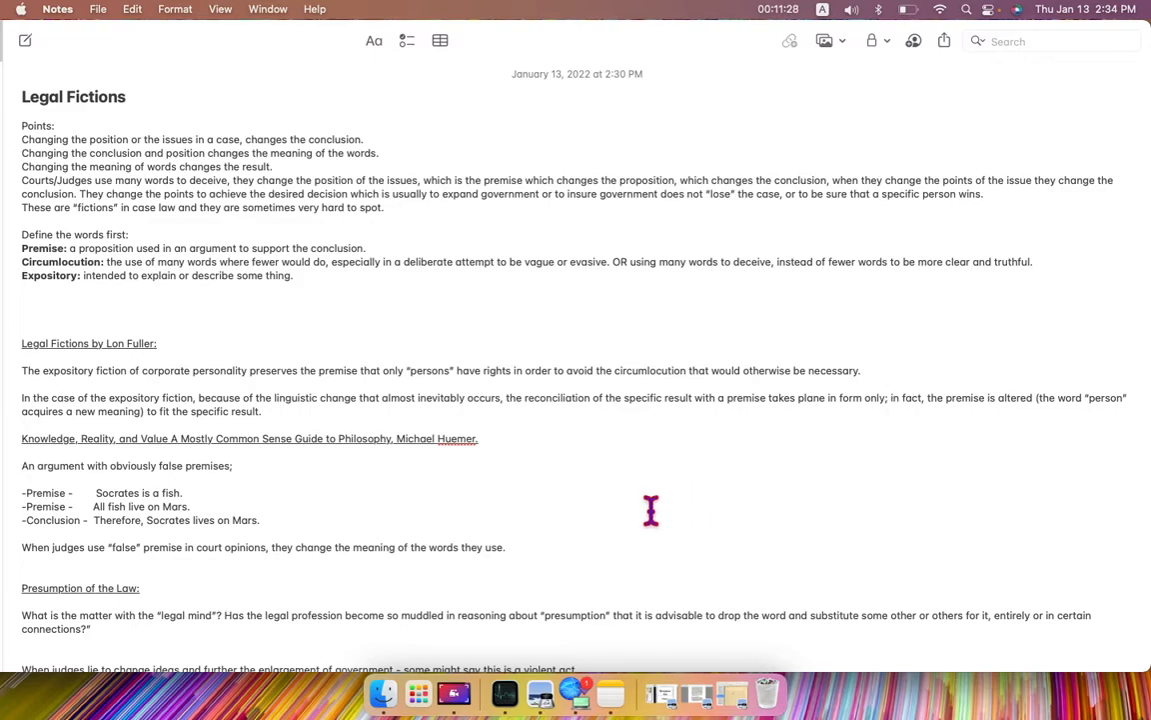
# Scroll down to the redefined legal words, court metaphors and Subjective Claims examples
pyautogui.scroll(-3)
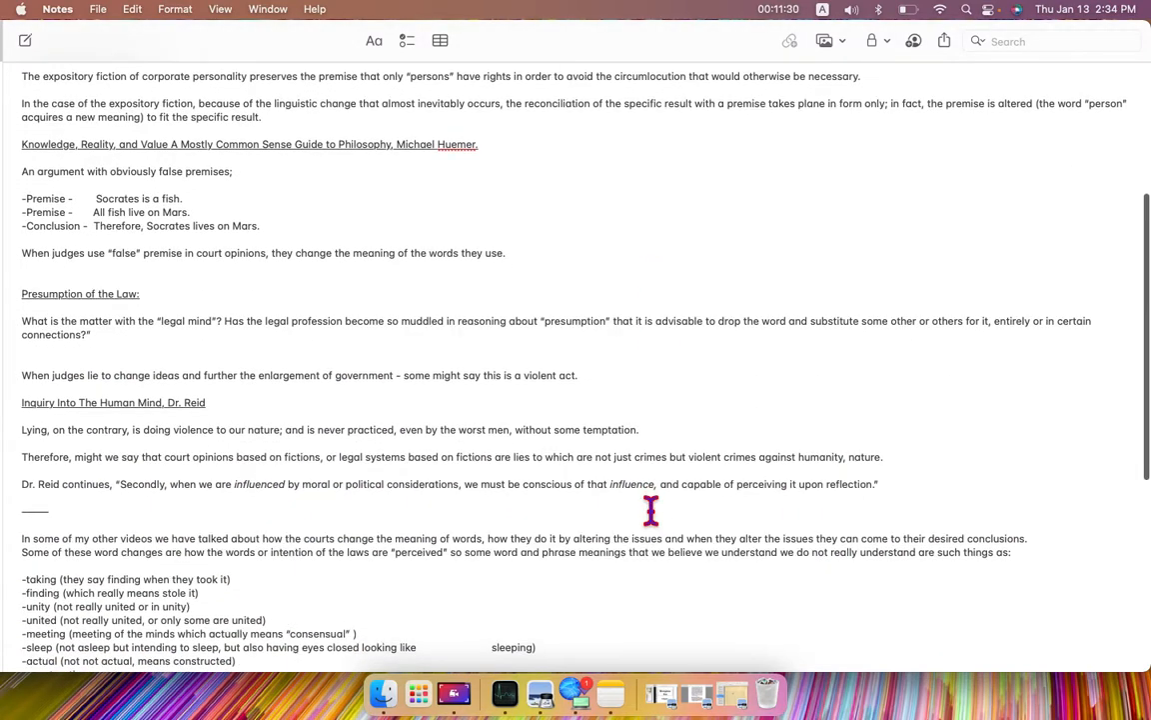
pyautogui.scroll(-3)
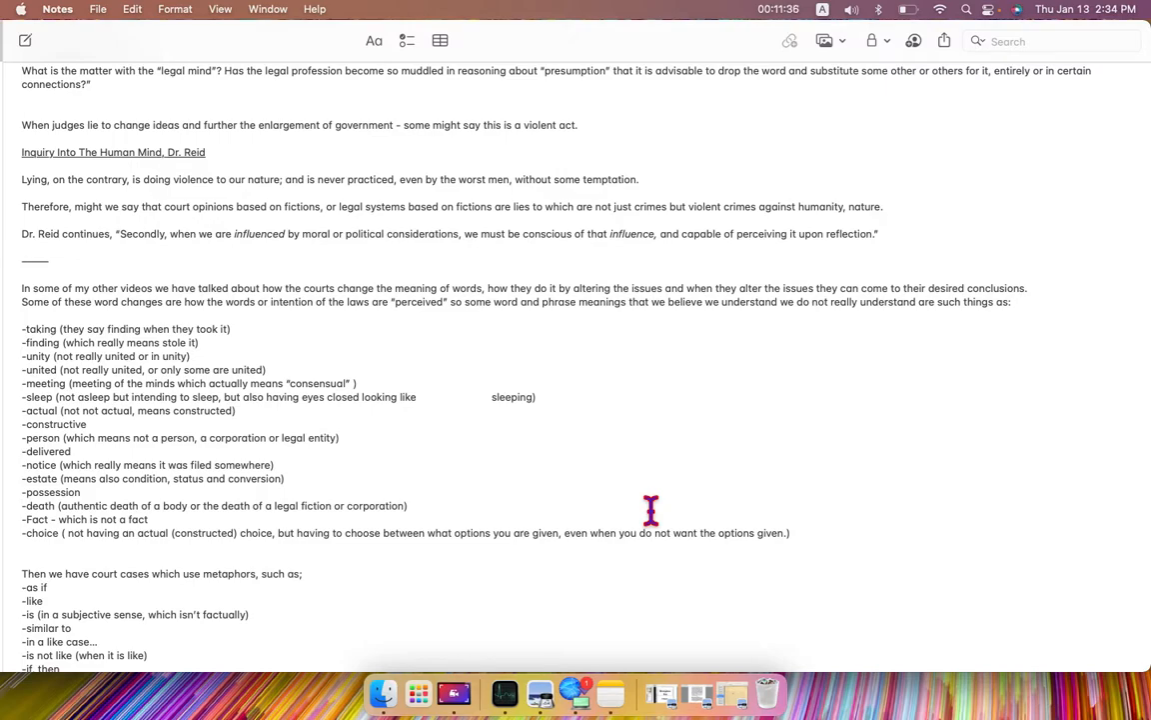
pyautogui.scroll(-3)
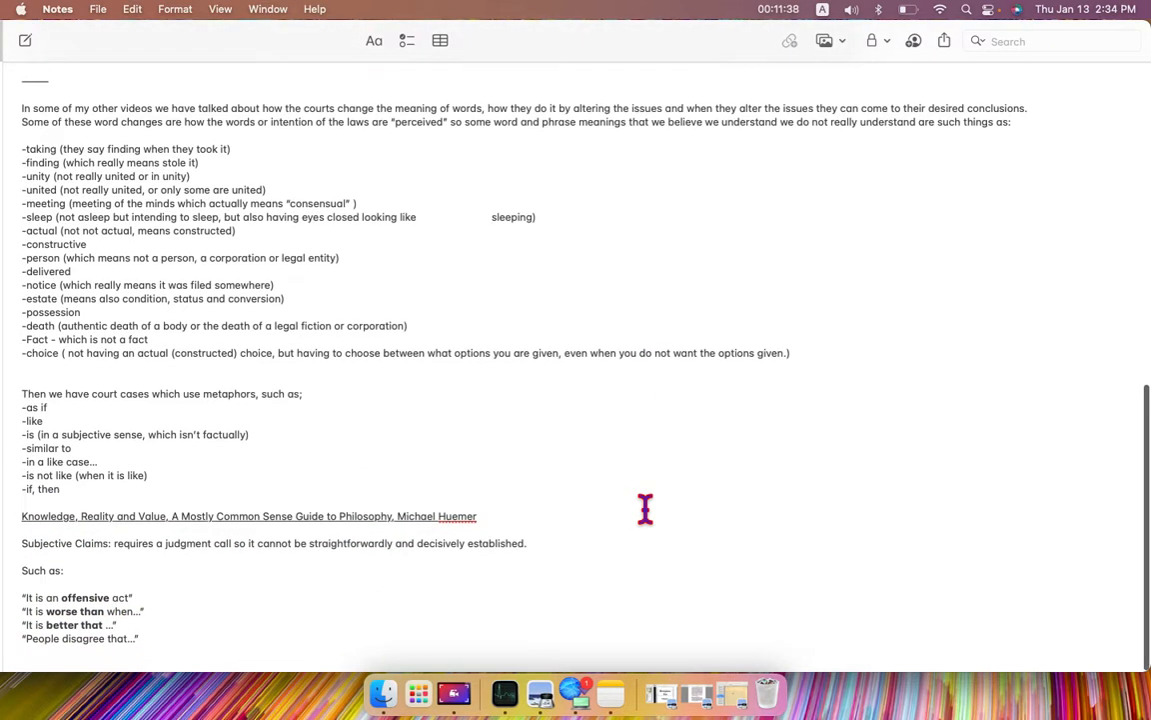